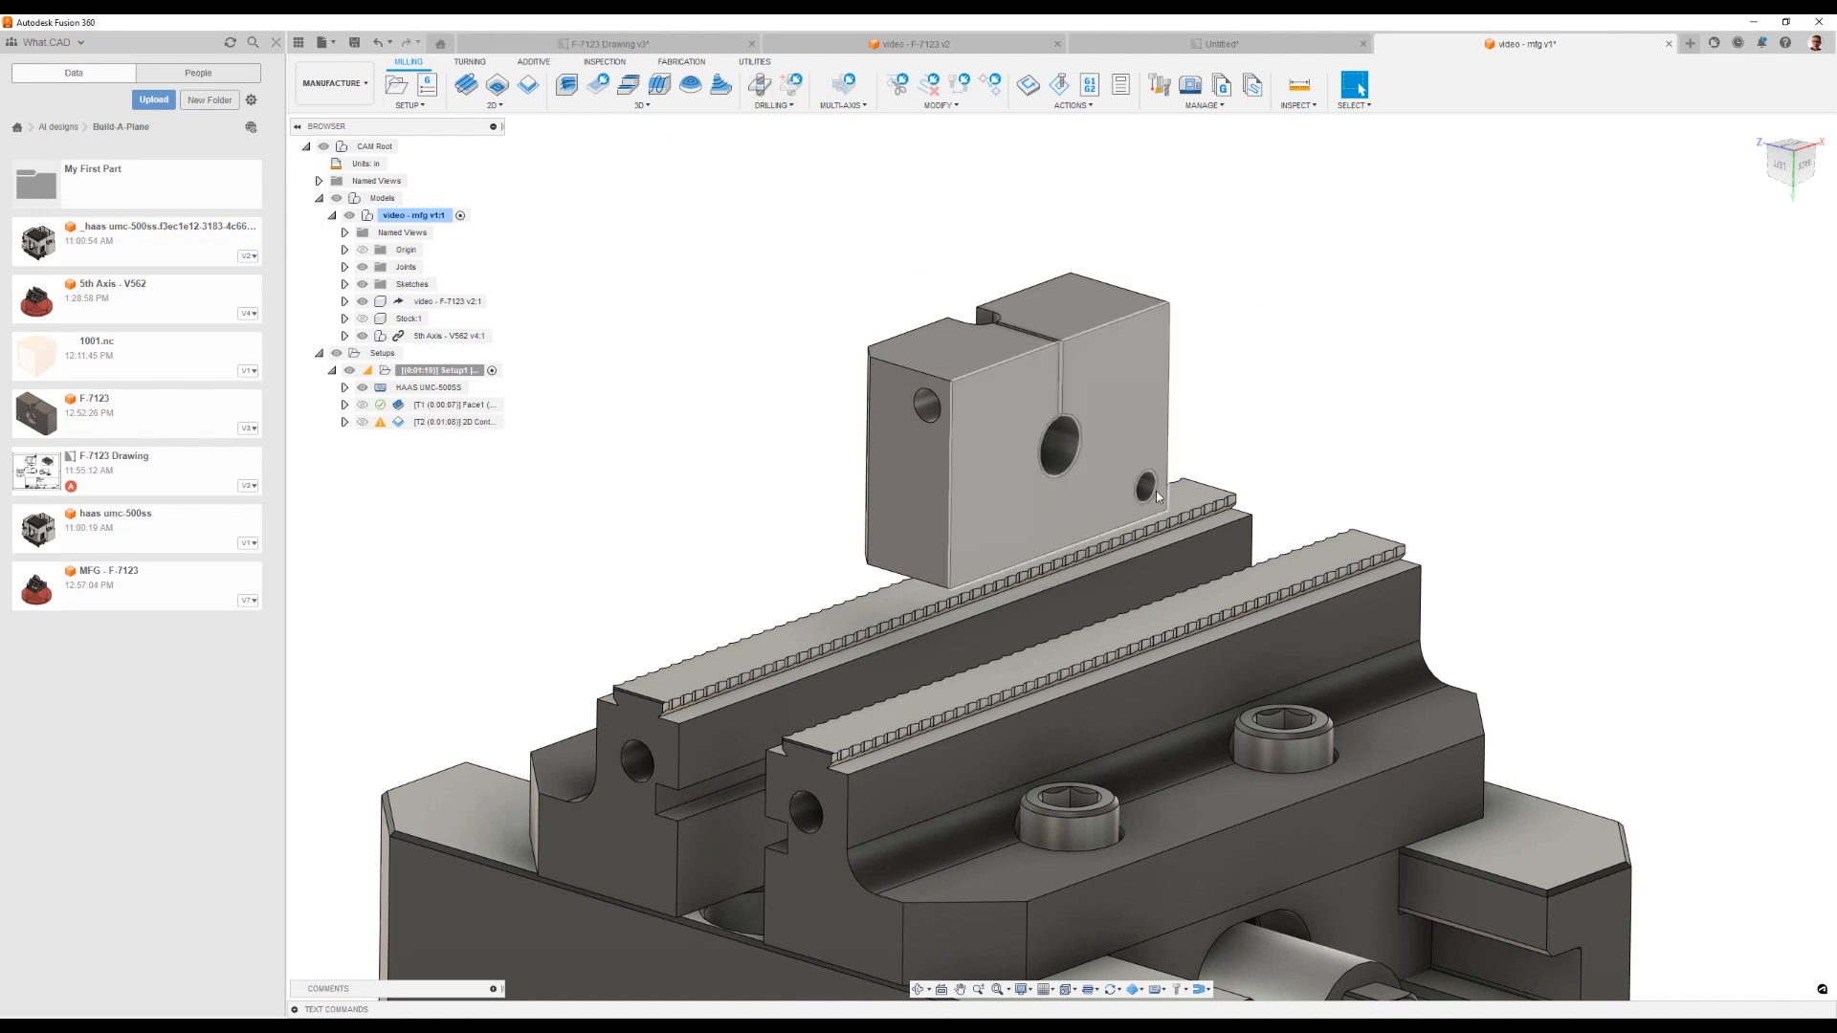
Step: Create a Drill operation with the Ø0.201" #7 drill from Hole Making Tools (Inch), Aluminum preset
{"action": "left_click", "coordinate": [1137, 484]}
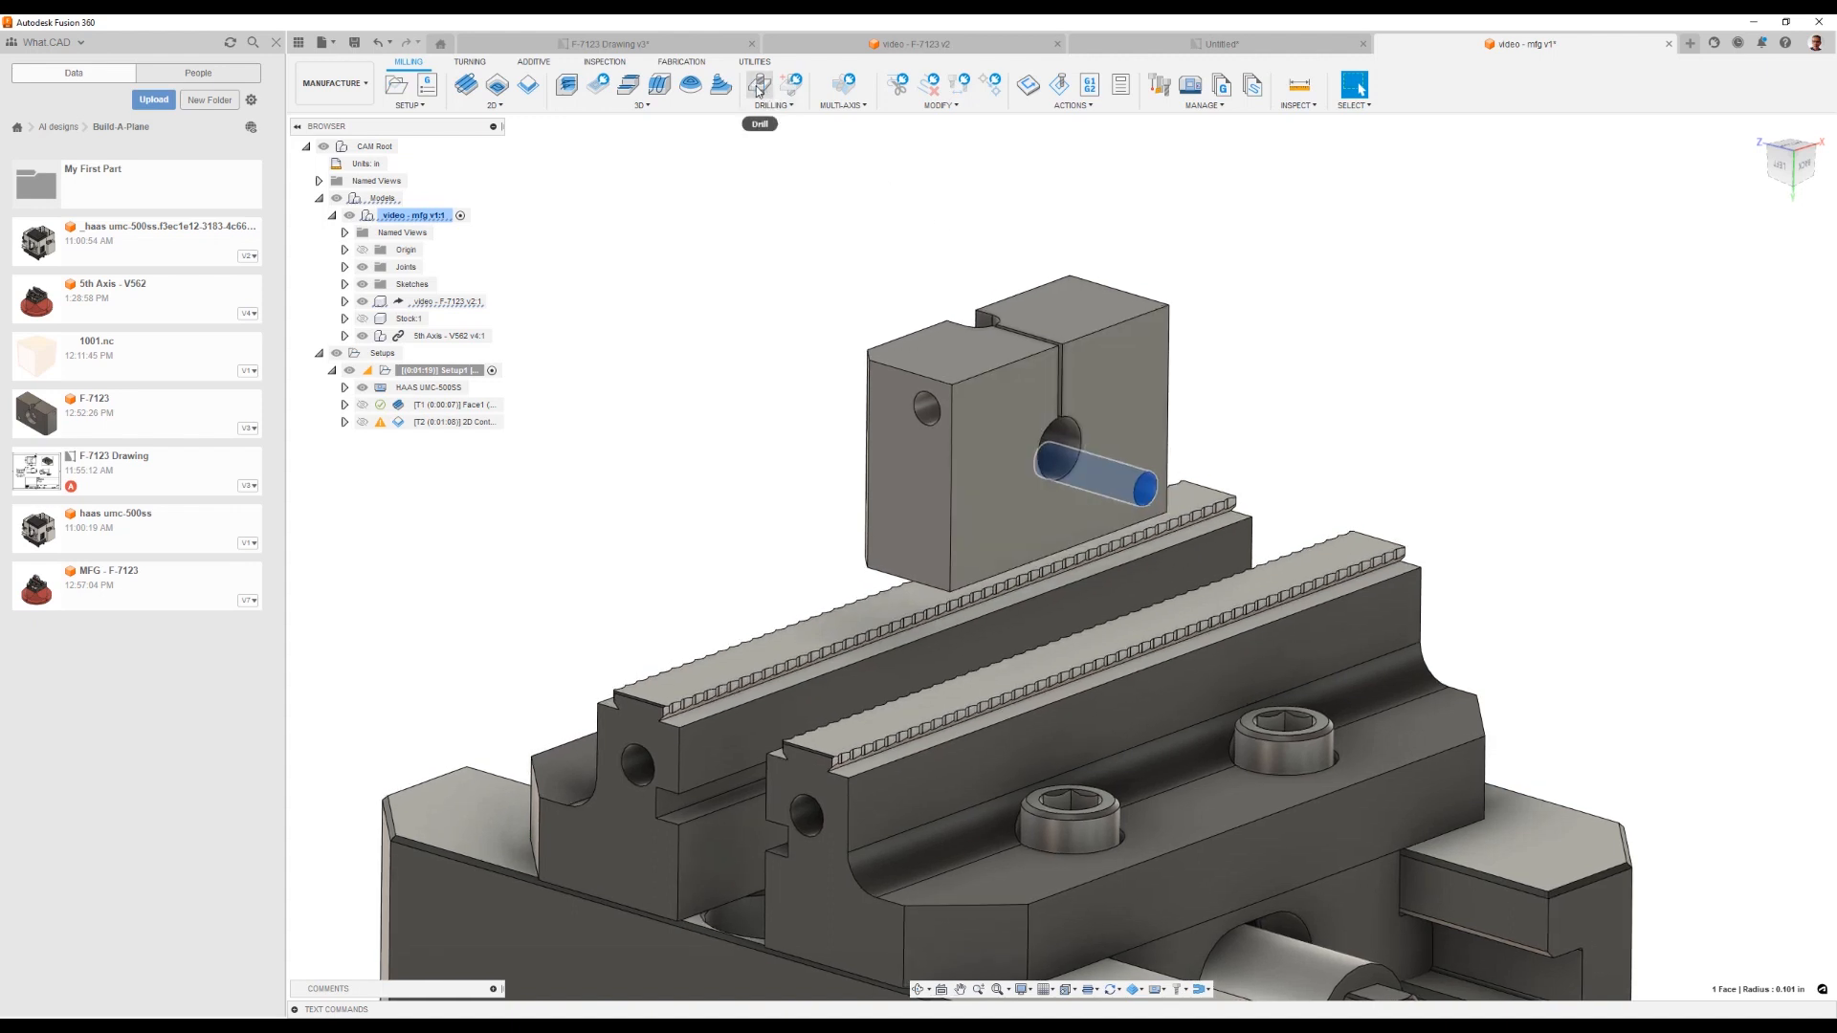
{"action": "mouse_move", "coordinate": [758, 84]}
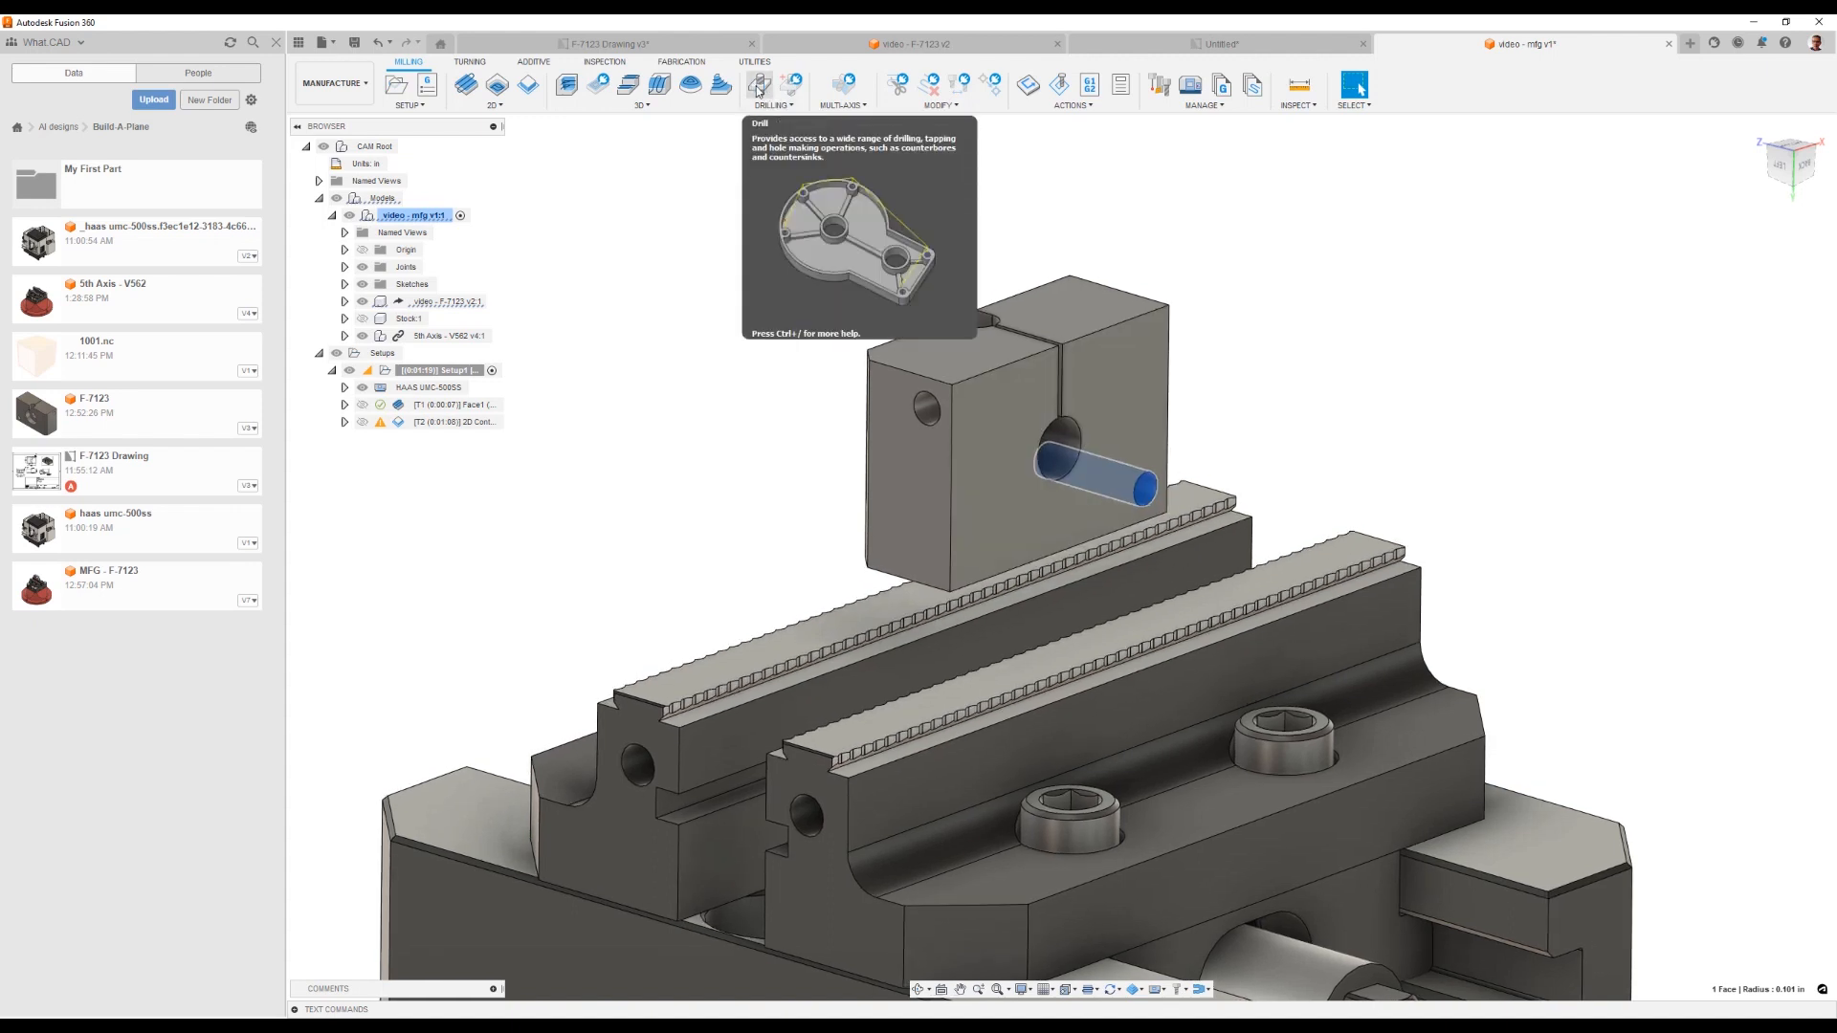
{"action": "left_click", "coordinate": [769, 84]}
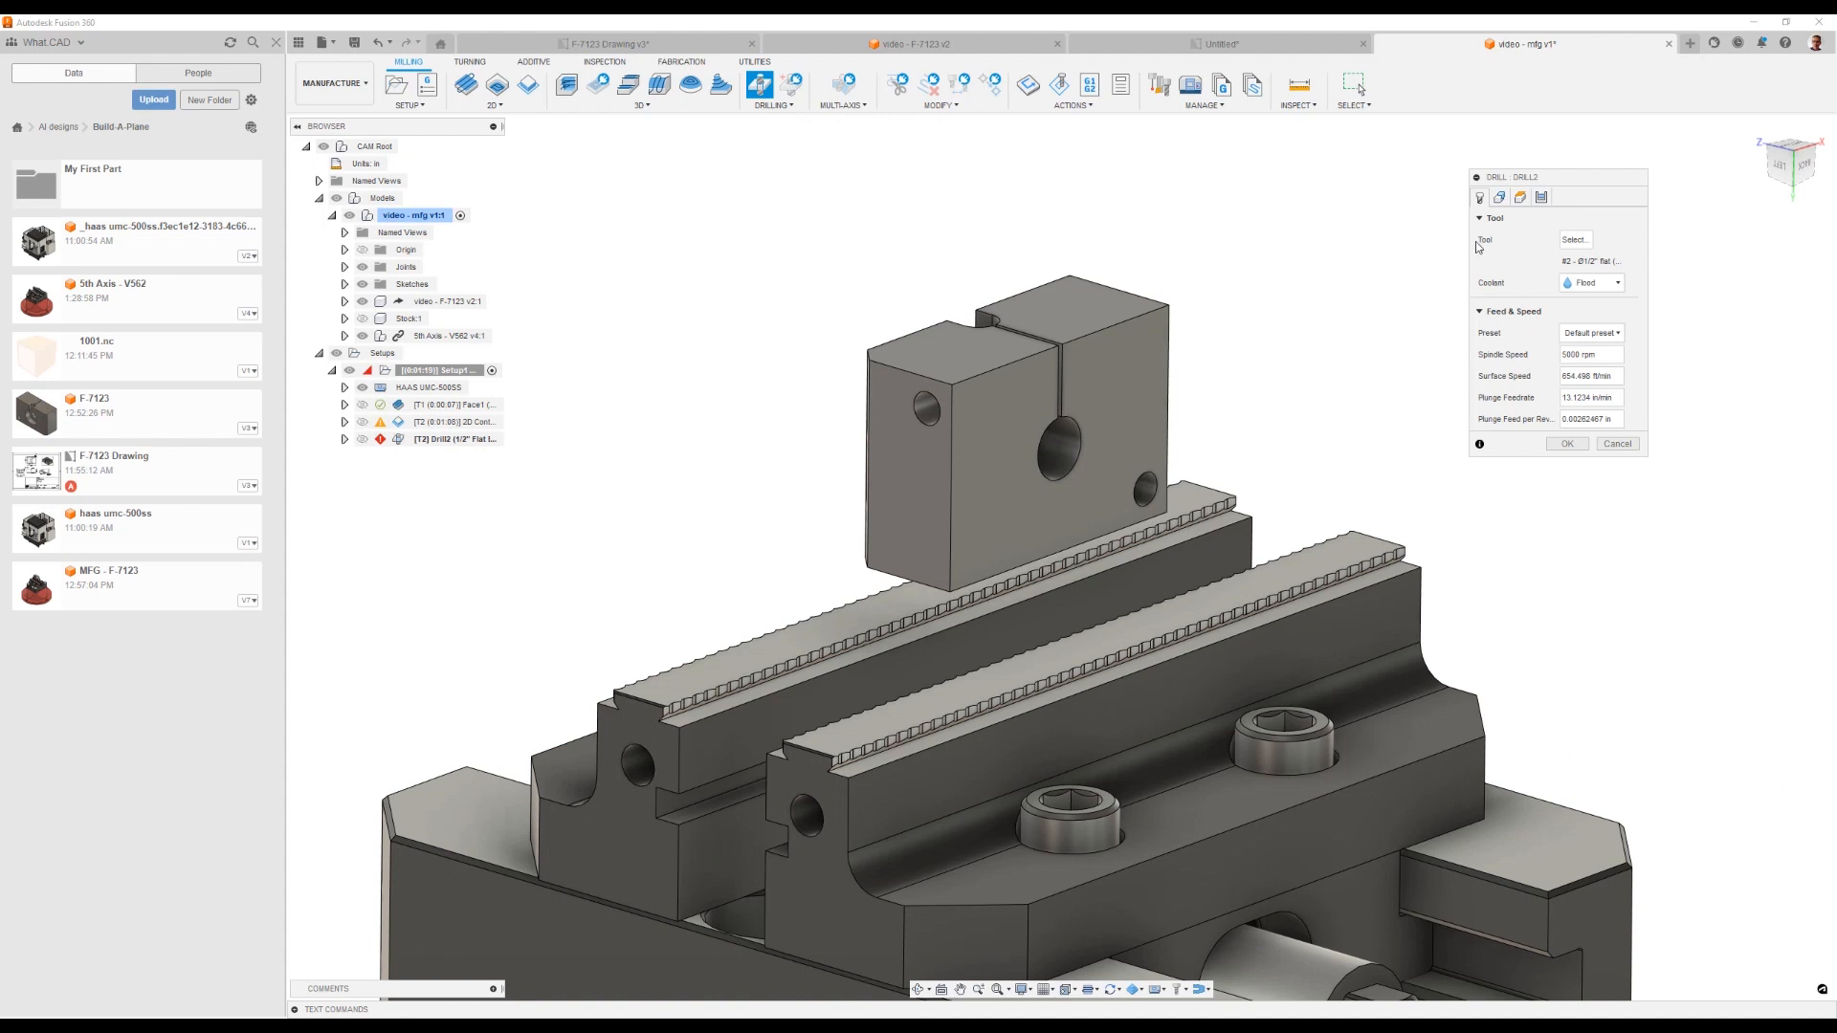
{"action": "left_click", "coordinate": [1575, 239]}
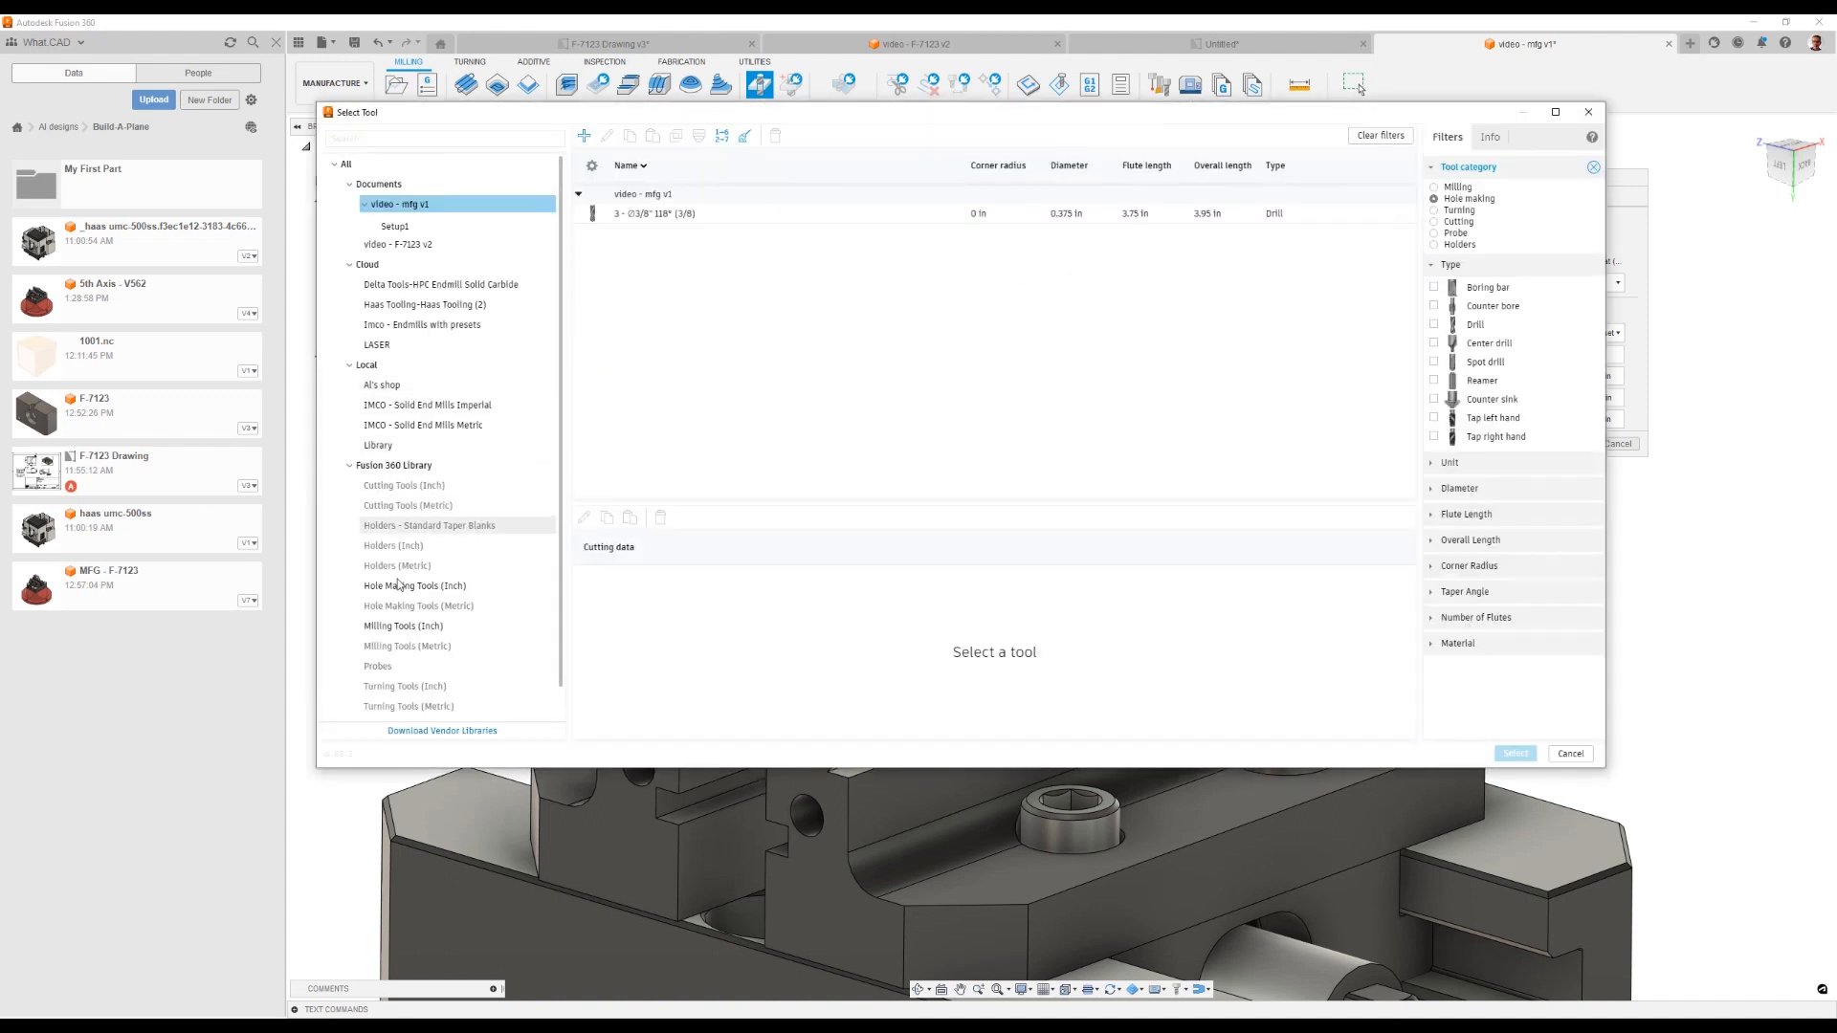
{"action": "left_click", "coordinate": [414, 586]}
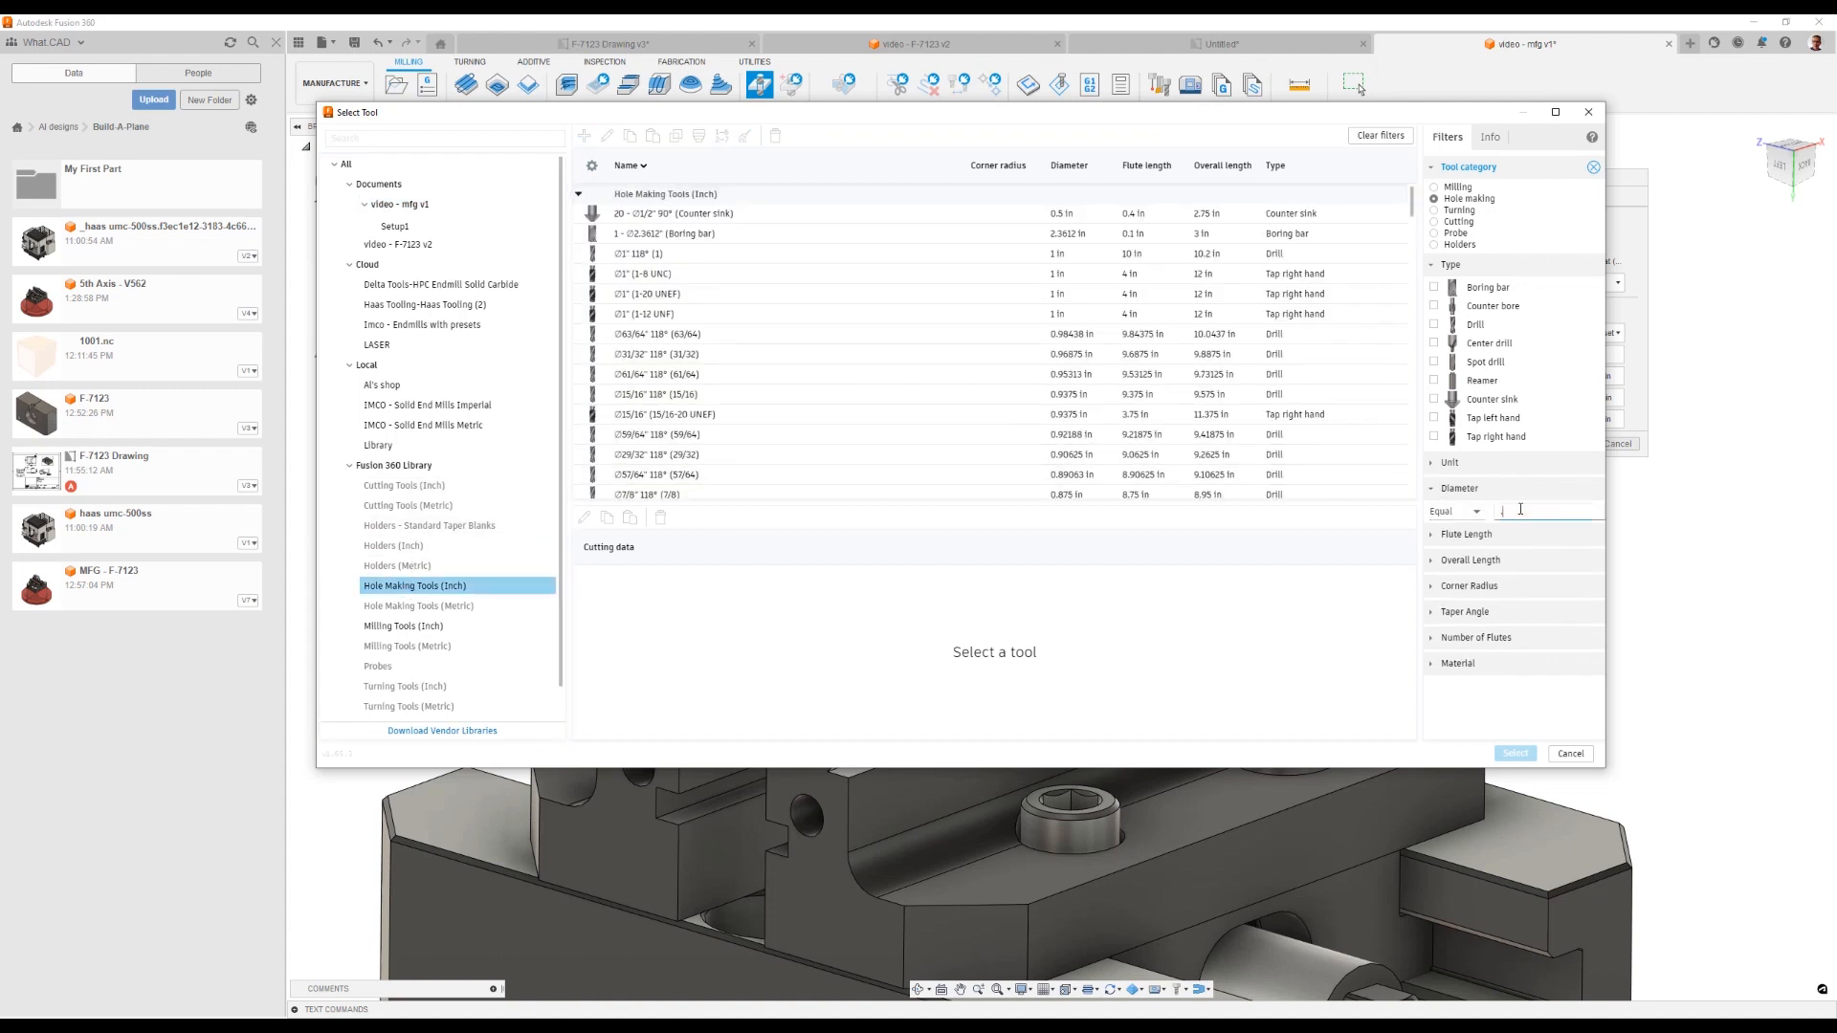
{"action": "type", "text": ".201"}
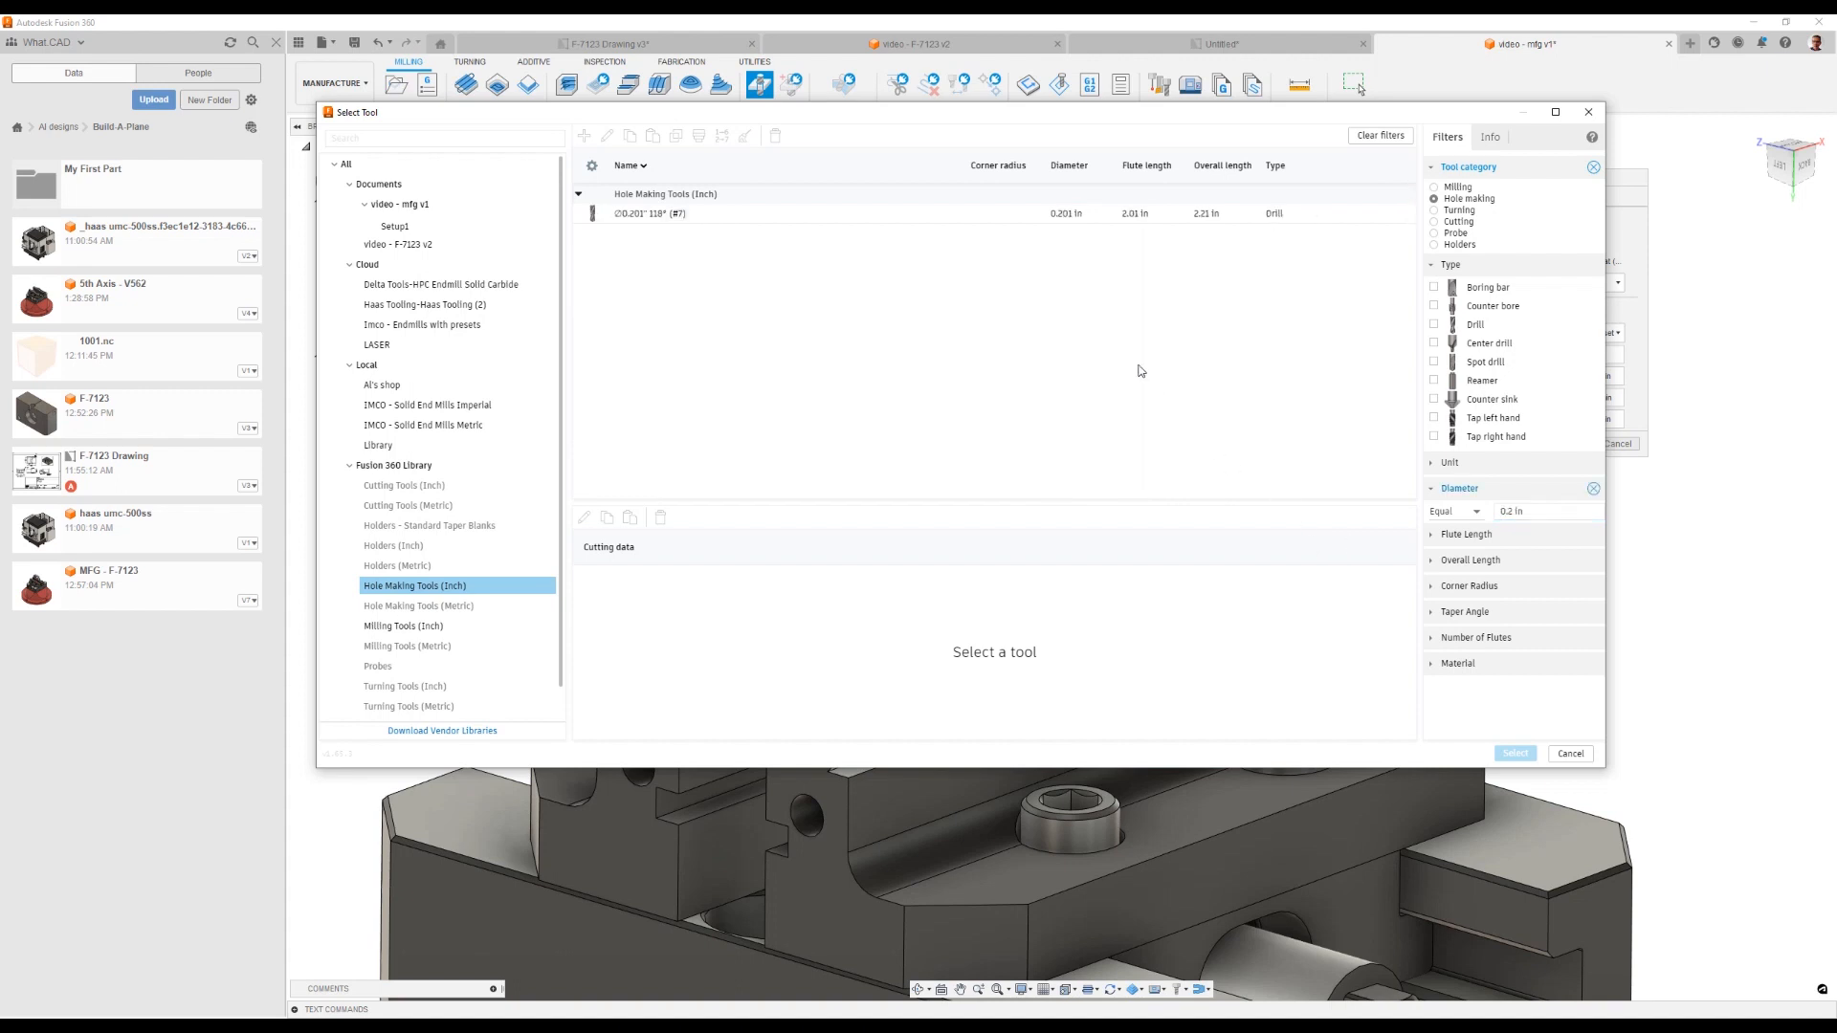
{"action": "left_click", "coordinate": [703, 212]}
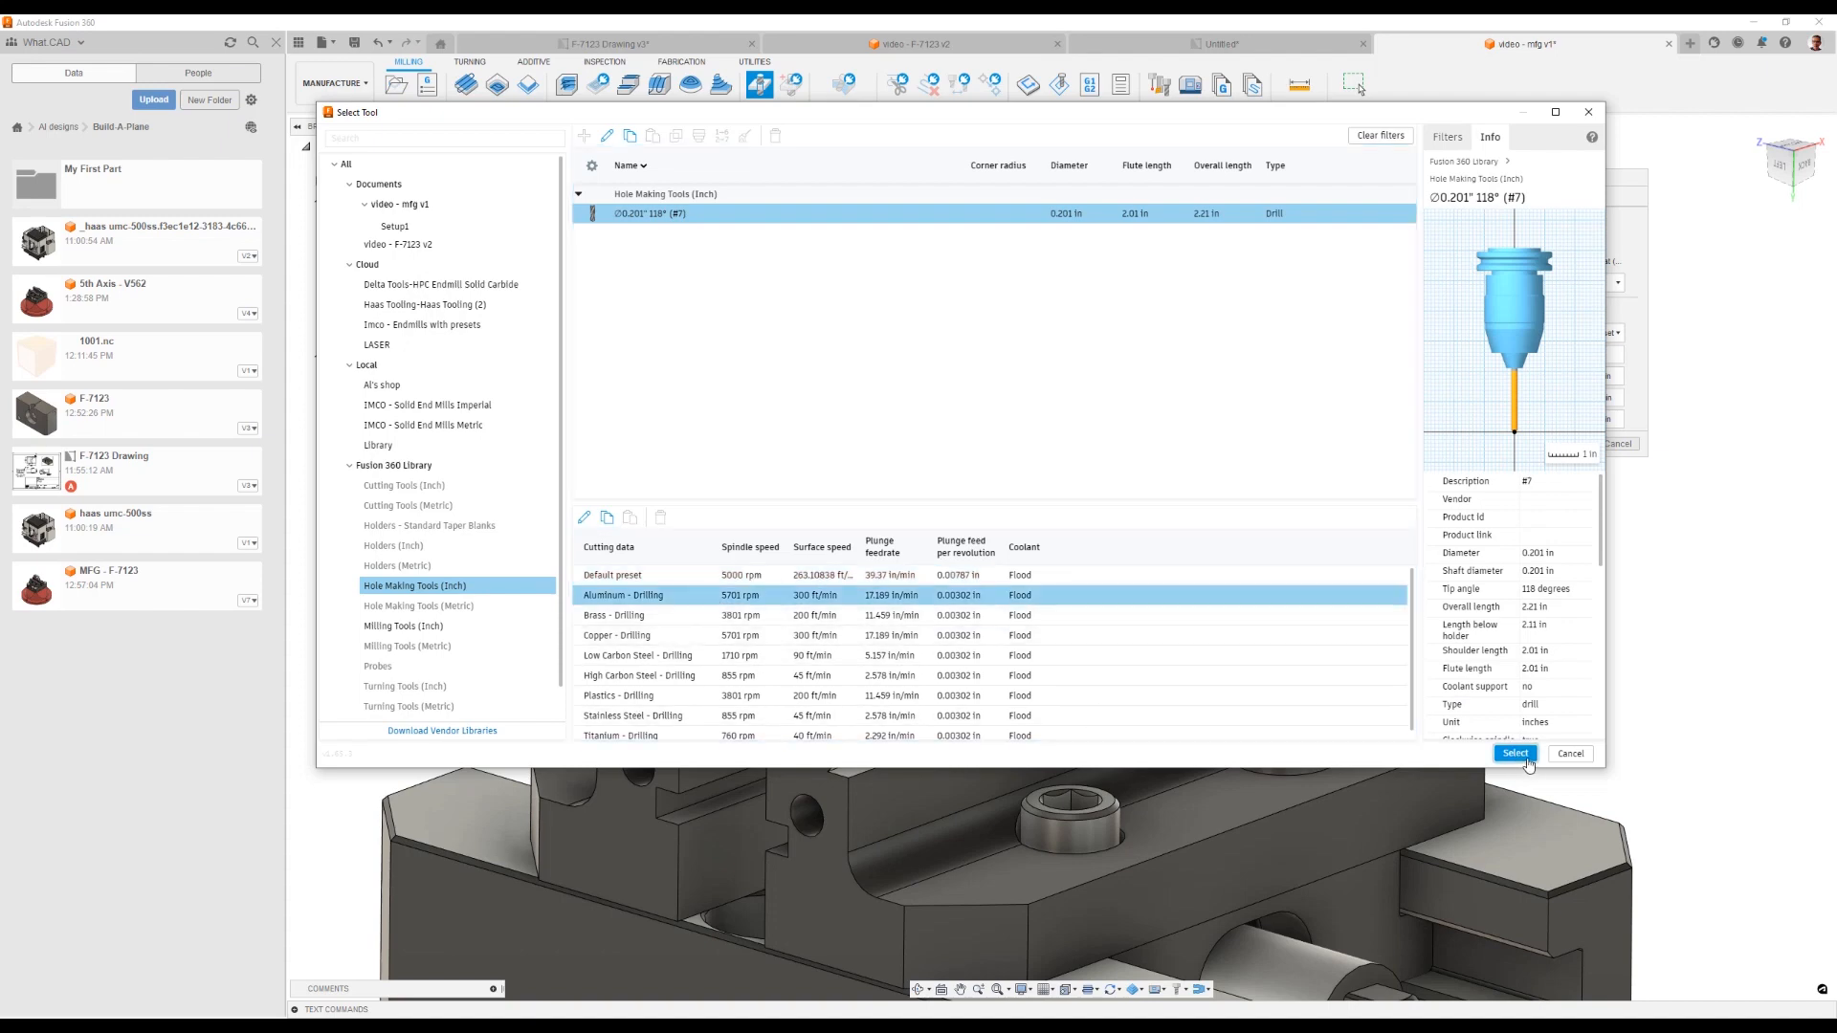
{"action": "left_click", "coordinate": [1514, 754]}
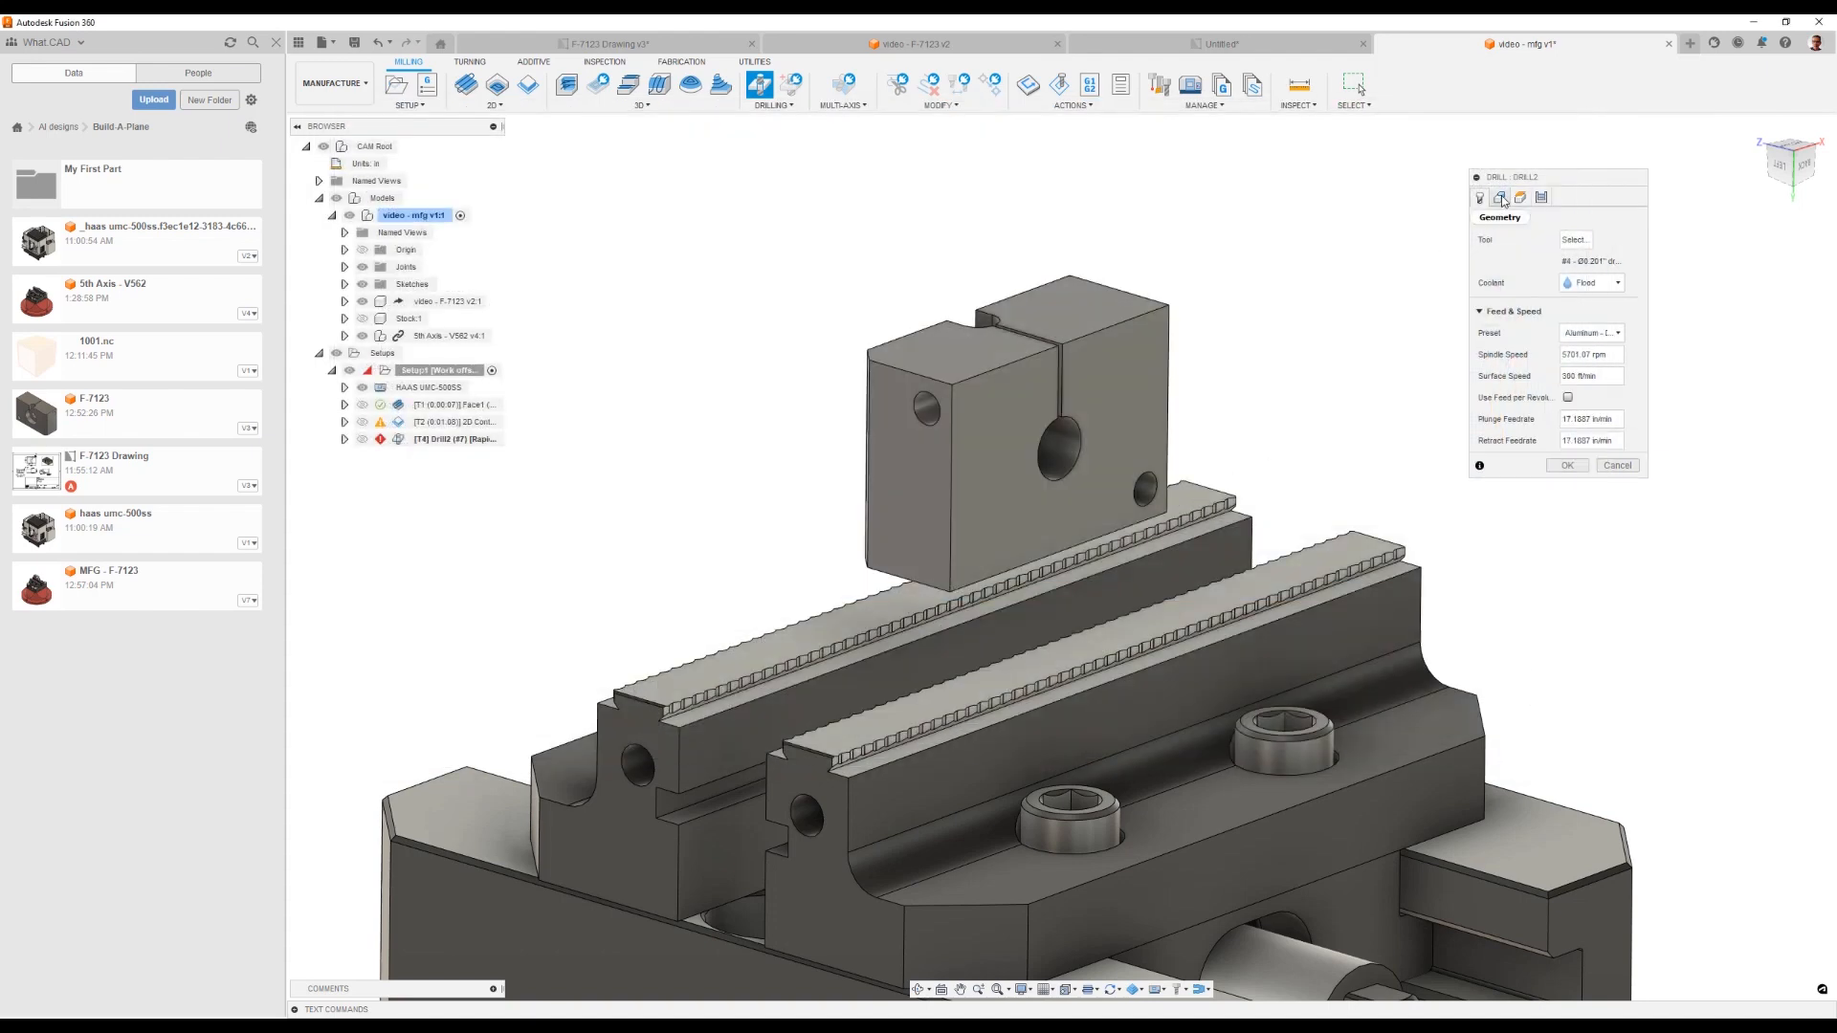
Step: Select the hole, enable Drill Tip Through Bottom with 0.125 in break-through, and generate the toolpath
{"action": "left_click", "coordinate": [1499, 197]}
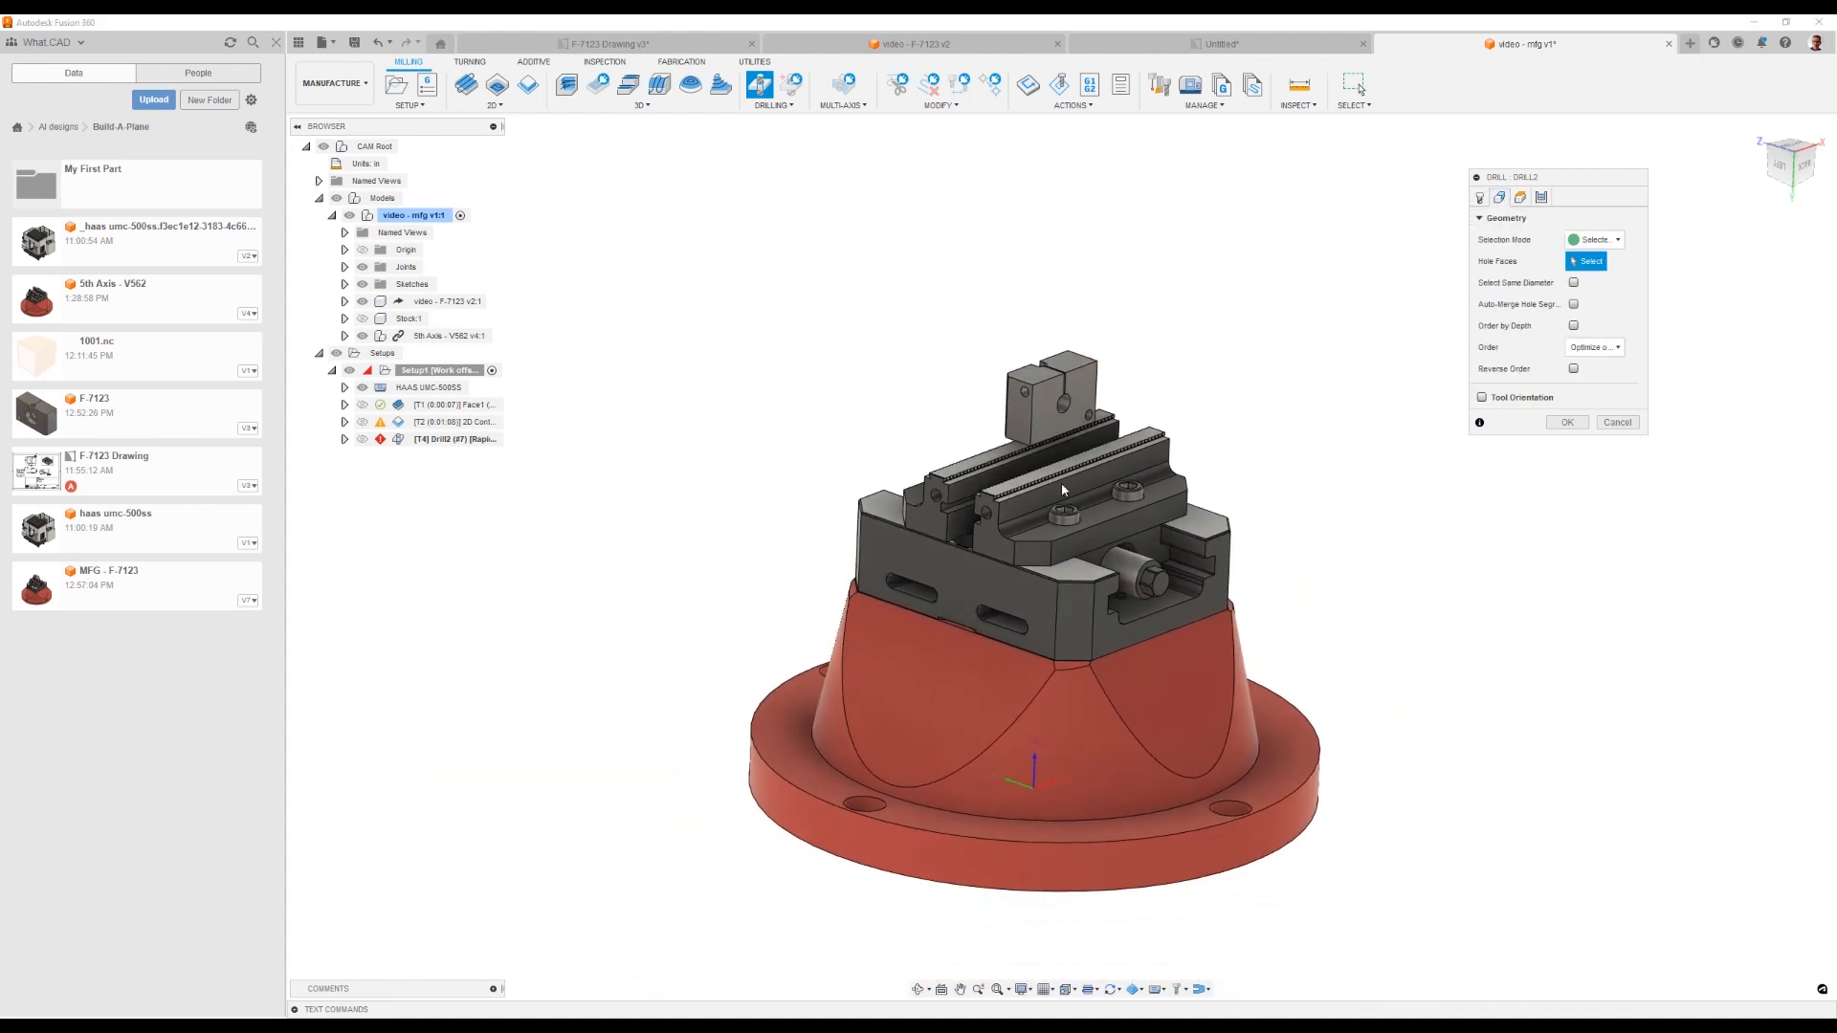
{"action": "left_click_drag", "start_coordinate": [1063, 488], "coordinate": [1198, 427]}
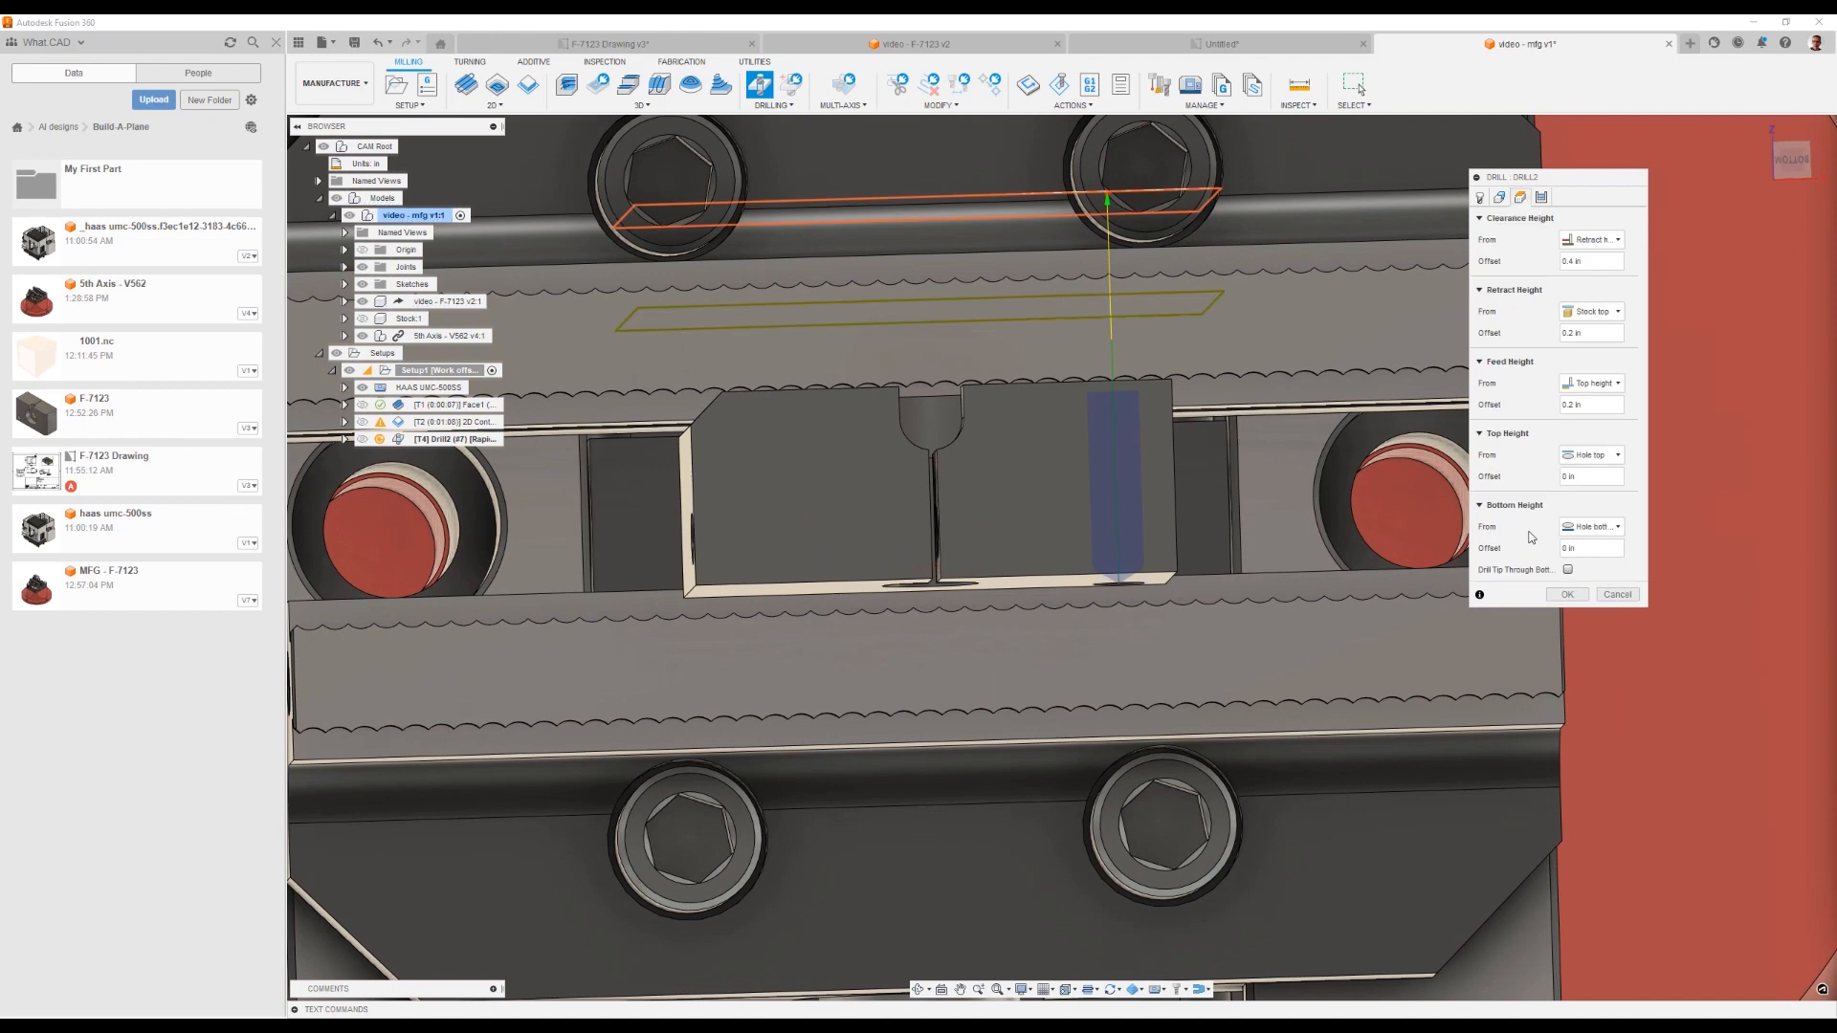
{"action": "left_click", "coordinate": [1567, 571]}
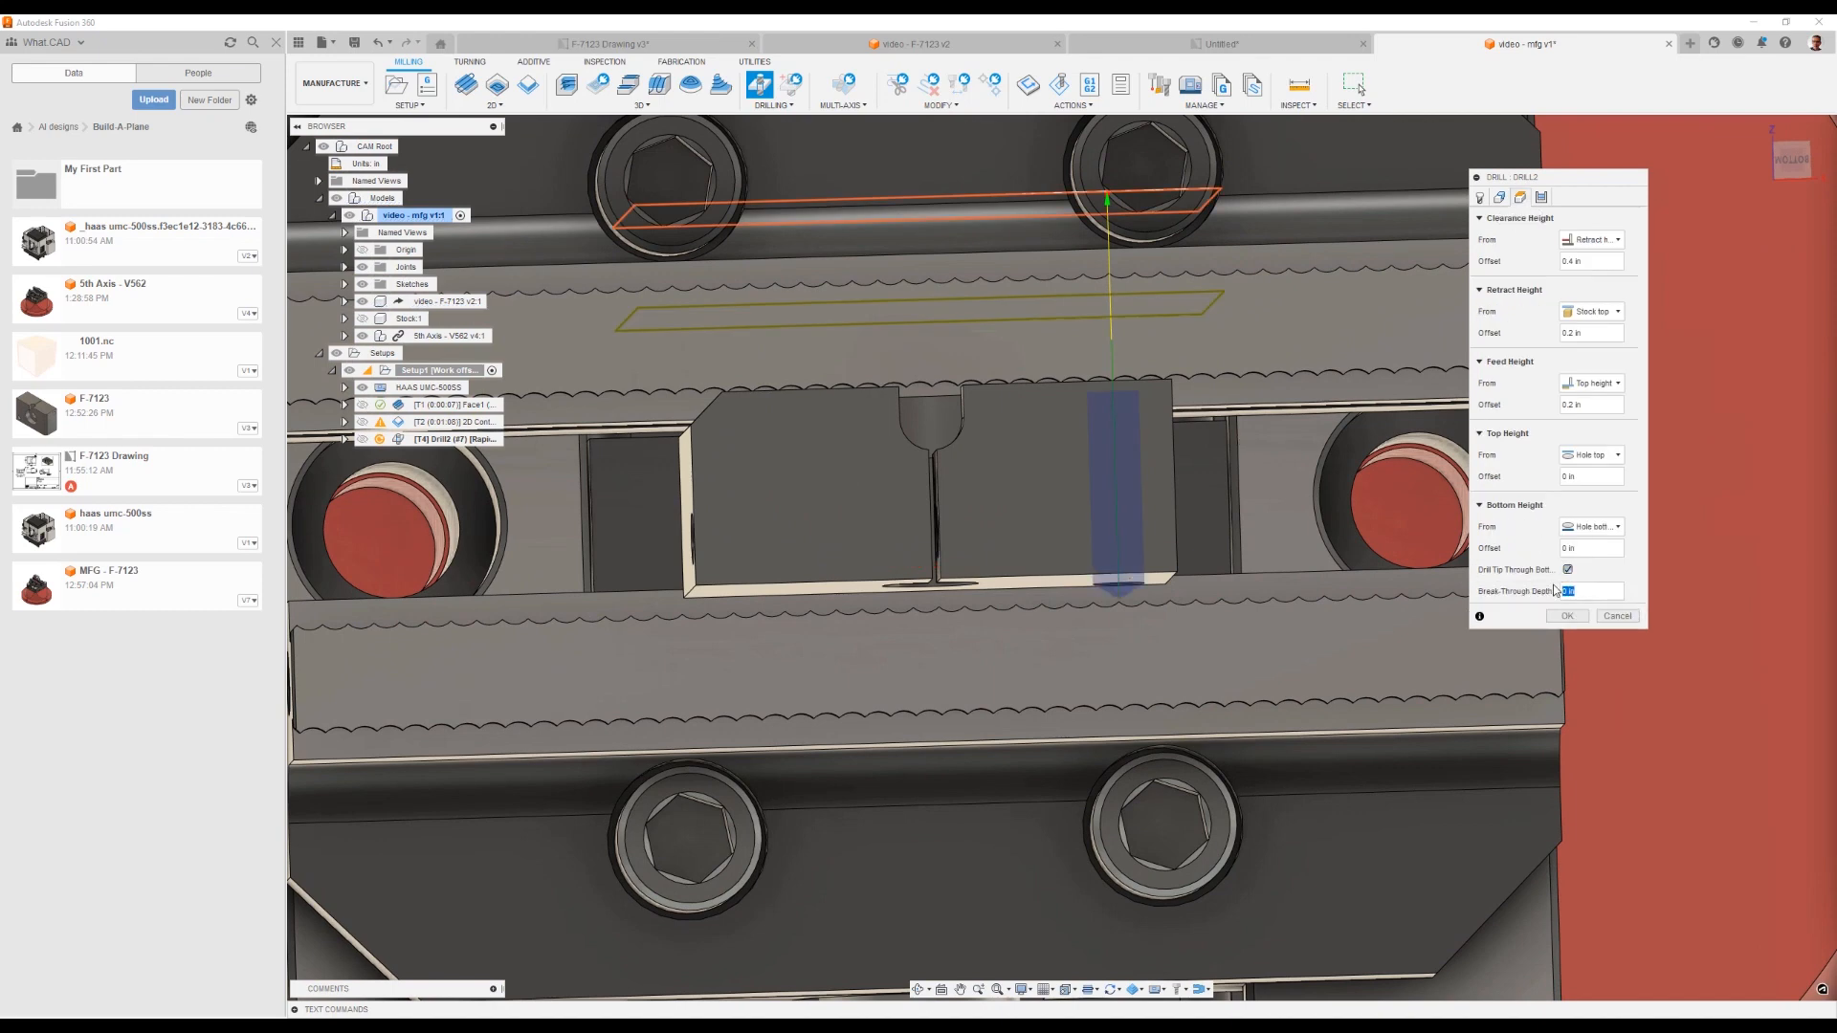
{"action": "type", "text": "125"}
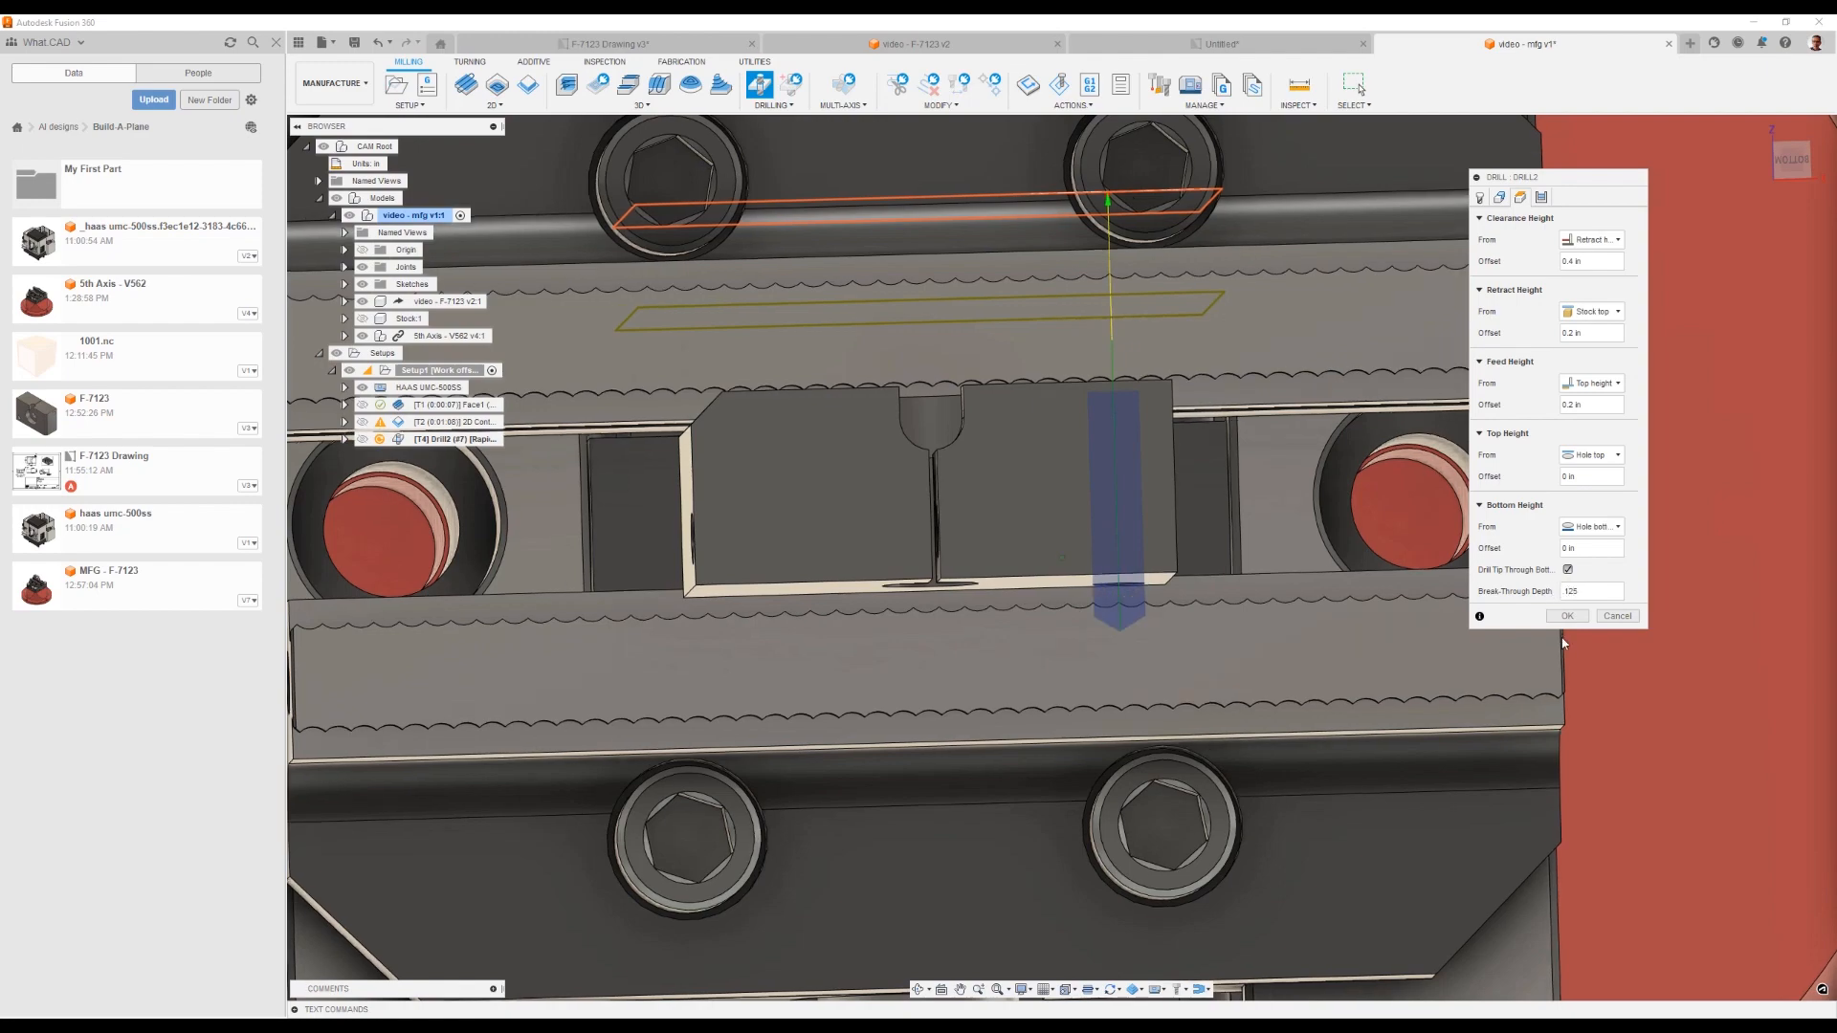
{"action": "left_click", "coordinate": [1568, 614]}
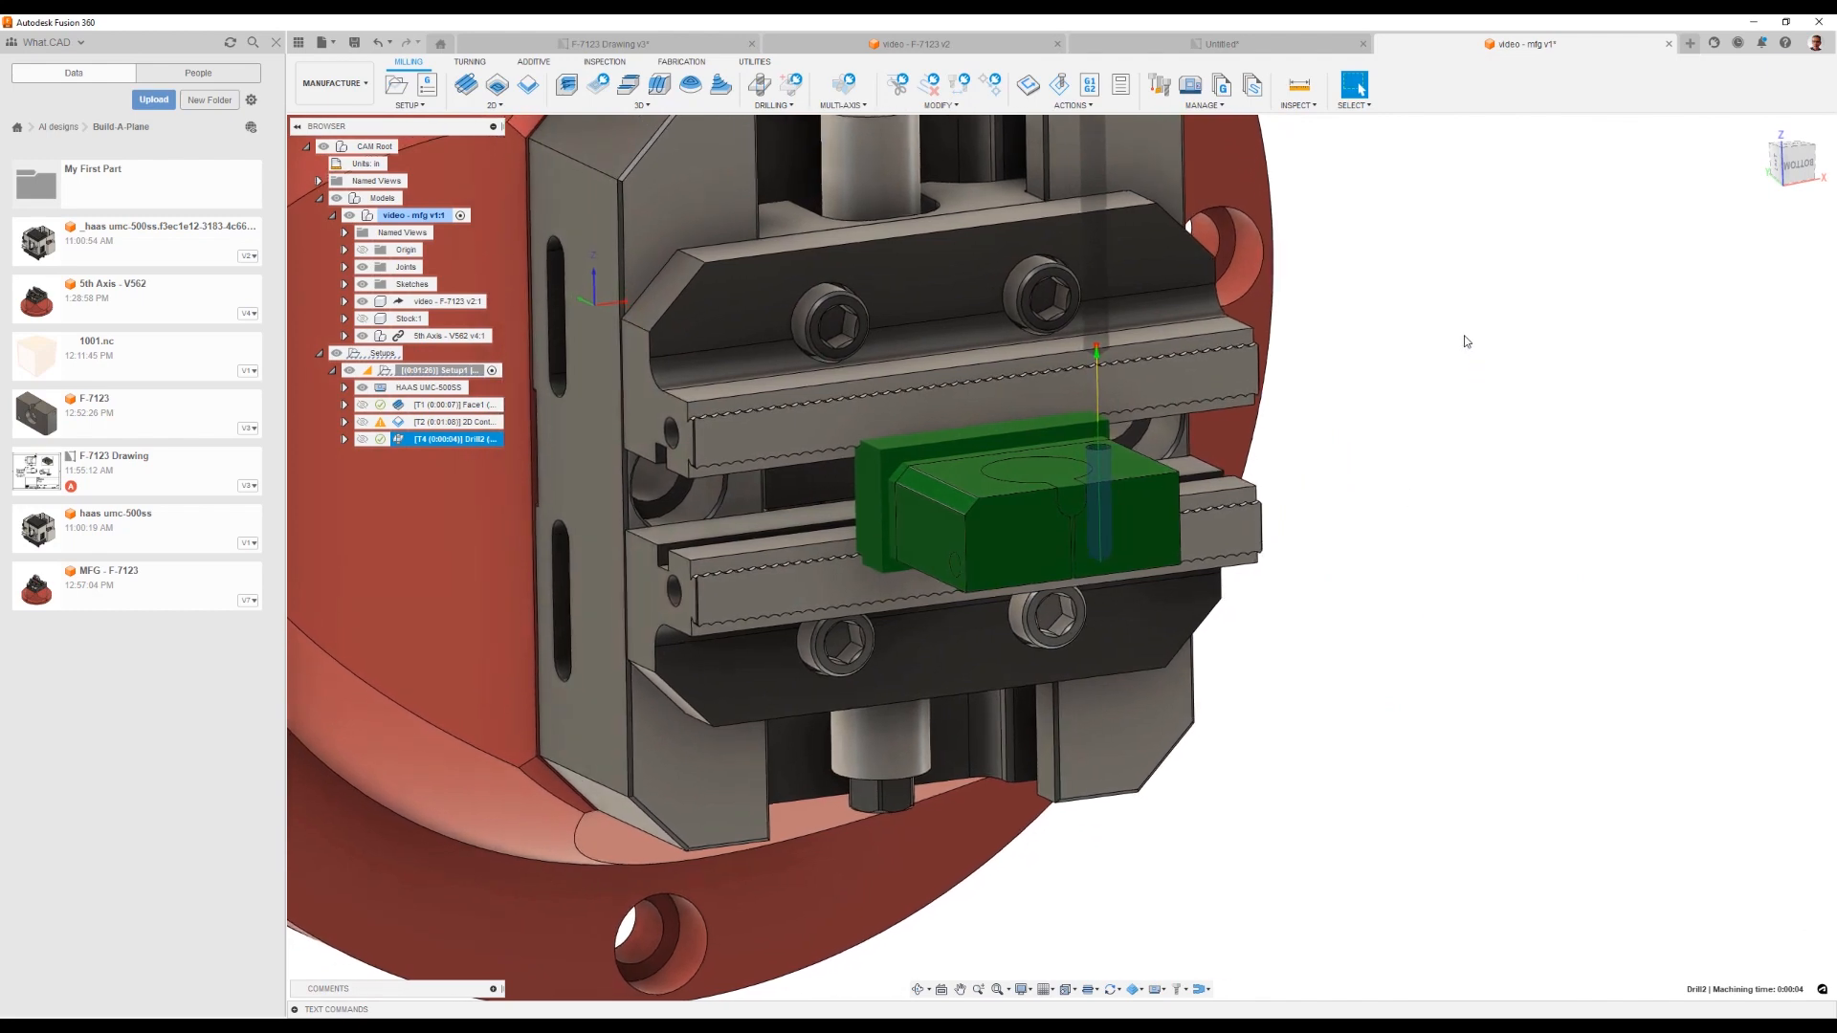
{"action": "mouse_move", "coordinate": [1437, 476]}
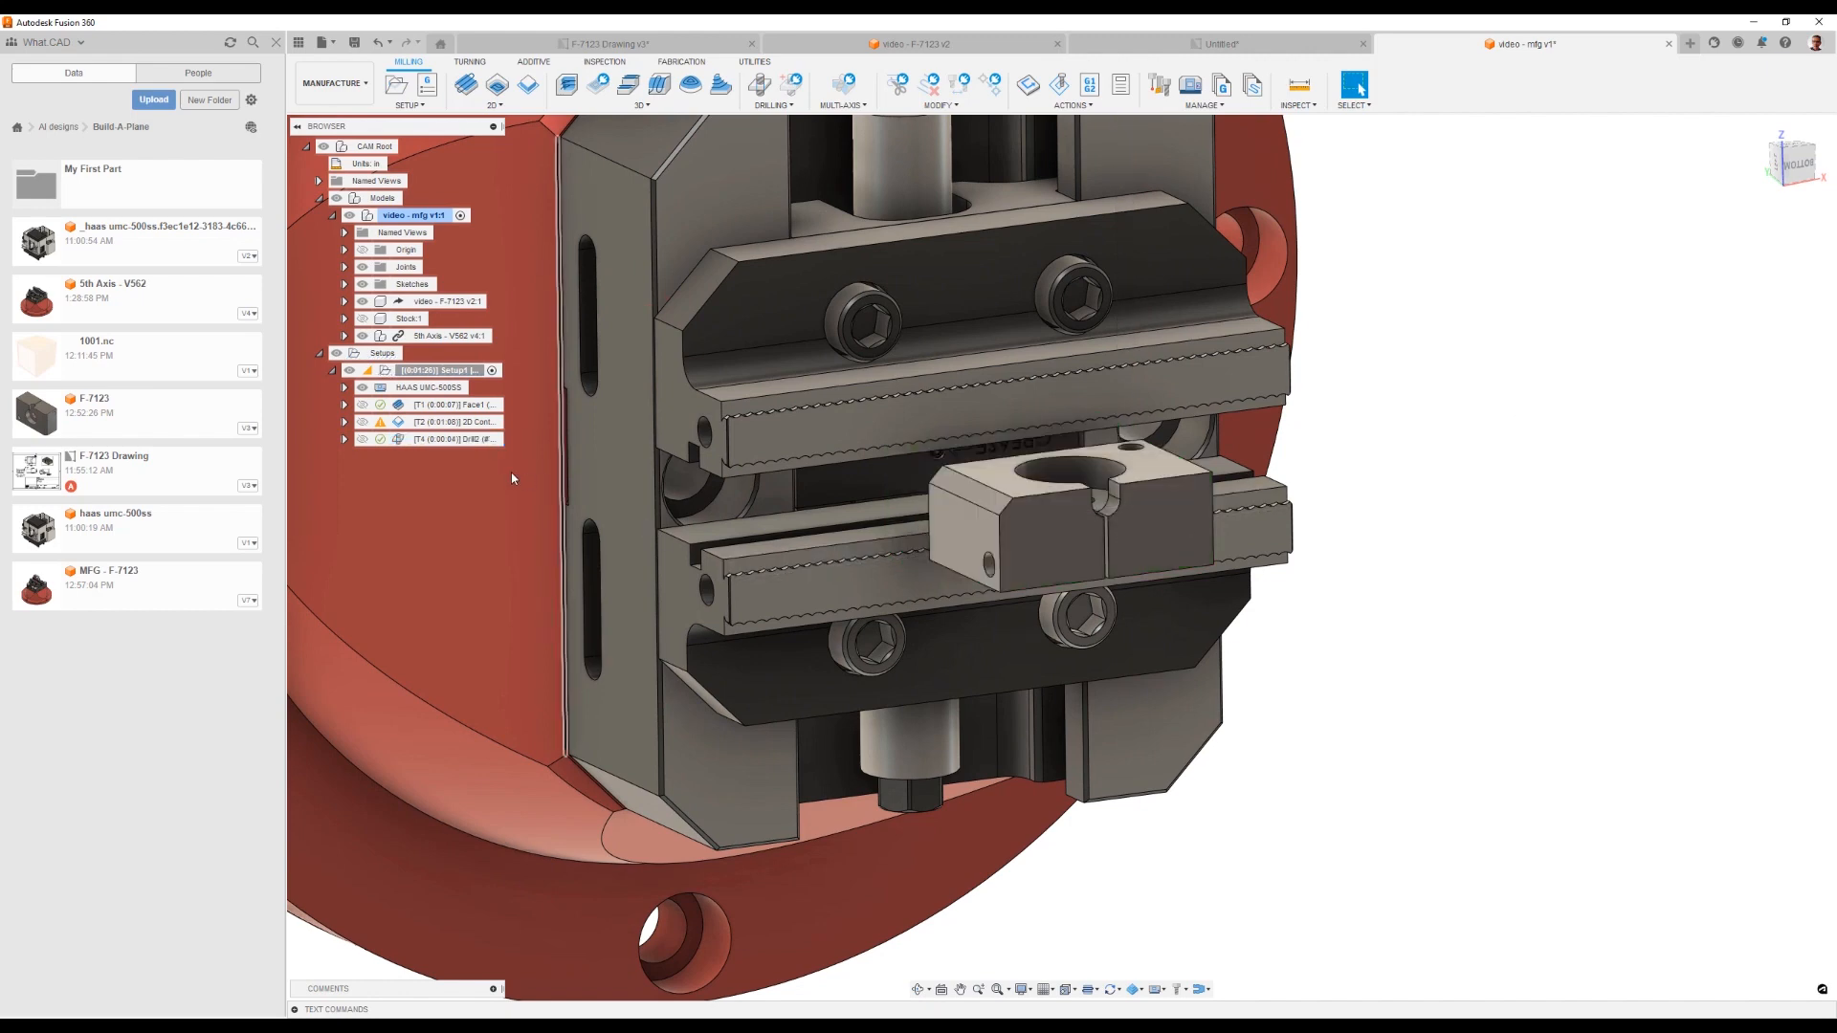
Step: Duplicate the #7 drill operation and edit the copy's geometry for the new hole and tool orientation
{"action": "right_click", "coordinate": [452, 438]}
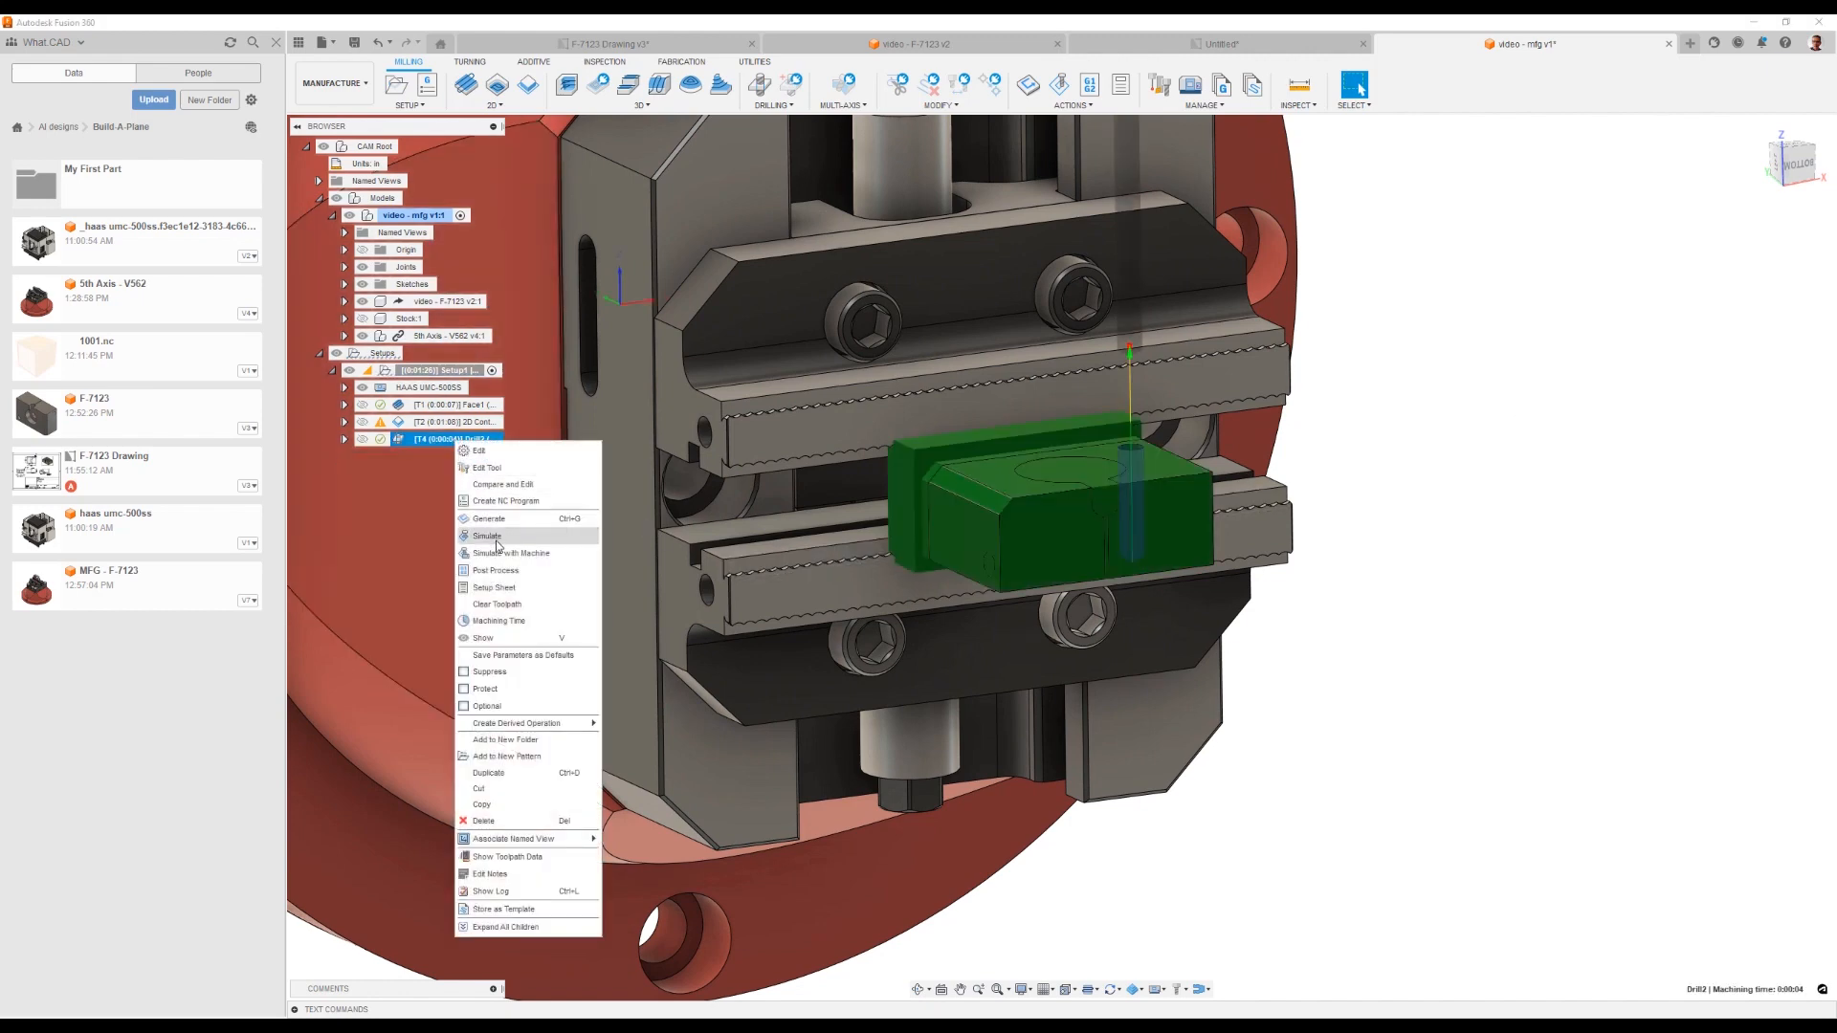
{"action": "left_click", "coordinate": [471, 478]}
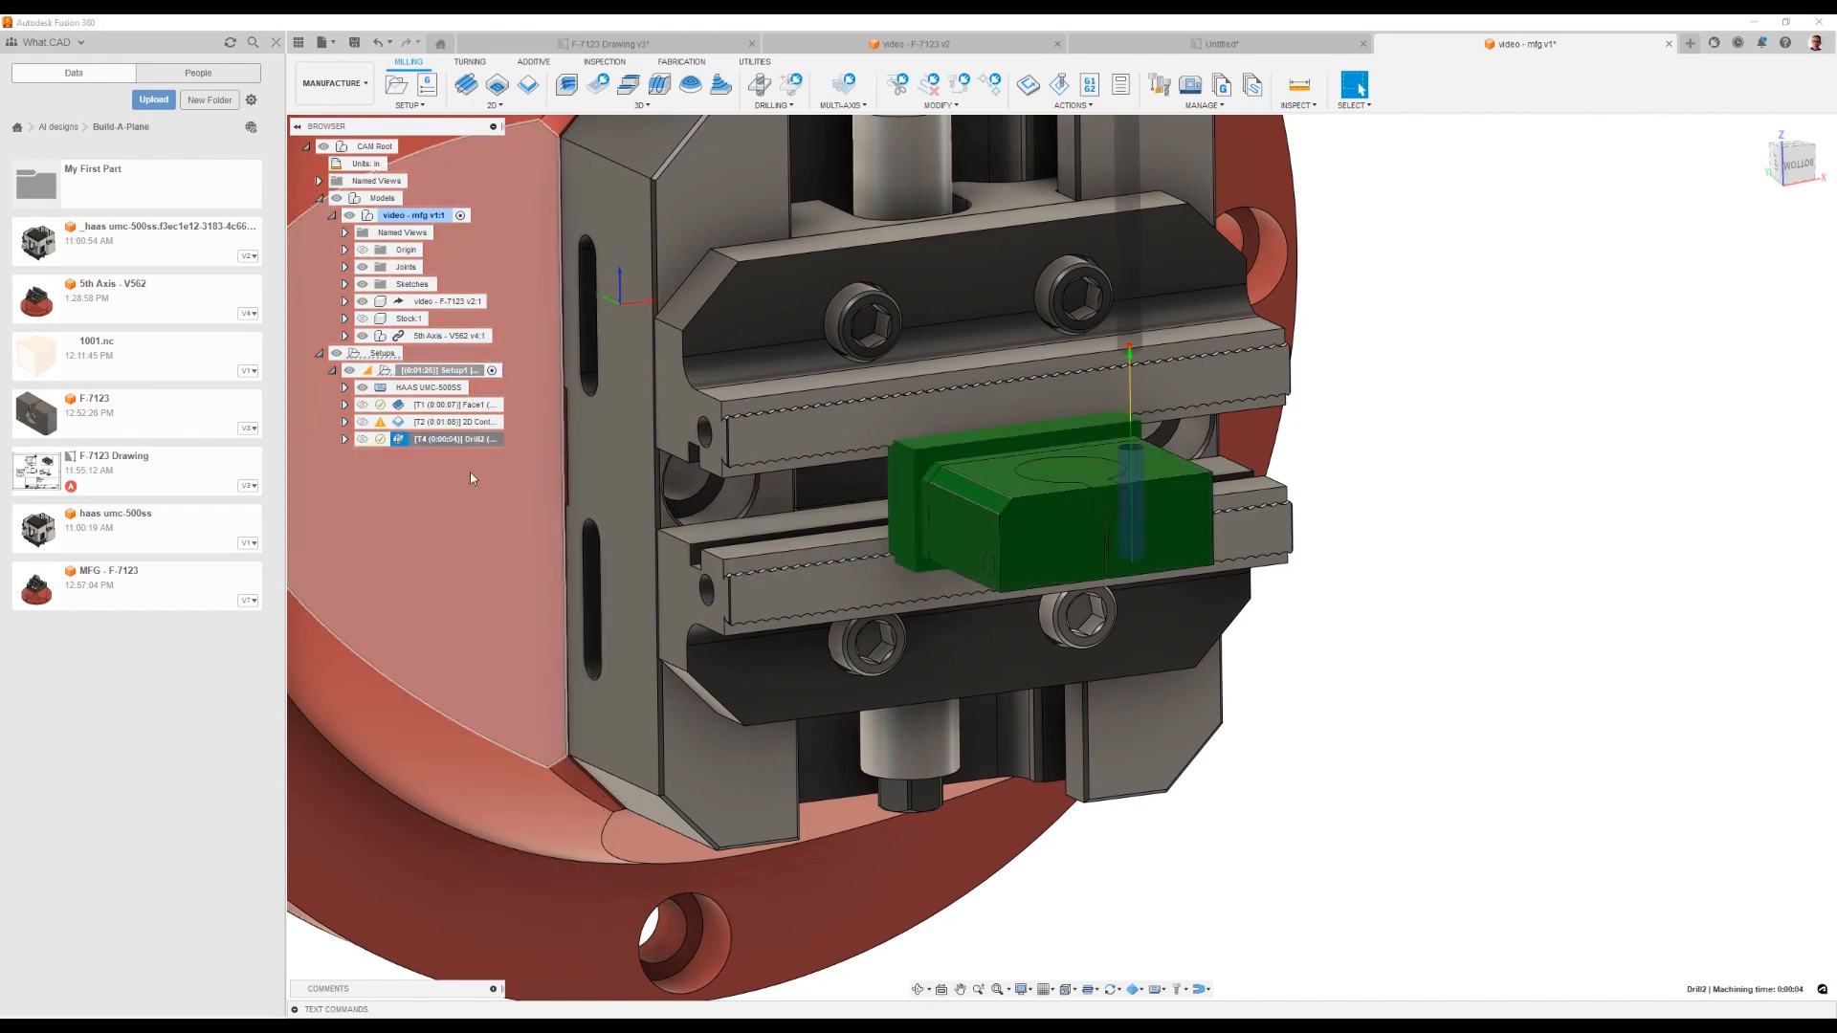
{"action": "left_click", "coordinate": [451, 456]}
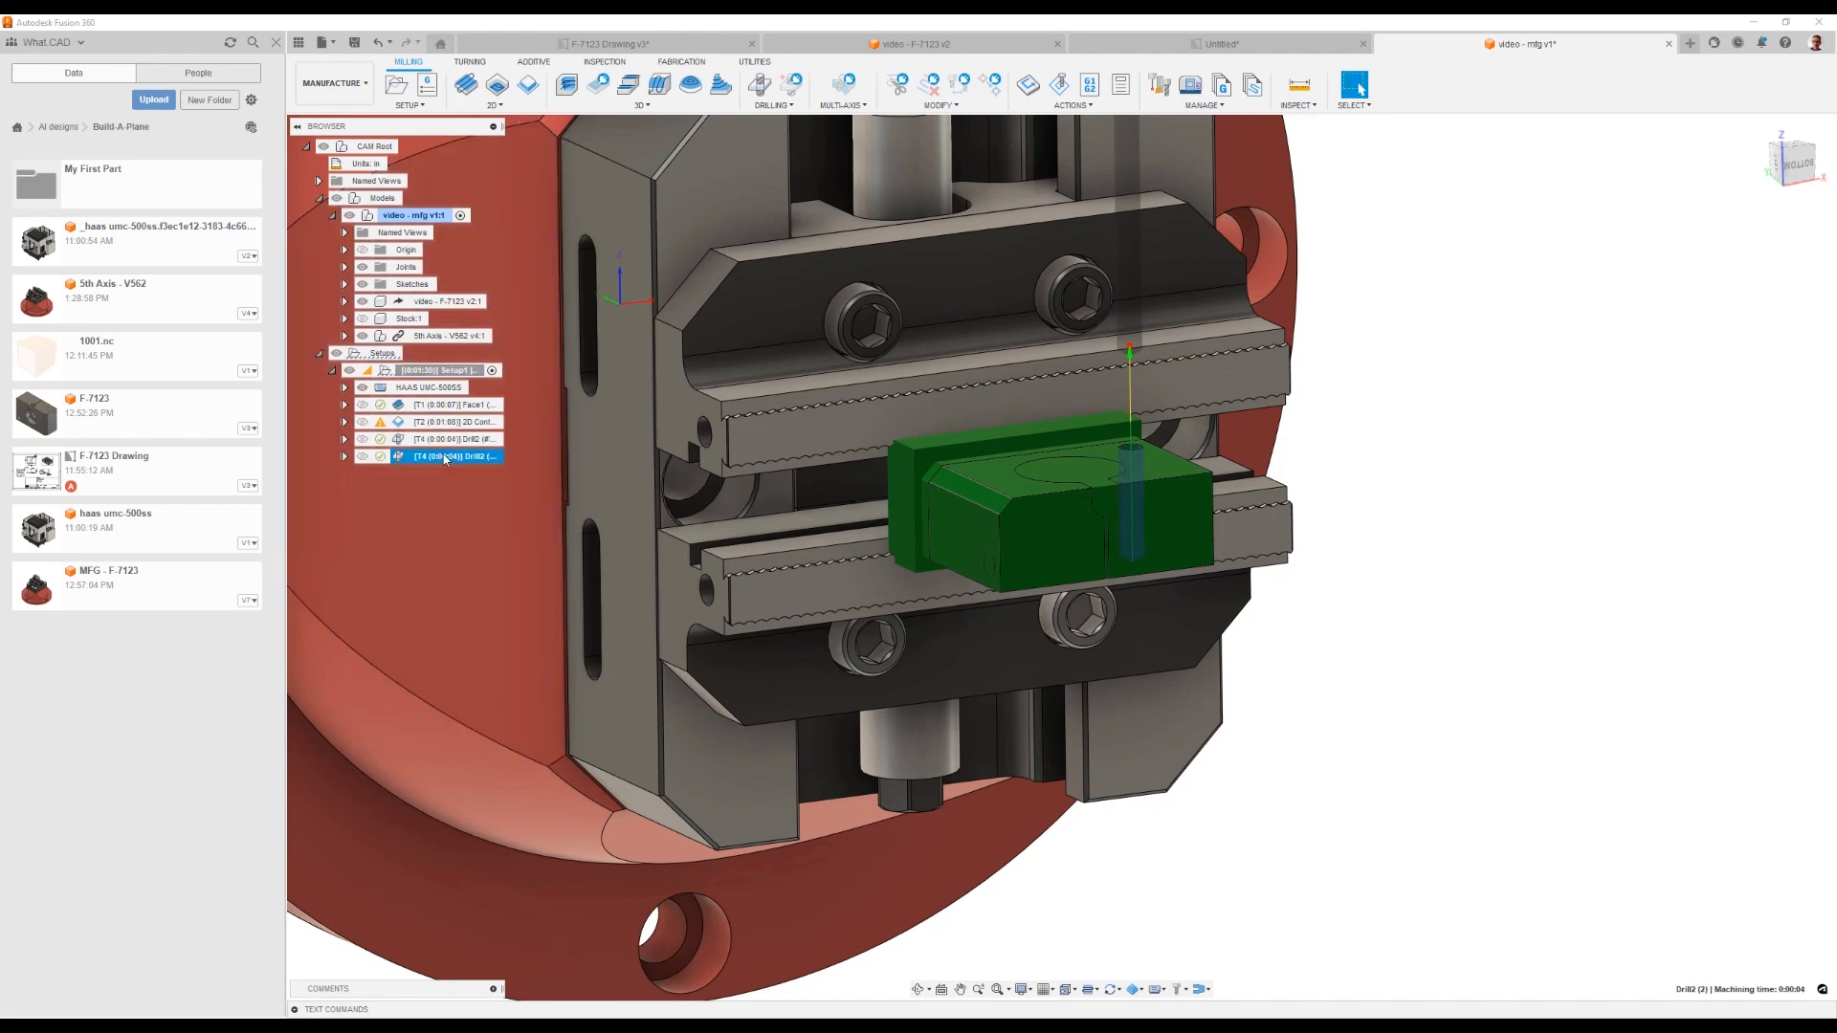
{"action": "double_click", "coordinate": [452, 455]}
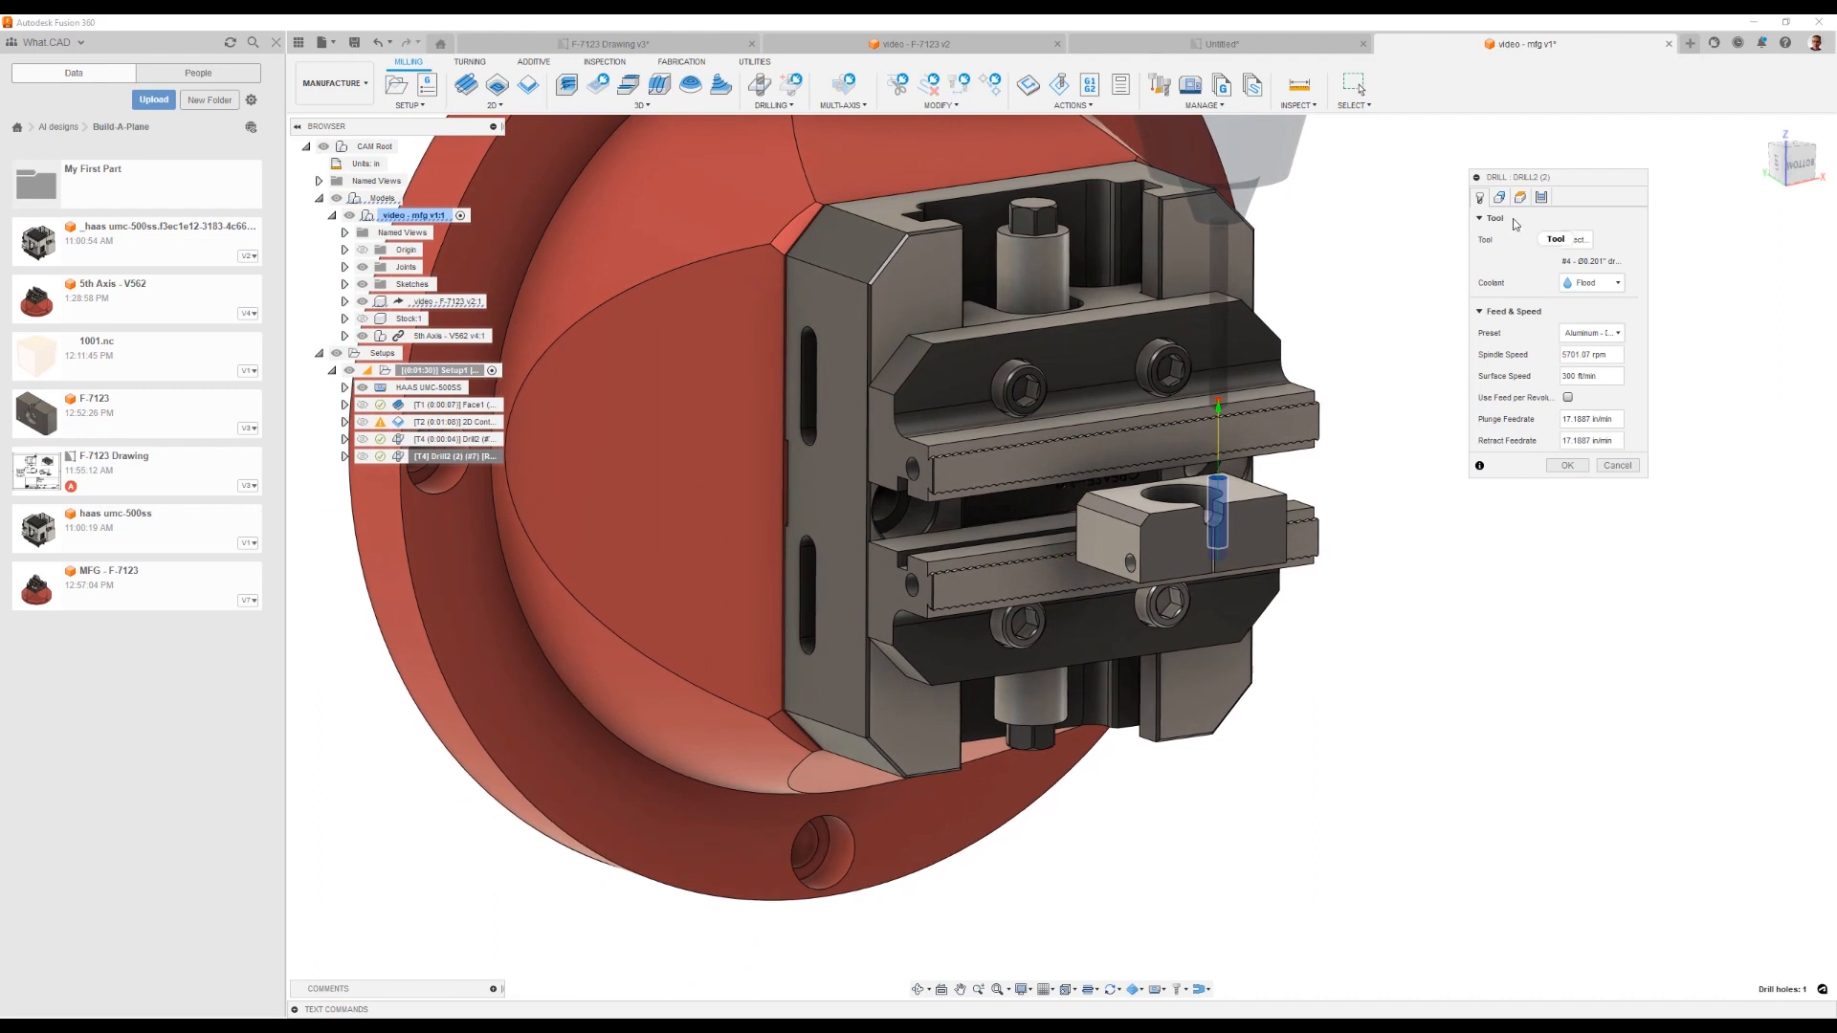
{"action": "left_click", "coordinate": [1480, 198]}
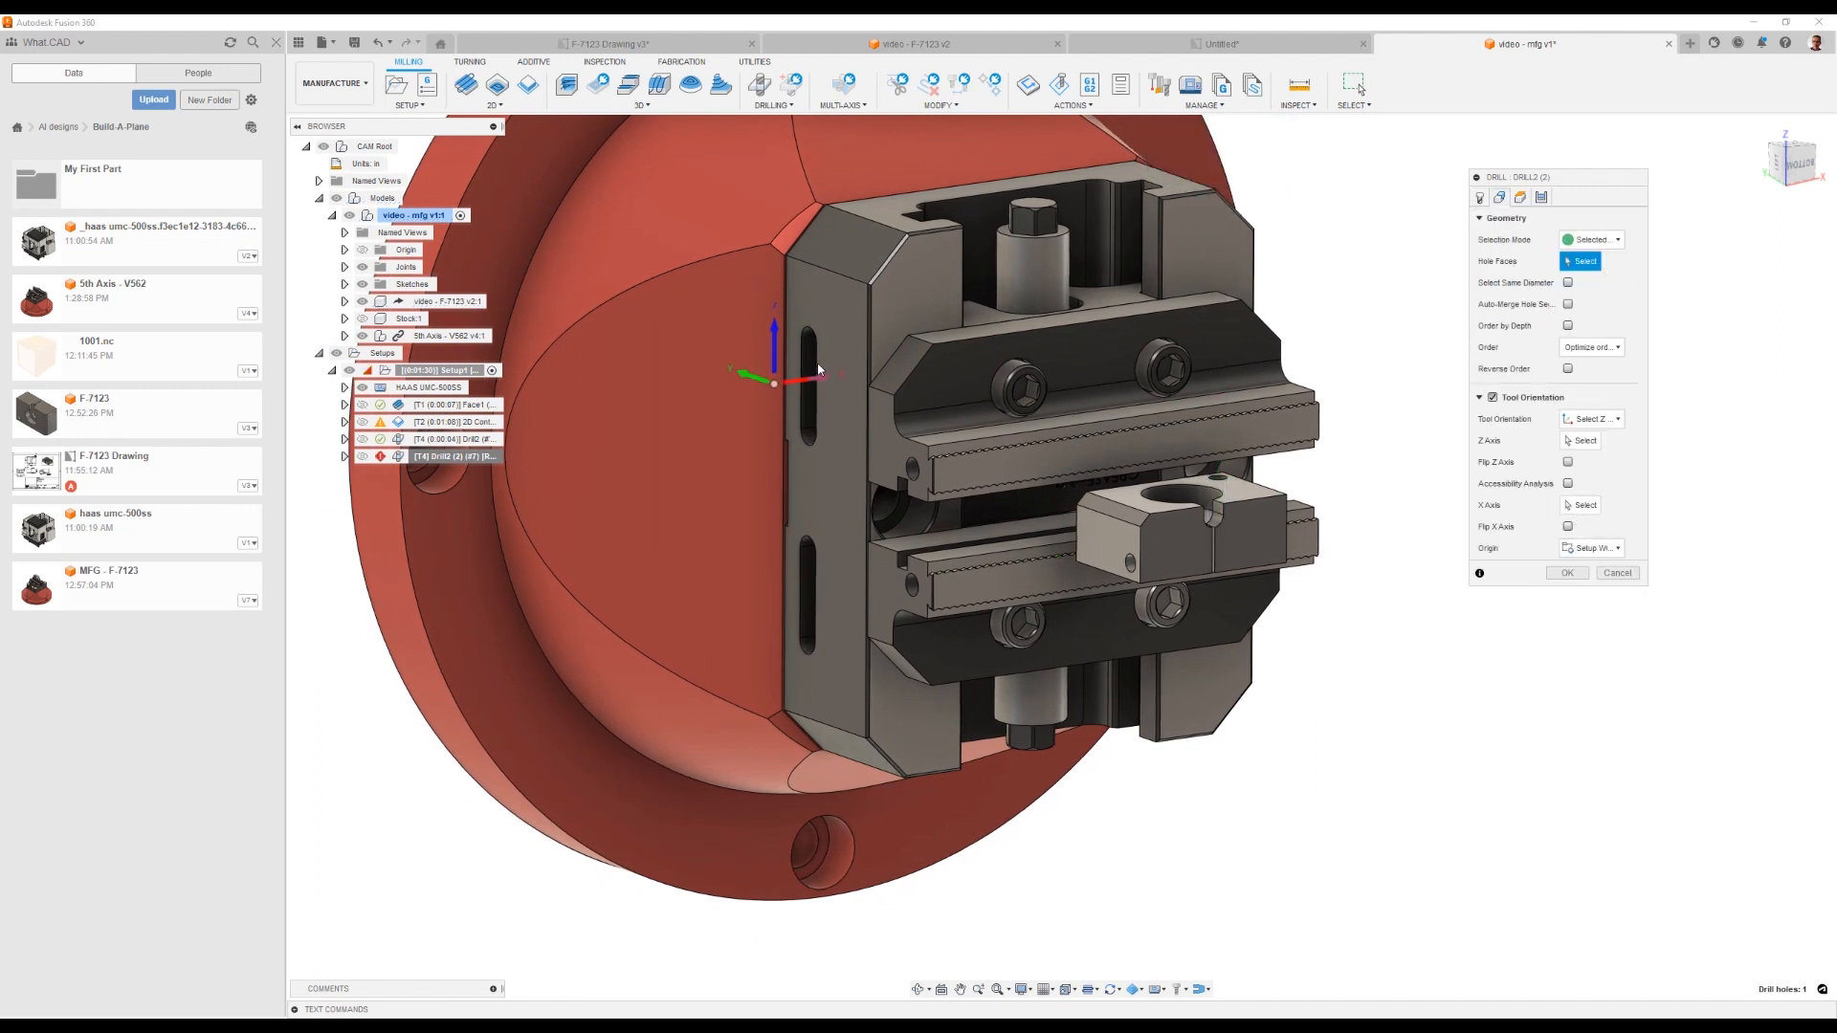
{"action": "left_click", "coordinate": [1183, 528]}
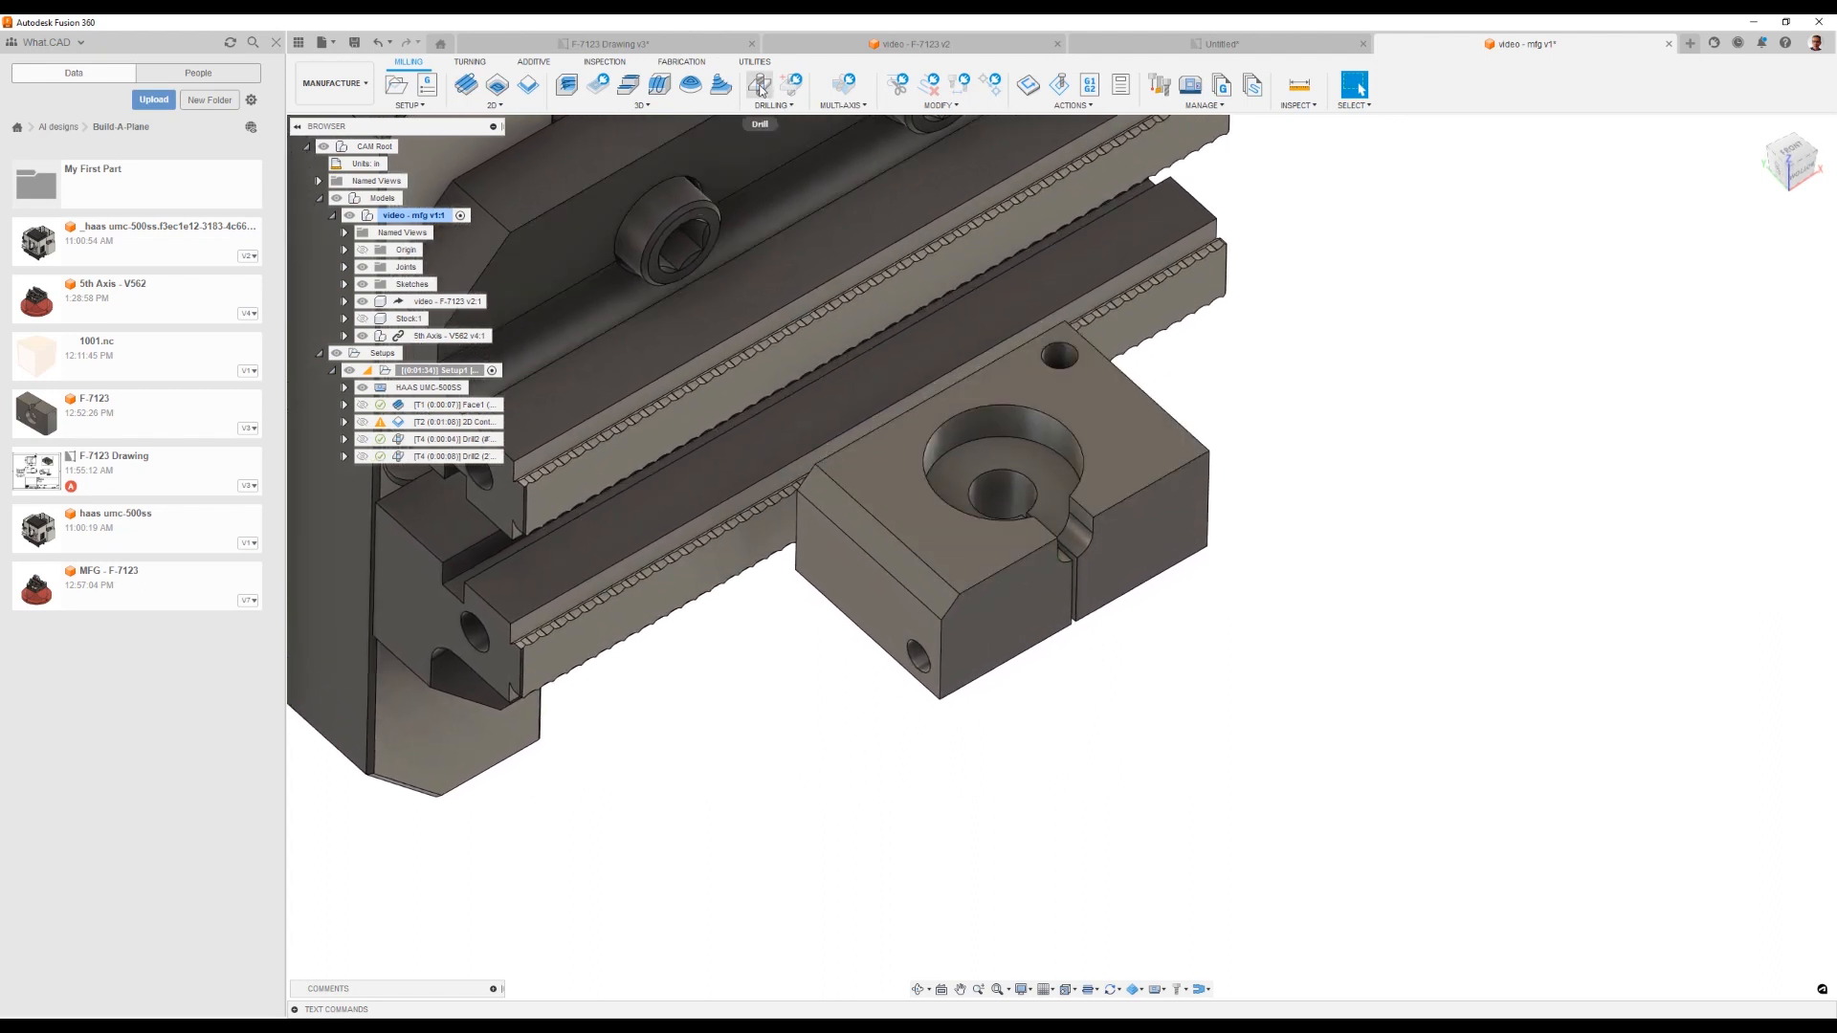
Step: Create a Drill operation using the 3/8 drill from the document's tools
{"action": "left_click", "coordinate": [760, 84]}
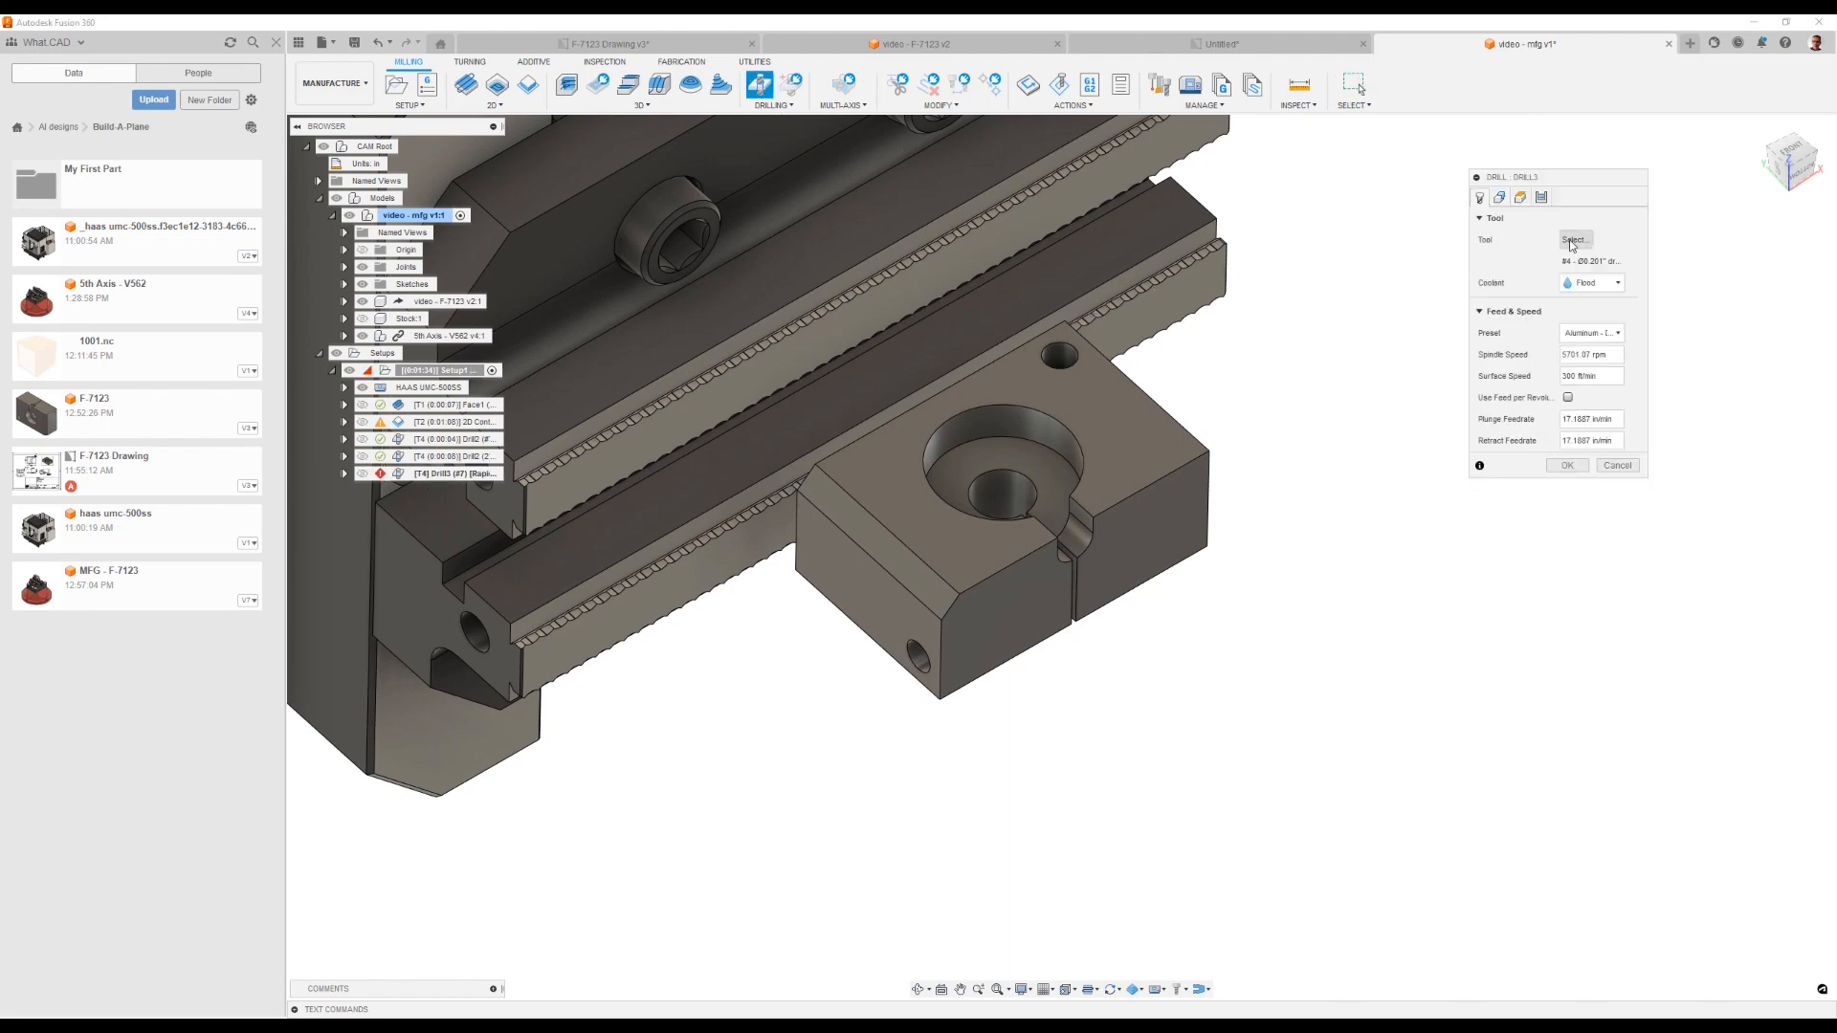
{"action": "left_click", "coordinate": [1575, 240]}
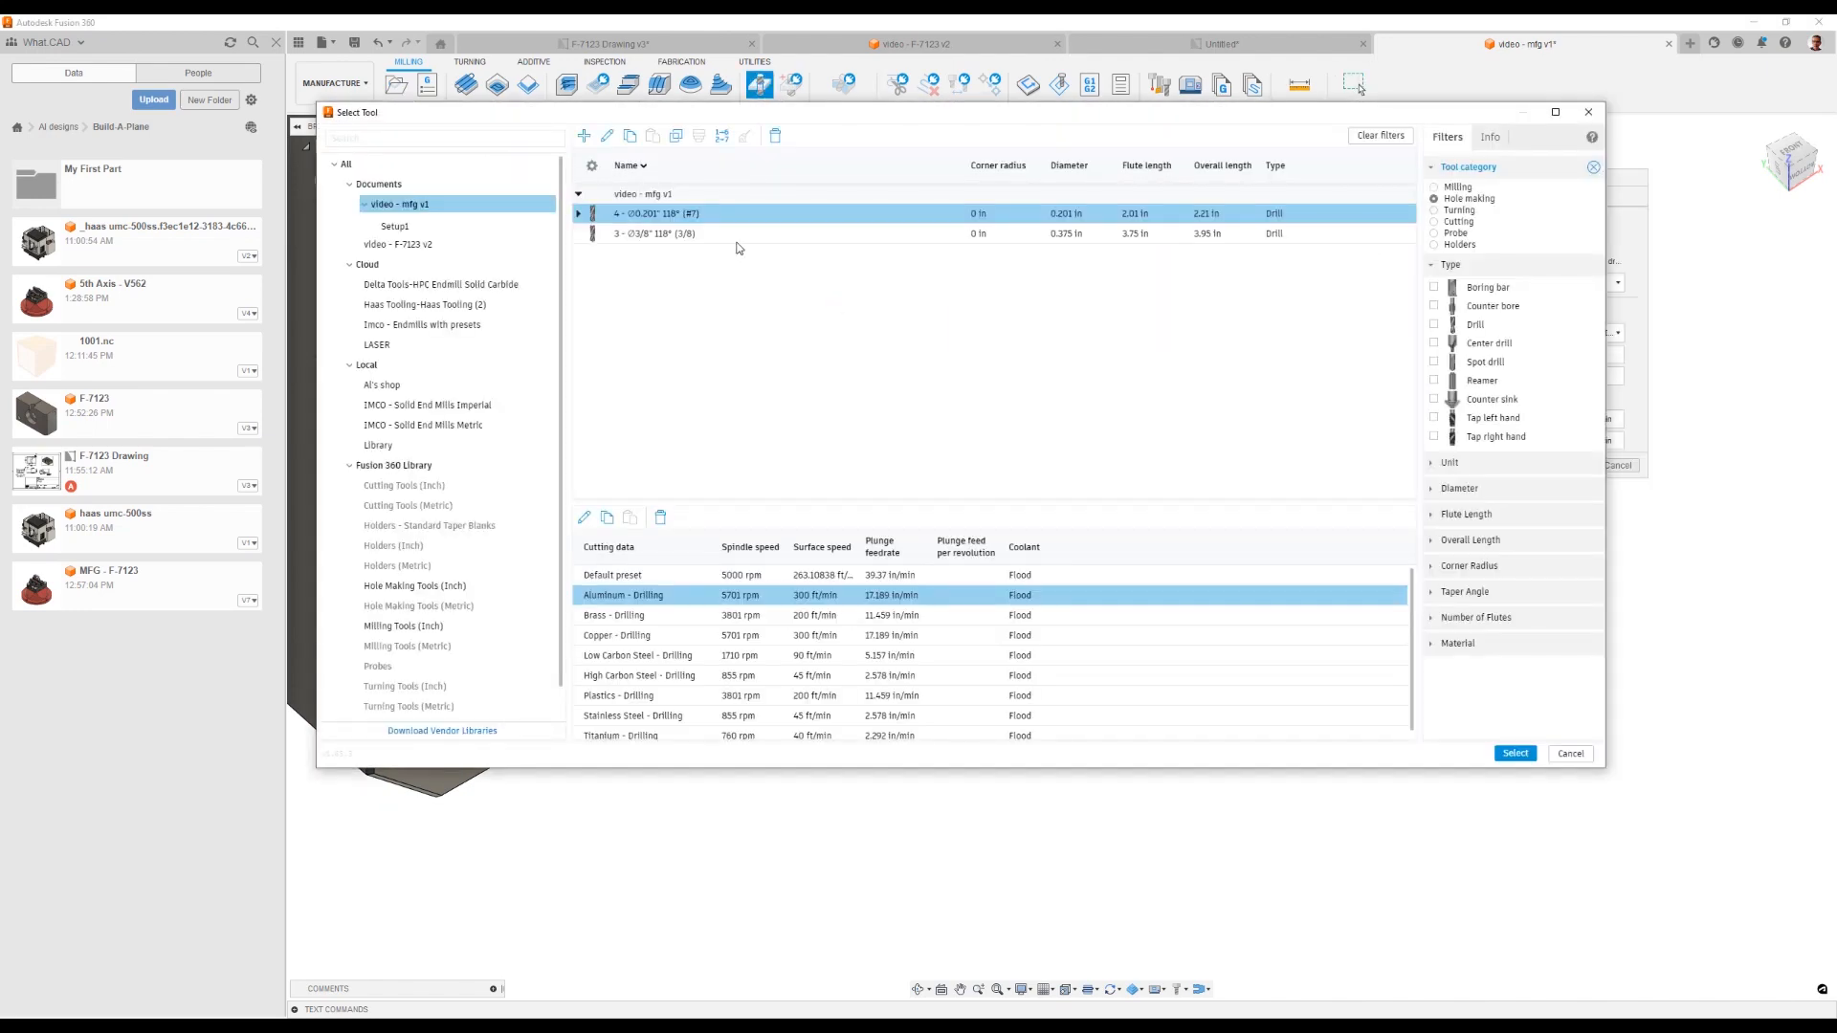
{"action": "left_click", "coordinate": [654, 233]}
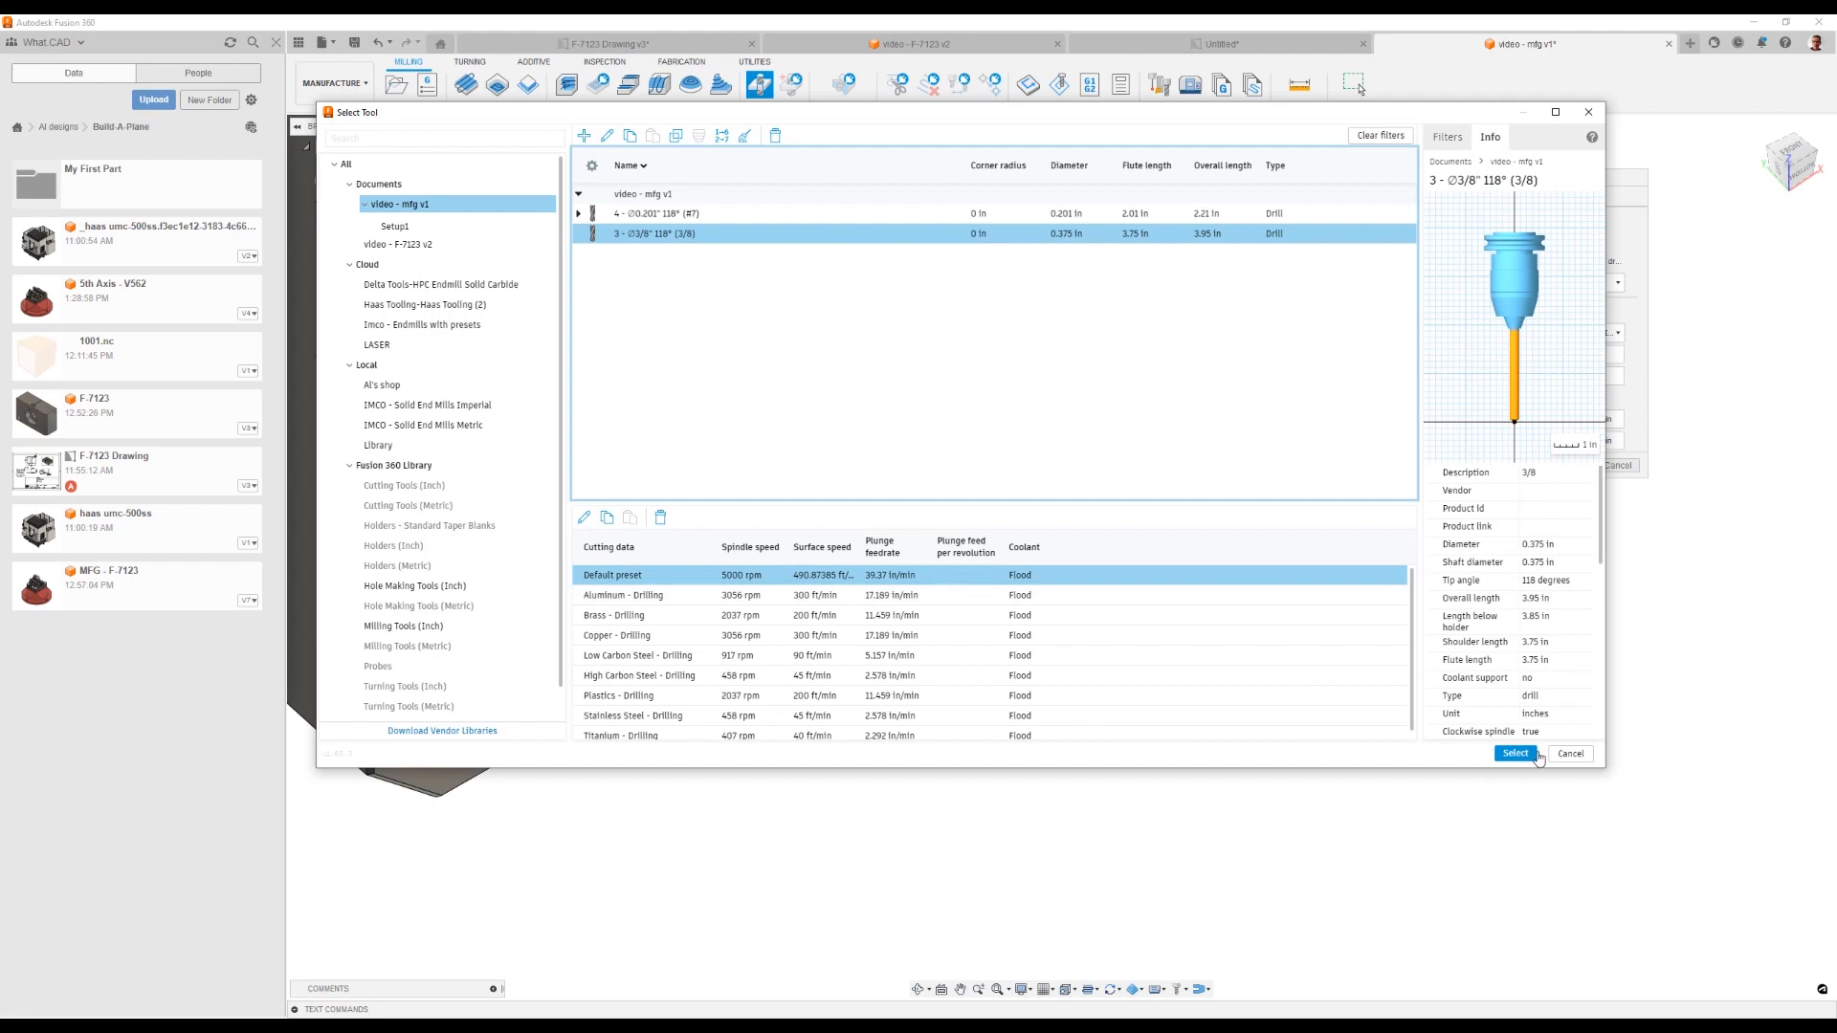
{"action": "left_click", "coordinate": [1514, 754]}
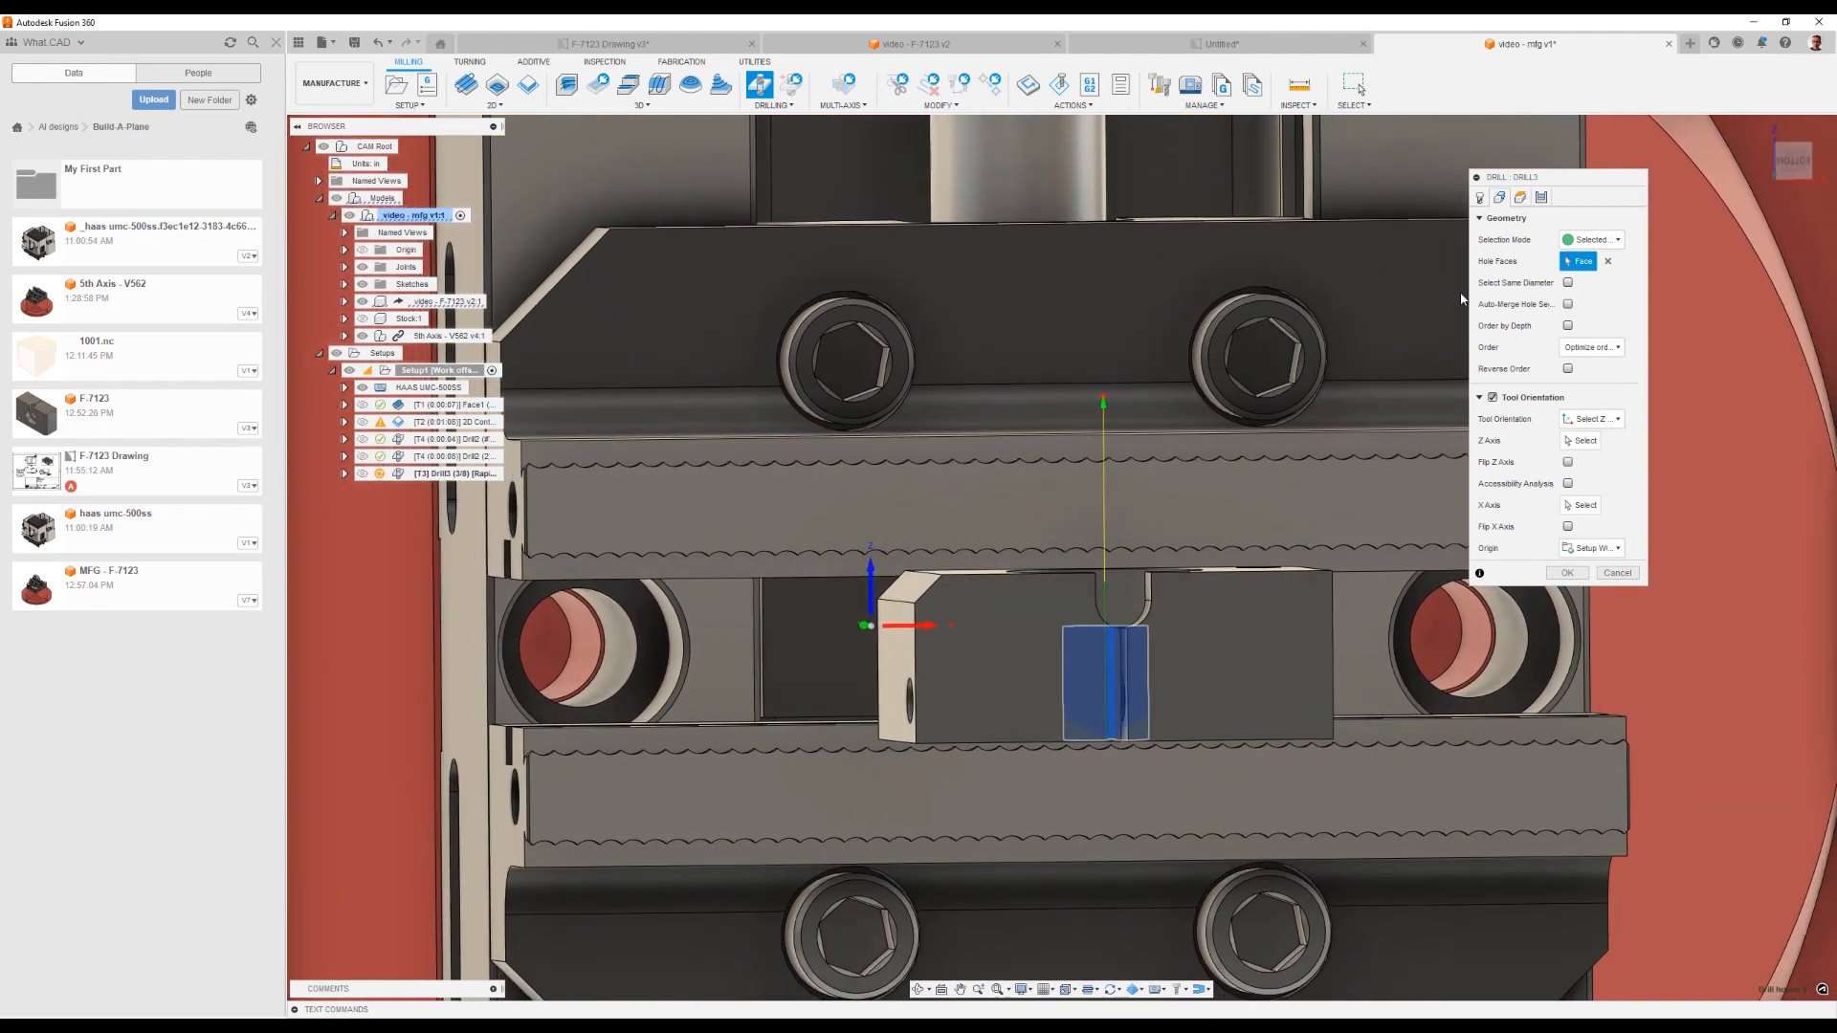
Step: Set Top Height from Model top, Drill Tip Through Bottom with 0.125 in break-through, and accept
{"action": "left_click", "coordinate": [1500, 197]}
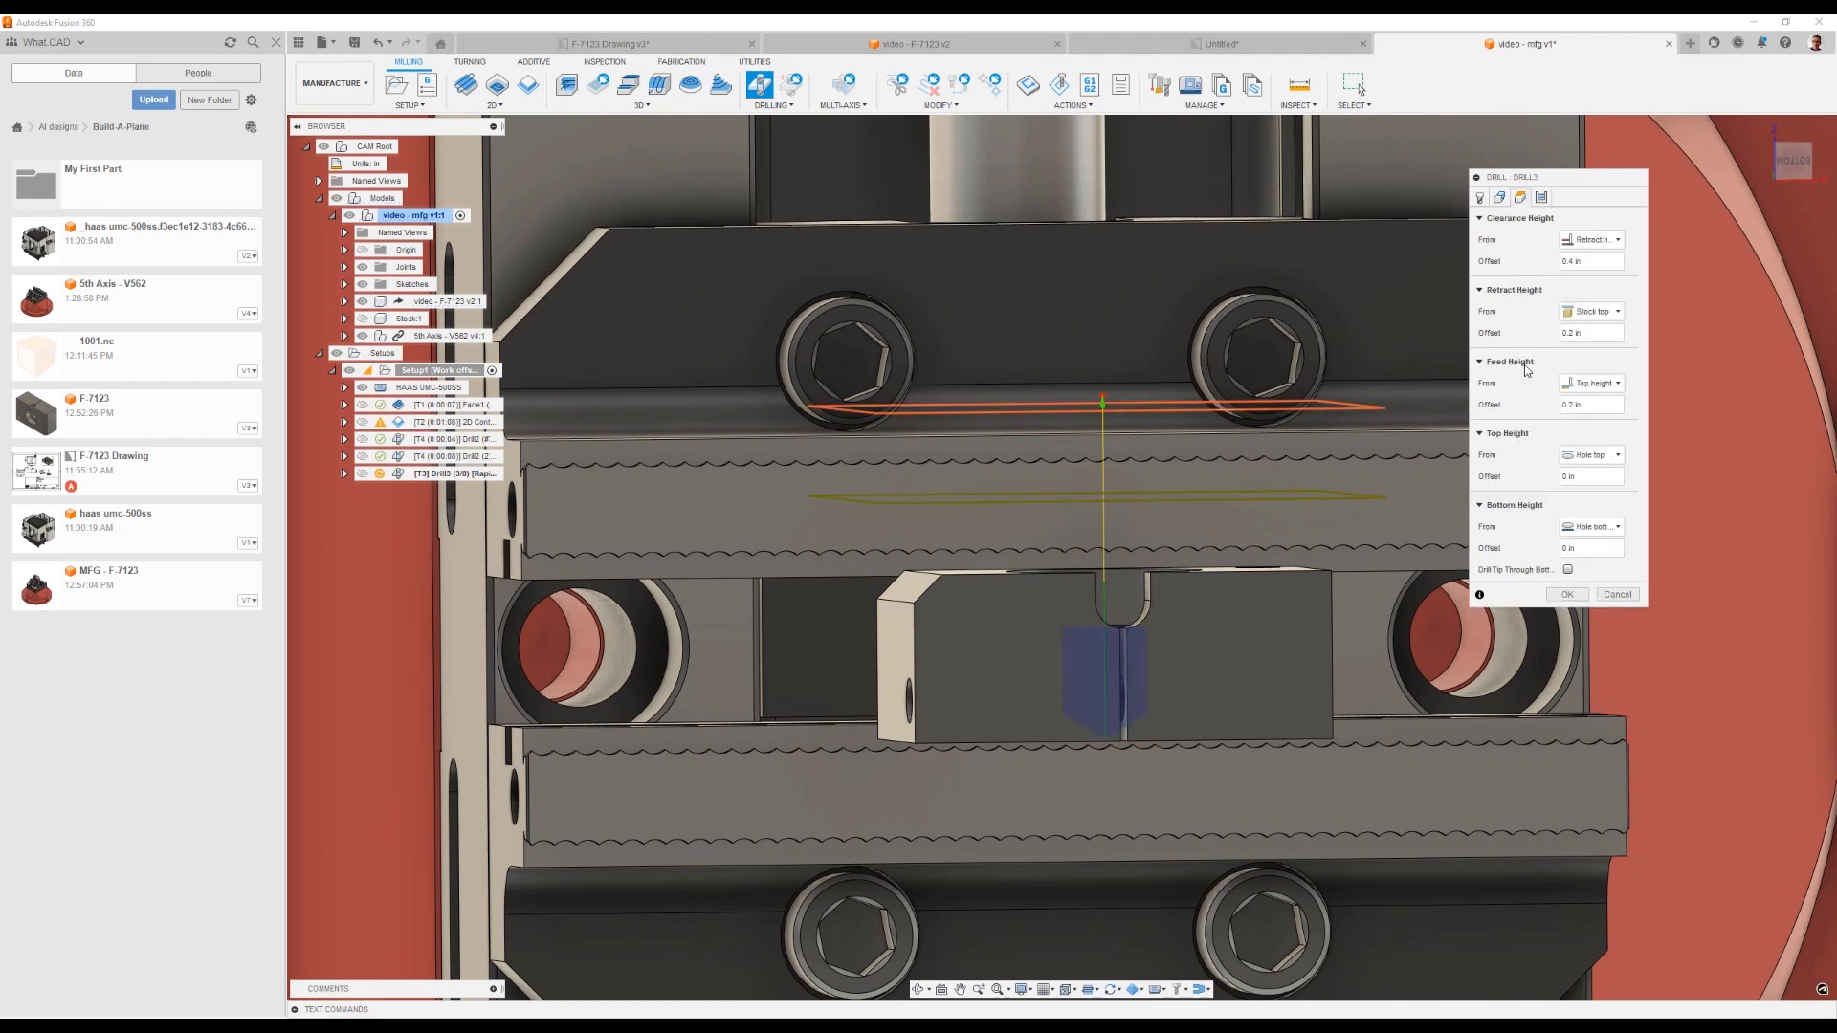
{"action": "left_click", "coordinate": [1590, 456]}
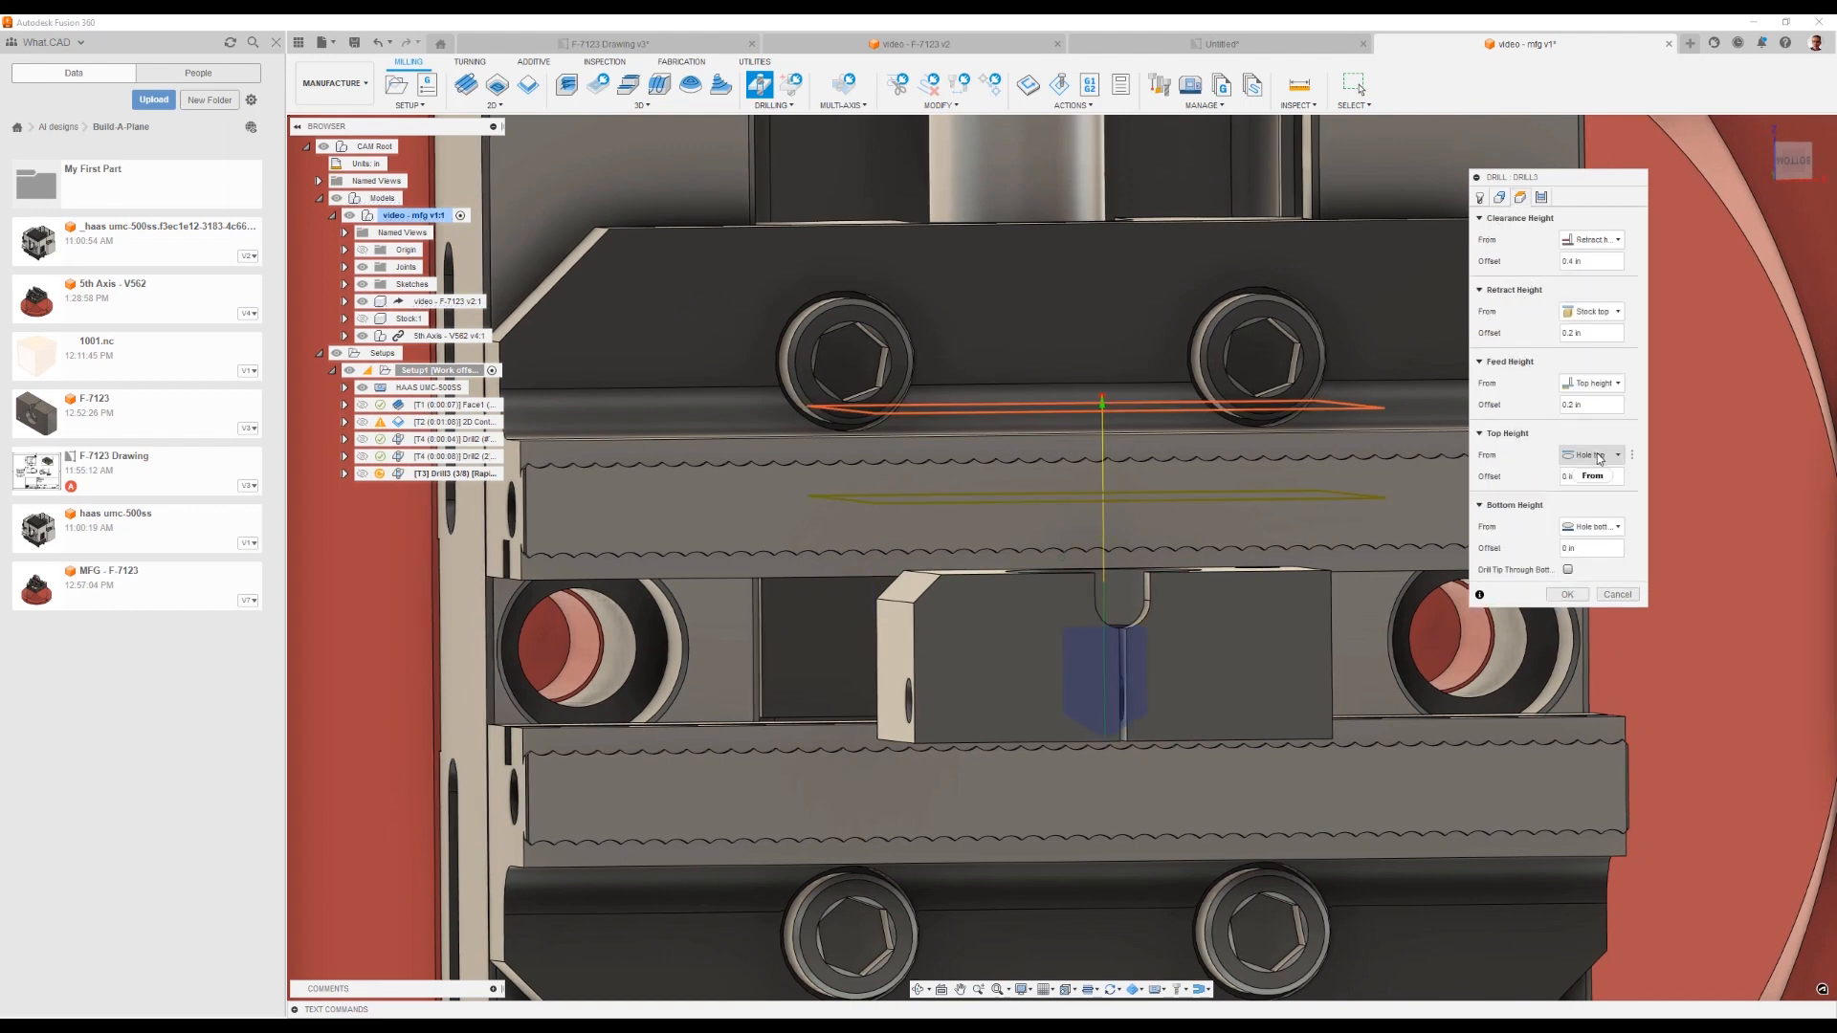
{"action": "left_click", "coordinate": [1590, 456]}
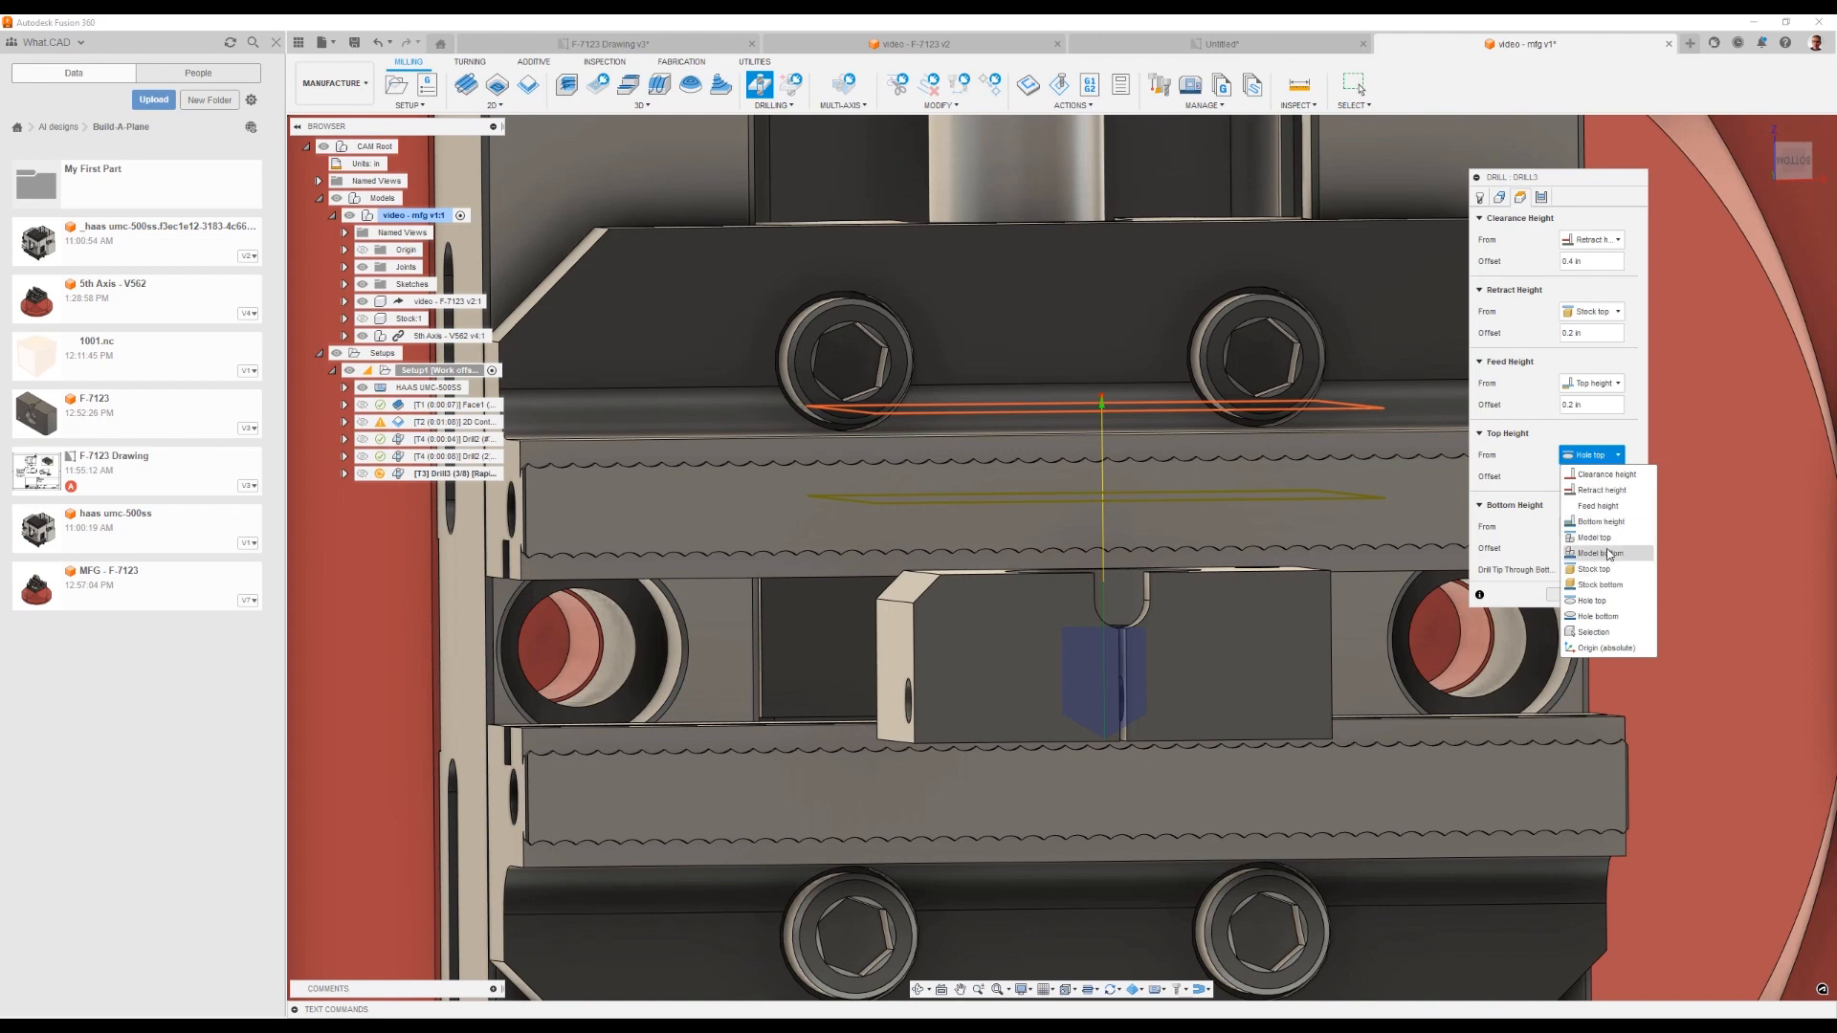
{"action": "left_click", "coordinate": [1596, 553]}
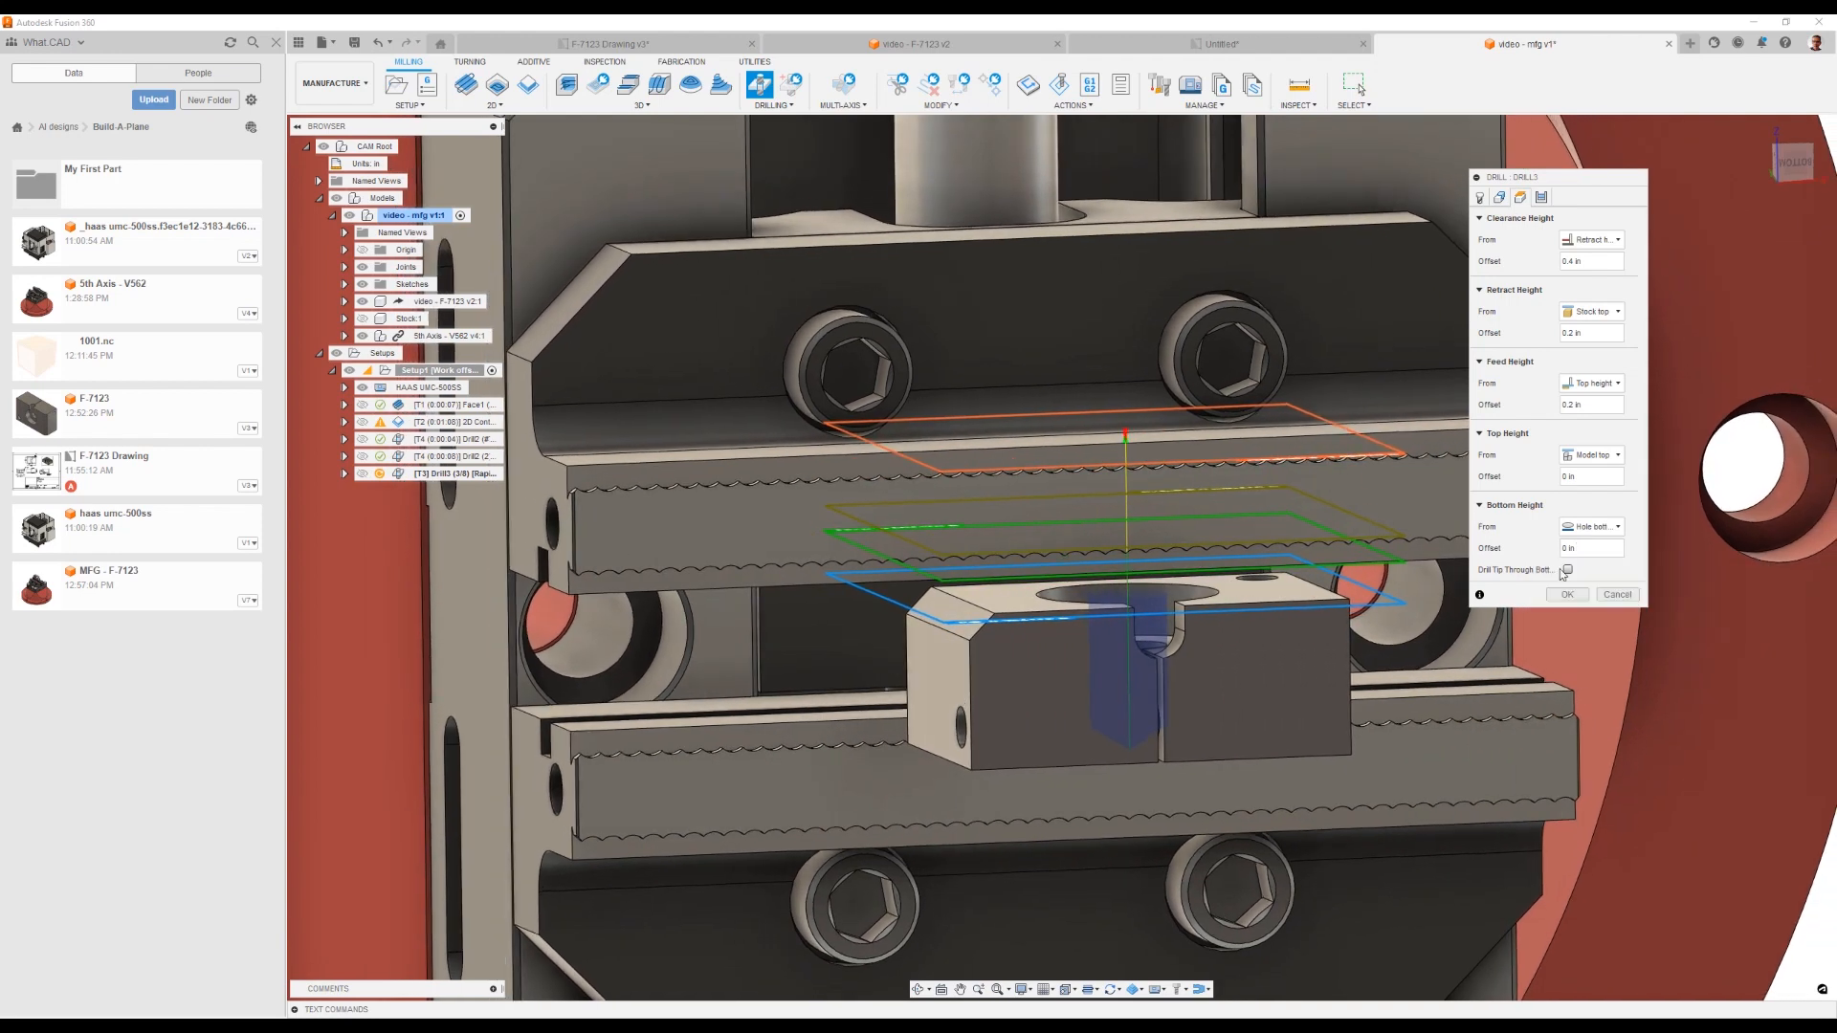
{"action": "left_click", "coordinate": [1567, 570]}
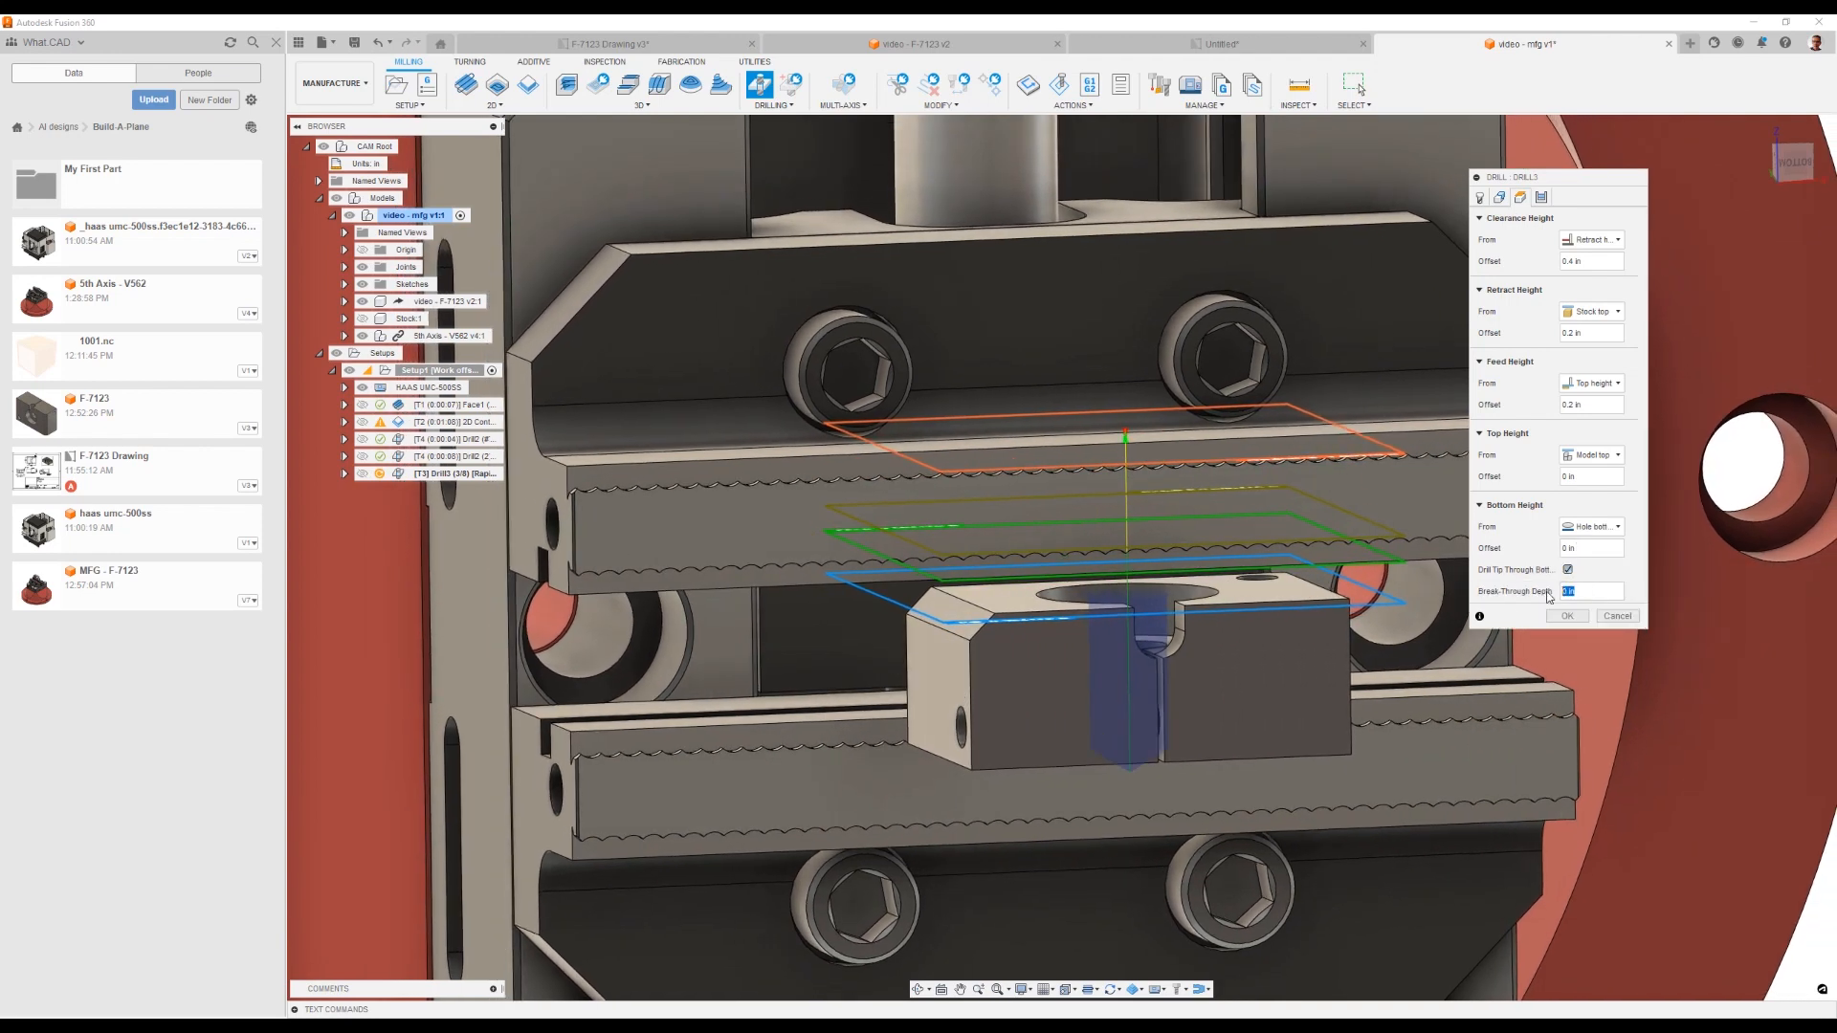
{"action": "type", "text": "125"}
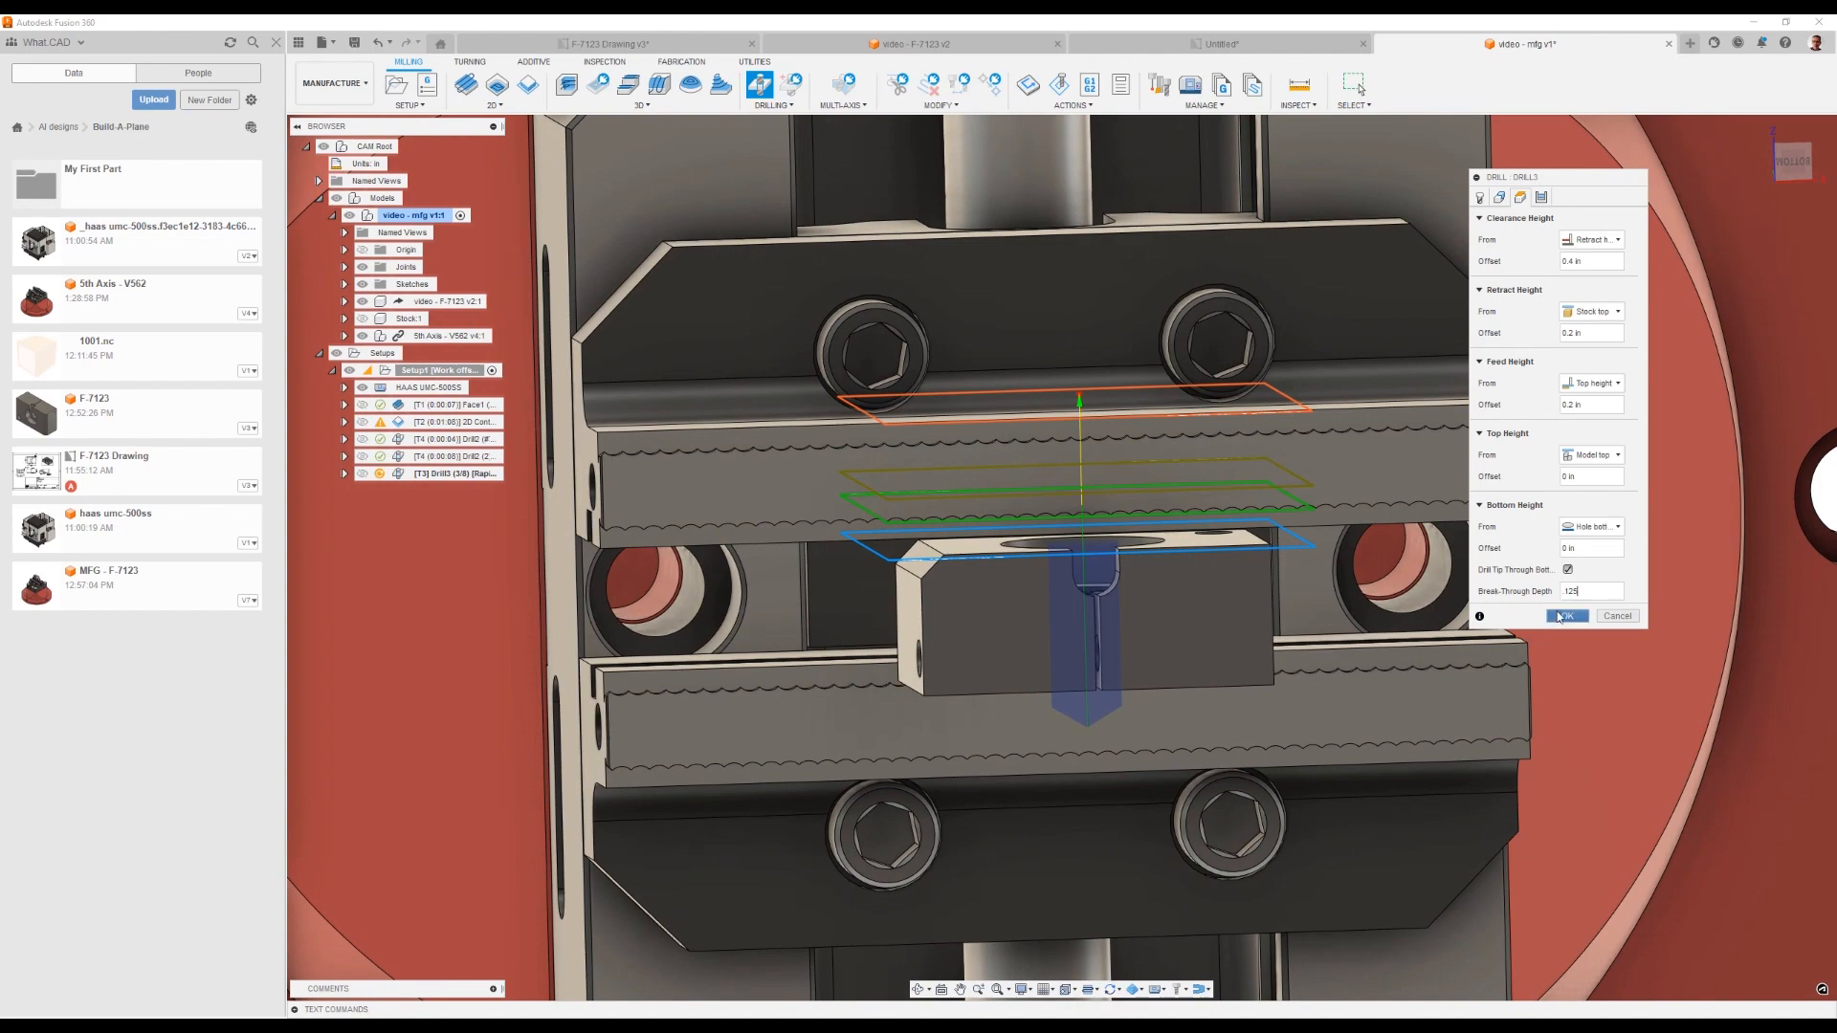
{"action": "left_click", "coordinate": [1567, 616]}
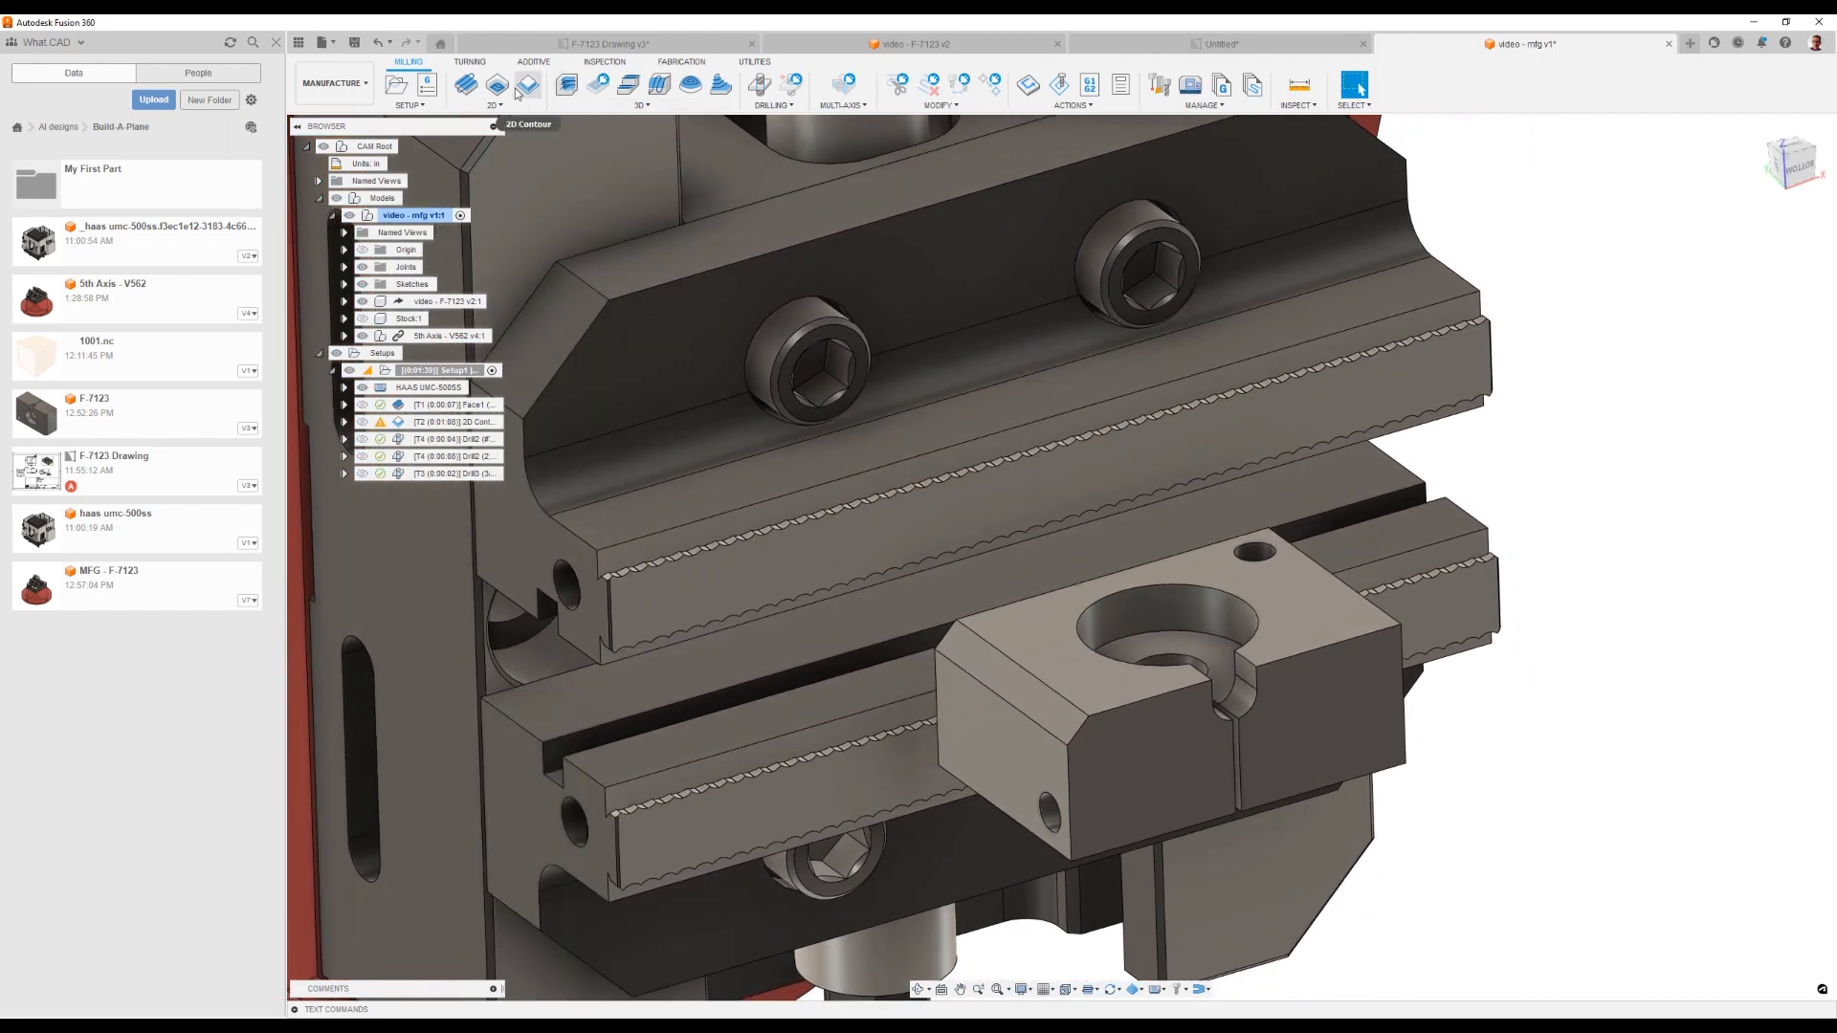
Step: Create a 2D Bore on the large counterbore face with the 1/2 in flat end mill
{"action": "left_click", "coordinate": [492, 84]}
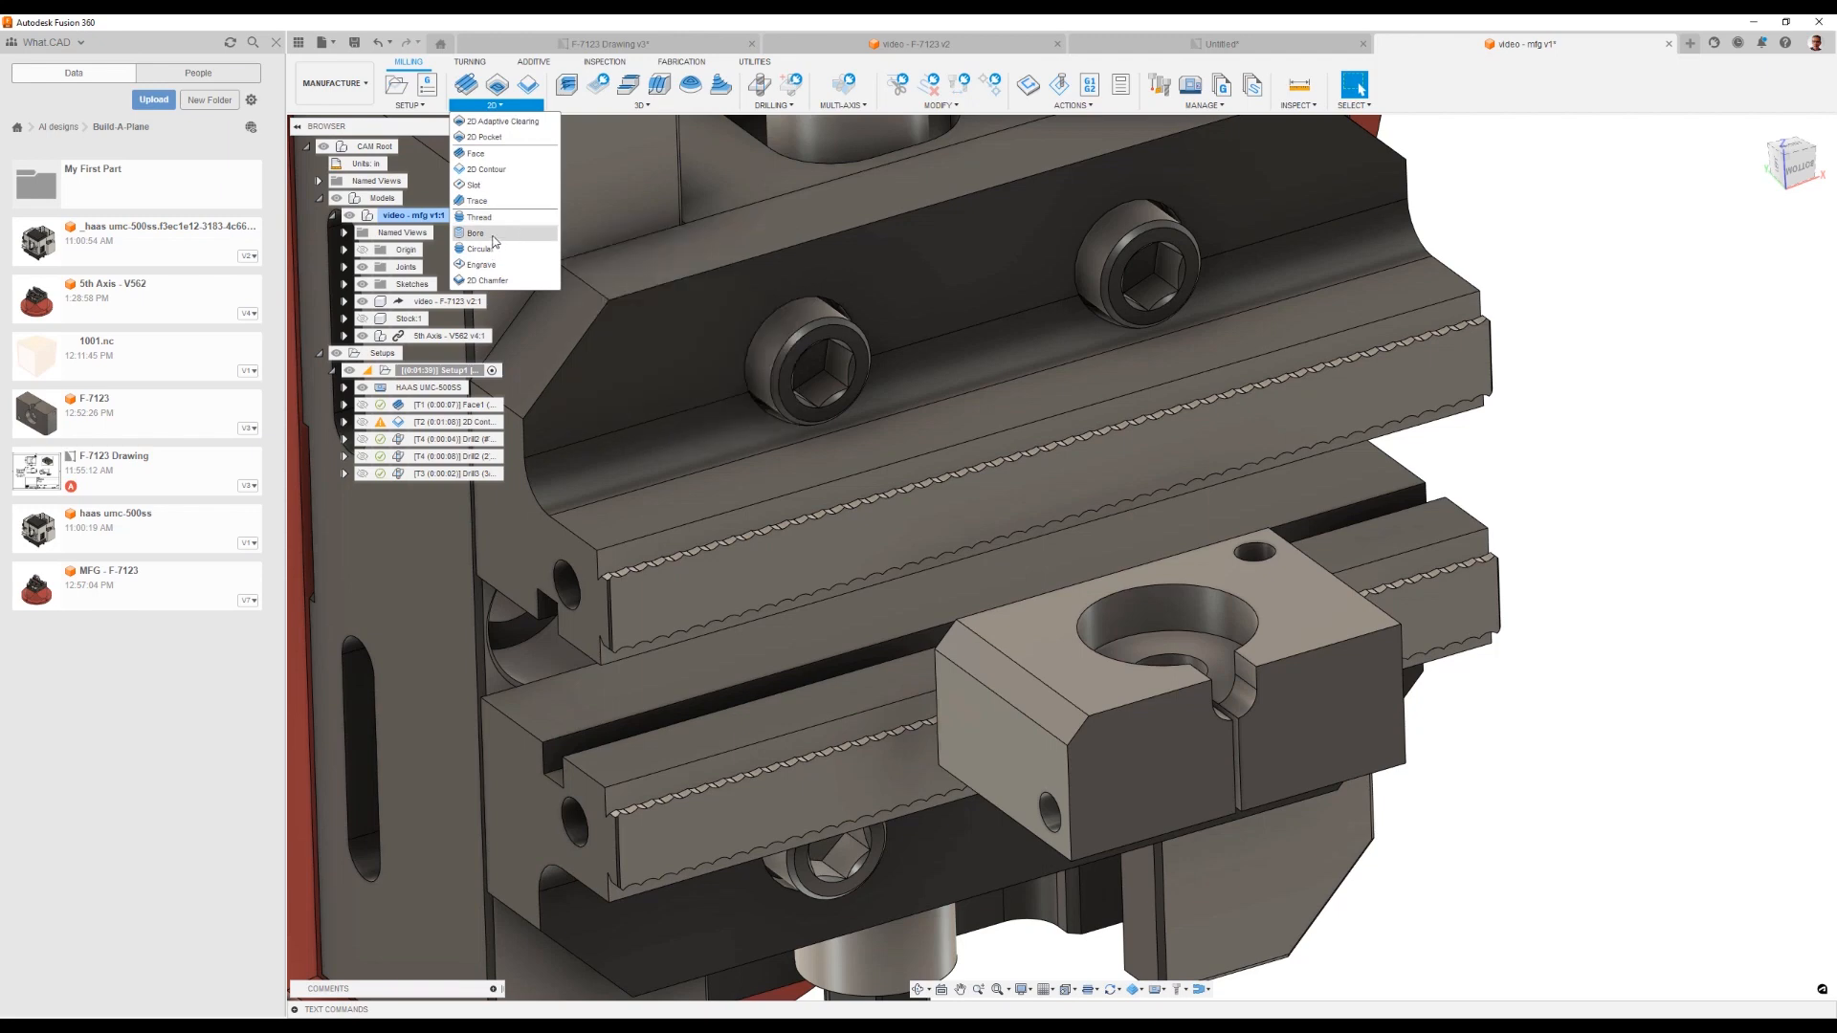
{"action": "left_click", "coordinate": [476, 234]}
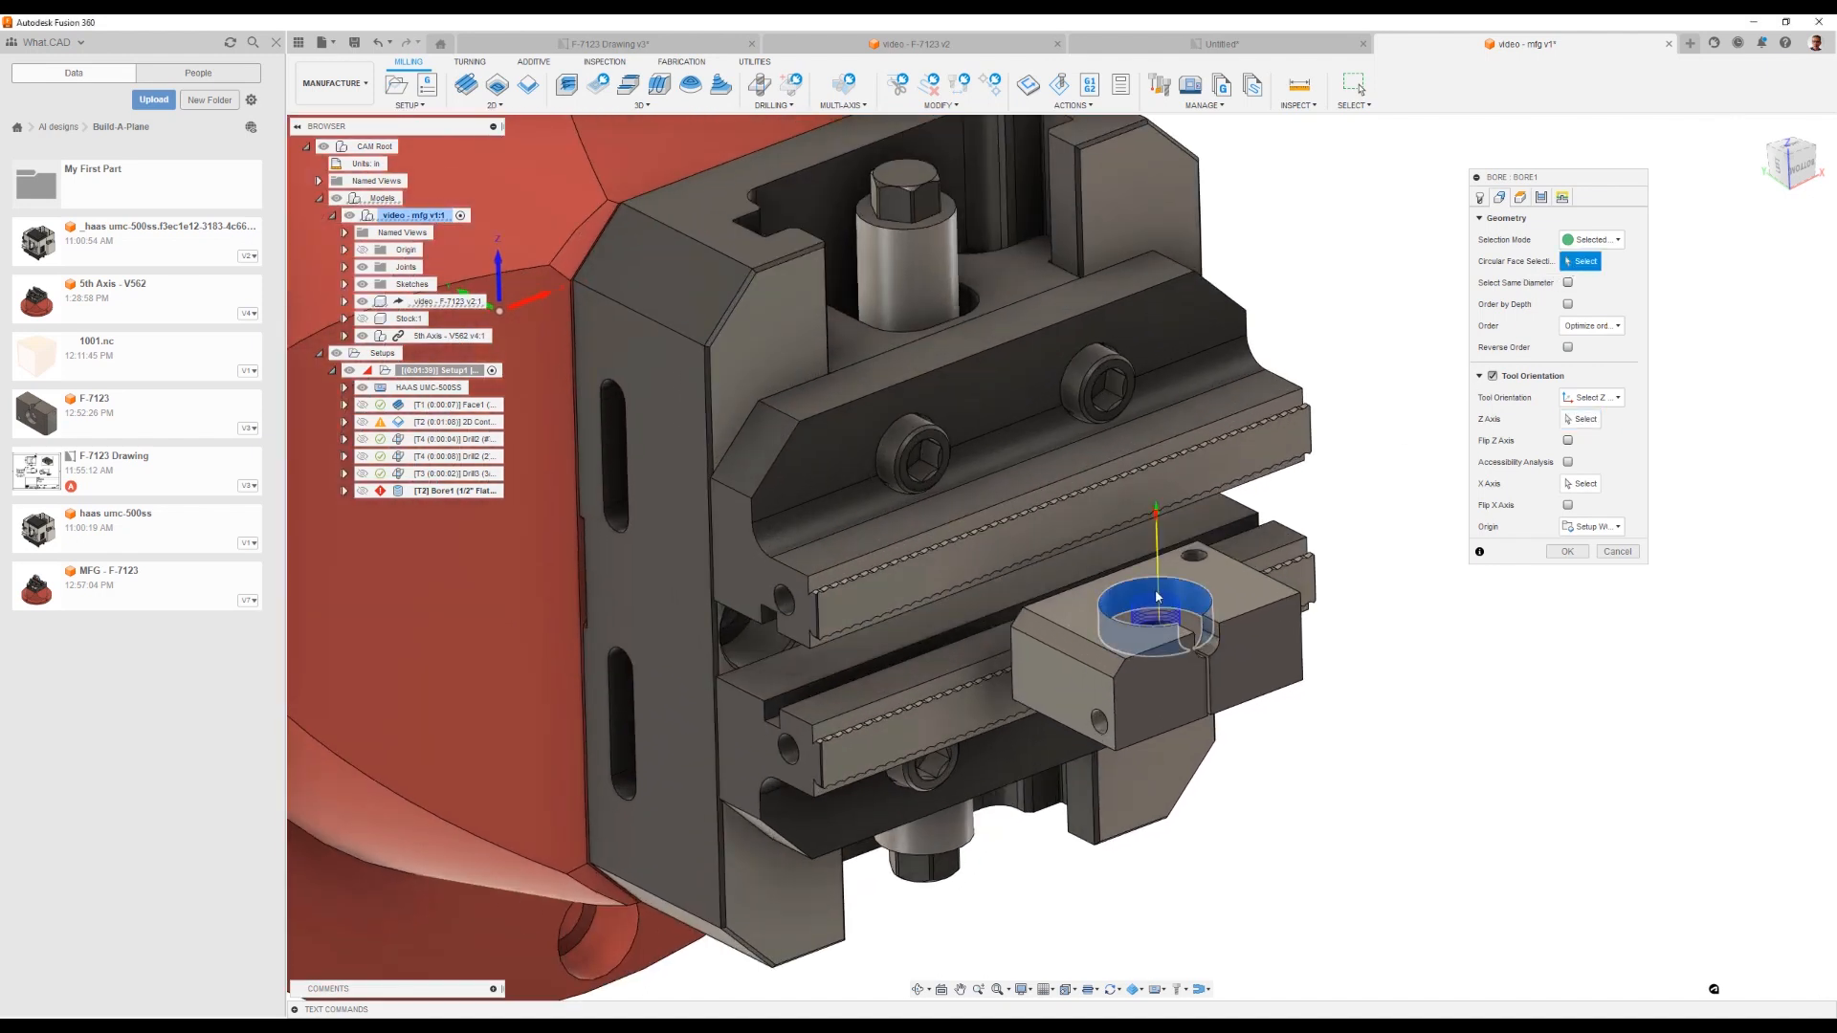
{"action": "left_click", "coordinate": [1479, 197]}
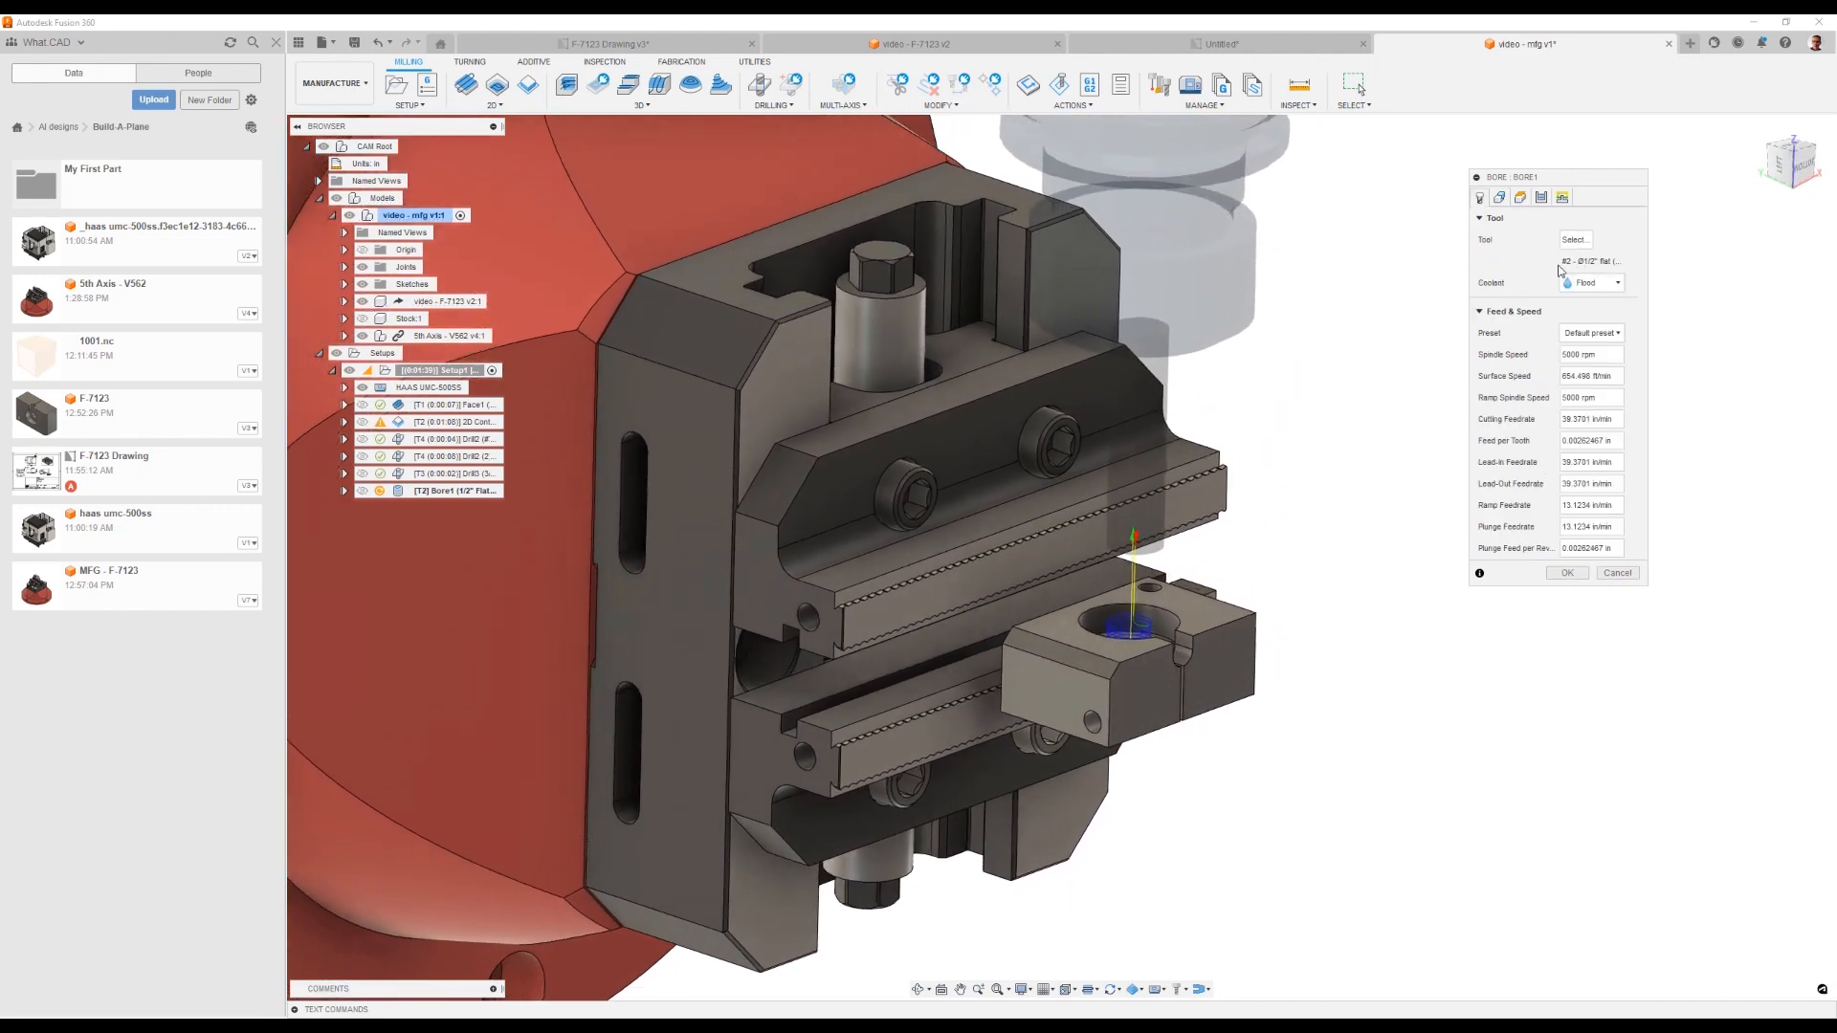
{"action": "left_click", "coordinate": [1568, 572]}
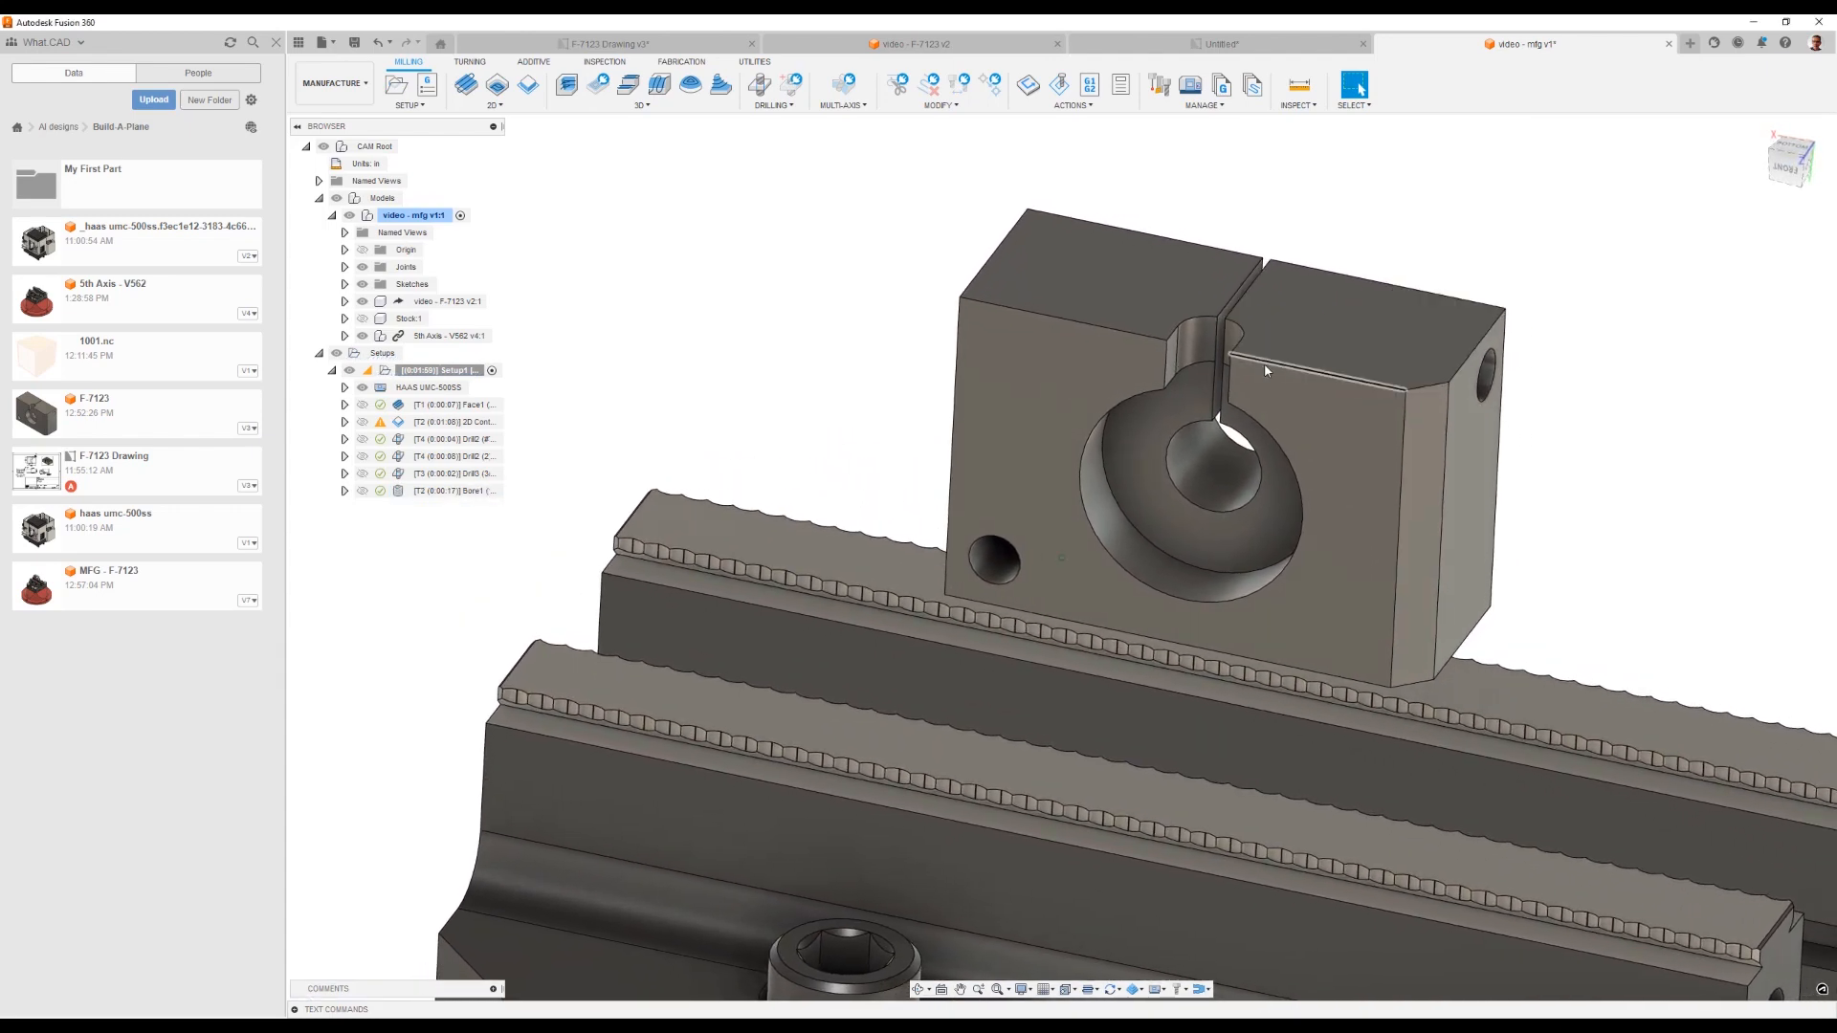
Step: Expand the part's Sketches folder and show the sketch line across the block top
{"action": "left_click_drag", "start_coordinate": [1265, 469], "coordinate": [1235, 417]}
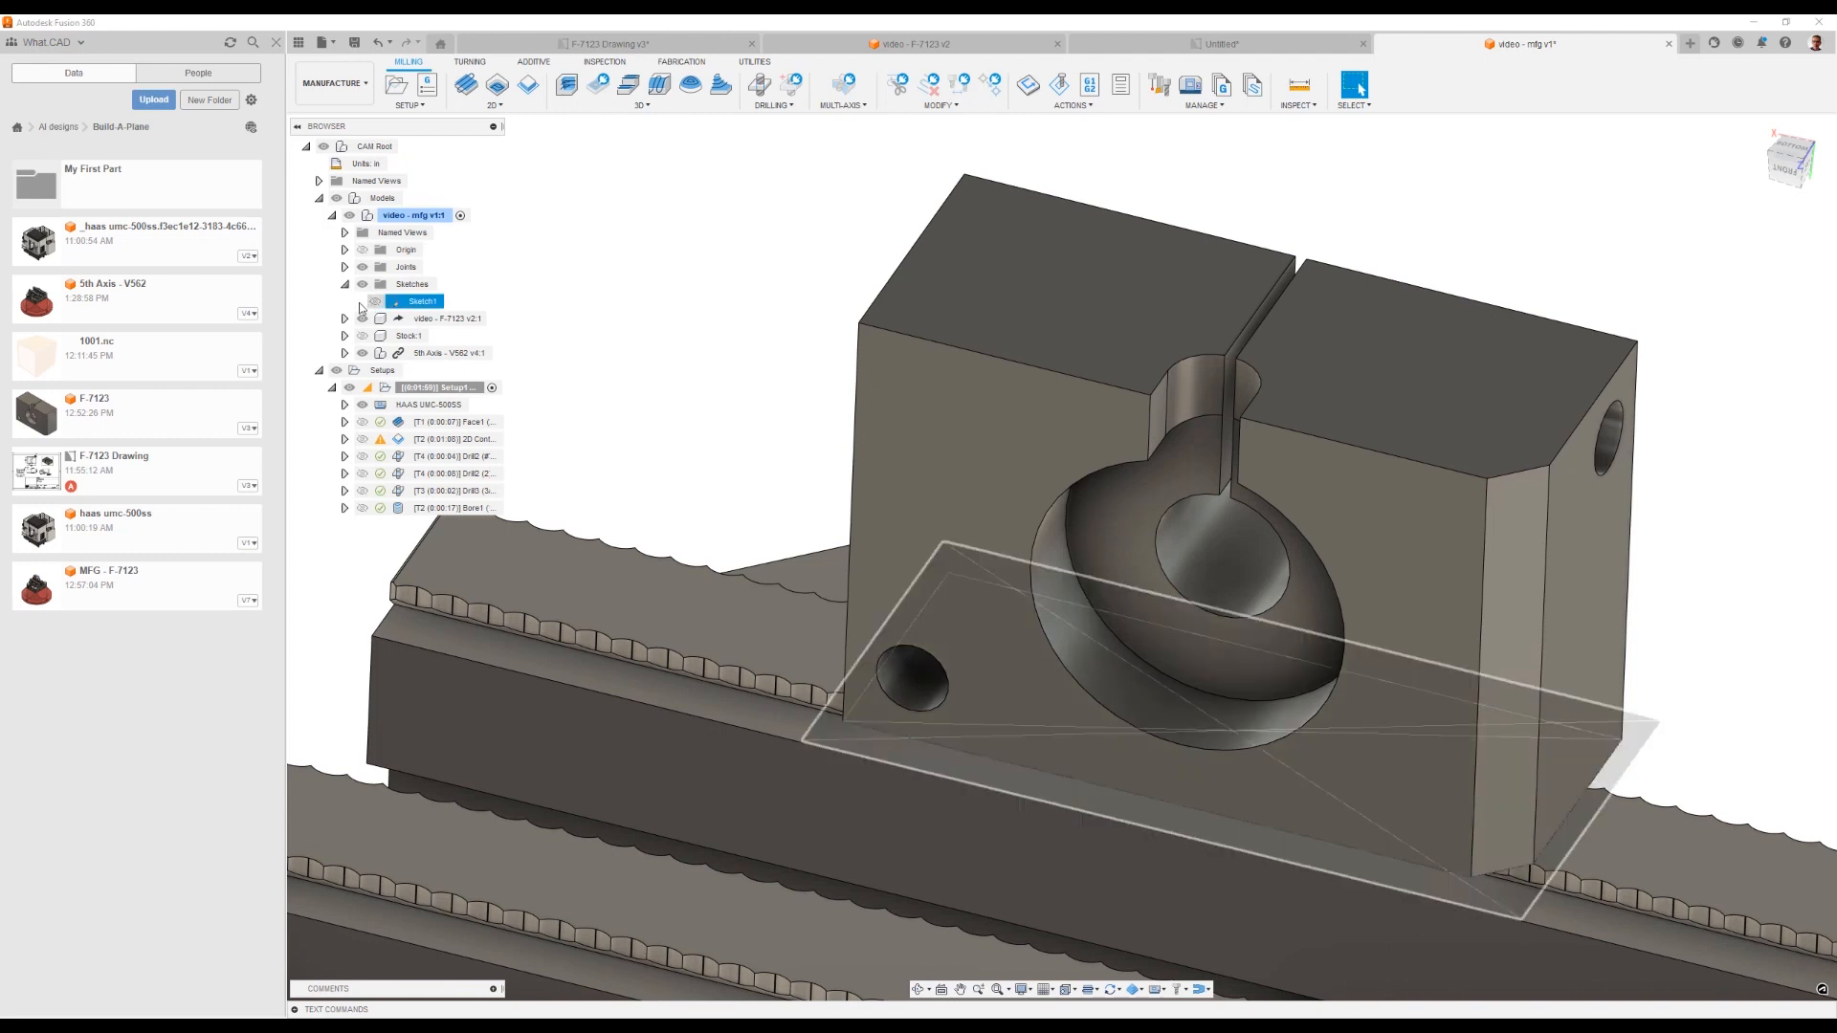
{"action": "left_click", "coordinate": [344, 301]}
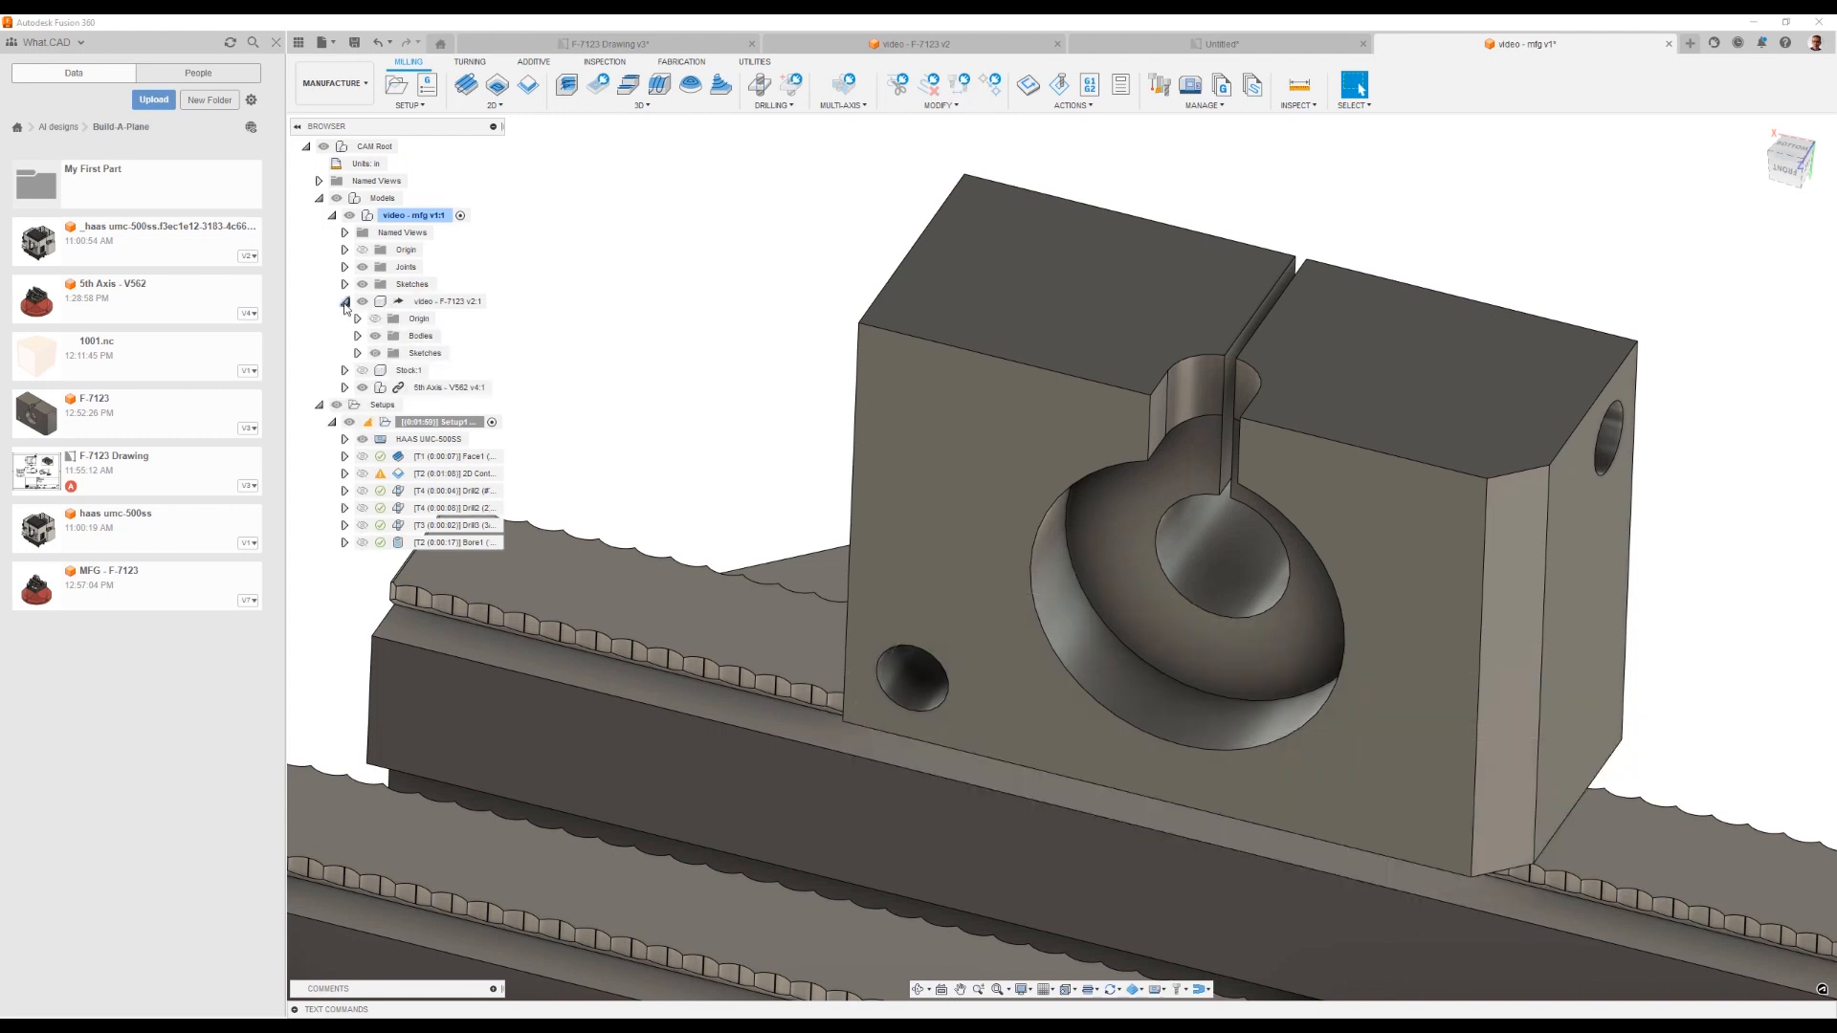
{"action": "left_click", "coordinate": [357, 352]}
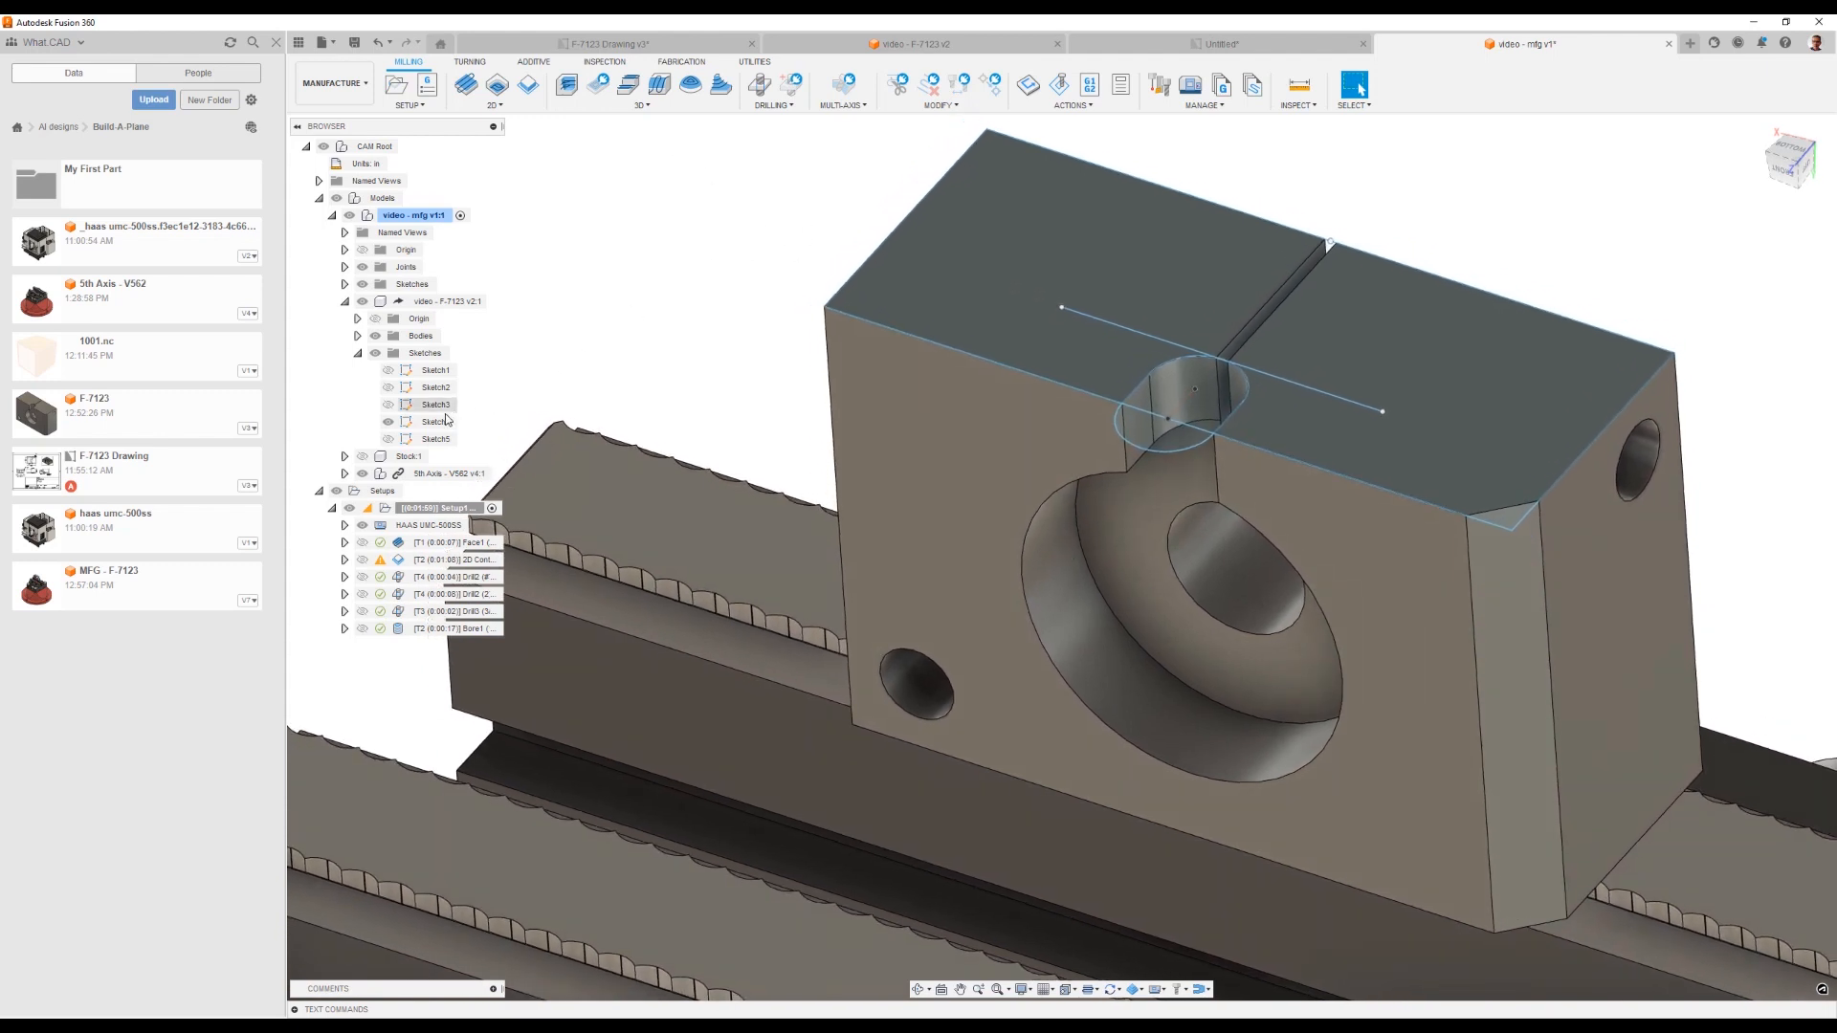
{"action": "left_click", "coordinate": [435, 421]}
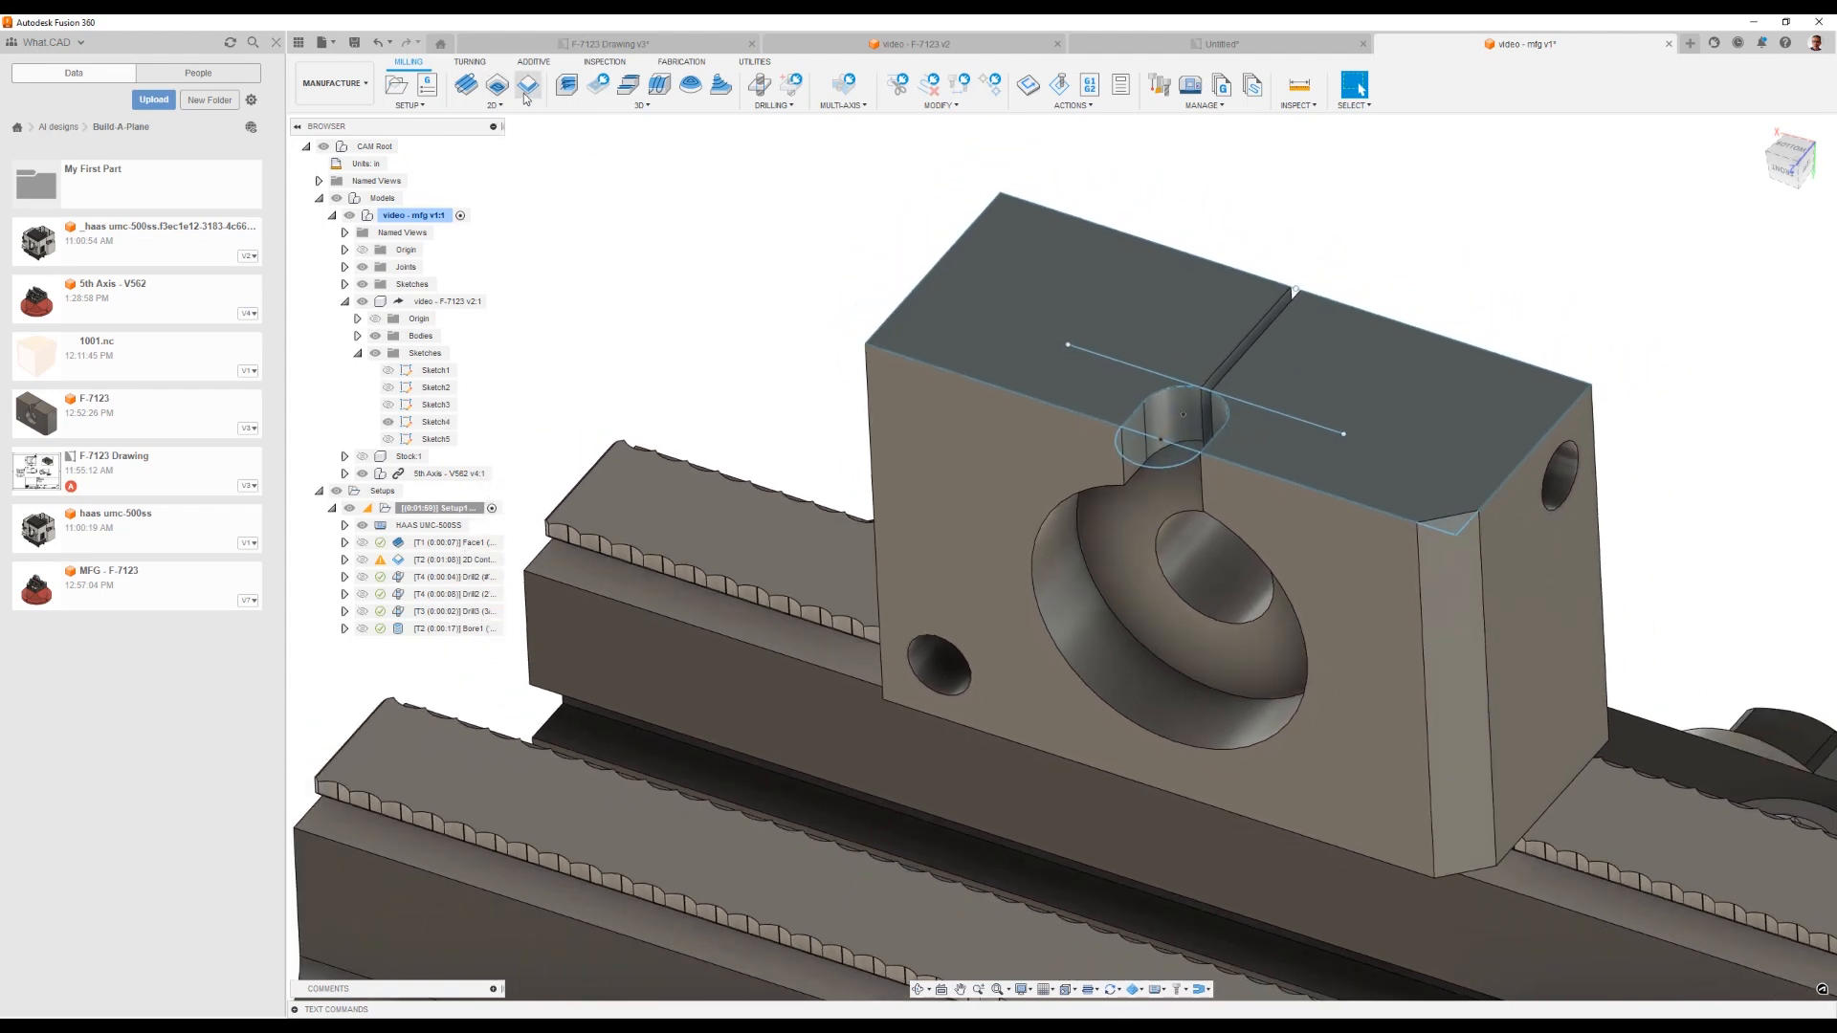
Step: Create a 2D Contour with a 3/16 in end mill filtered by diameter 0.1875 from Milling Tools (Inch)
{"action": "left_click", "coordinate": [528, 82]}
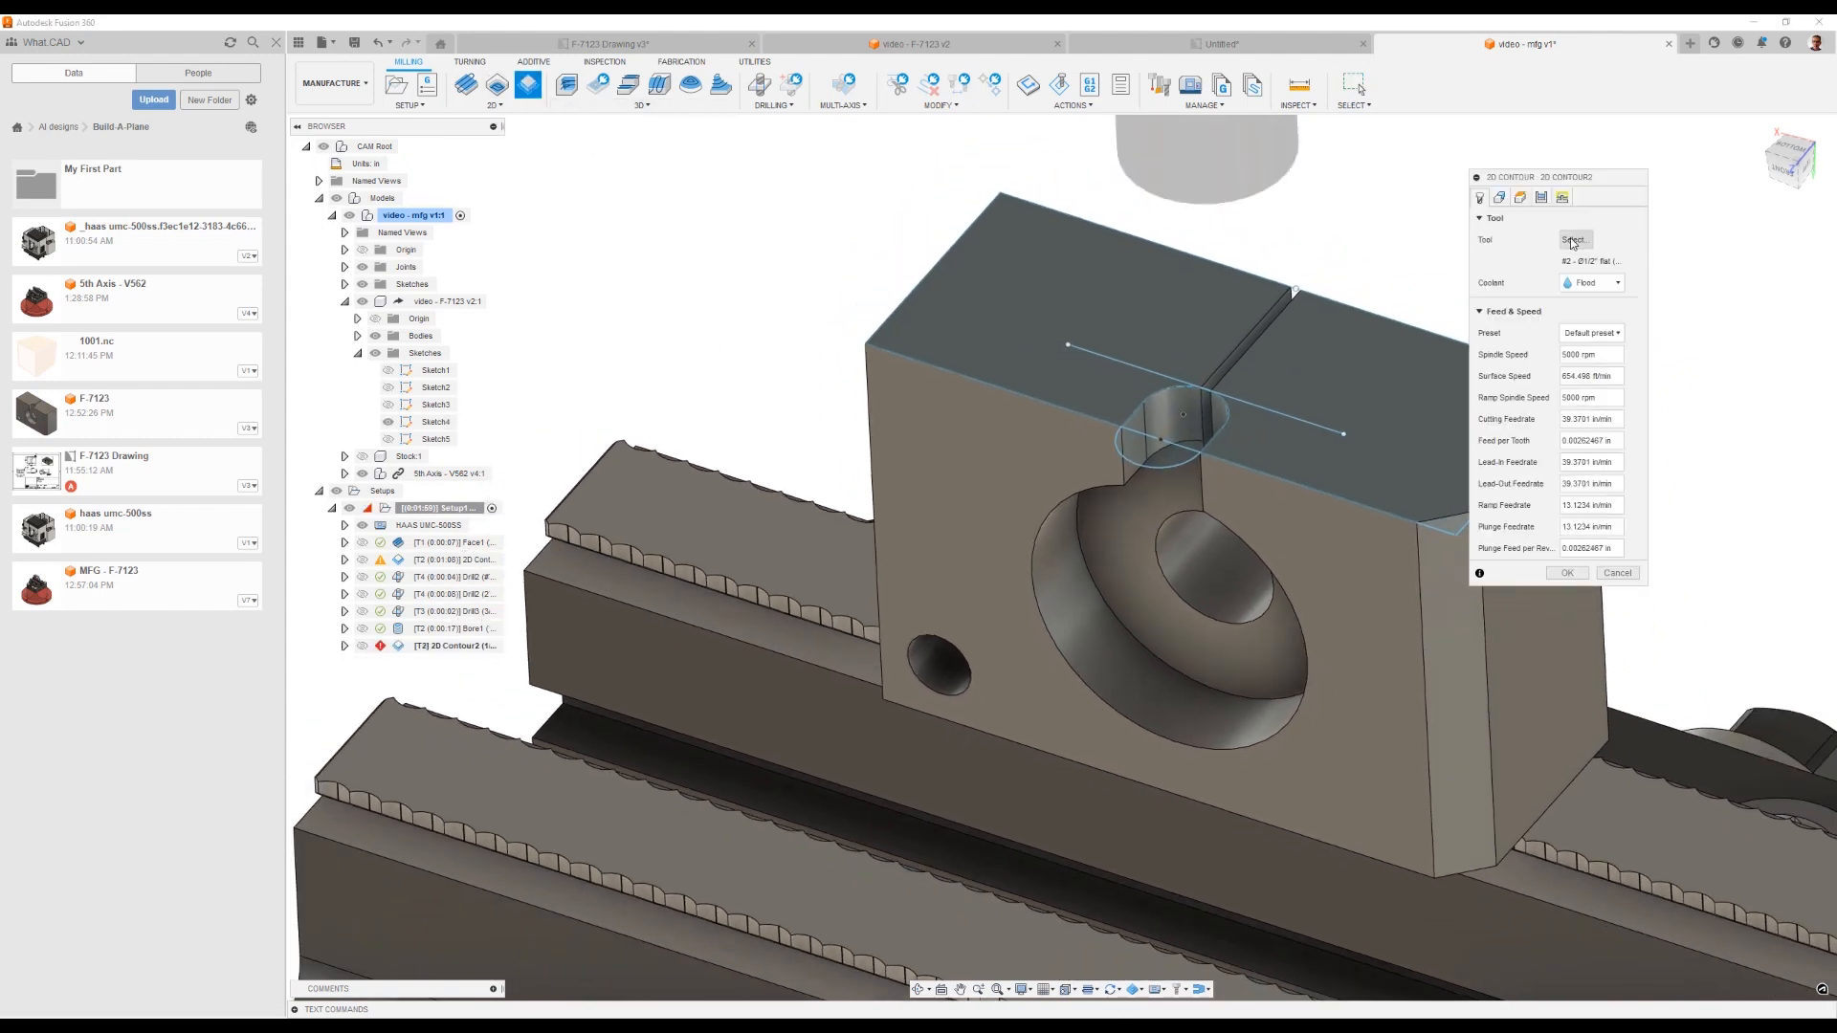
{"action": "left_click", "coordinate": [1573, 241]}
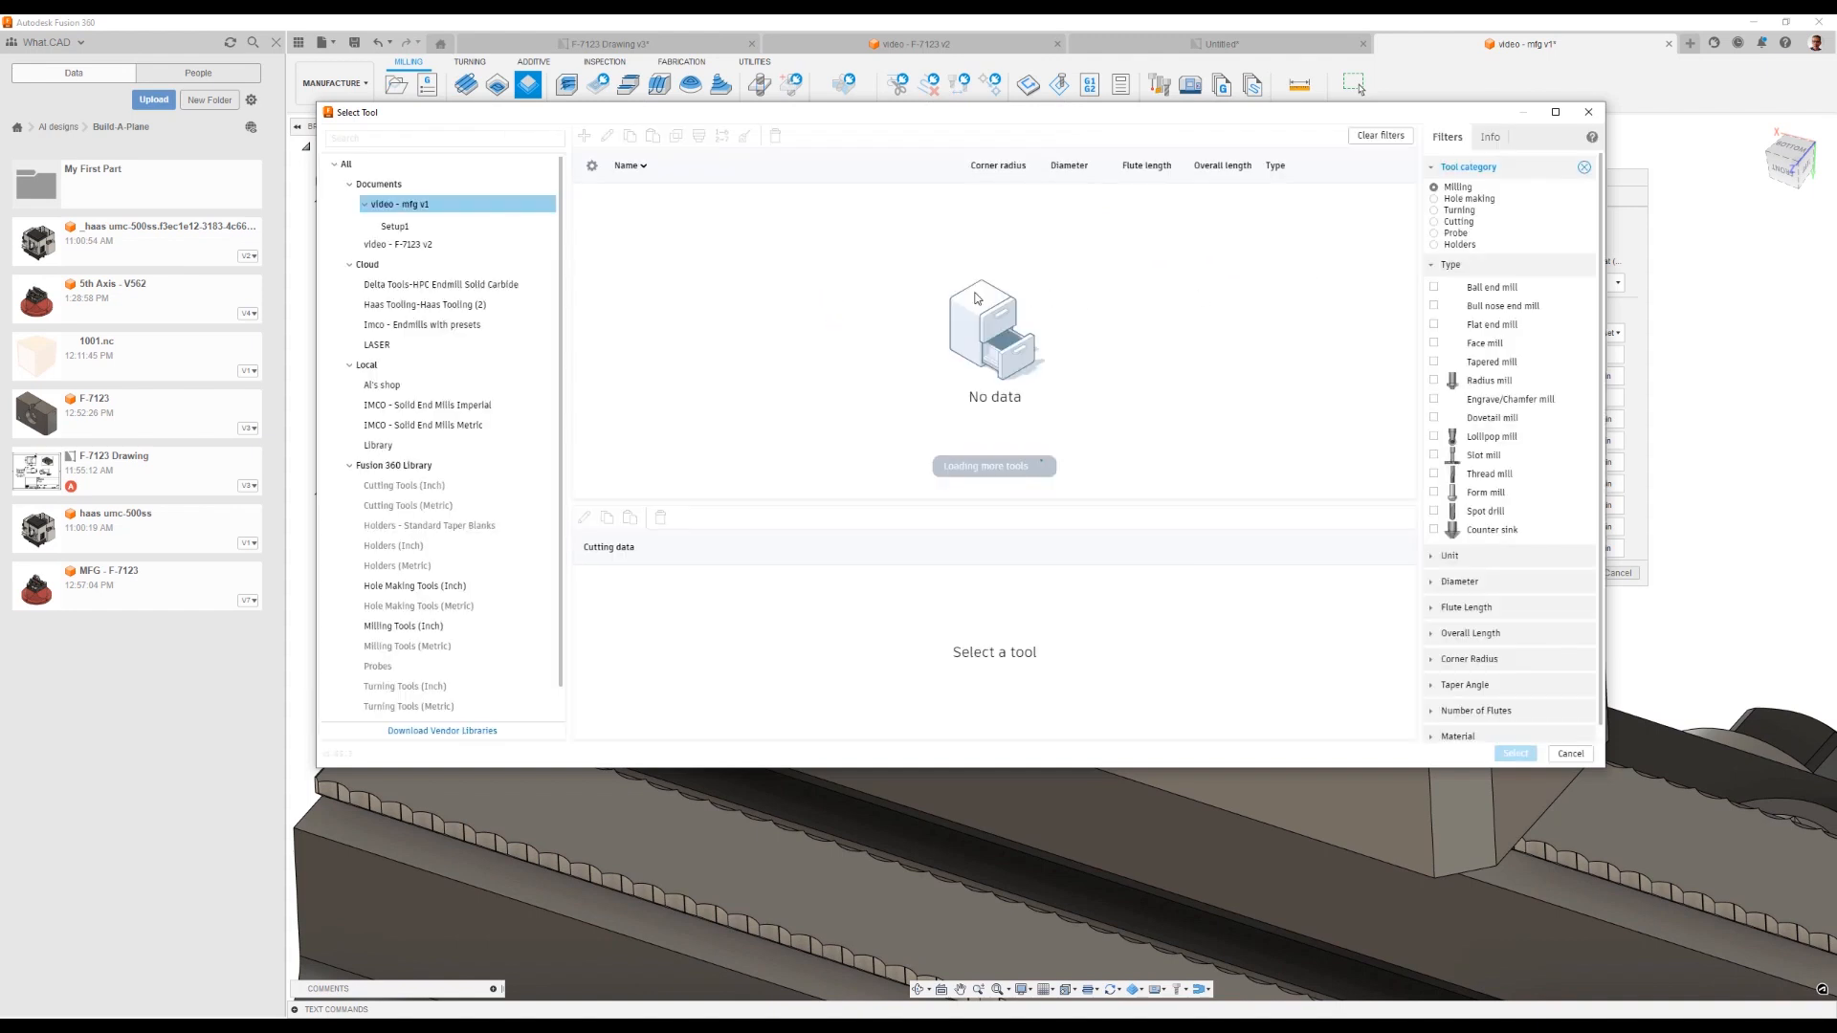
{"action": "left_click", "coordinate": [404, 625]}
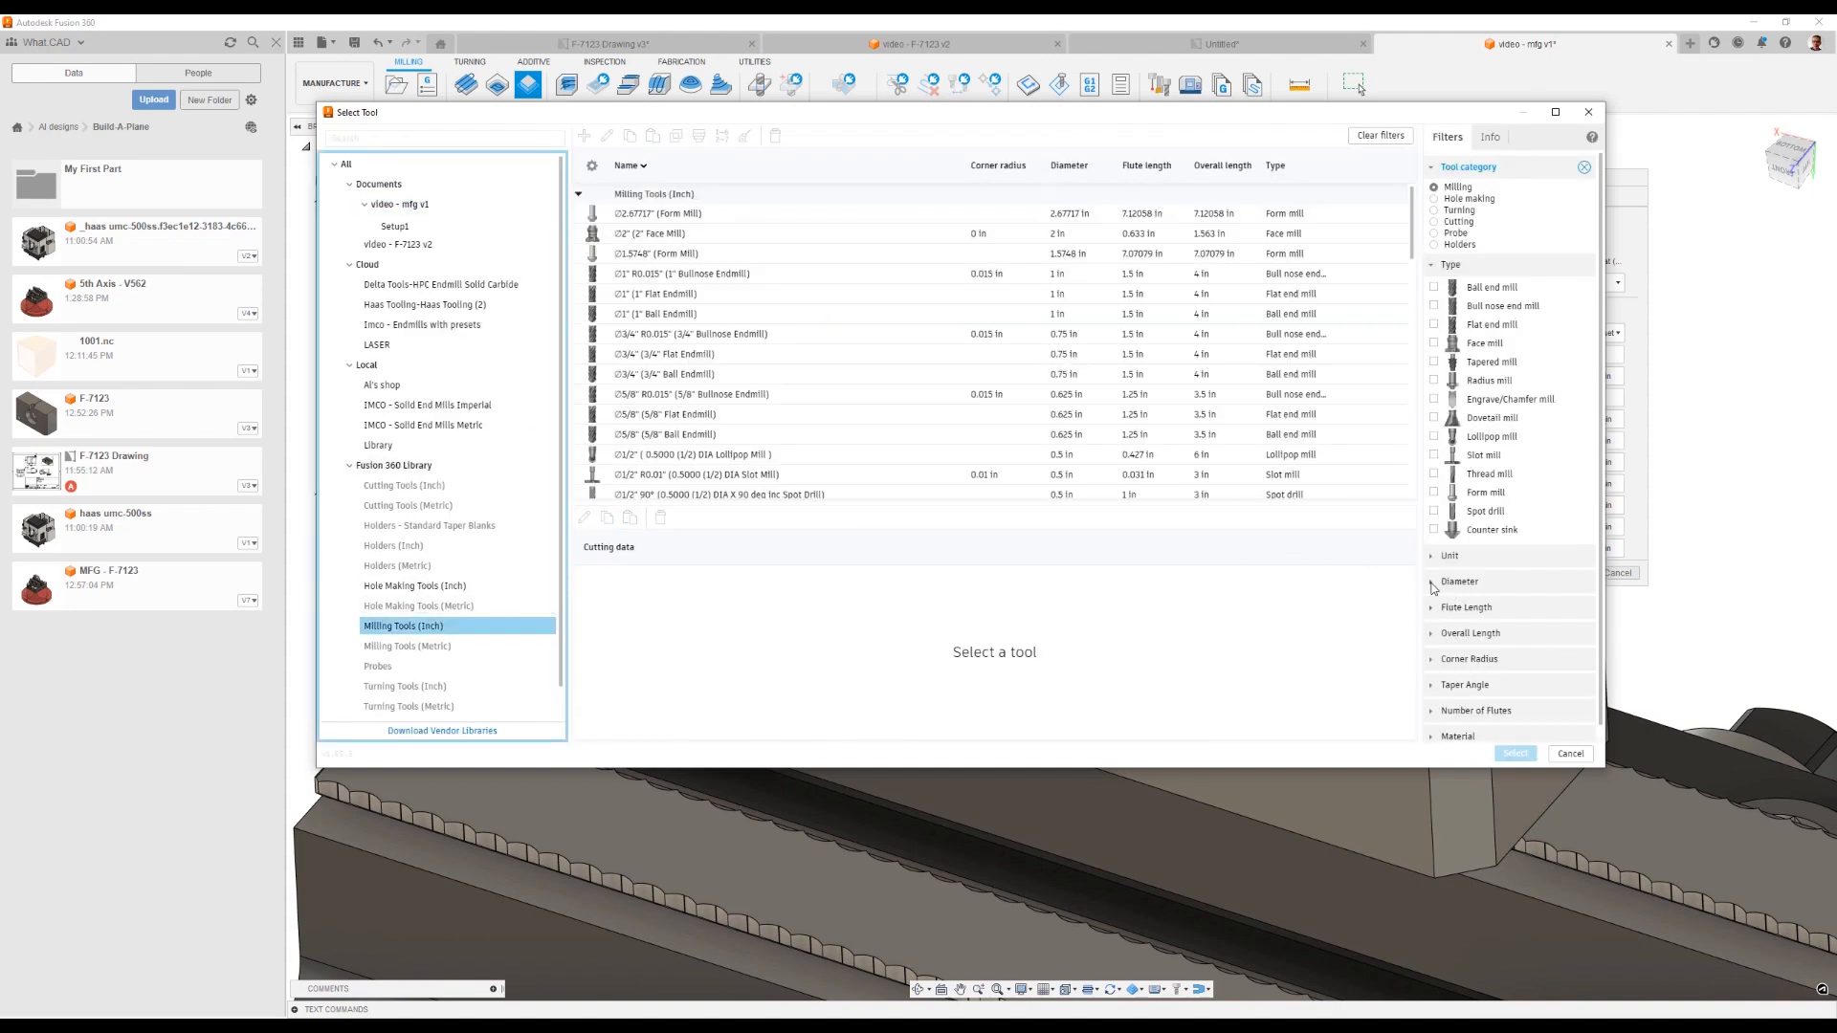
{"action": "left_click", "coordinate": [1460, 582]}
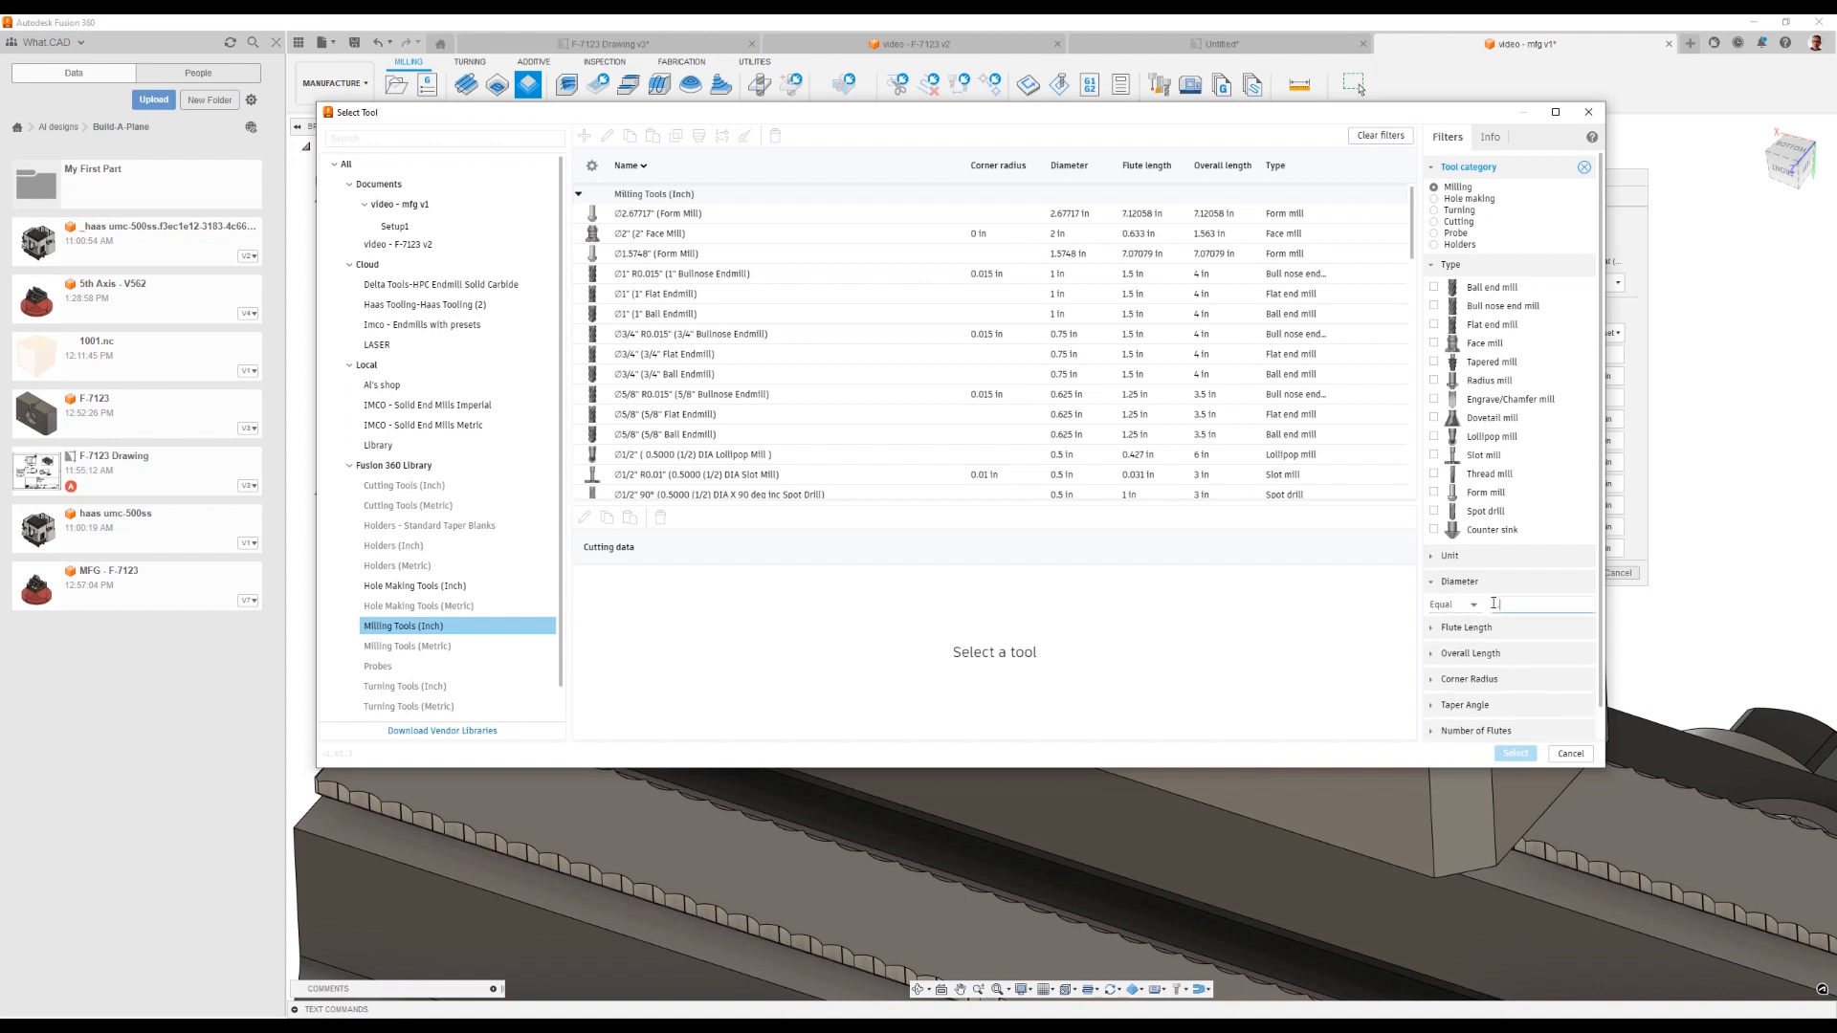
{"action": "type", "text": ".1875"}
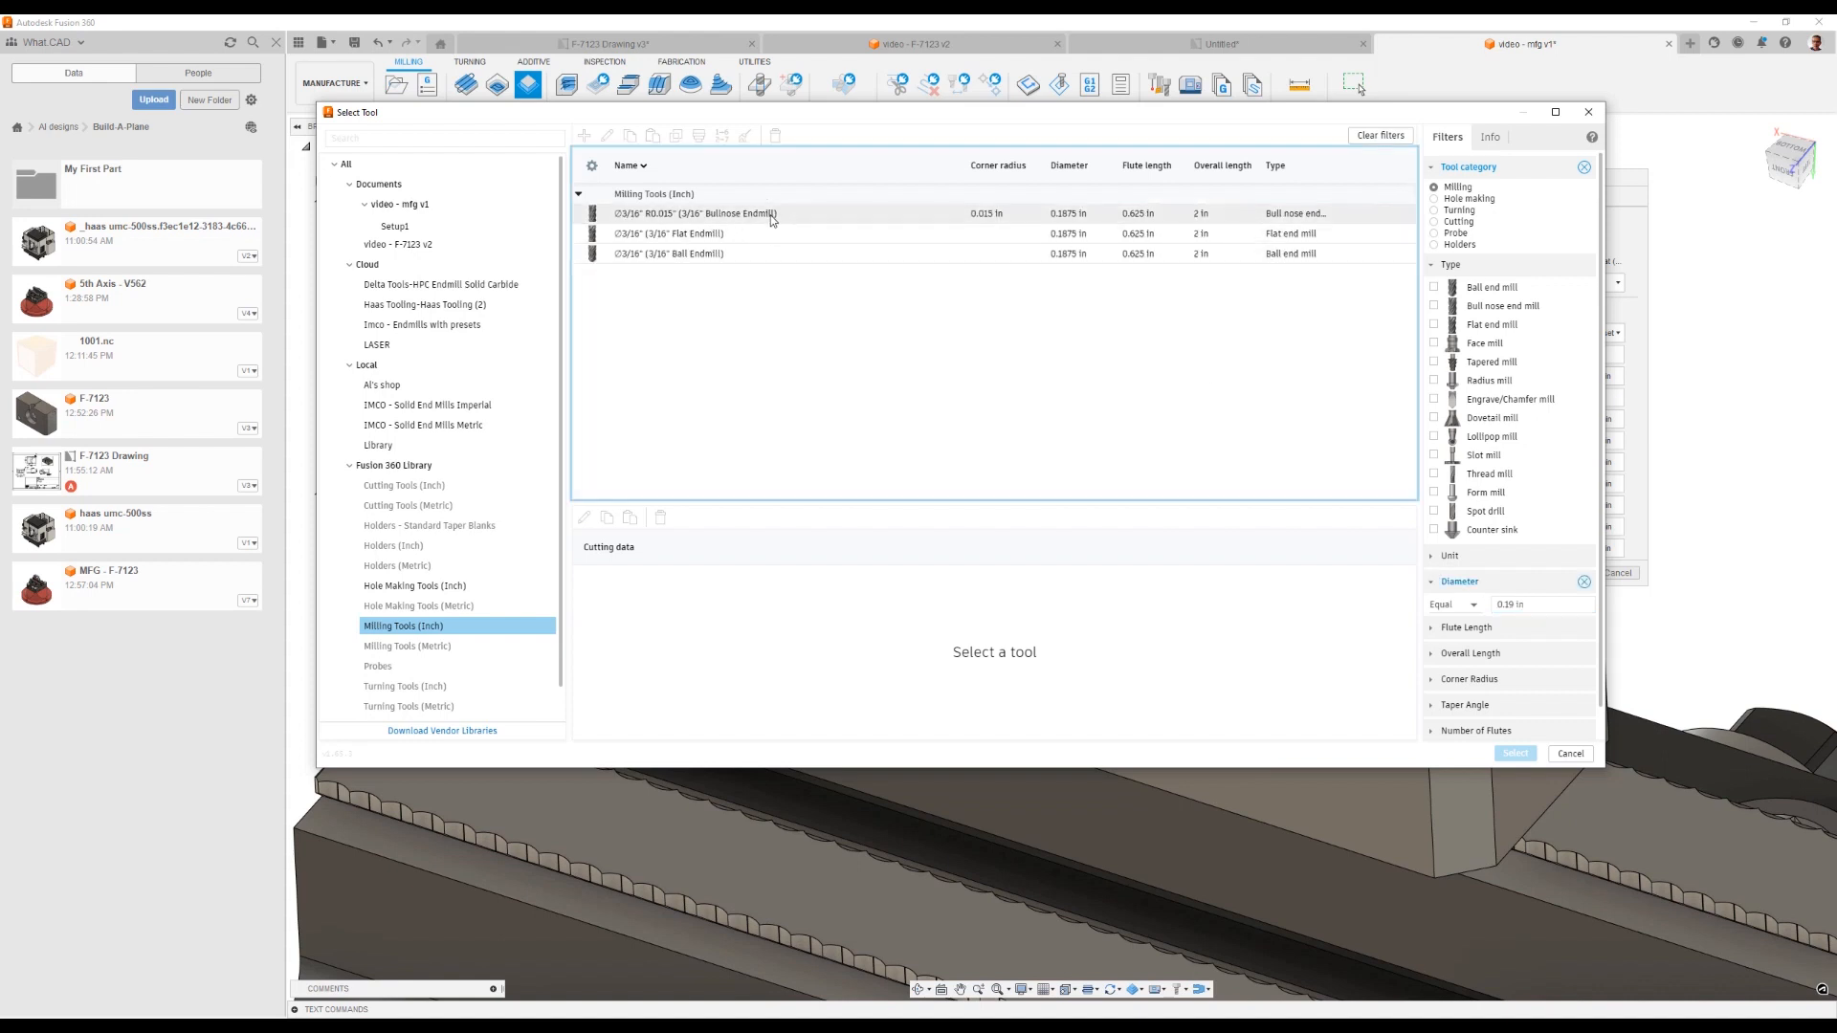
{"action": "left_click", "coordinate": [696, 212]}
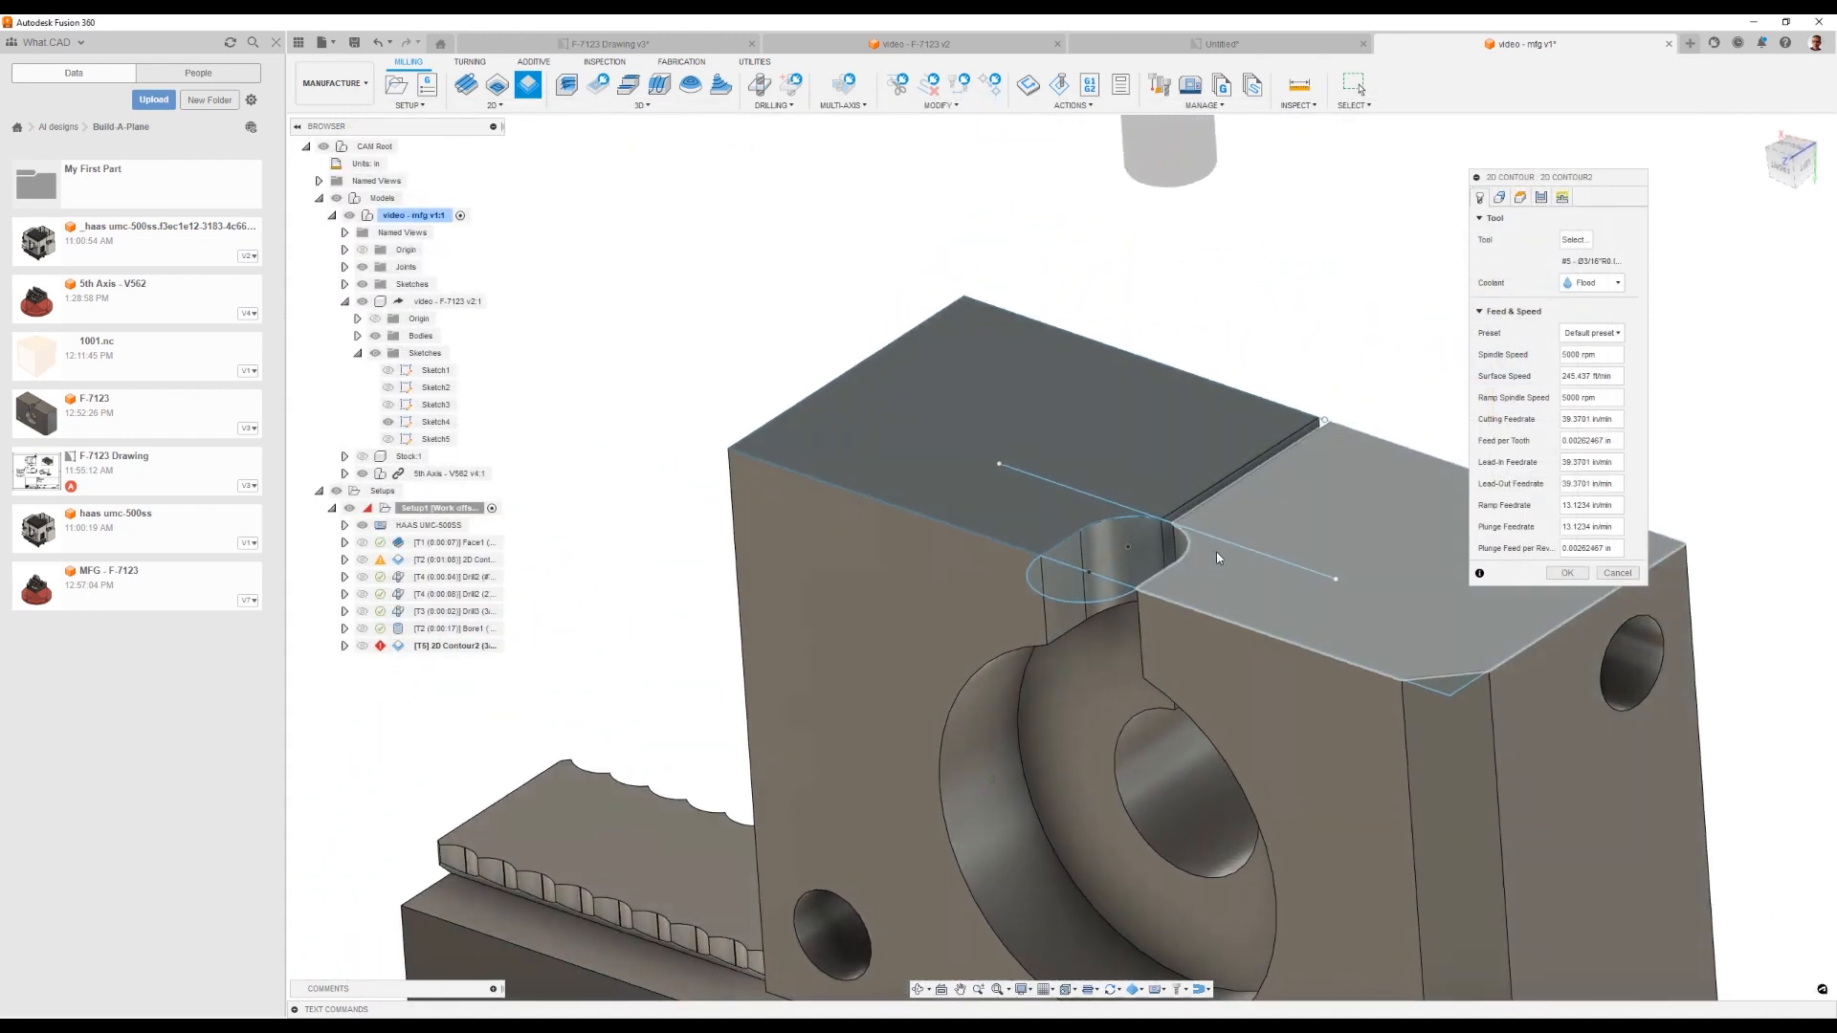
Step: Select the sketch line as the contour geometry and move to the Heights settings
{"action": "left_click", "coordinate": [1501, 197]}
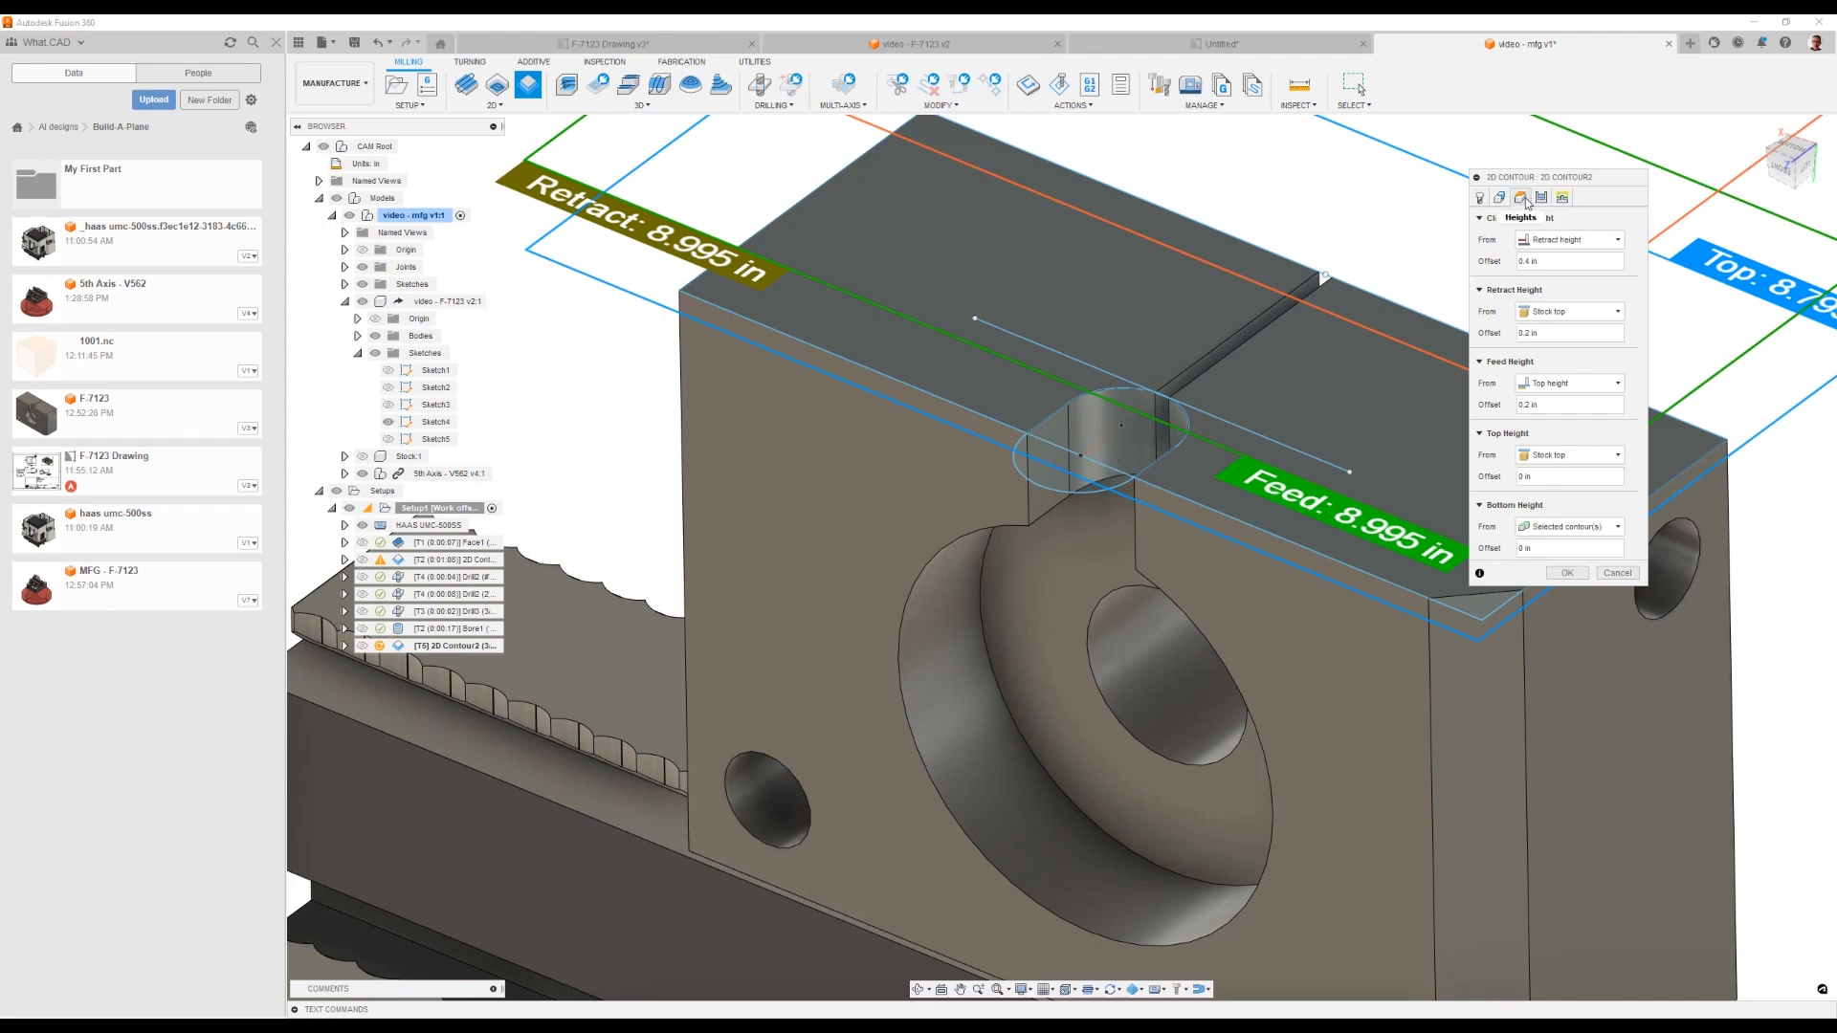
Step: Set Bottom Height from a selected point with -0.1 in offset, then move to Passes
{"action": "left_click", "coordinate": [1570, 526]}
{"action": "type", "text": "-0.1"}
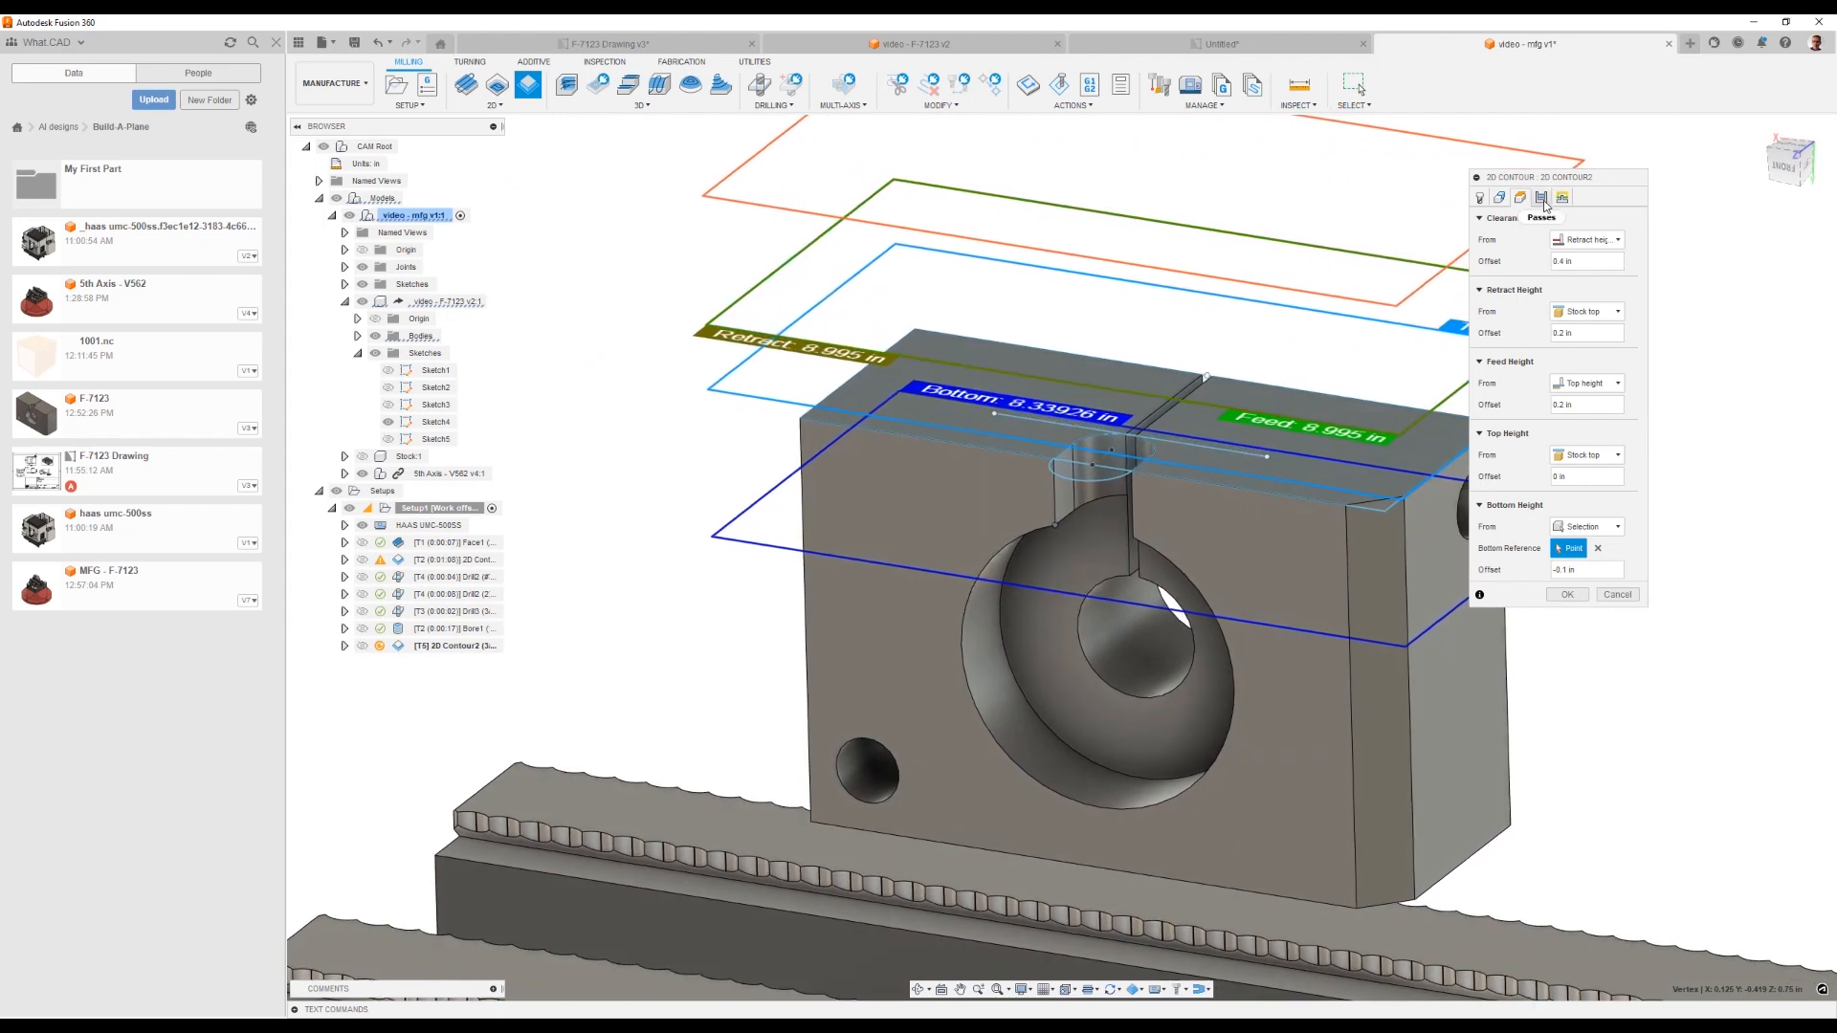
{"action": "left_click", "coordinate": [1541, 197]}
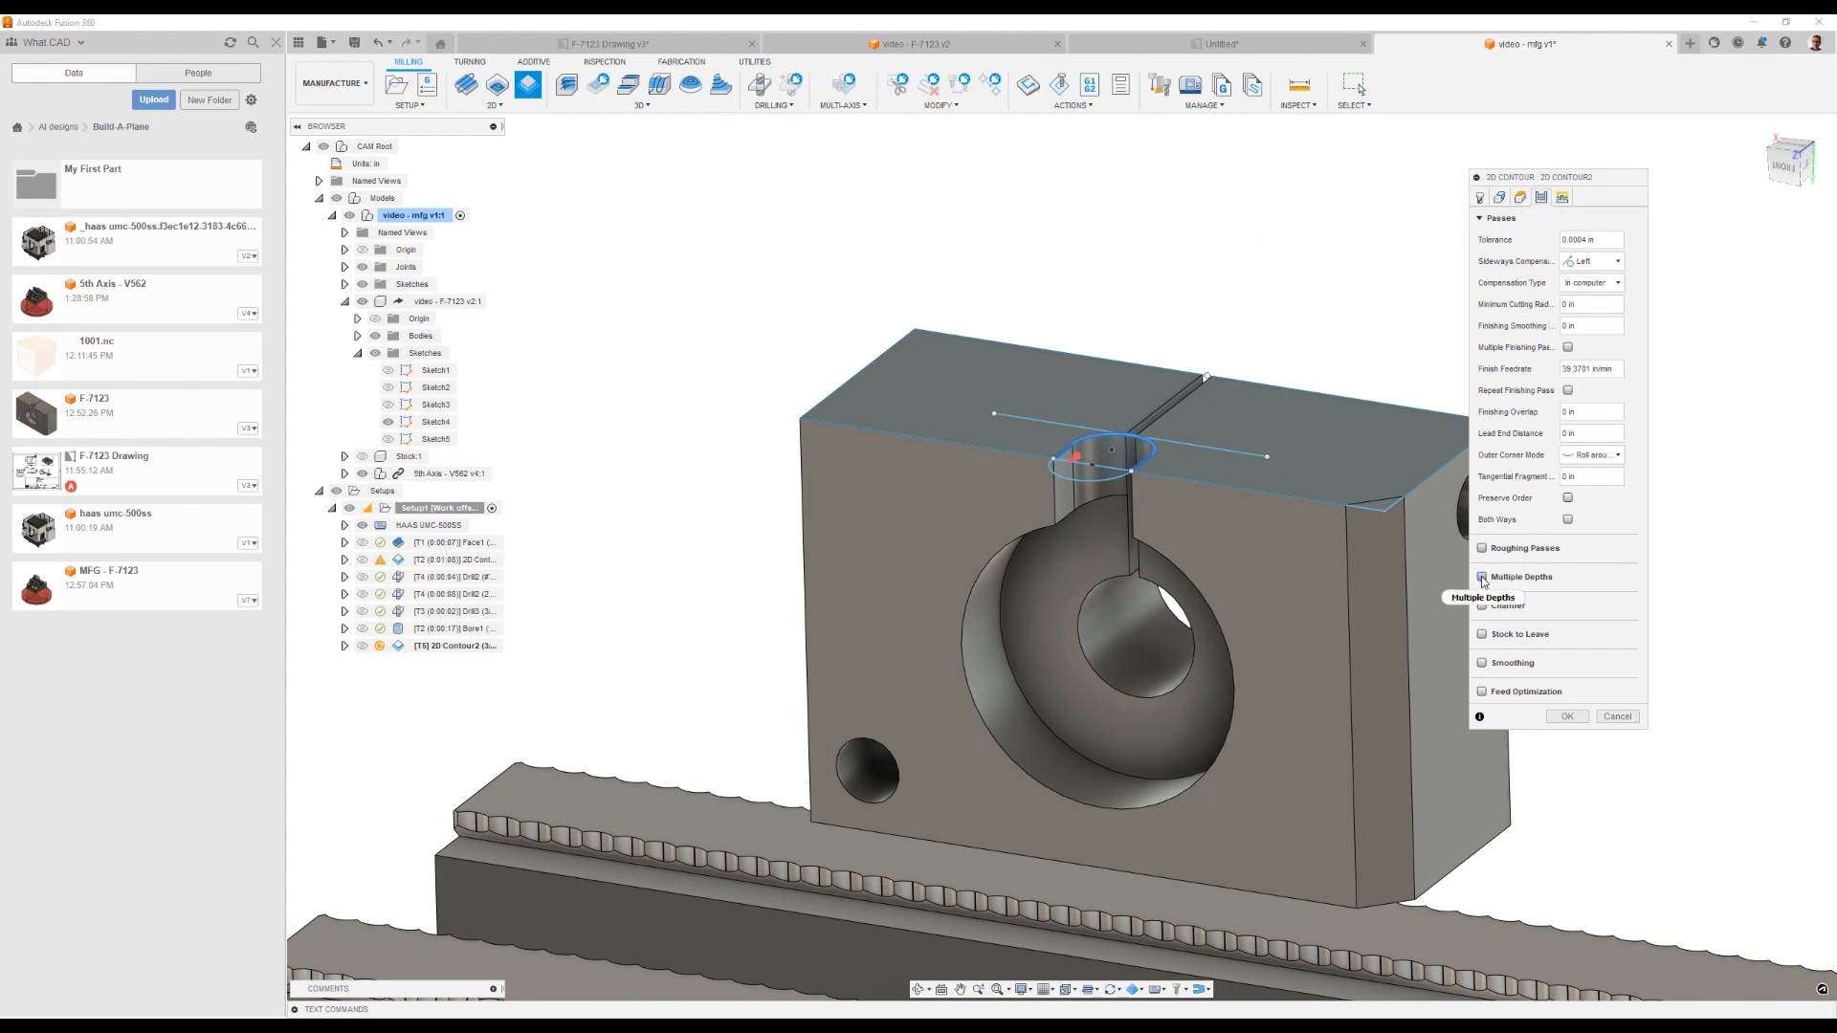
Step: Enable Multiple Depths with a roughing stepdown and accept the contour despite the safe-distance warning
{"action": "left_click", "coordinate": [1481, 576]}
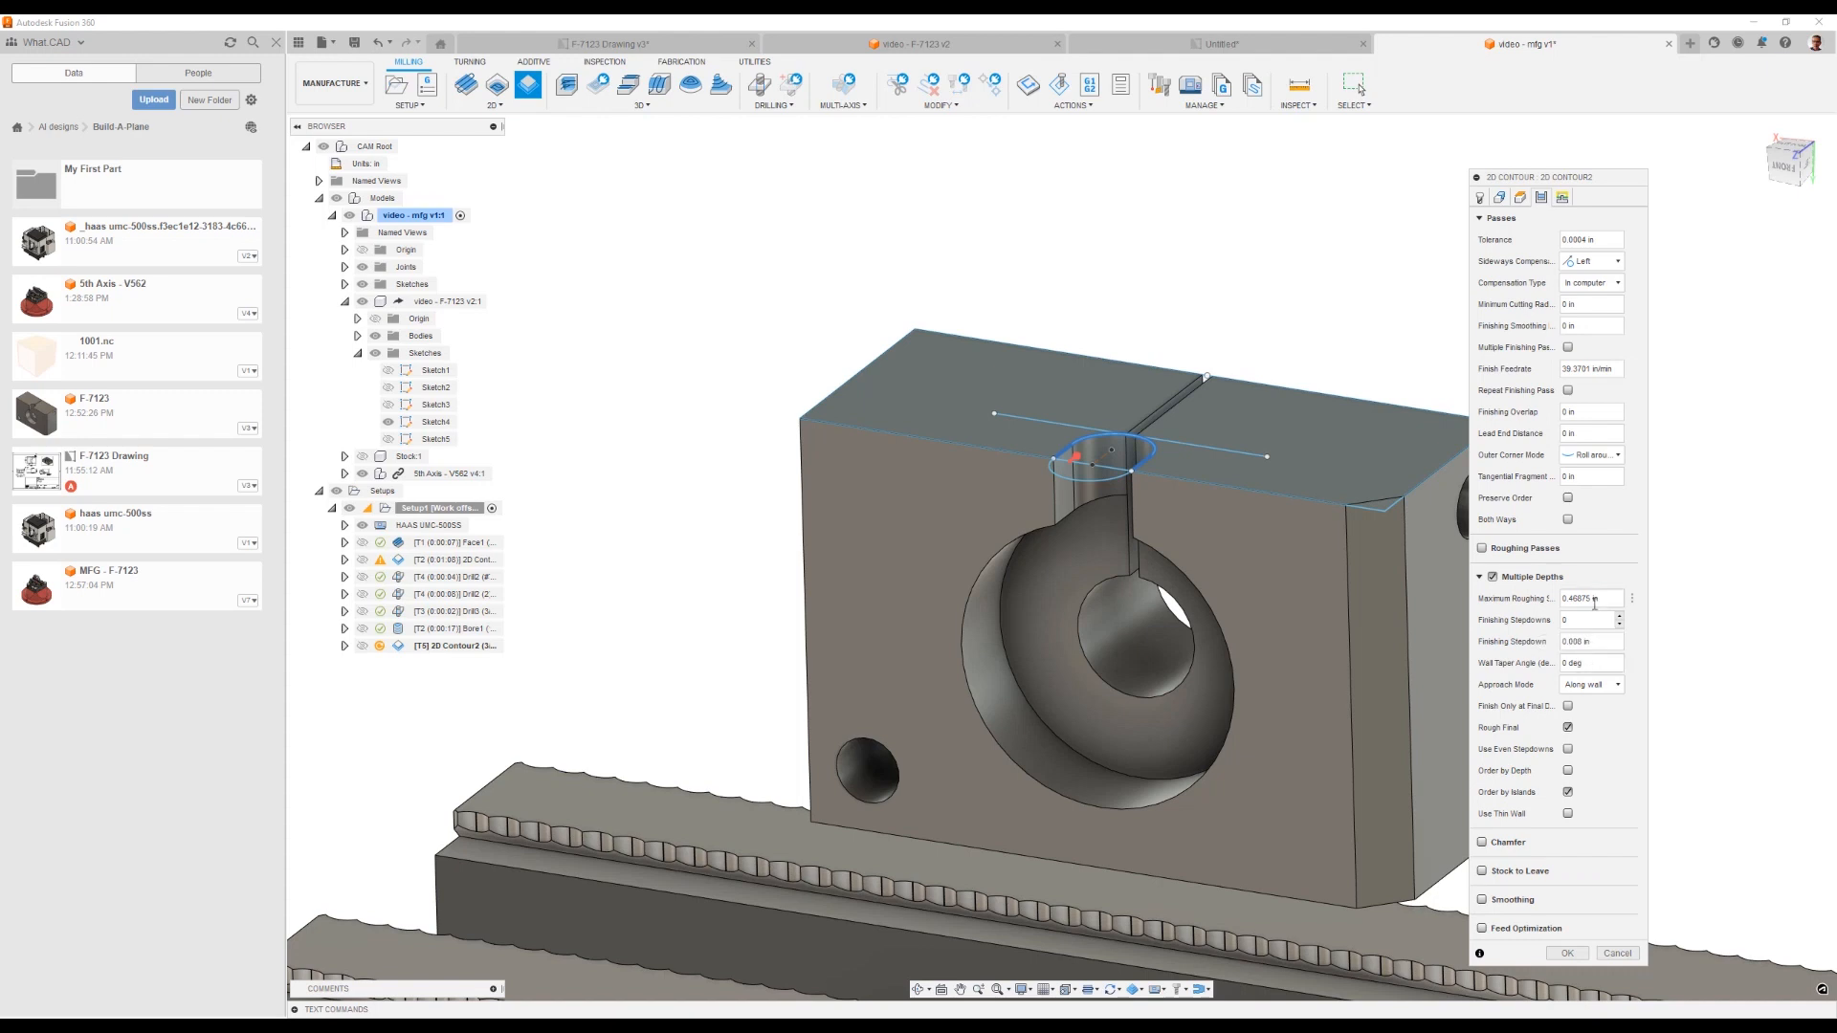
{"action": "left_click", "coordinate": [1589, 599]}
{"action": "type", "text": ".25"}
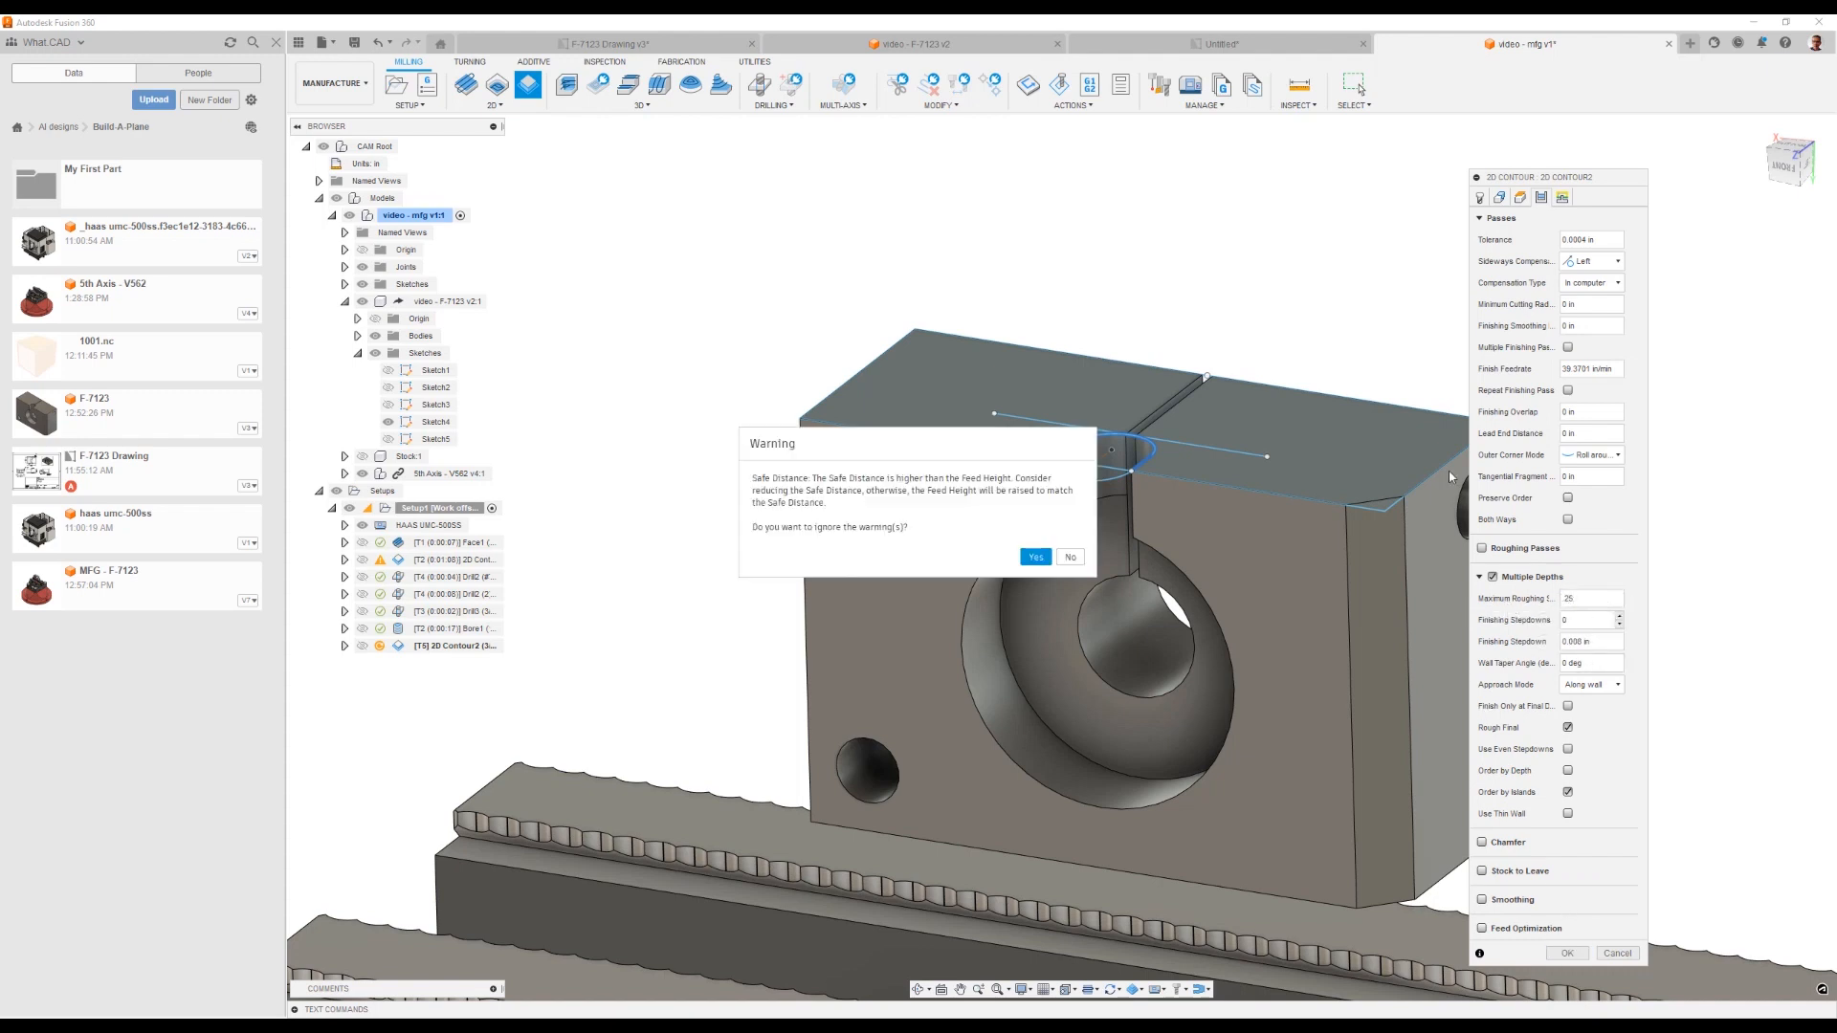
{"action": "left_click", "coordinate": [1036, 557]}
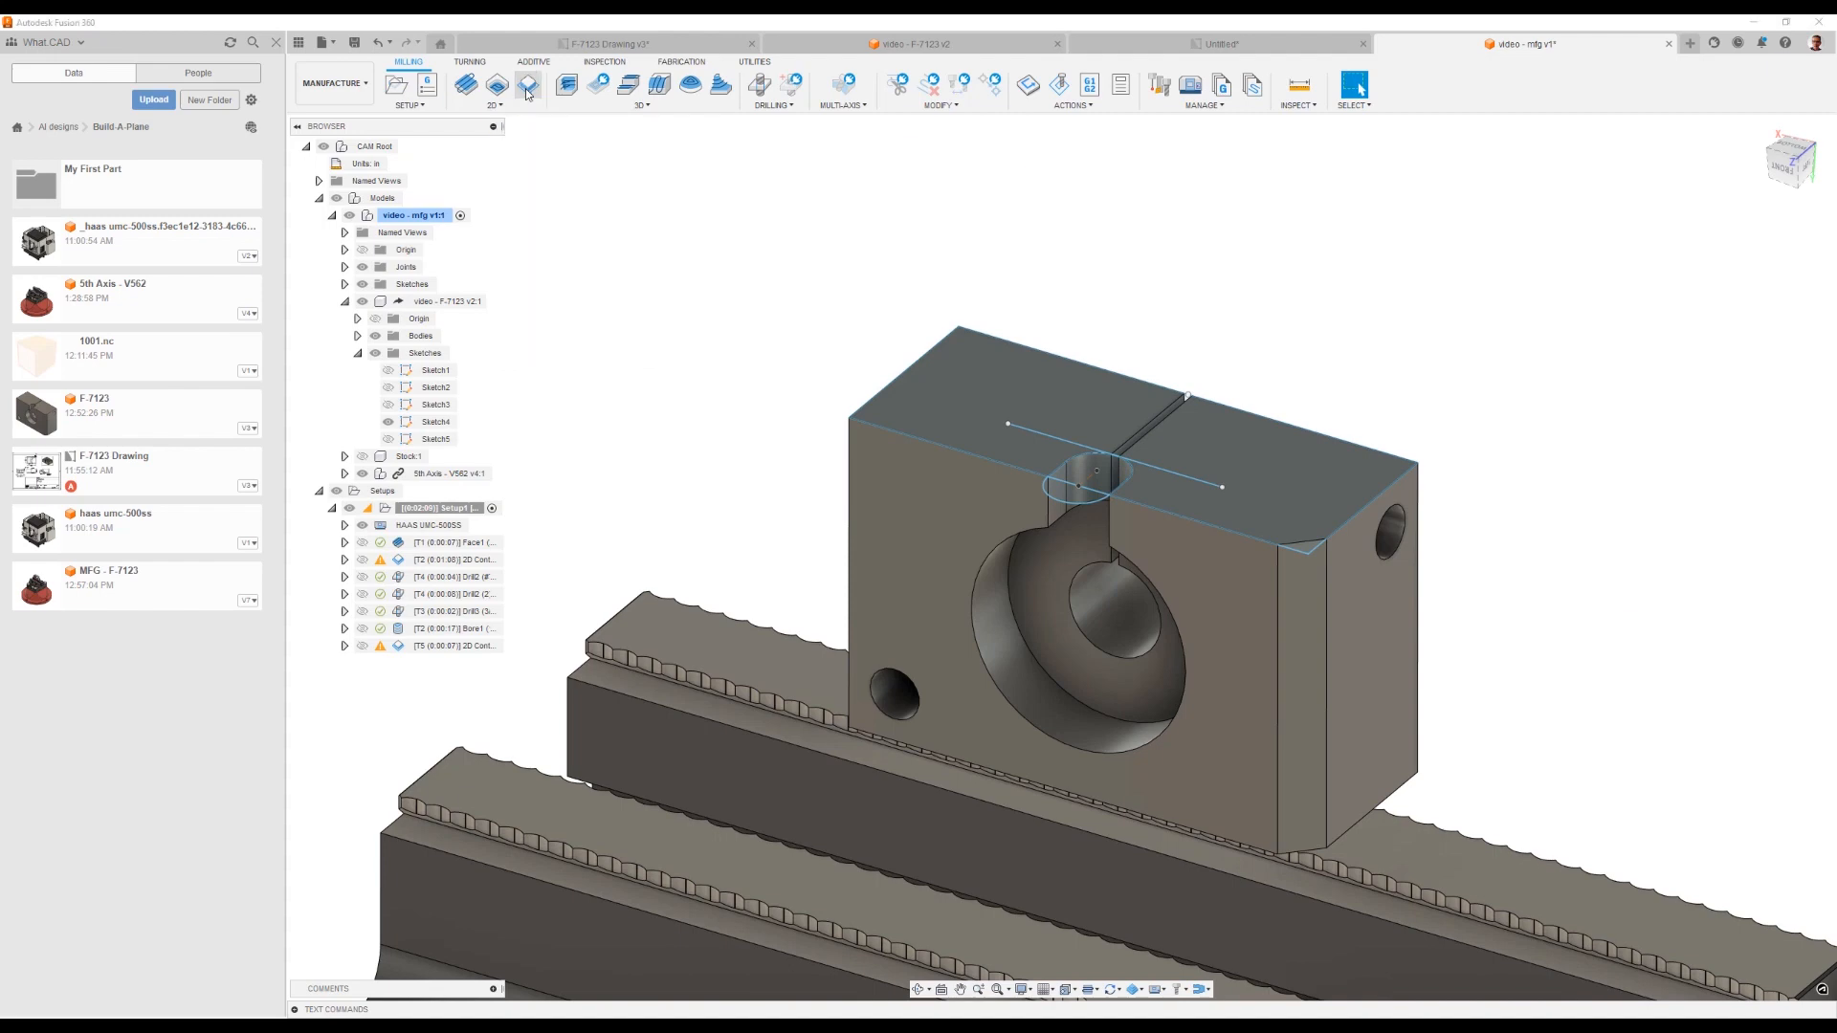
Step: From the contour's Tool settings, open the tool library to pick a new cutter
{"action": "left_click", "coordinate": [528, 84]}
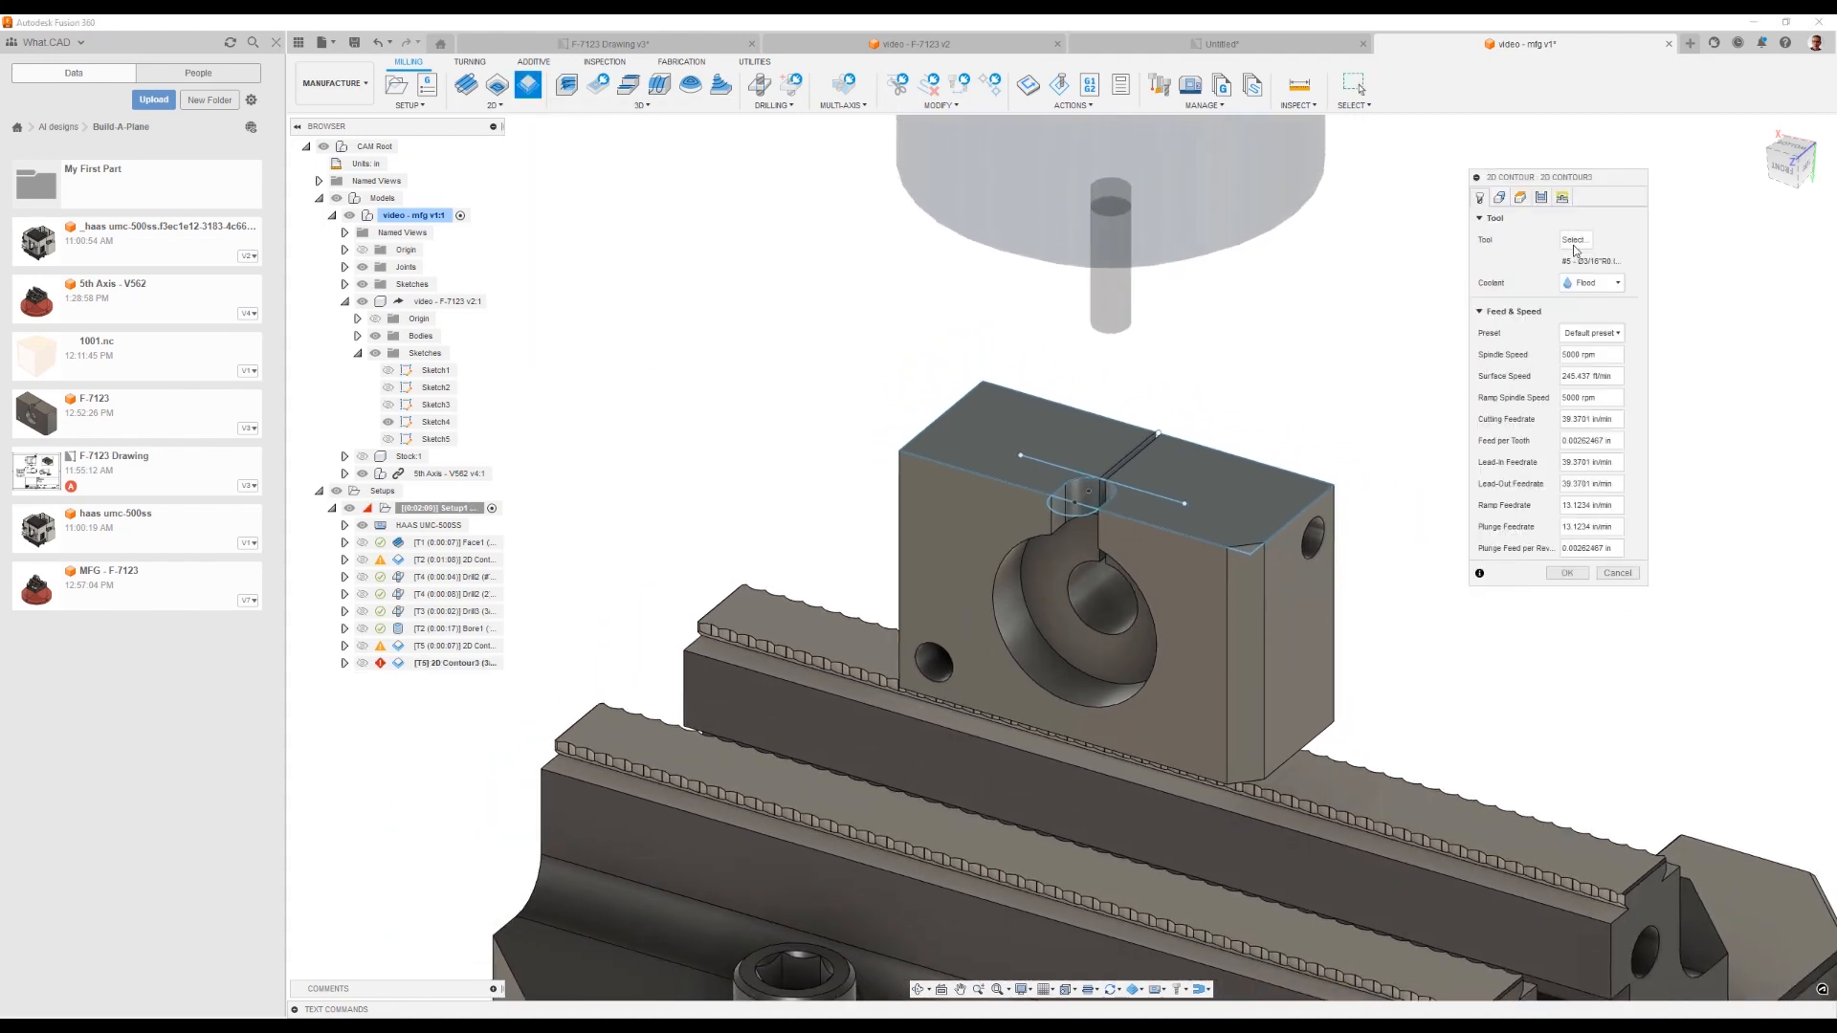
{"action": "left_click", "coordinate": [1575, 241]}
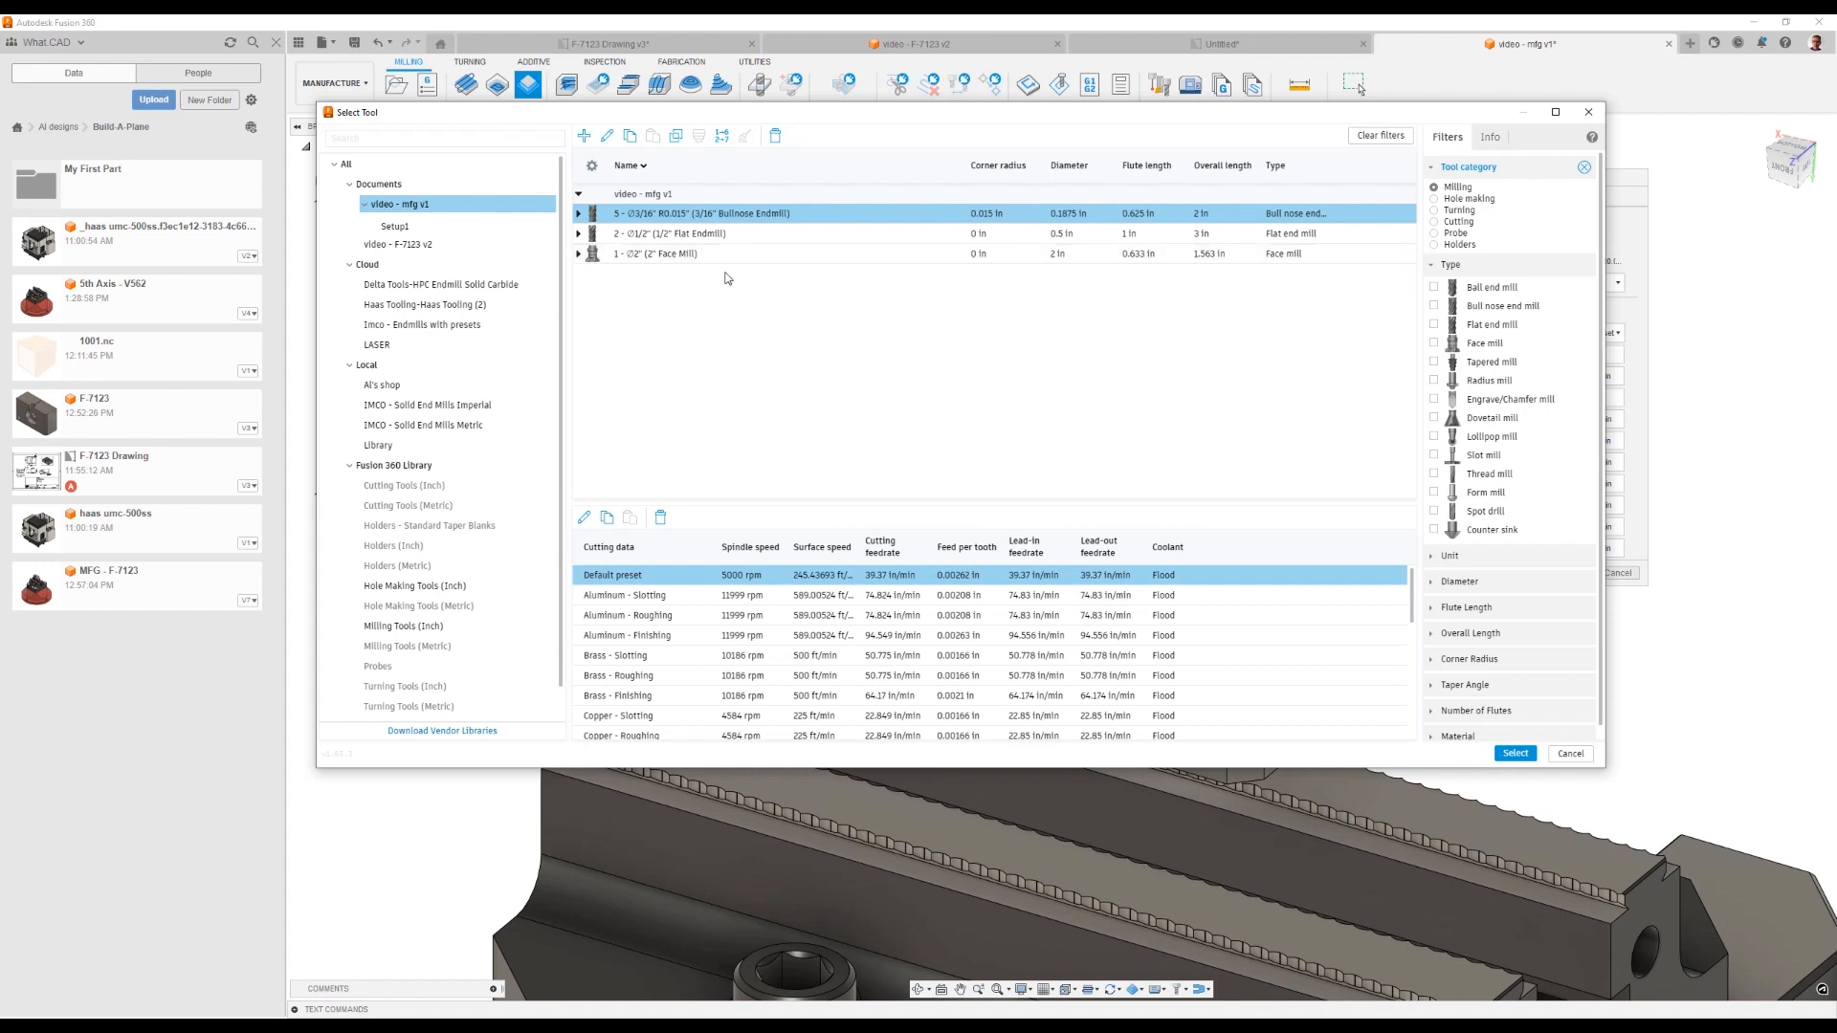
{"action": "mouse_move", "coordinate": [584, 136]}
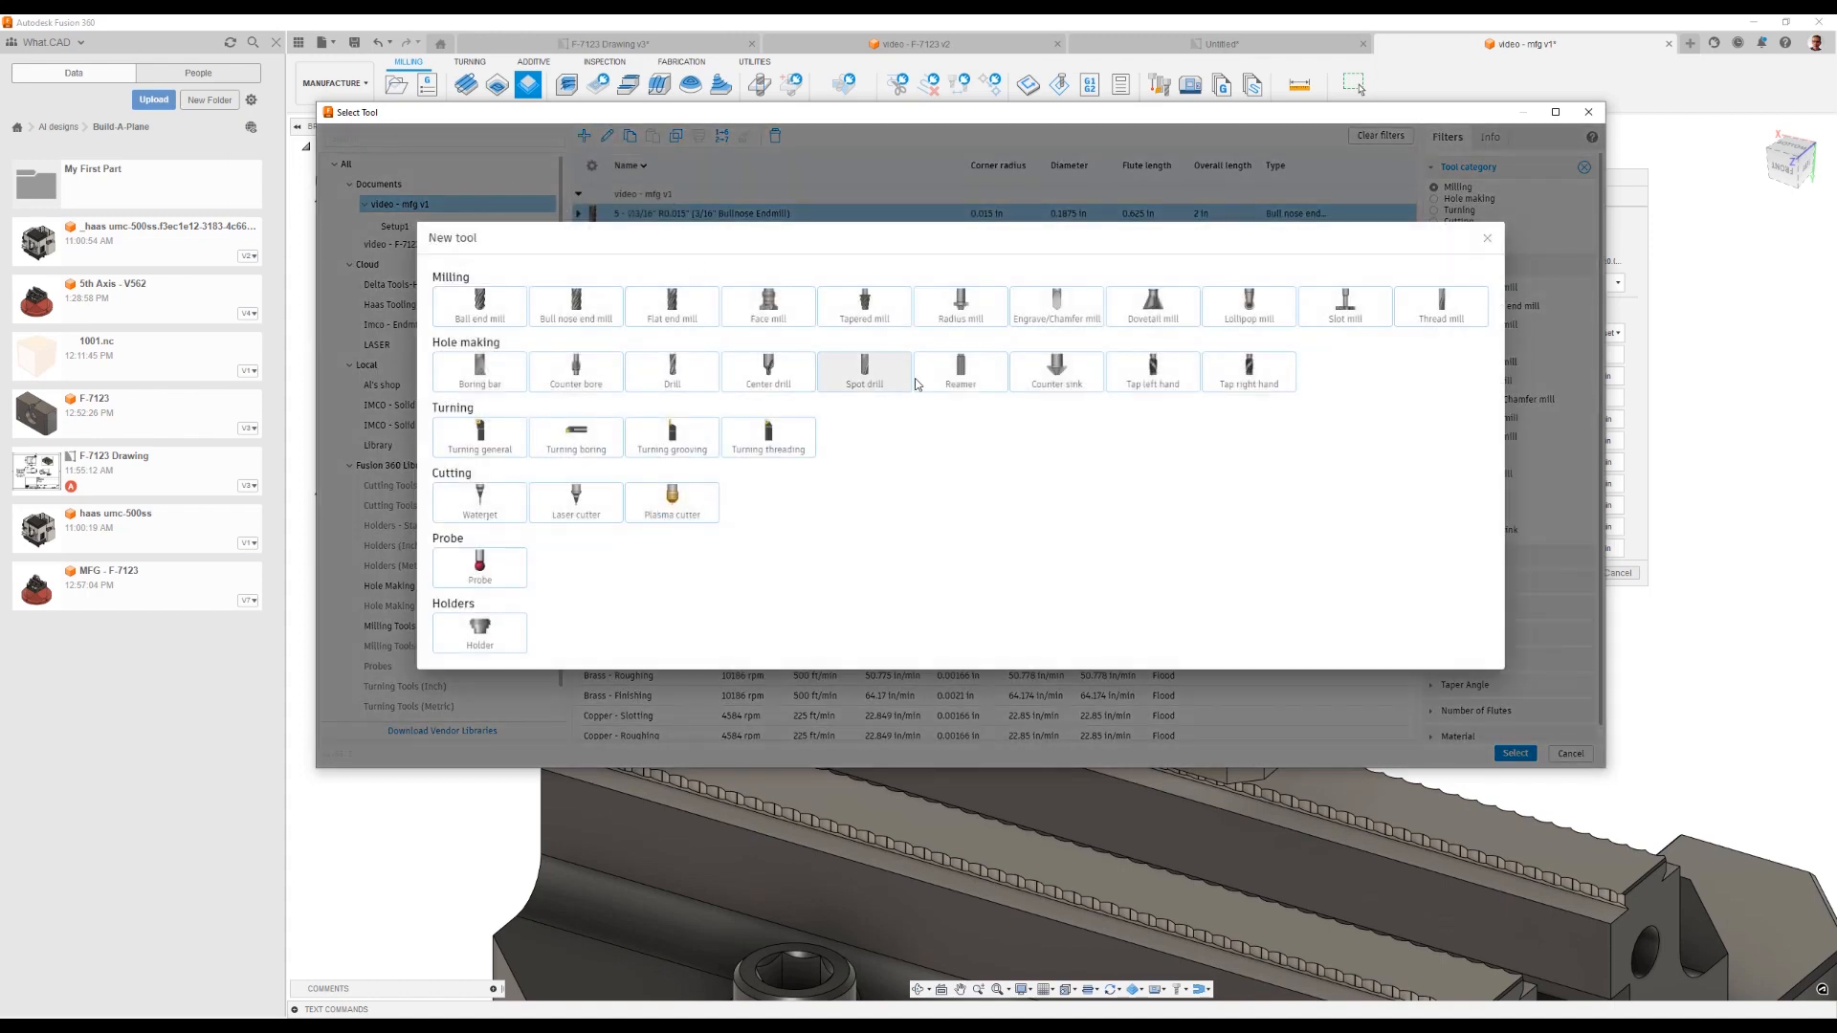
Step: Create a slot mill with 3 in diameter, 0.5 in shaft, 4 in overall length and 2.5 in below holder
{"action": "left_click", "coordinate": [1343, 306]}
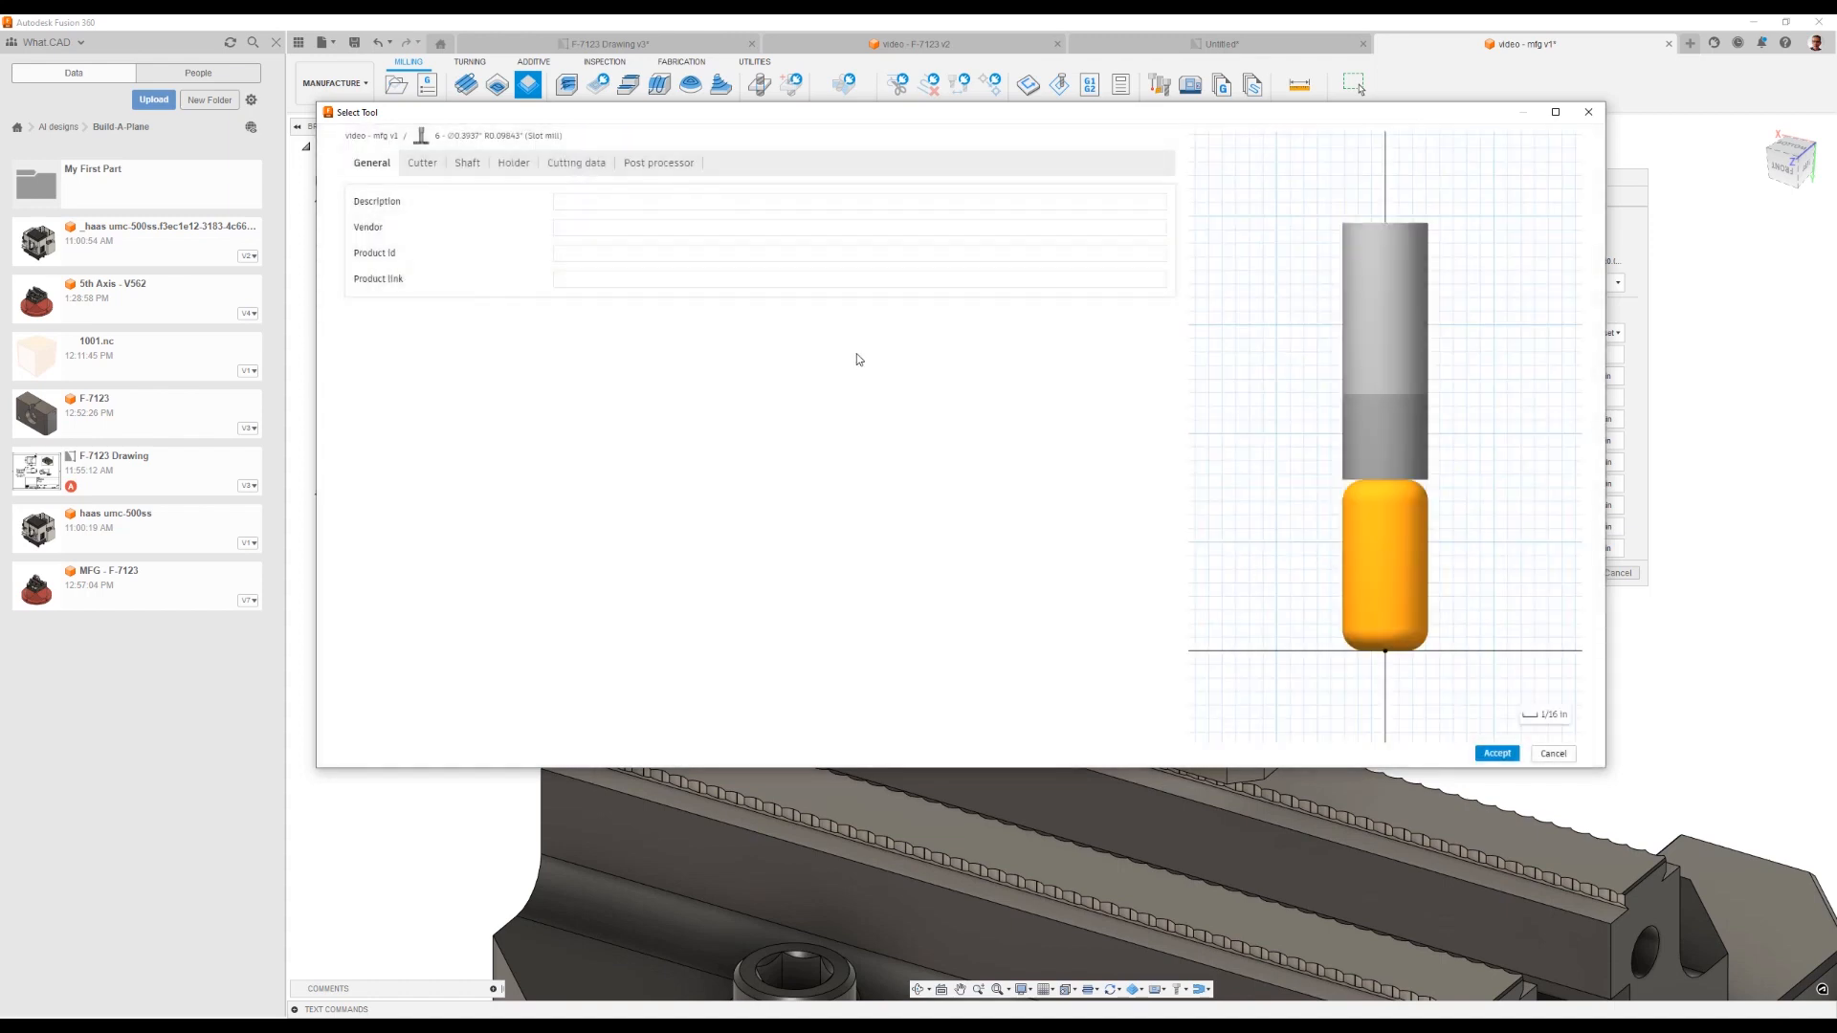
{"action": "left_click", "coordinate": [421, 163]}
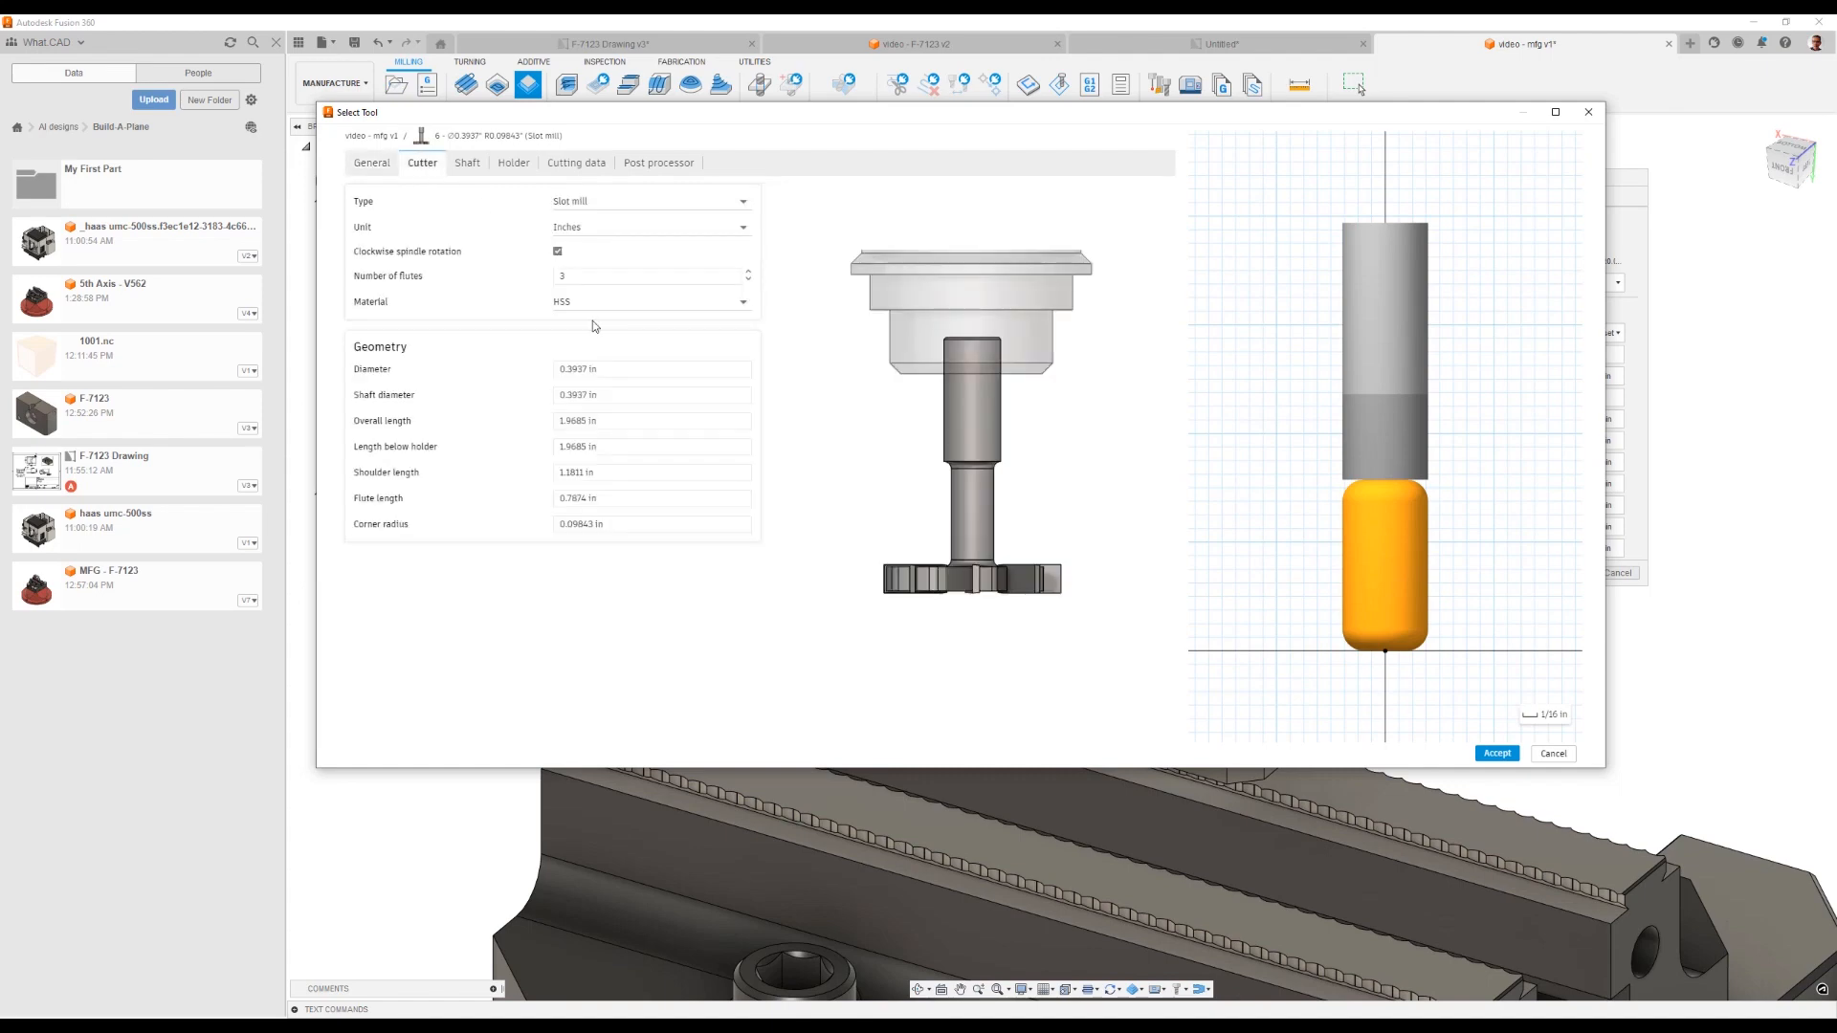
{"action": "left_click", "coordinate": [651, 369]}
{"action": "type", "text": "3"}
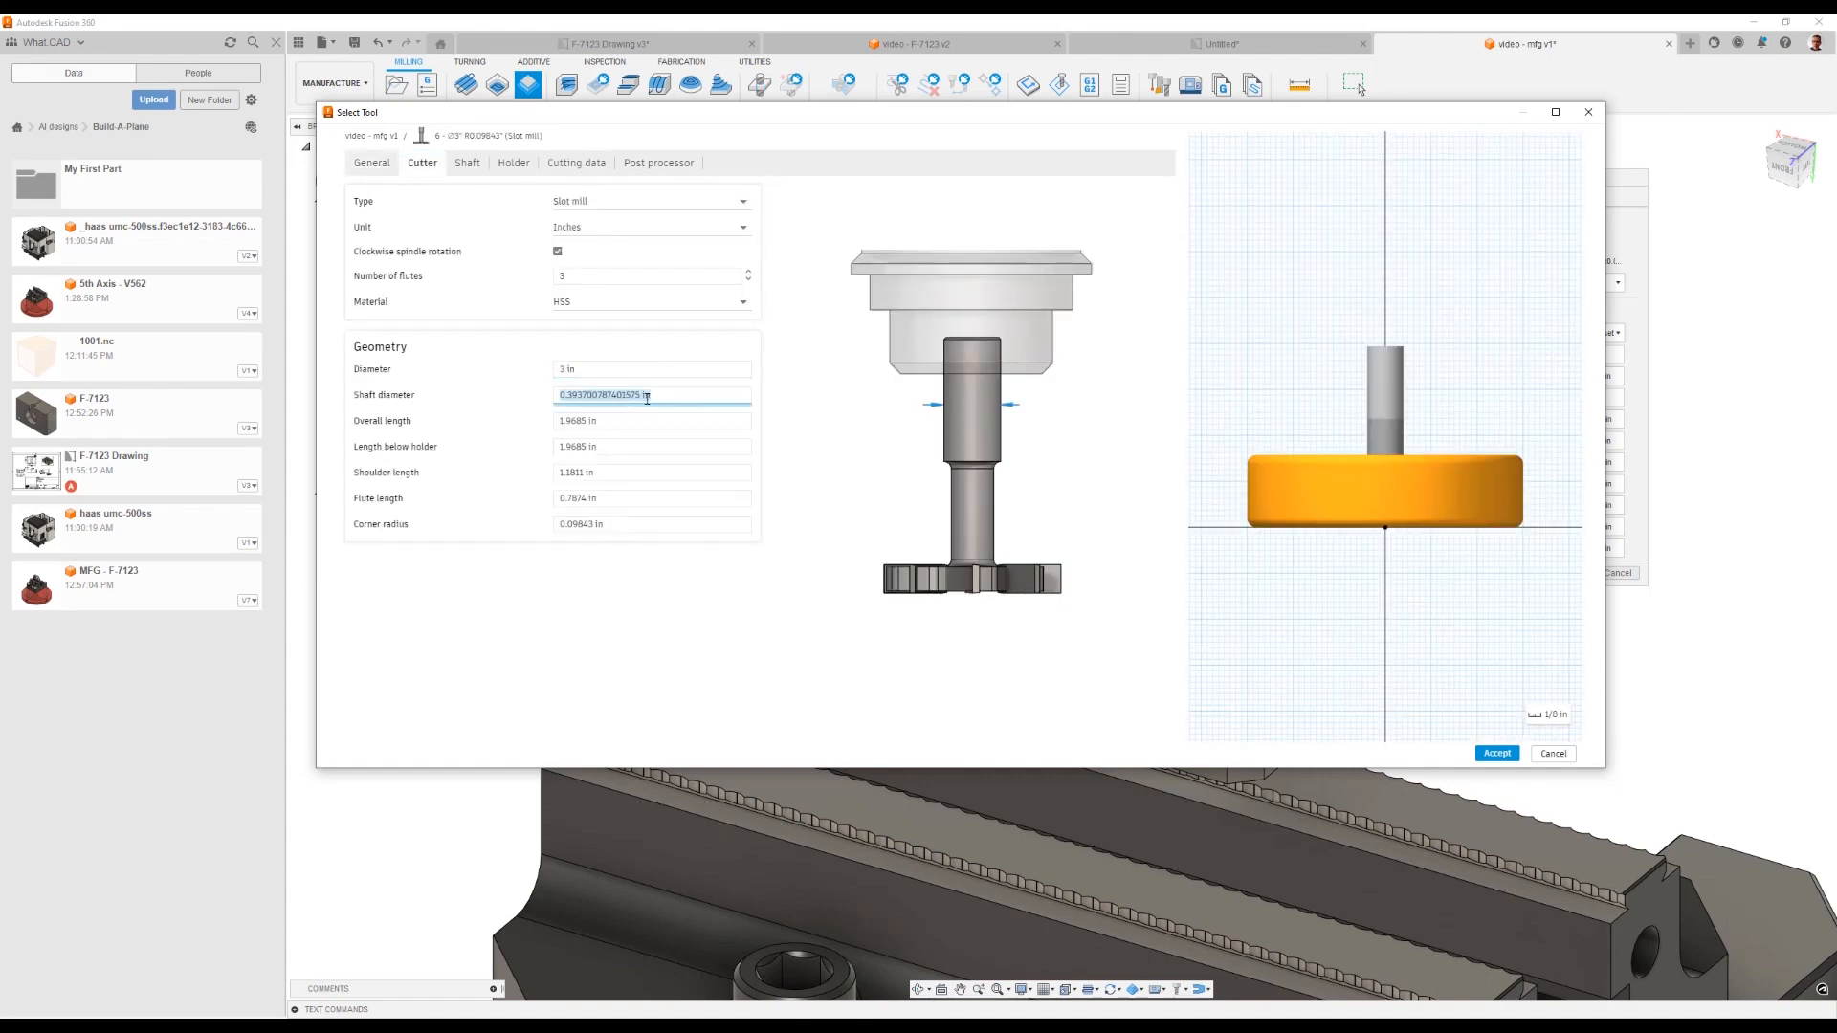
{"action": "type", "text": ".5 in"}
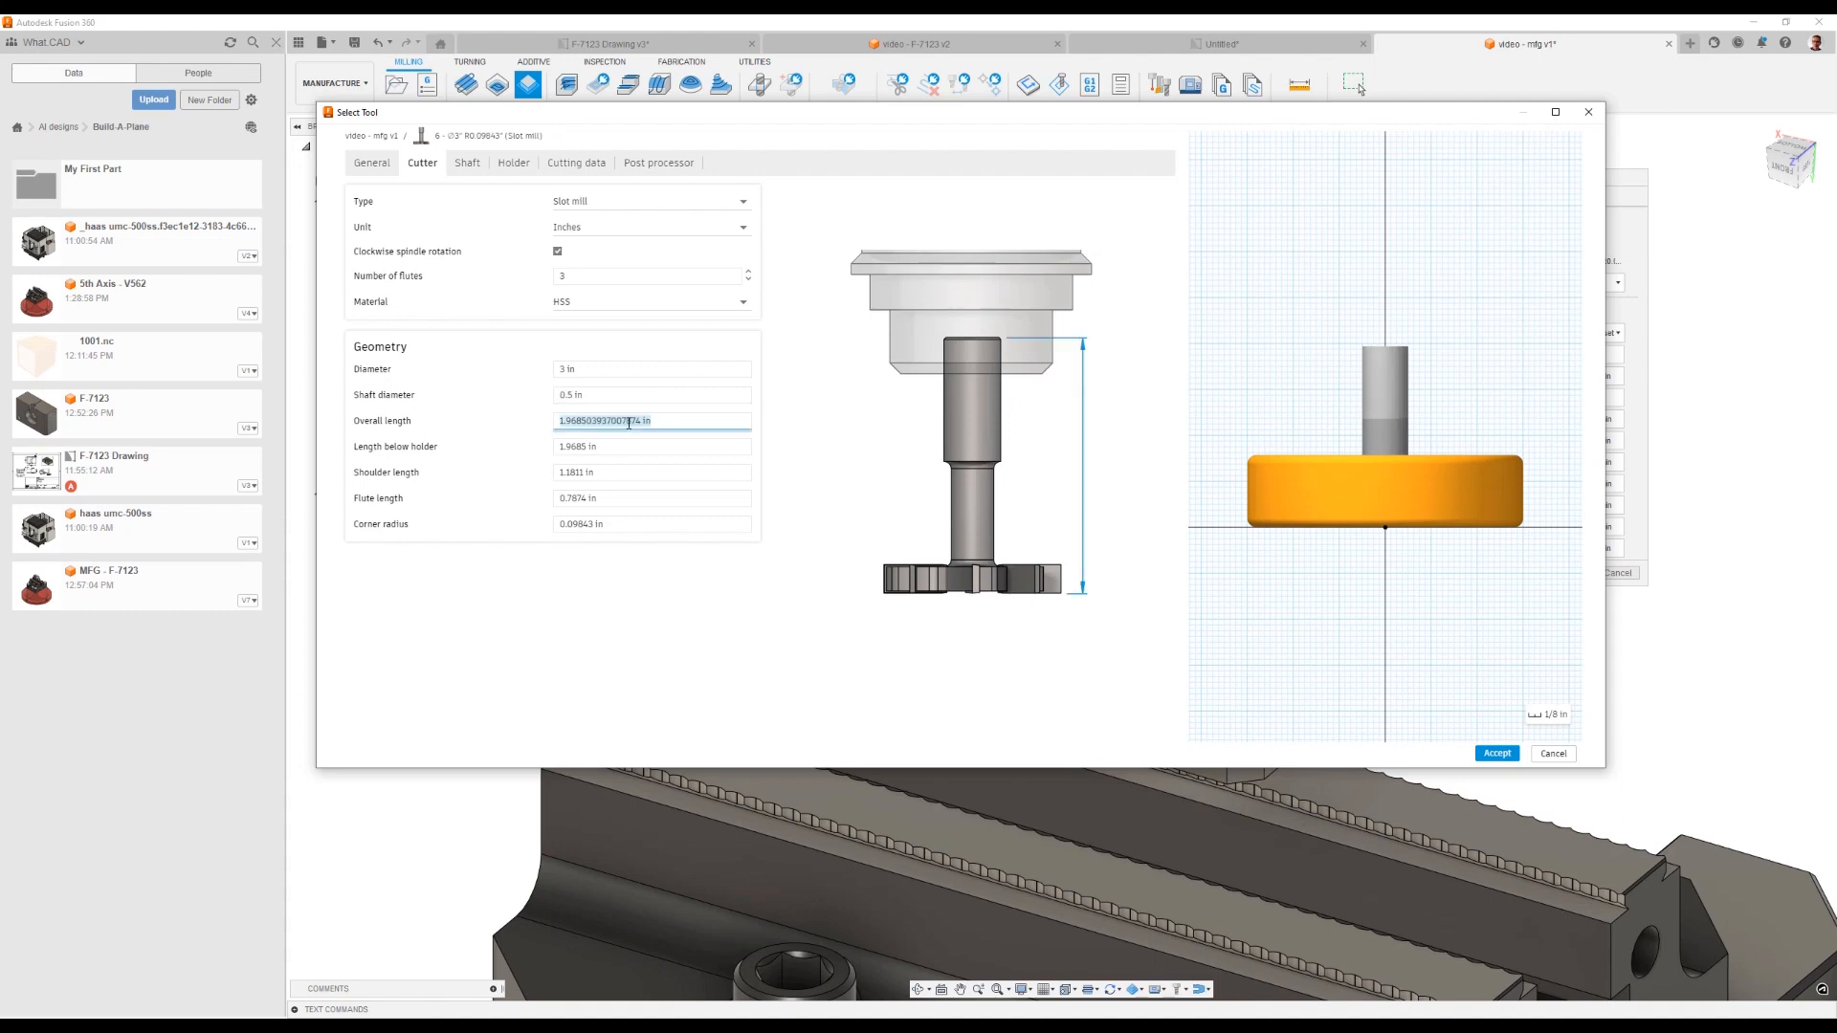
{"action": "type", "text": "4"}
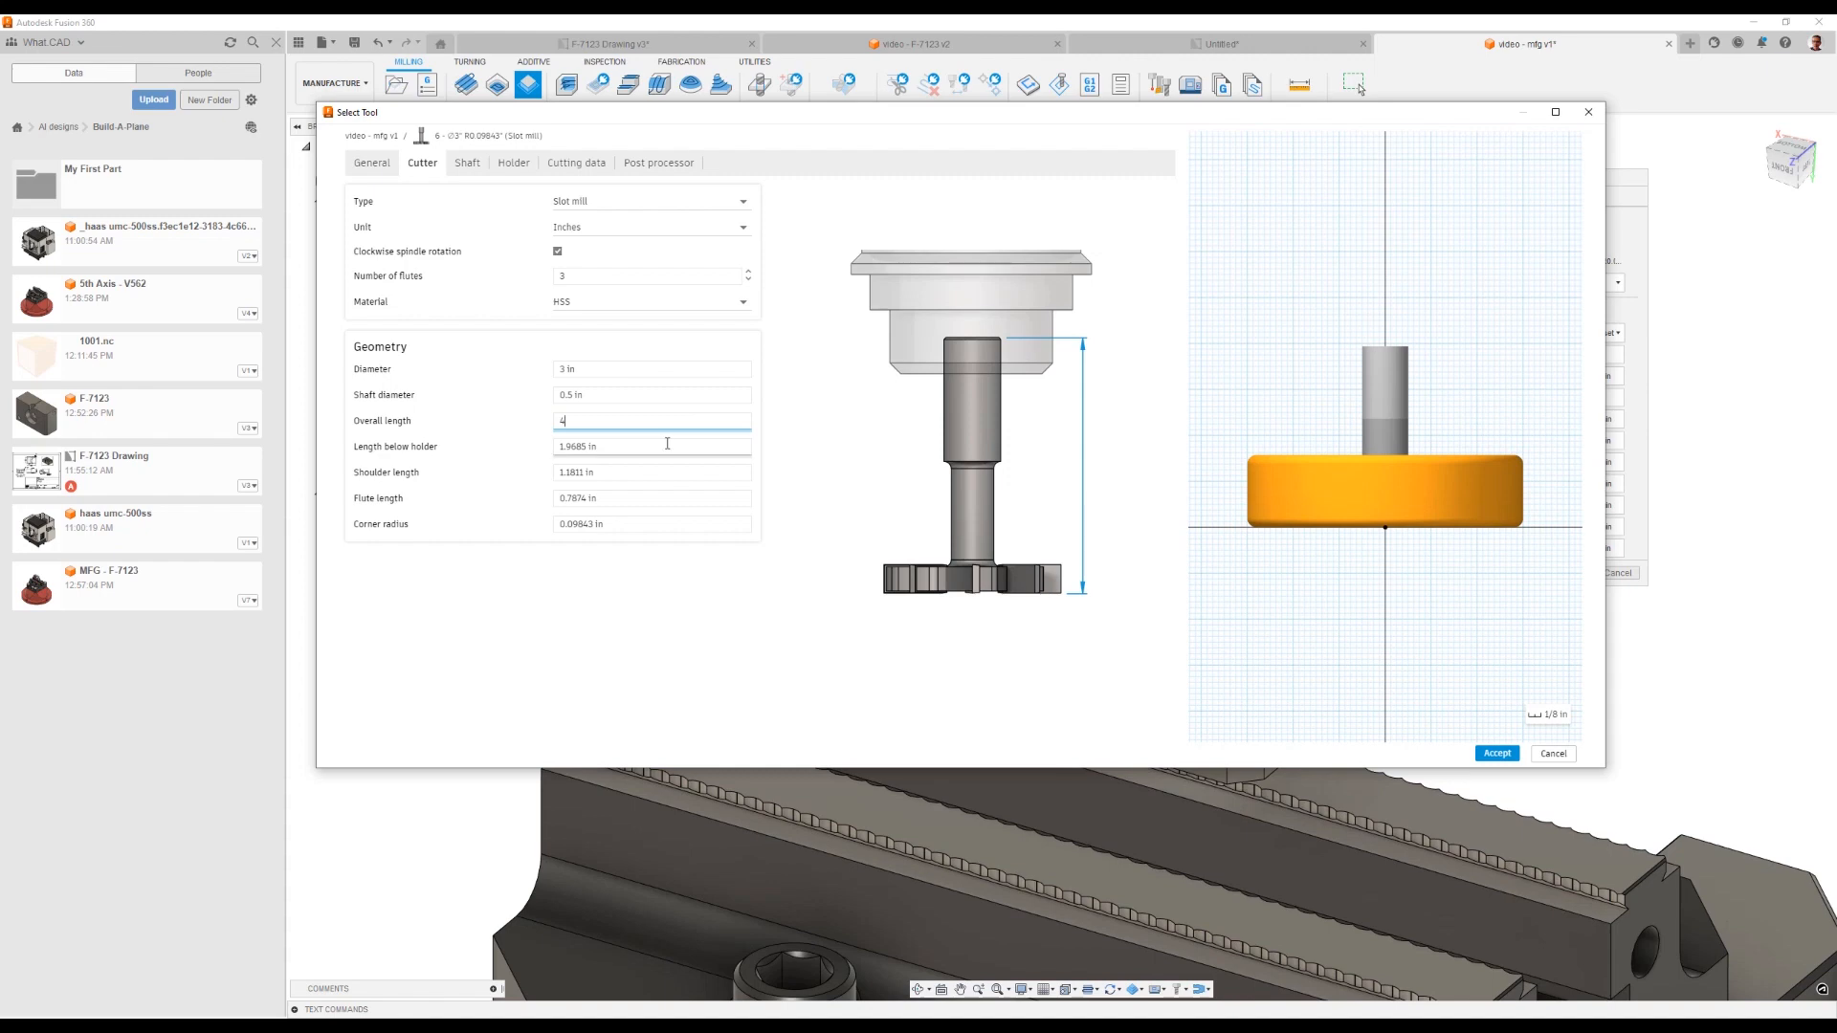
{"action": "type", "text": "2.5"}
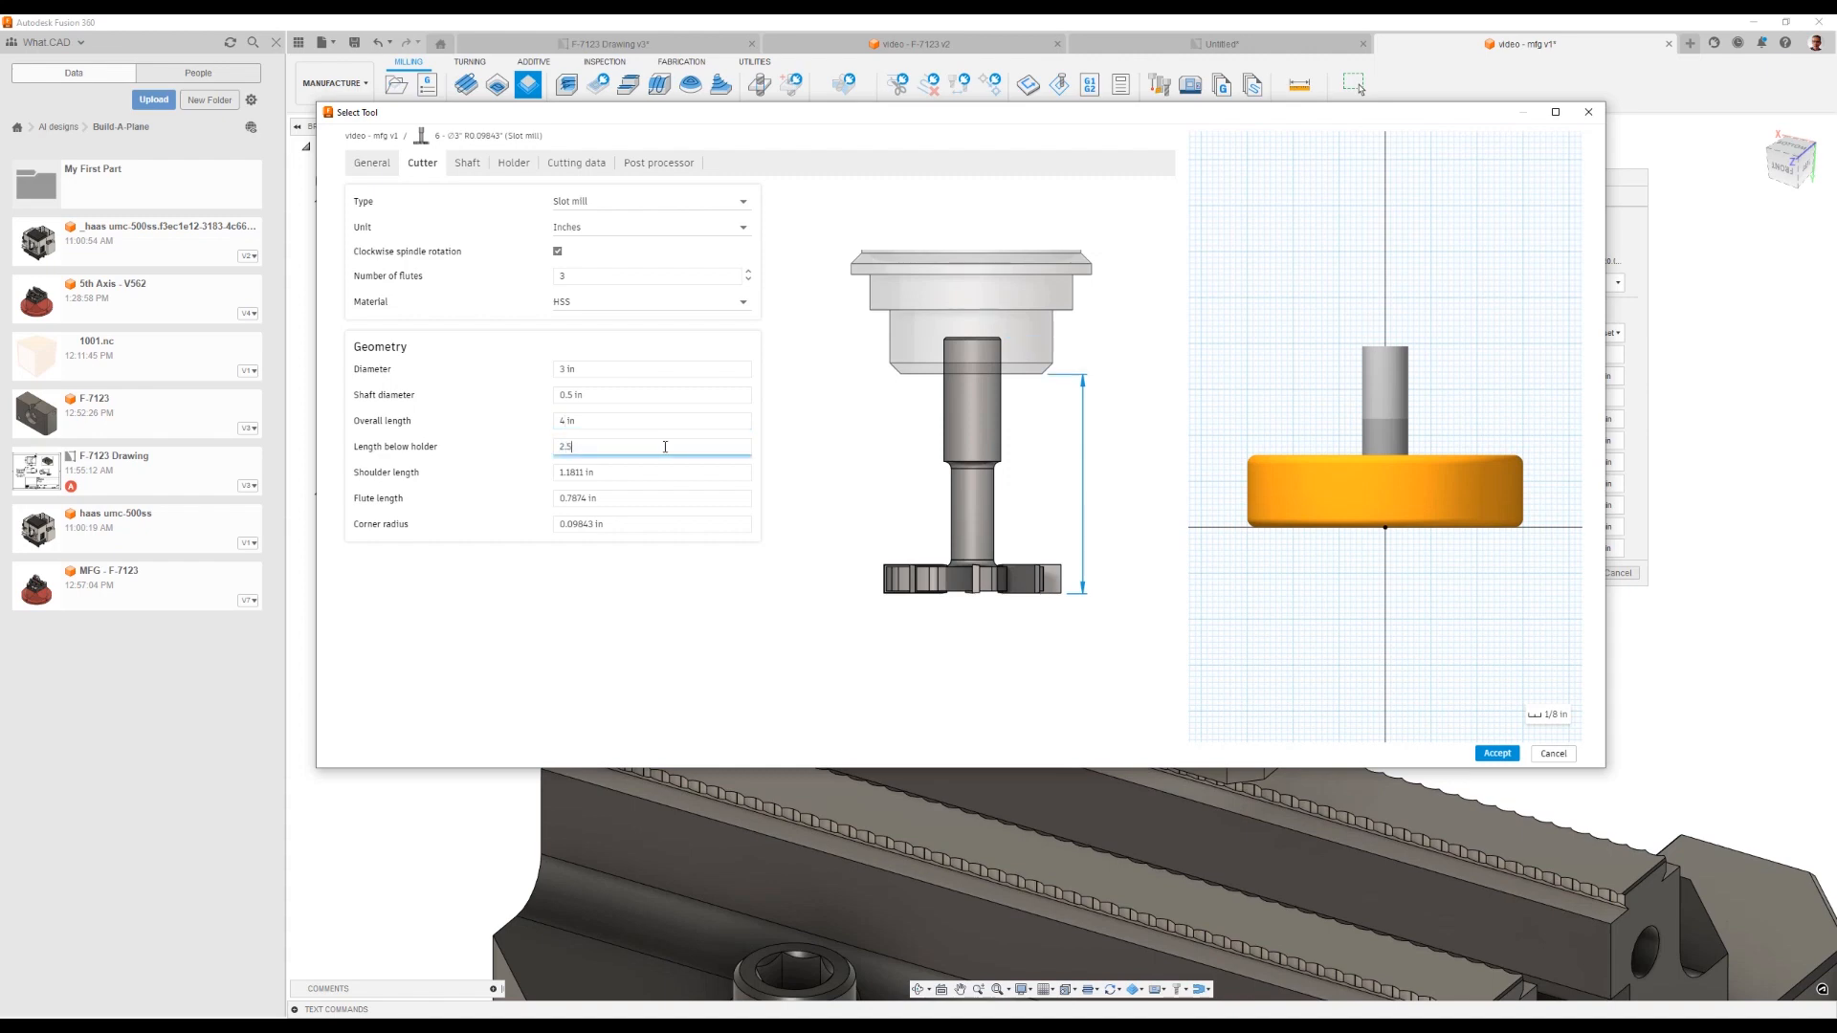
Step: Set the slot mill's shoulder and flute lengths (1/32 in flute) and zero corner radius
{"action": "left_click", "coordinate": [651, 473]}
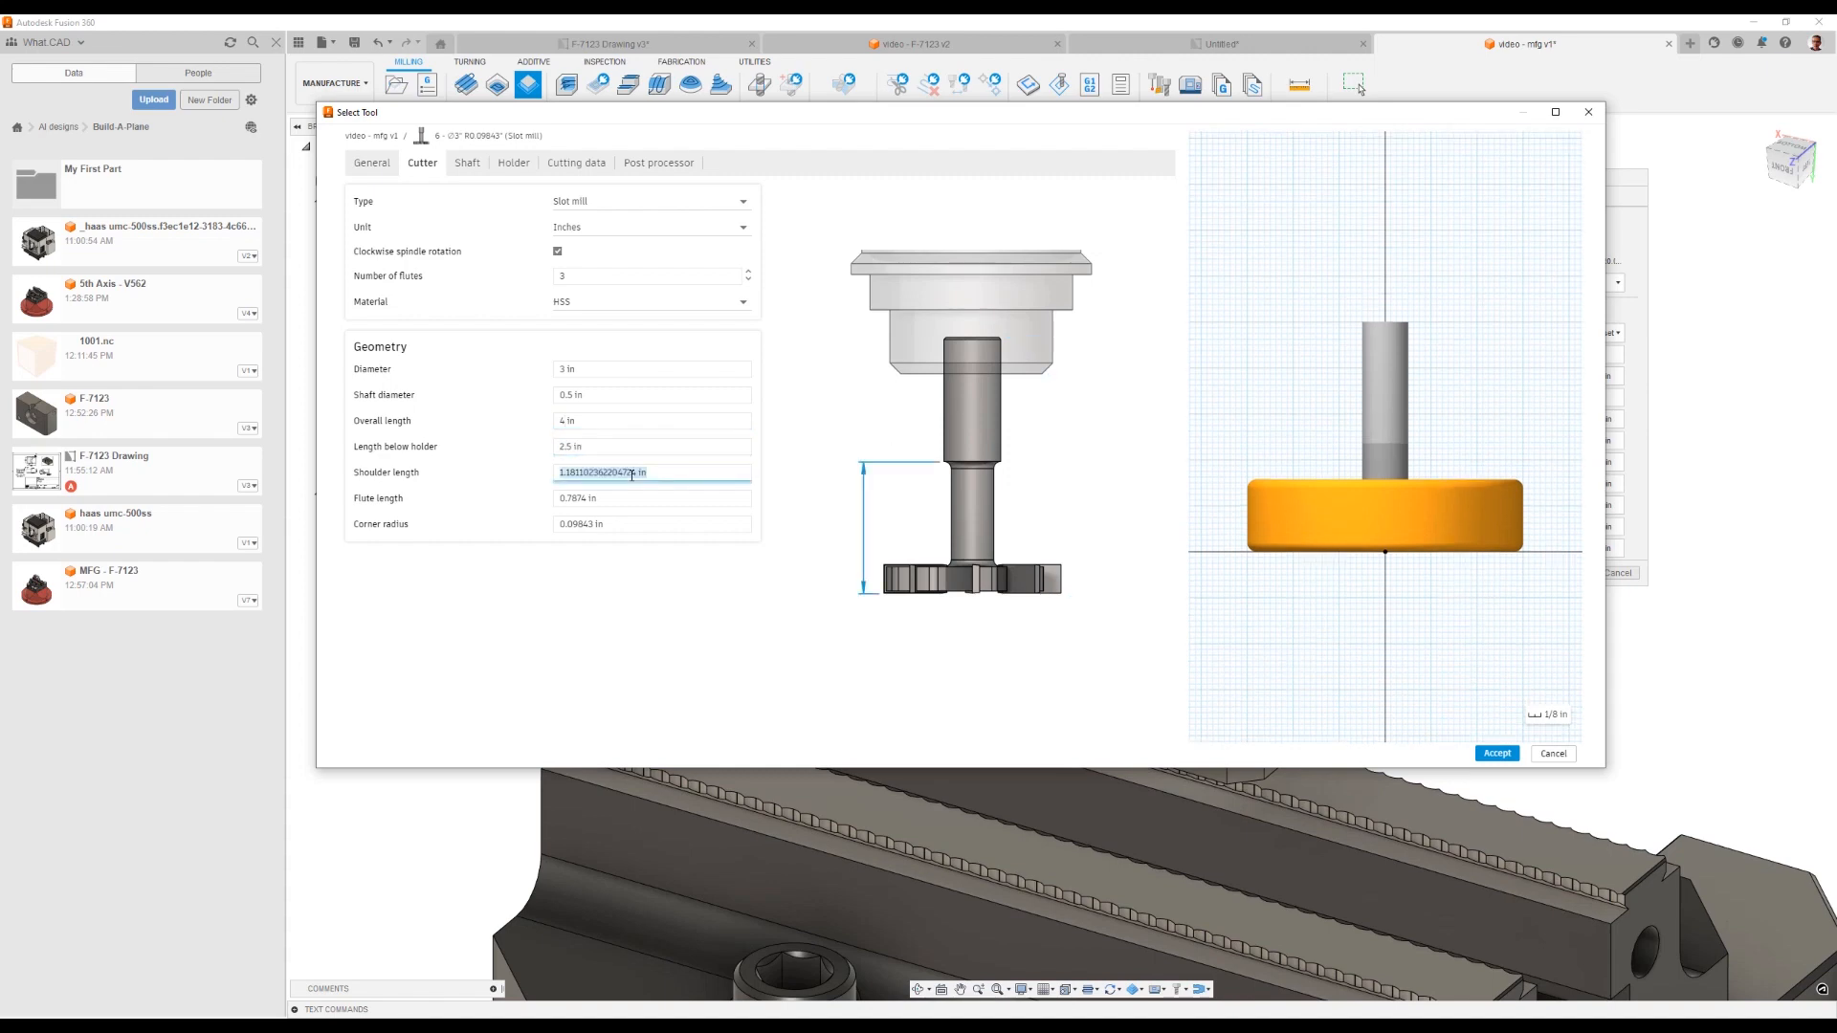
{"action": "left_click", "coordinate": [651, 498]}
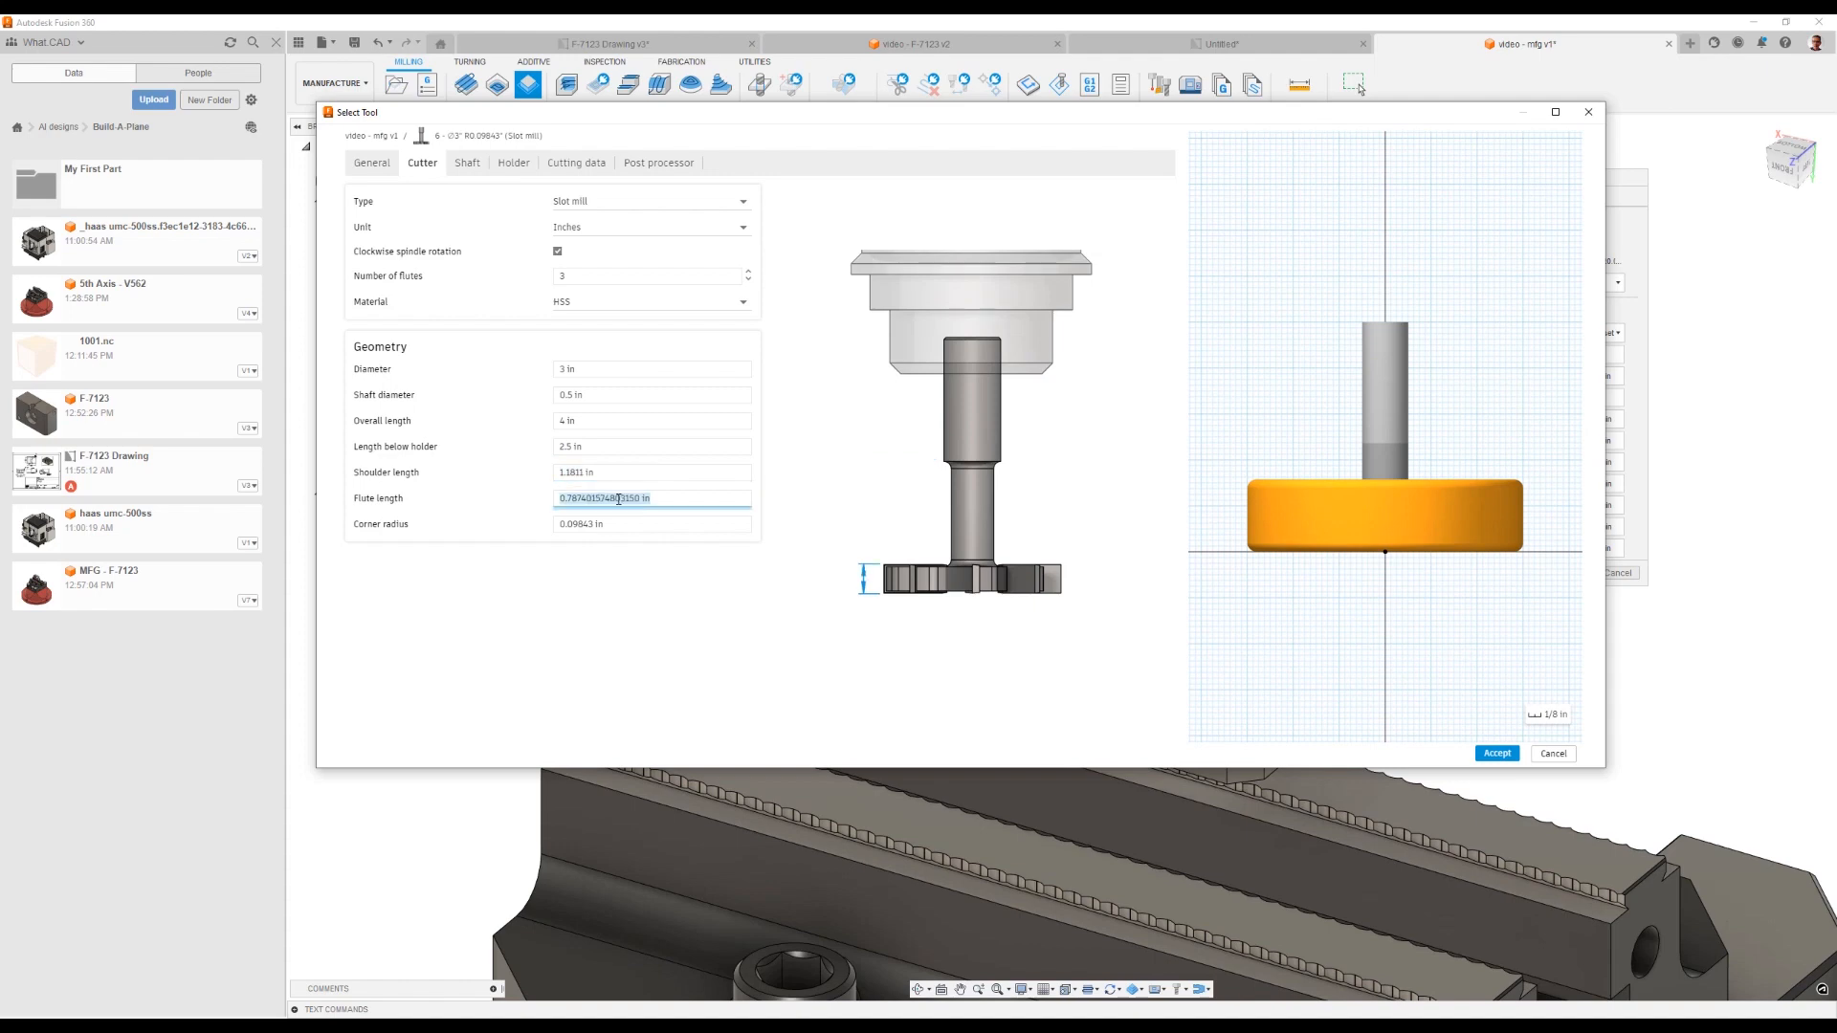
{"action": "type", "text": "125 in"}
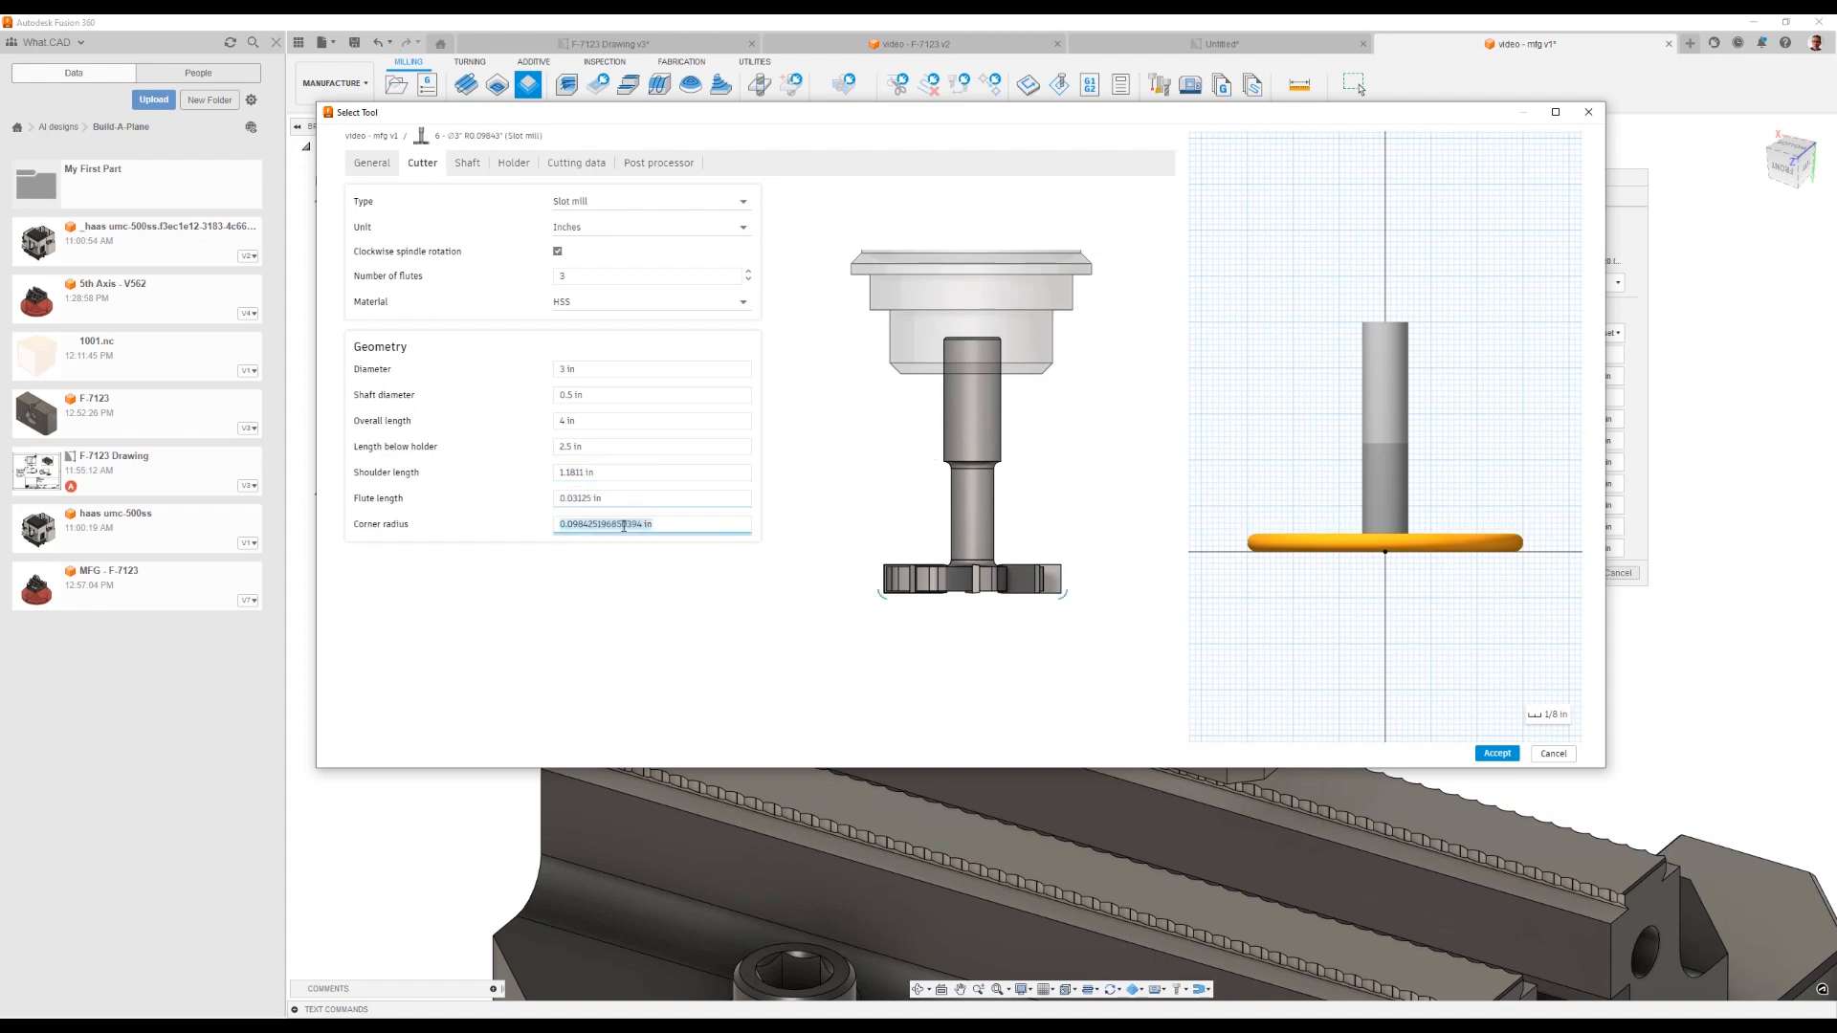
{"action": "type", "text": "0 in"}
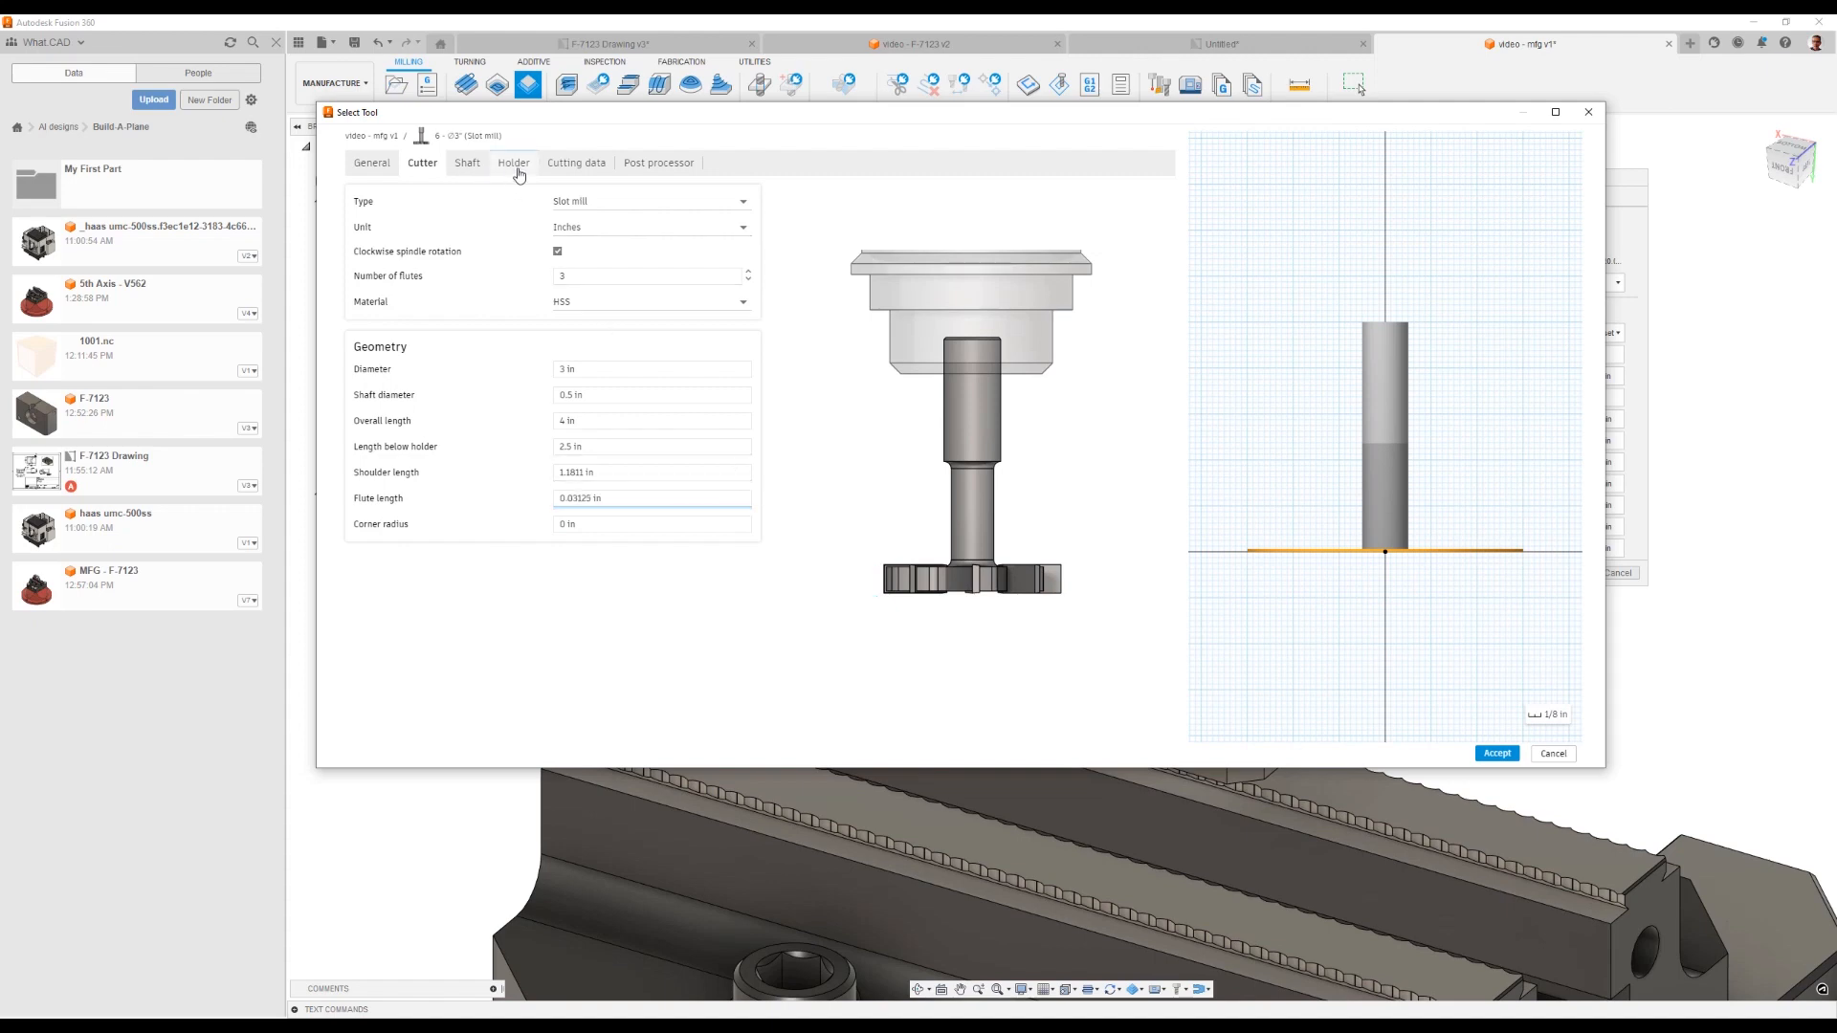
Step: Attach the BT40 - B4C4-0032 holder to the new slot mill
{"action": "left_click", "coordinate": [513, 161]}
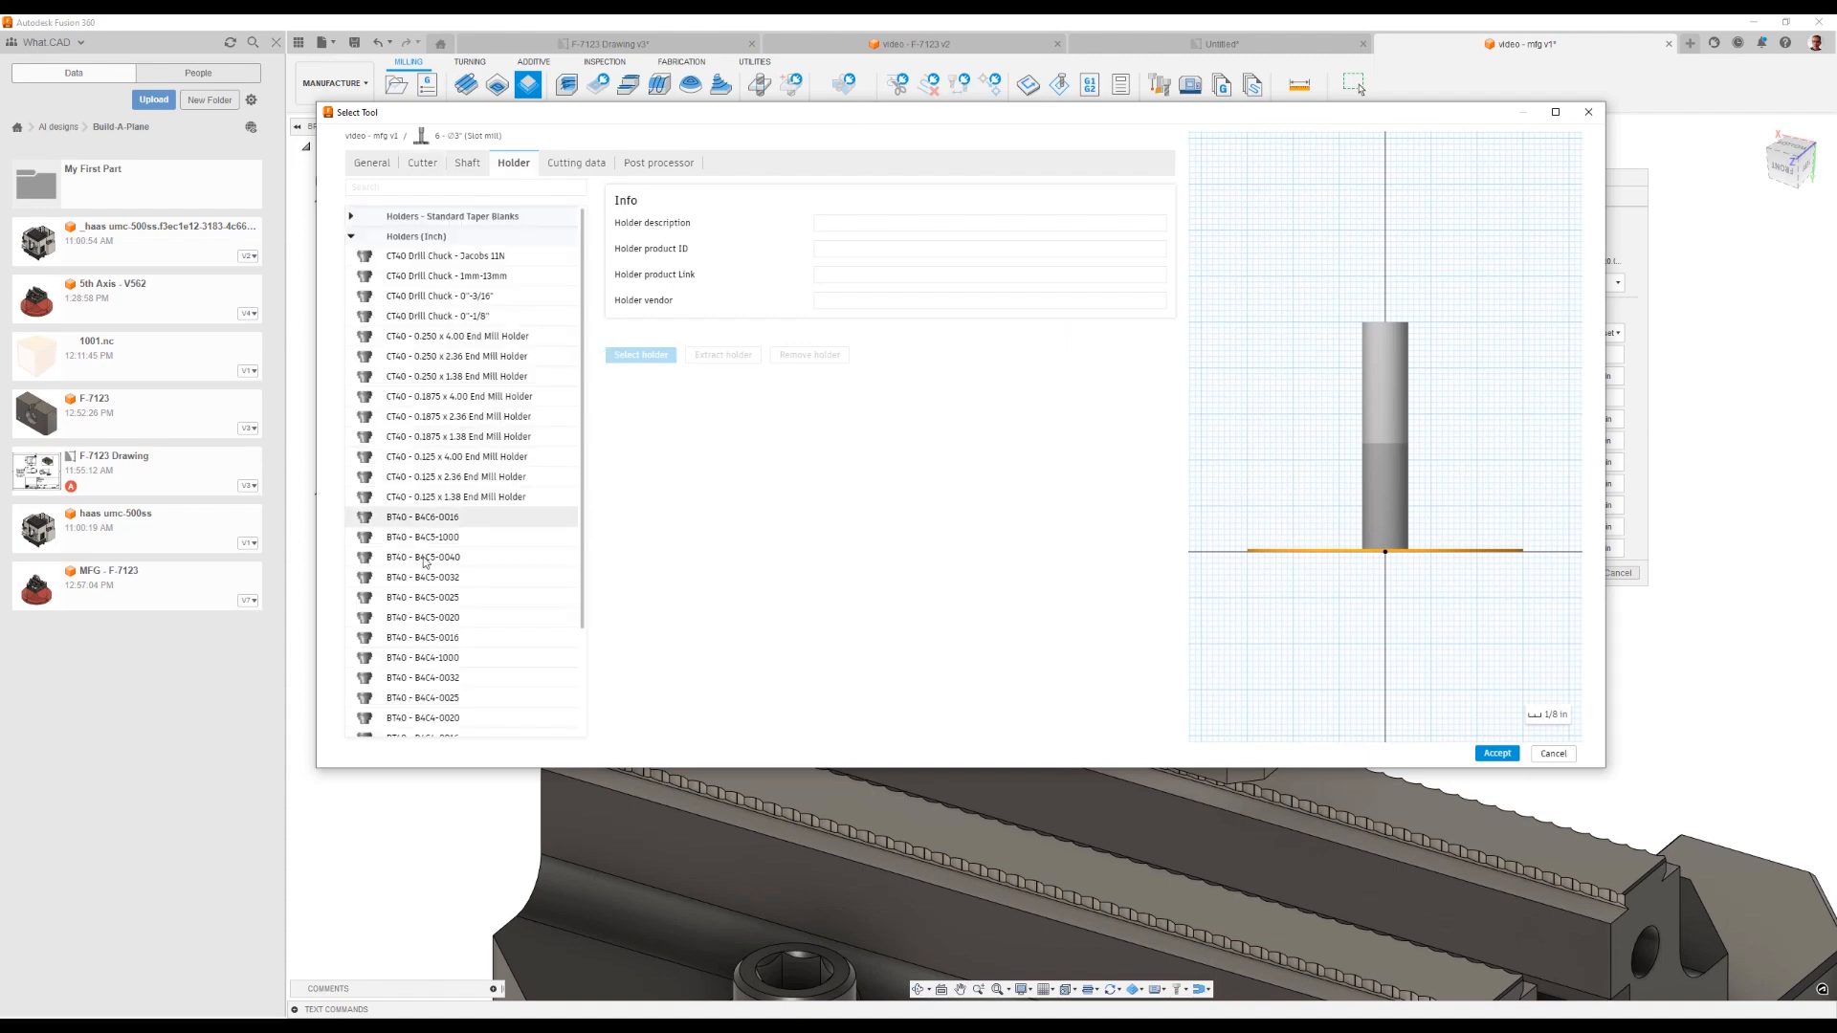
{"action": "left_click", "coordinate": [421, 549]}
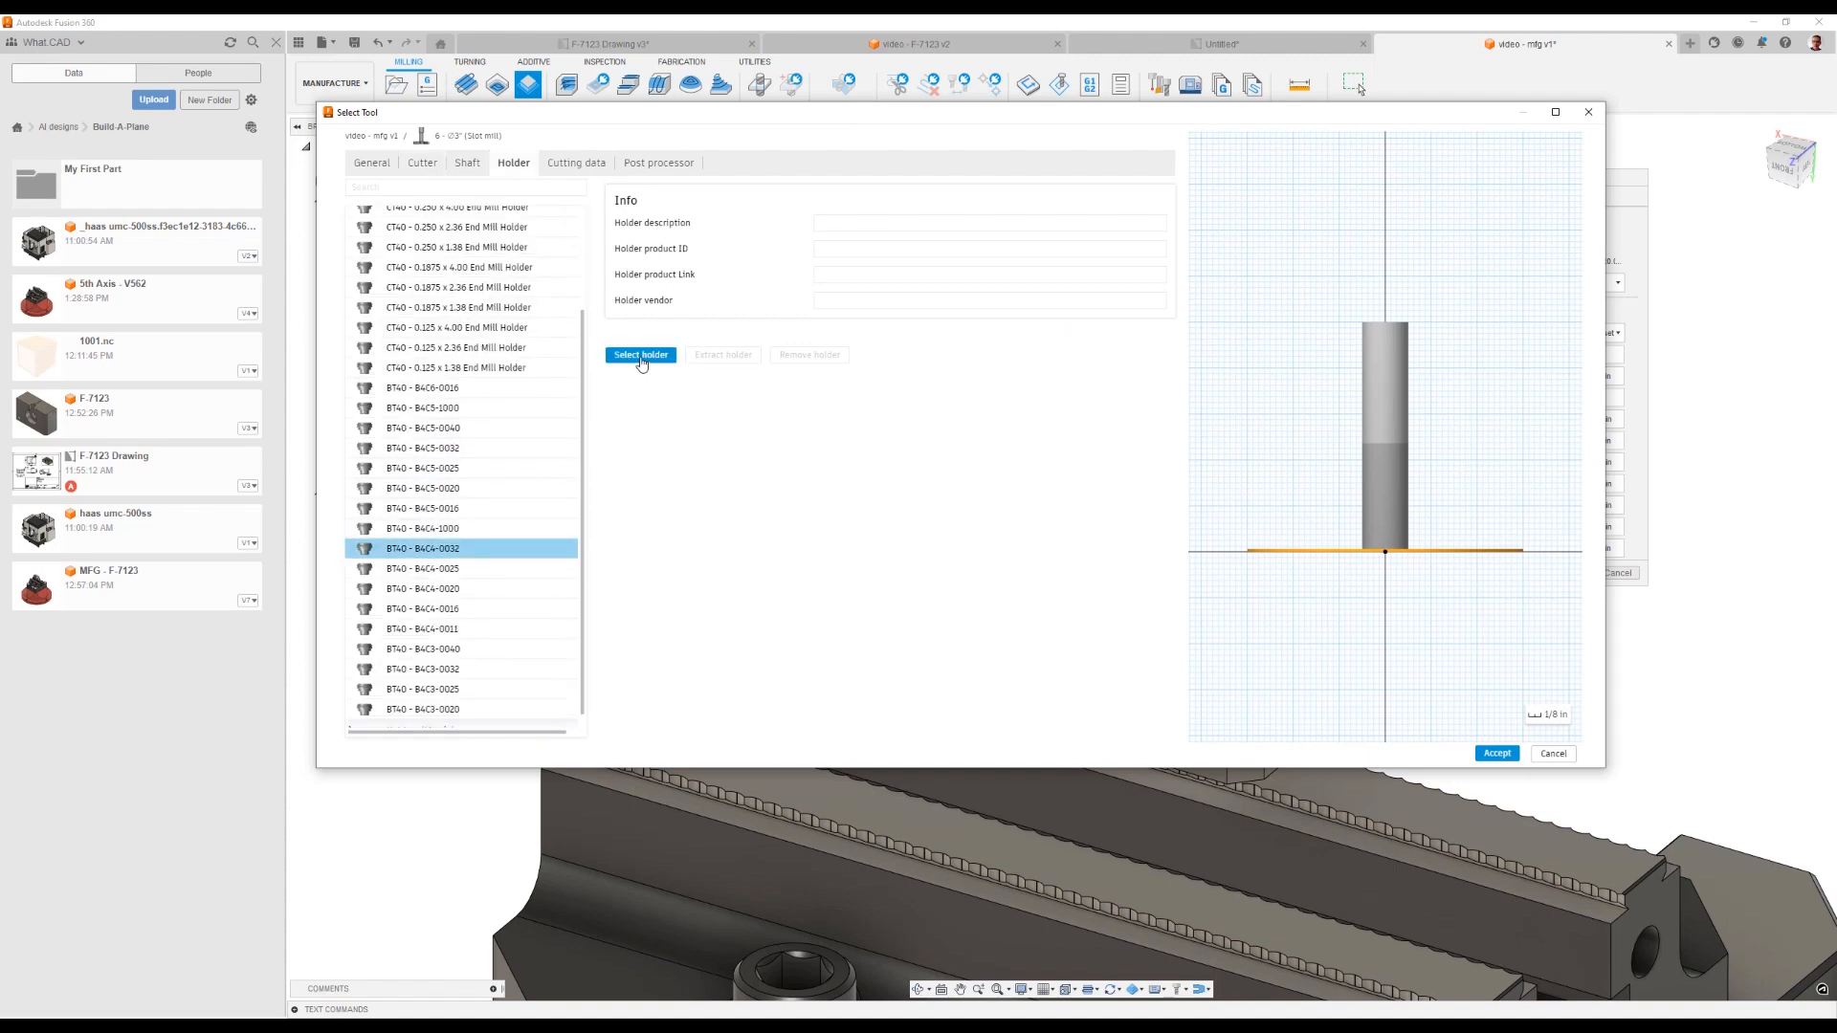
{"action": "left_click", "coordinate": [639, 356]}
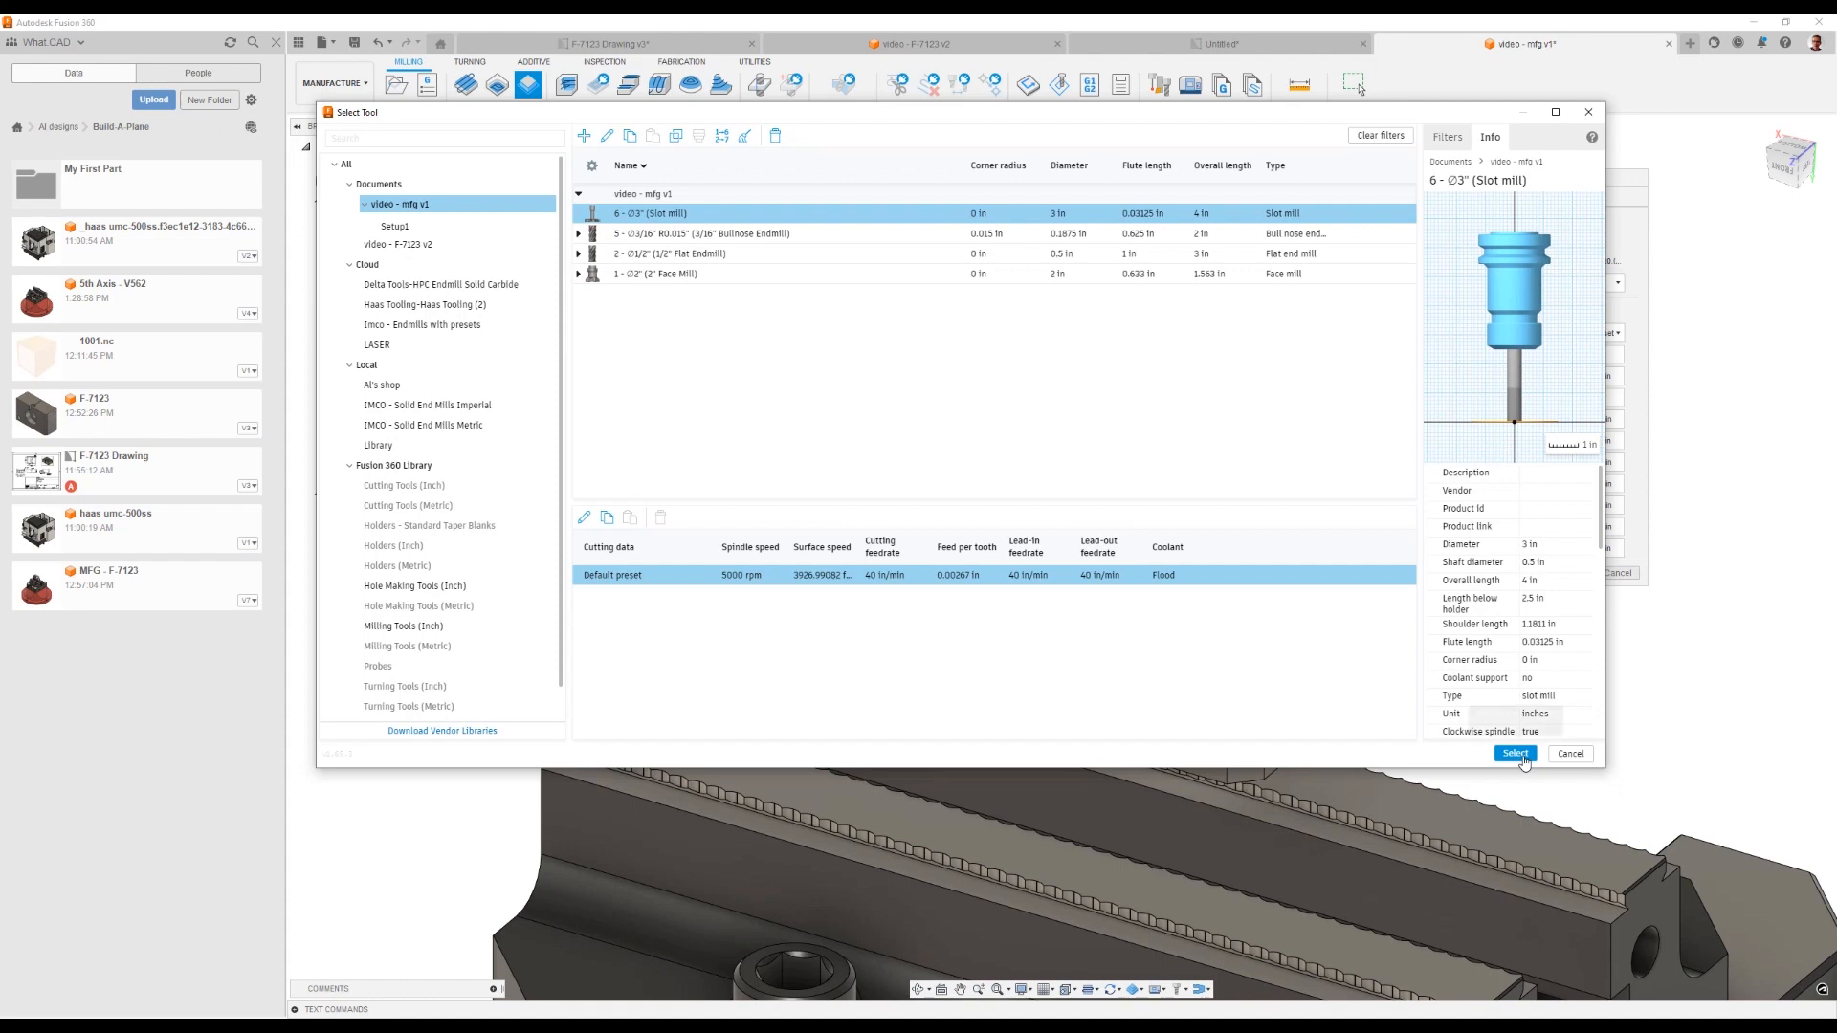
Step: Use the 3 in slot mill, select the slot edge chain with its own tool orientation, and generate the contour
{"action": "left_click", "coordinate": [1516, 754]}
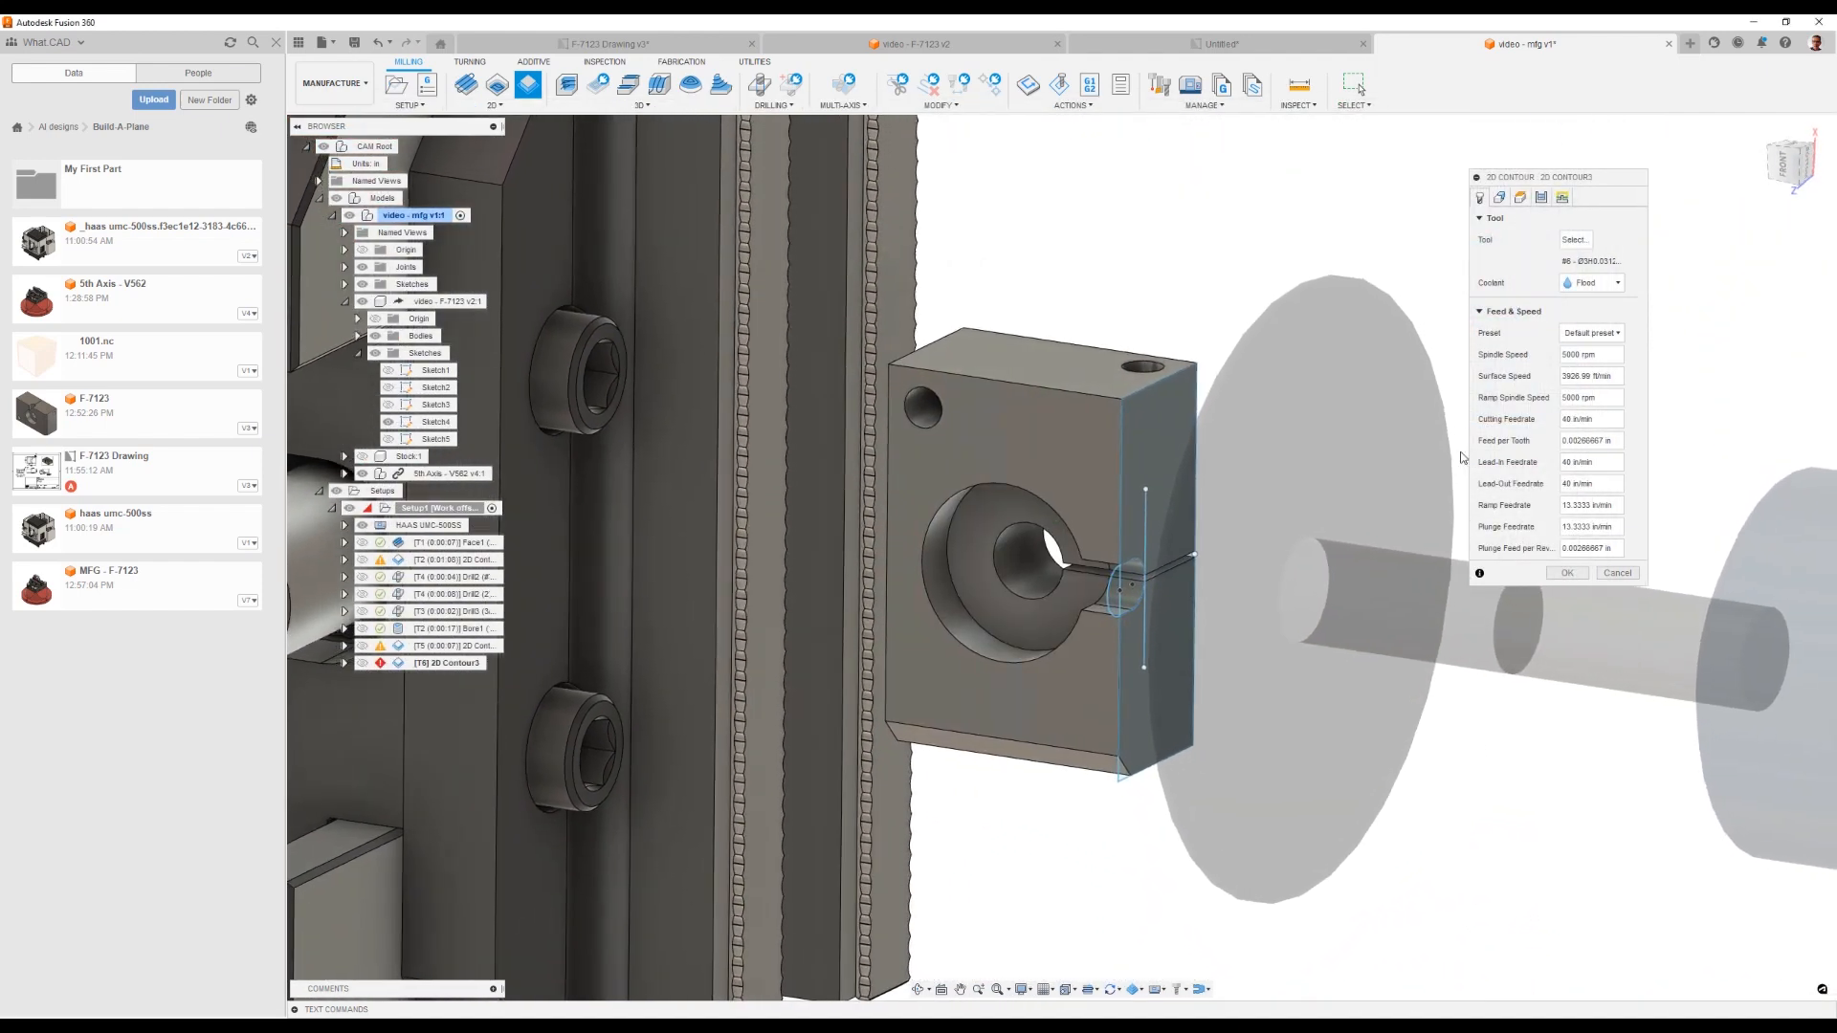
{"action": "left_click", "coordinate": [1500, 197]}
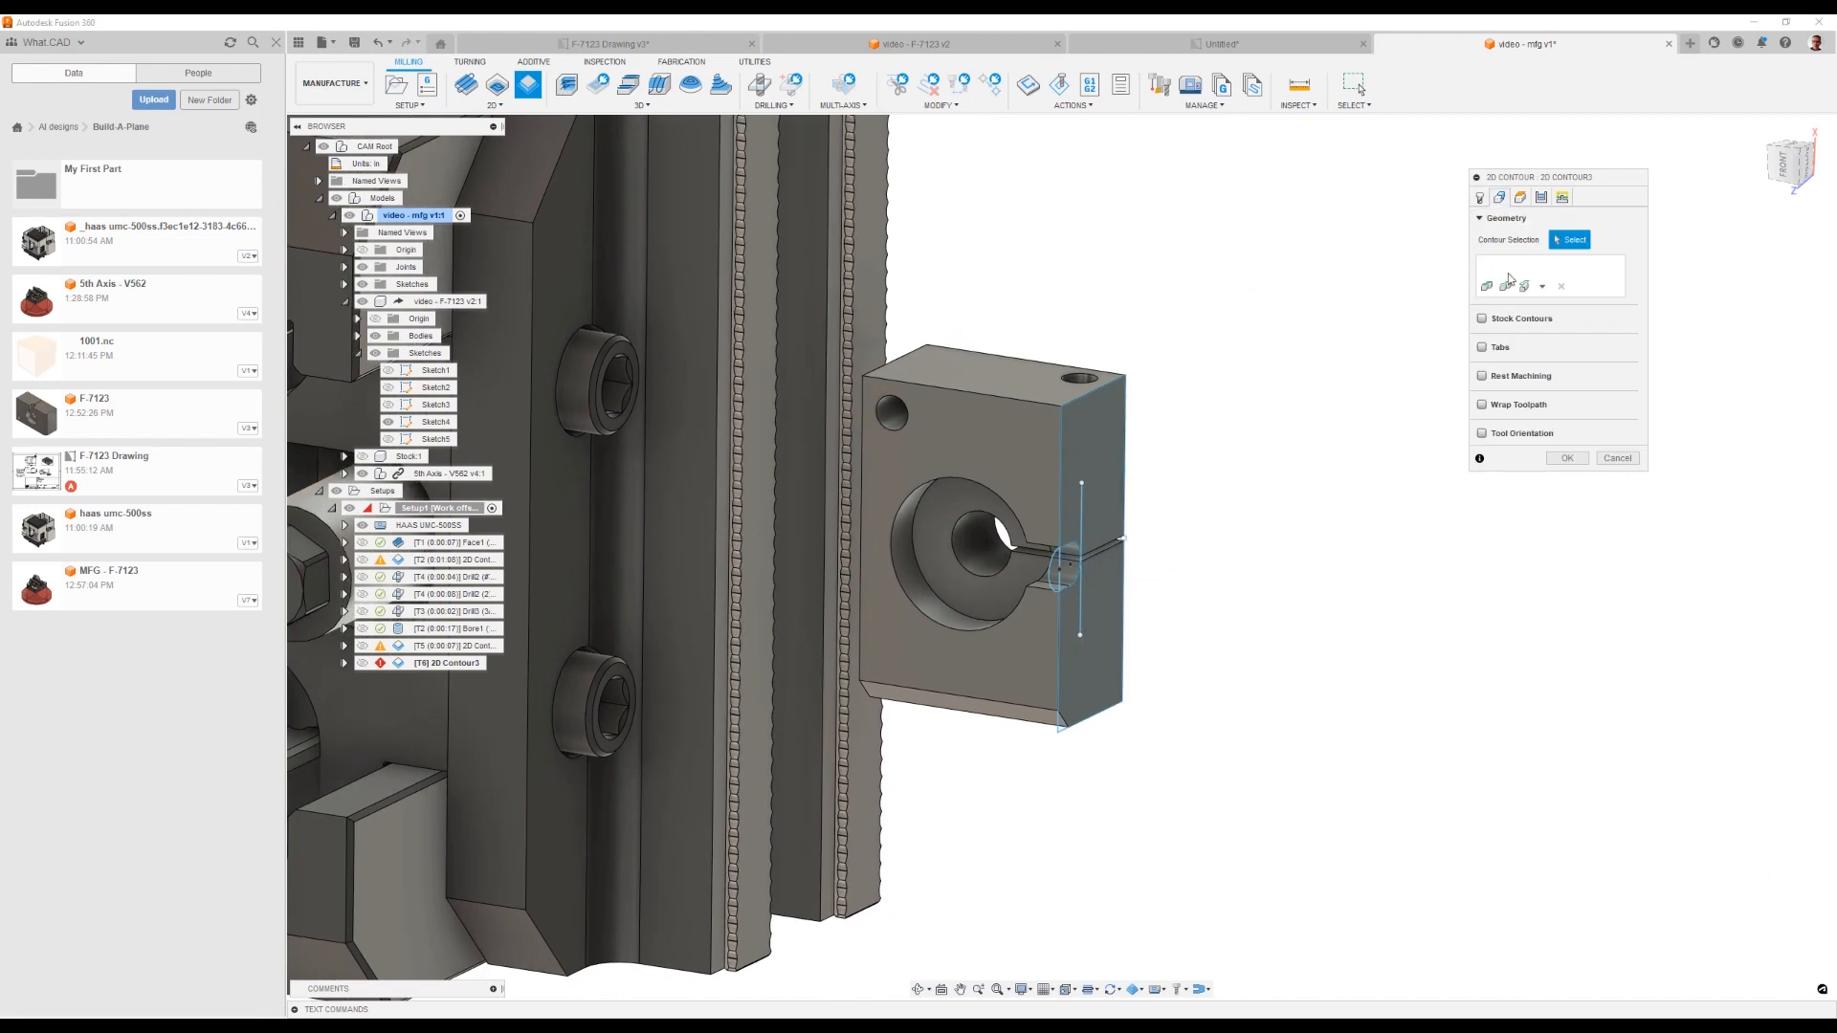
{"action": "left_click", "coordinate": [1521, 433]}
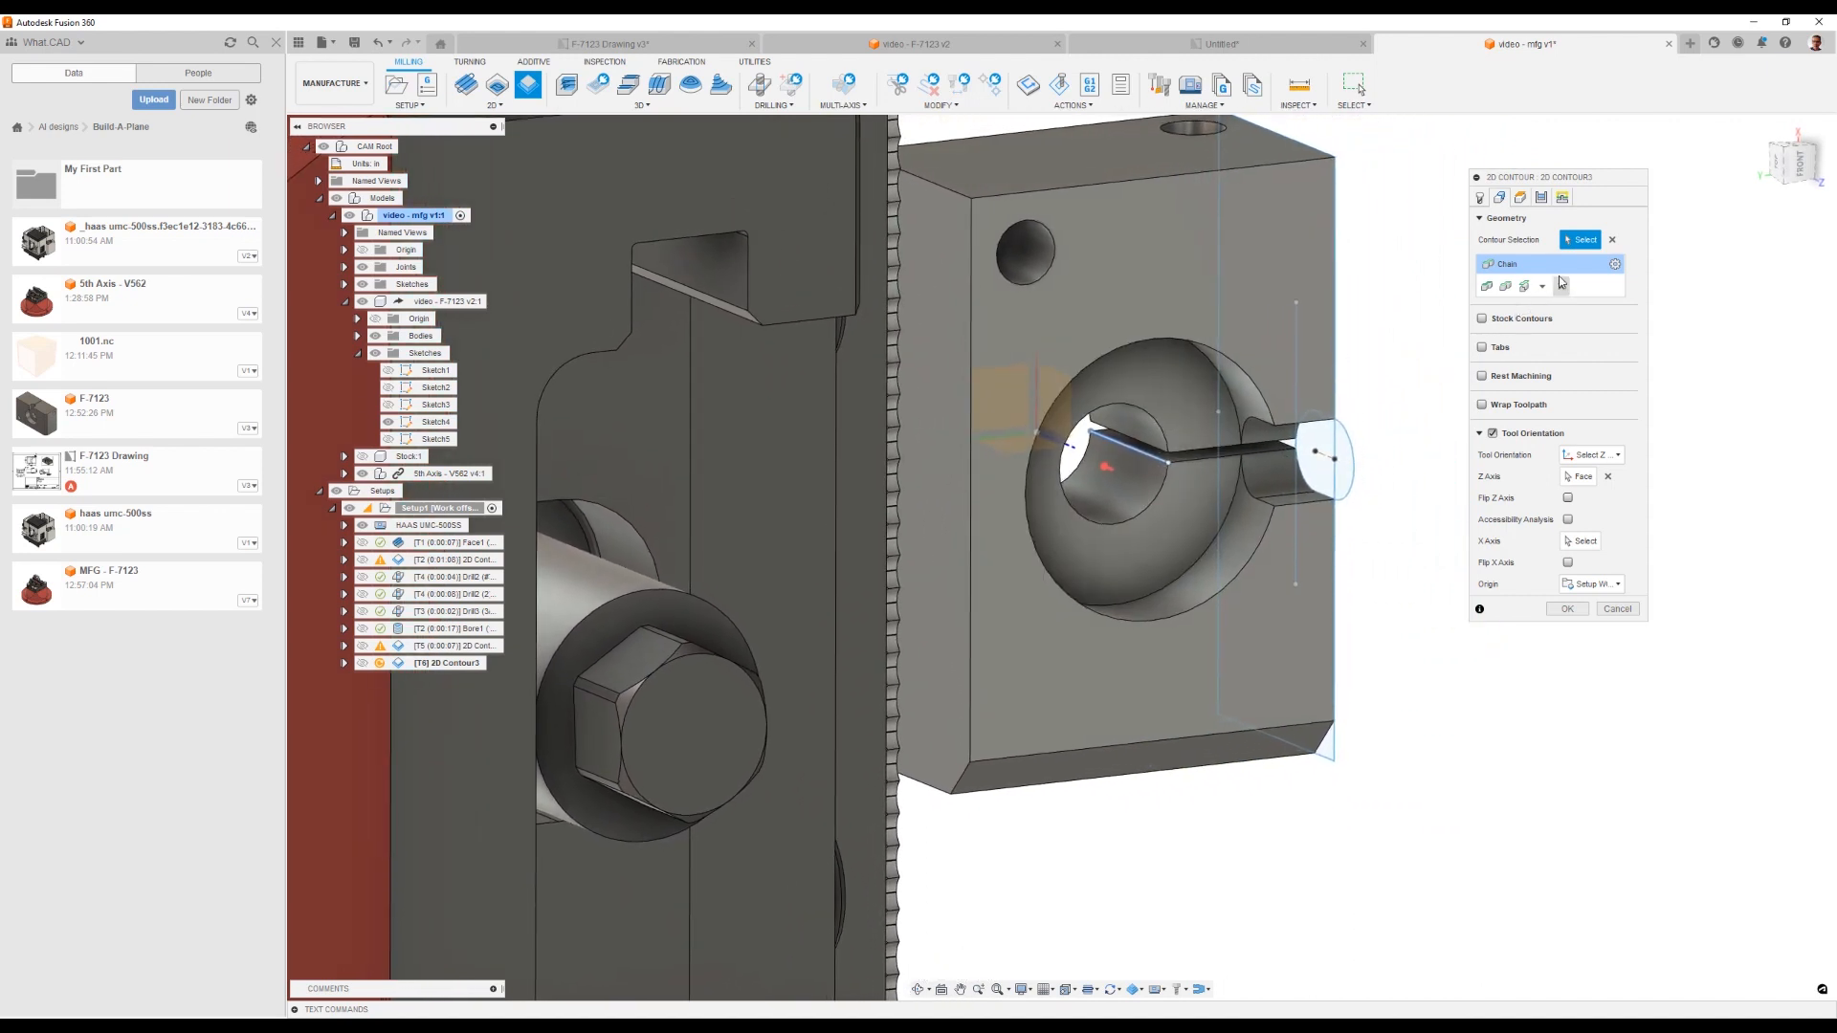
{"action": "left_click", "coordinate": [1615, 262]}
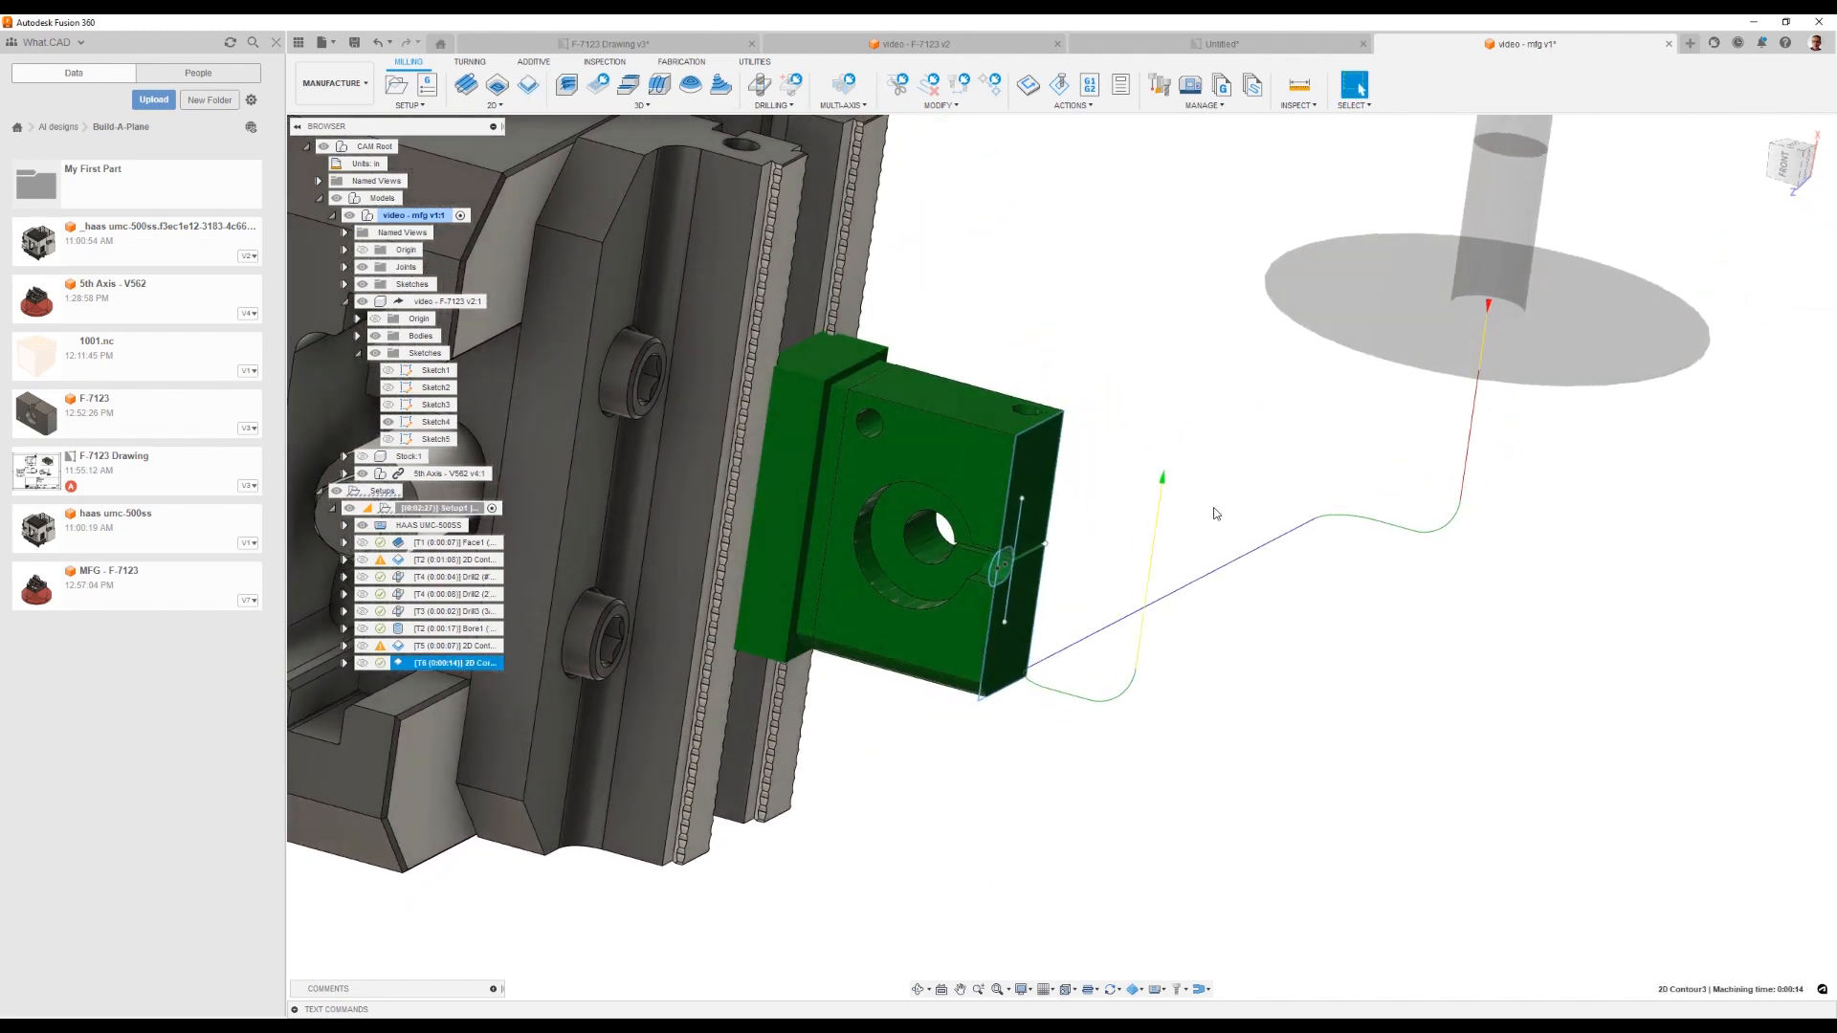
{"action": "left_click_drag", "start_coordinate": [1215, 513], "coordinate": [1102, 629]}
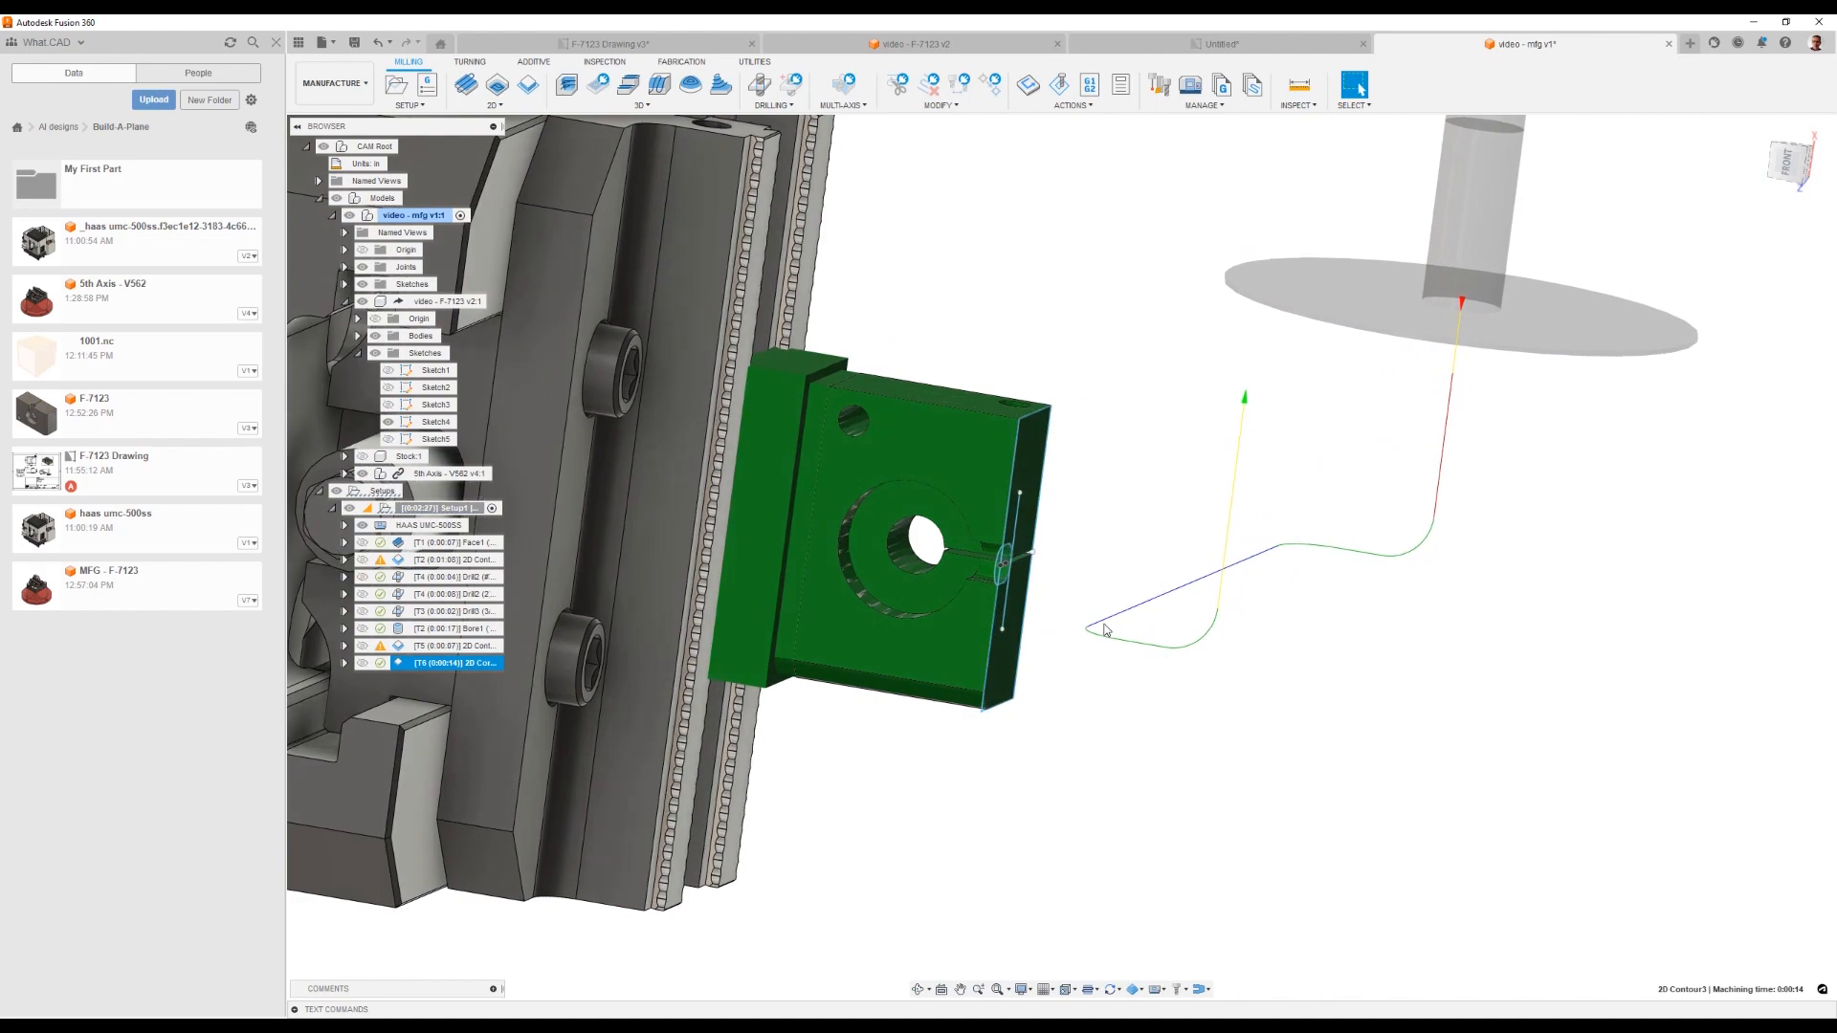
{"action": "left_click_drag", "start_coordinate": [1104, 629], "coordinate": [1282, 788]}
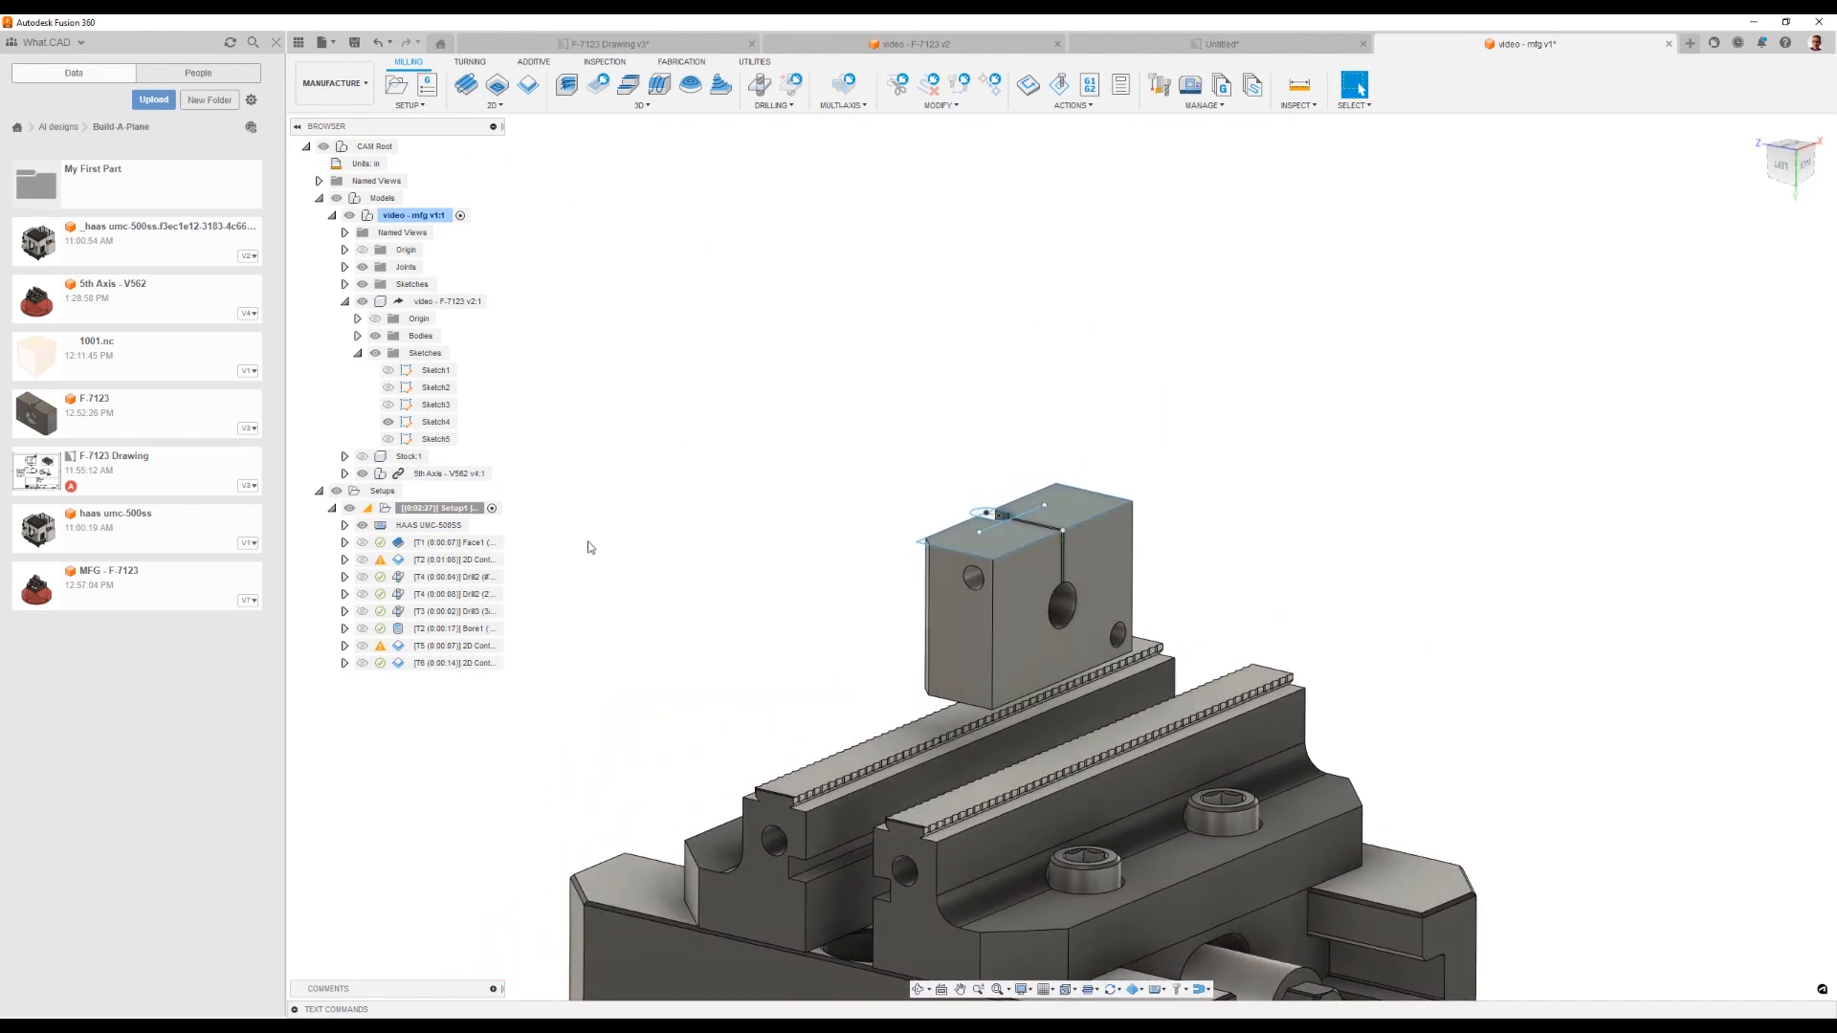
Step: Duplicate the slot-mill contour and give the copy the block's edge chain as its contour geometry
{"action": "right_click", "coordinate": [455, 664]}
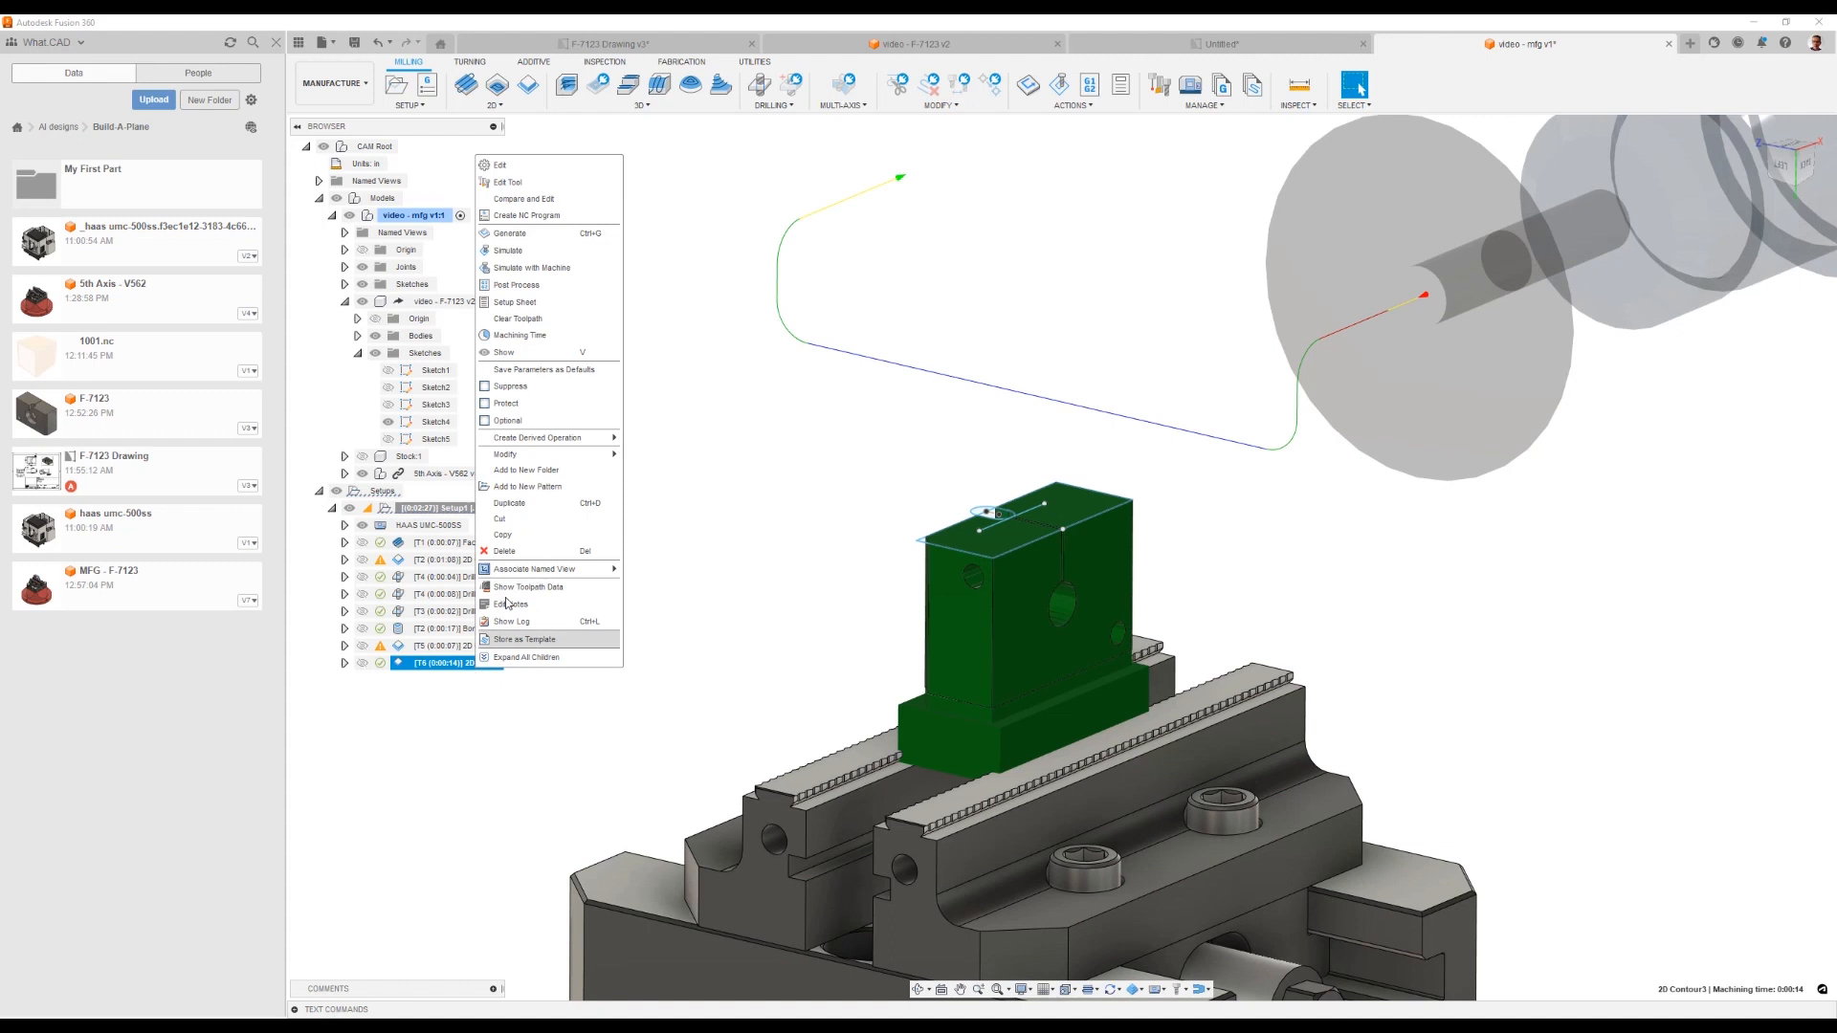
{"action": "mouse_move", "coordinate": [532, 534]}
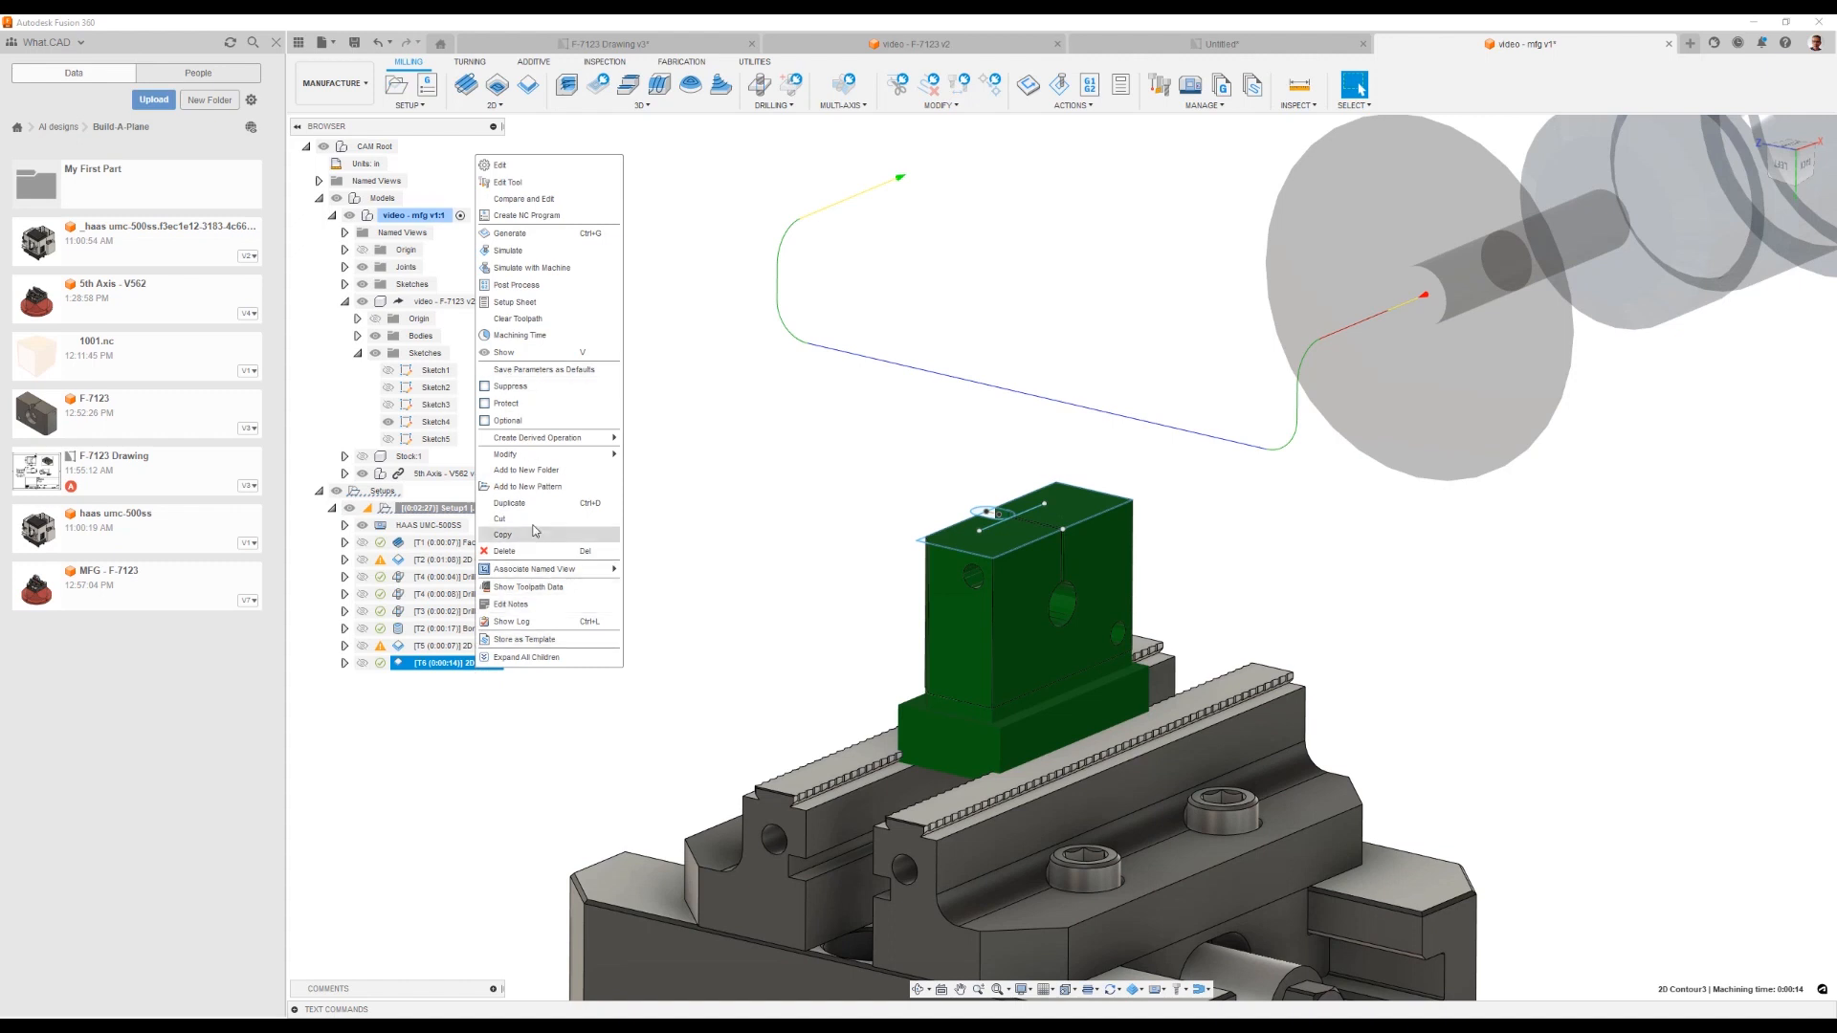
{"action": "mouse_move", "coordinate": [524, 404]}
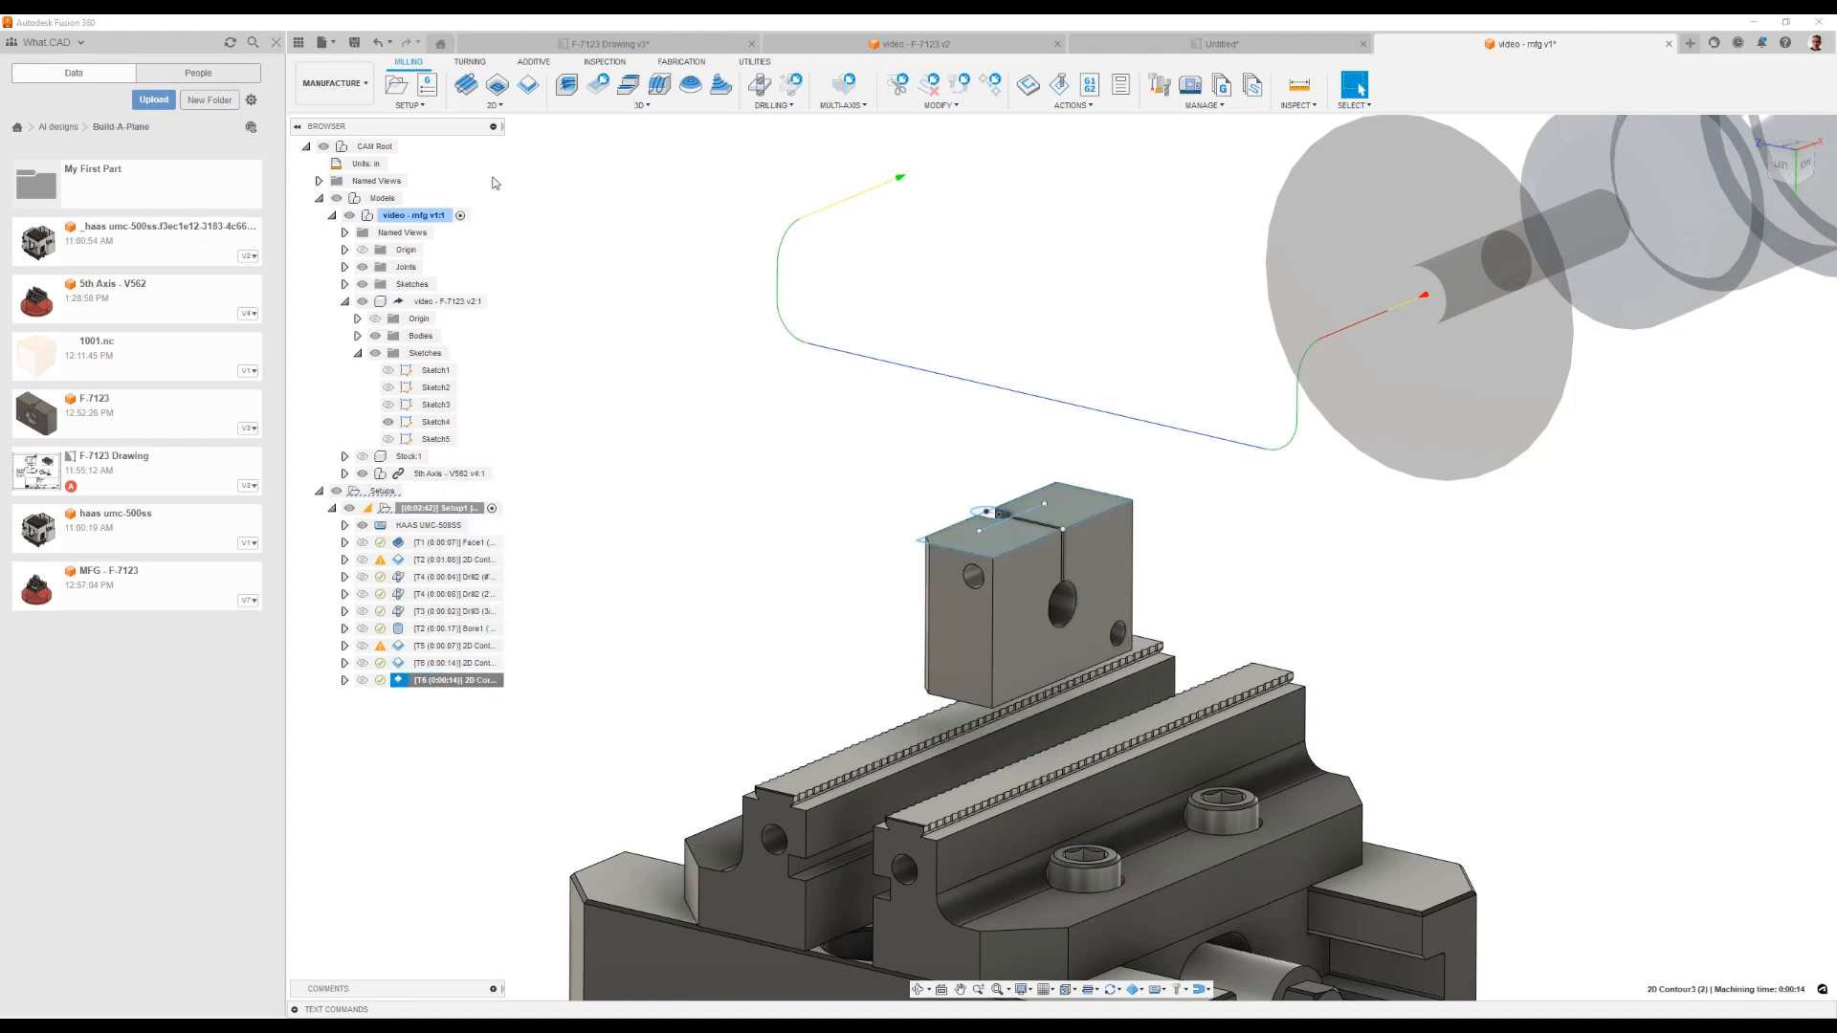
{"action": "double_click", "coordinate": [445, 680]}
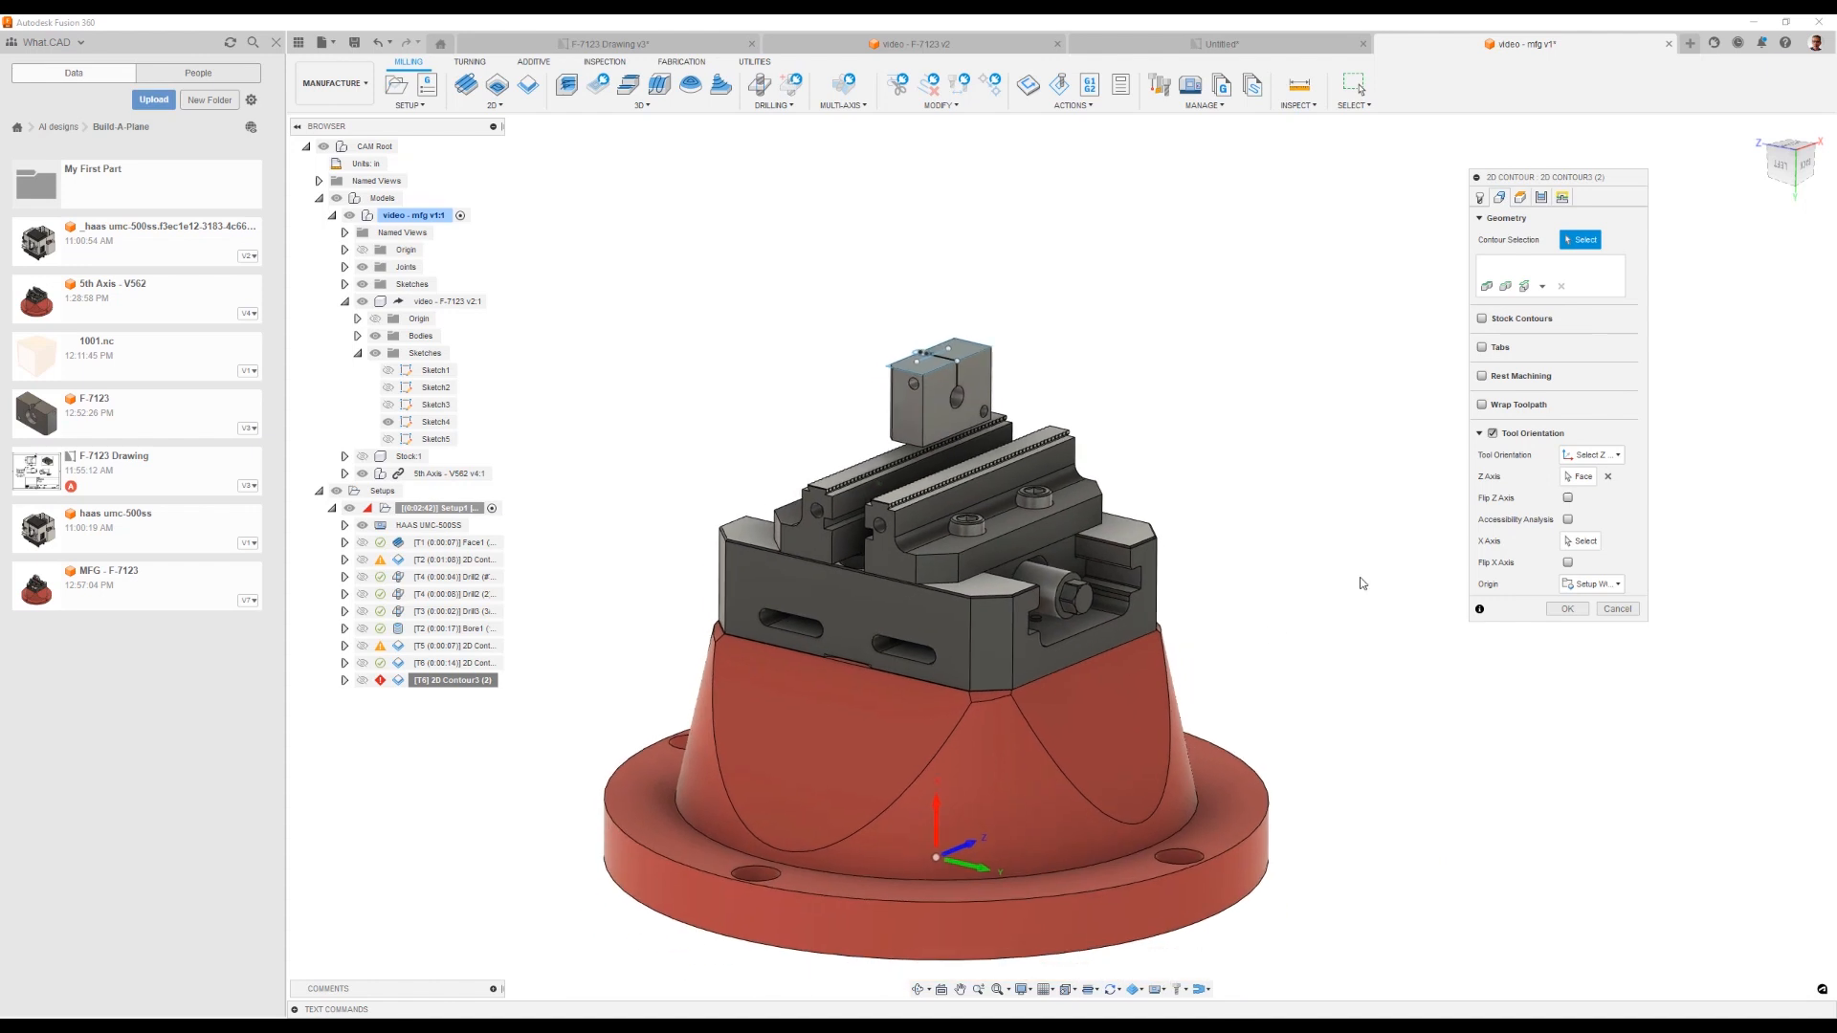
{"action": "left_click", "coordinate": [937, 387]}
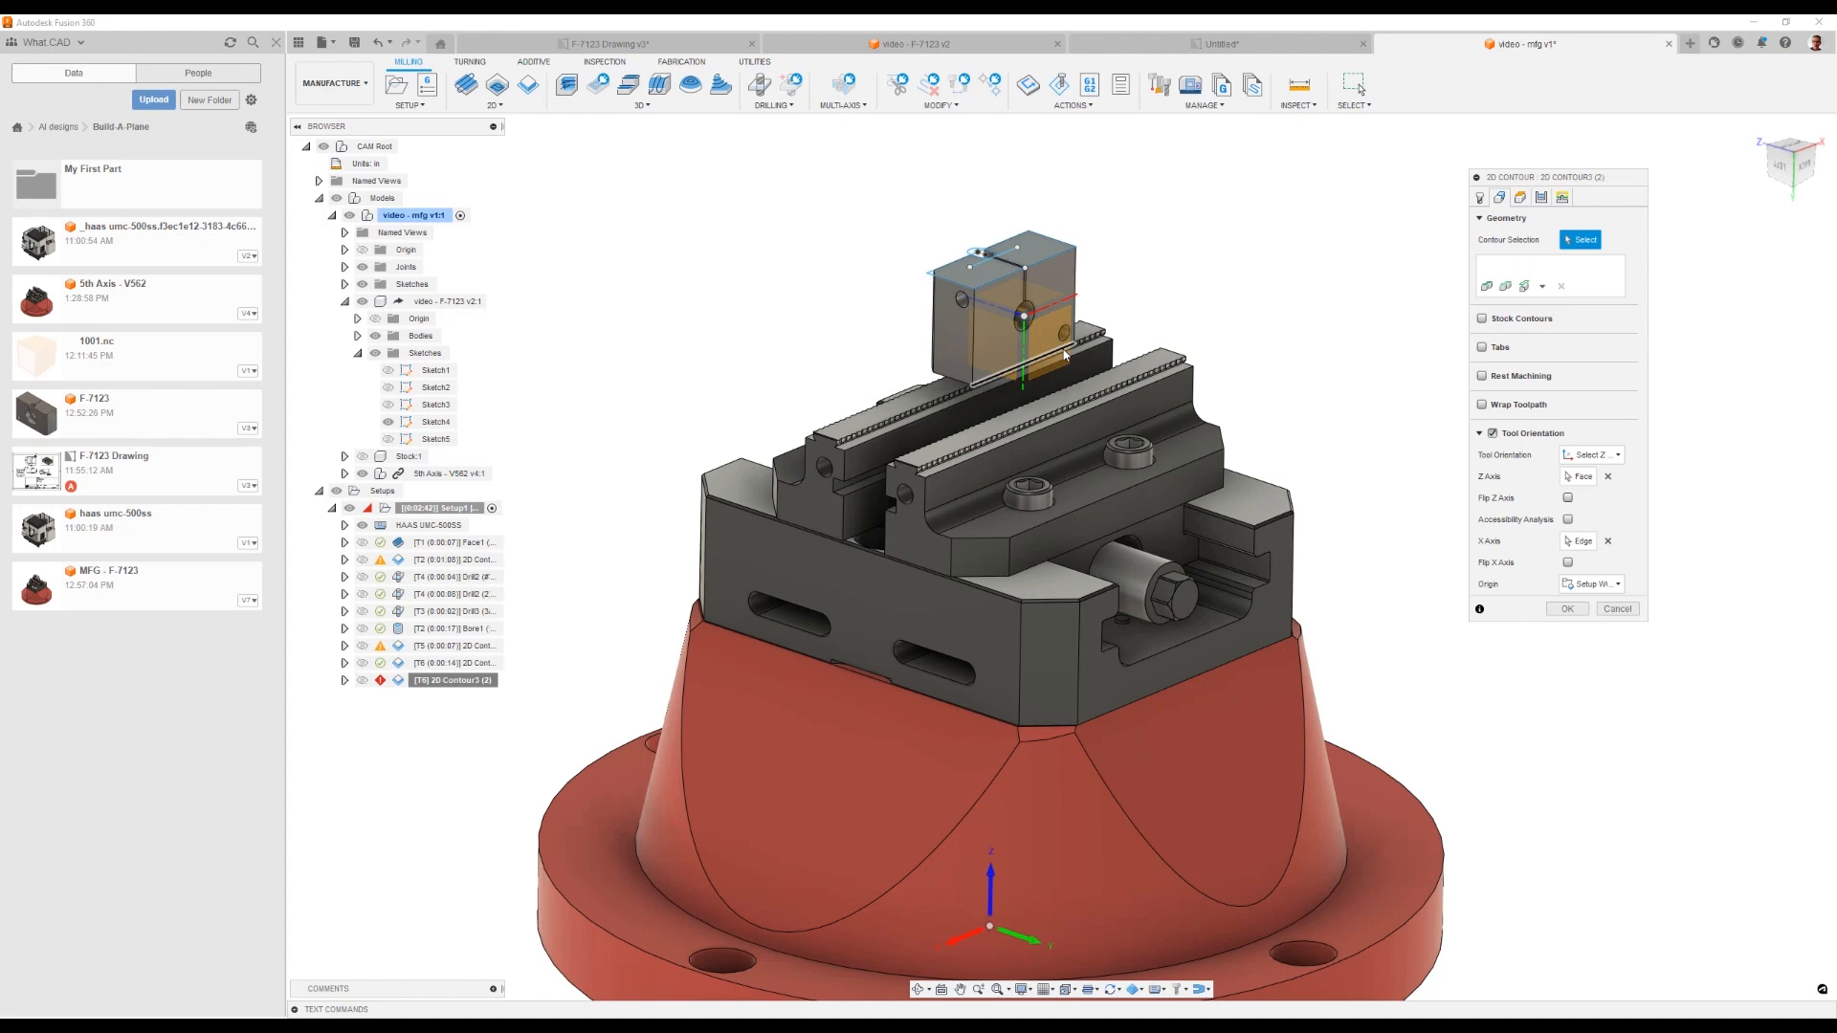
{"action": "left_click", "coordinate": [1066, 352]}
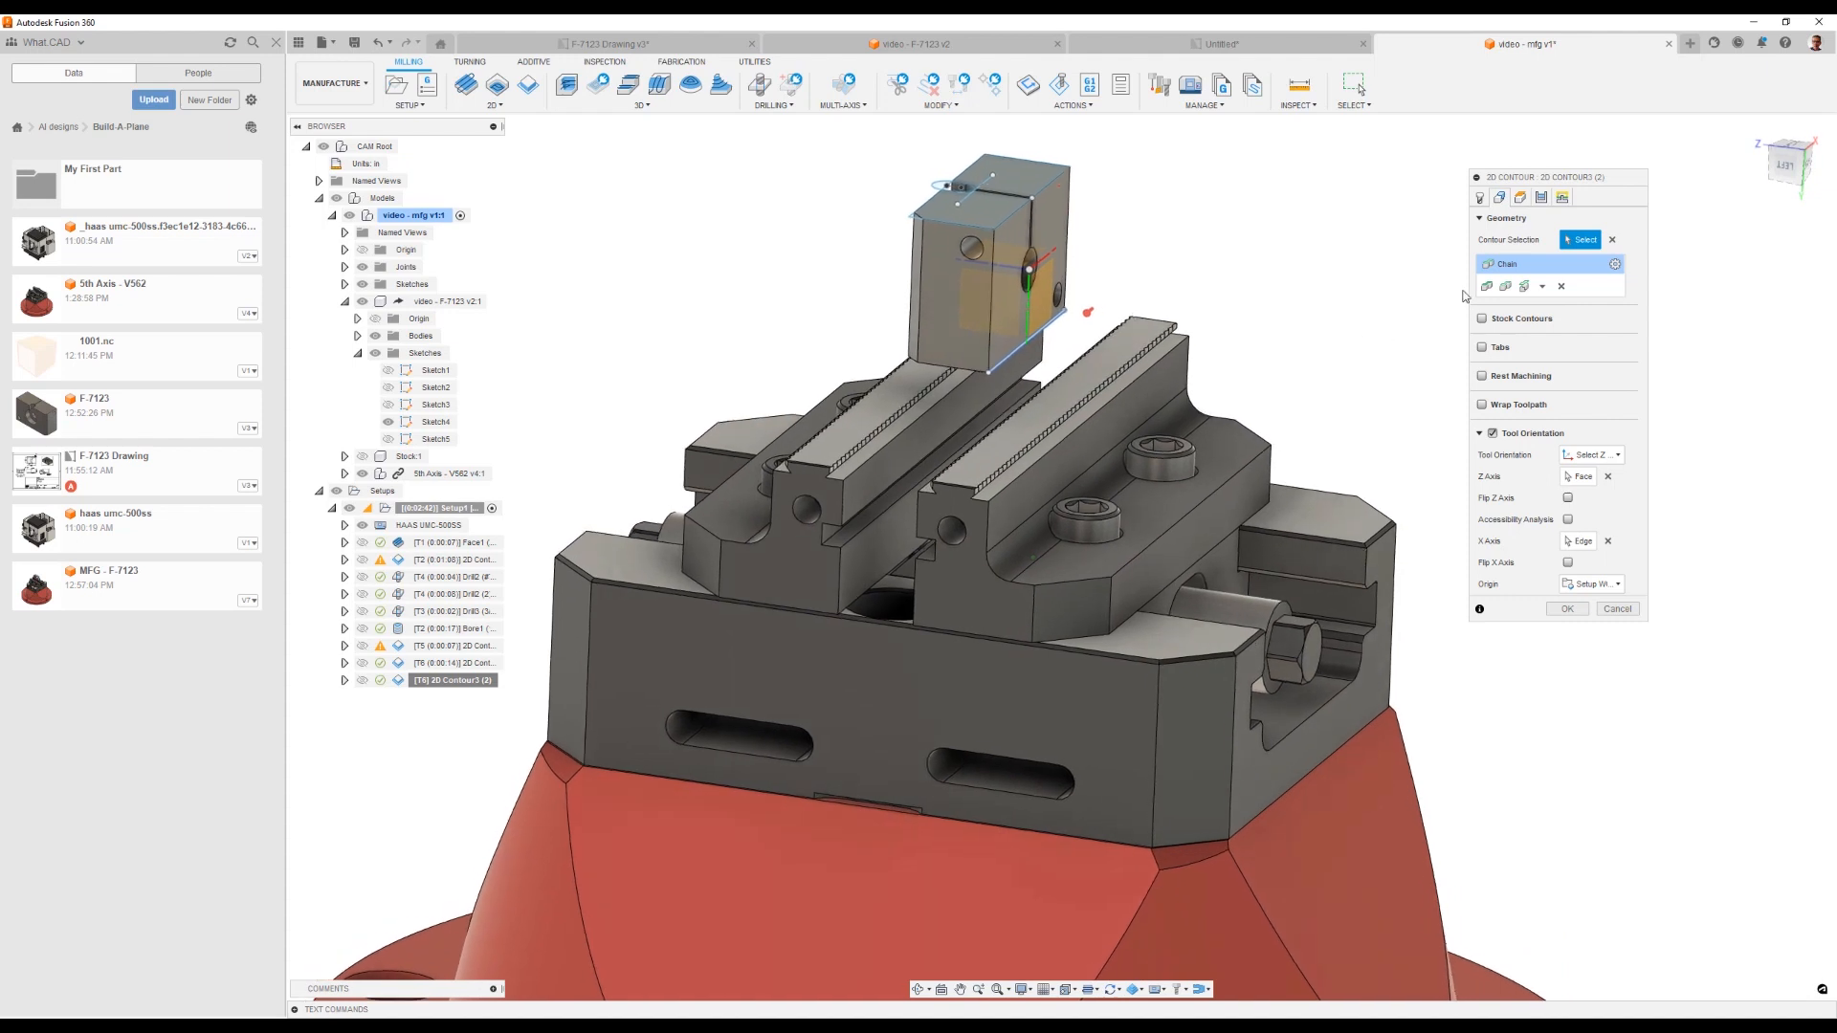
{"action": "left_click", "coordinate": [1501, 198]}
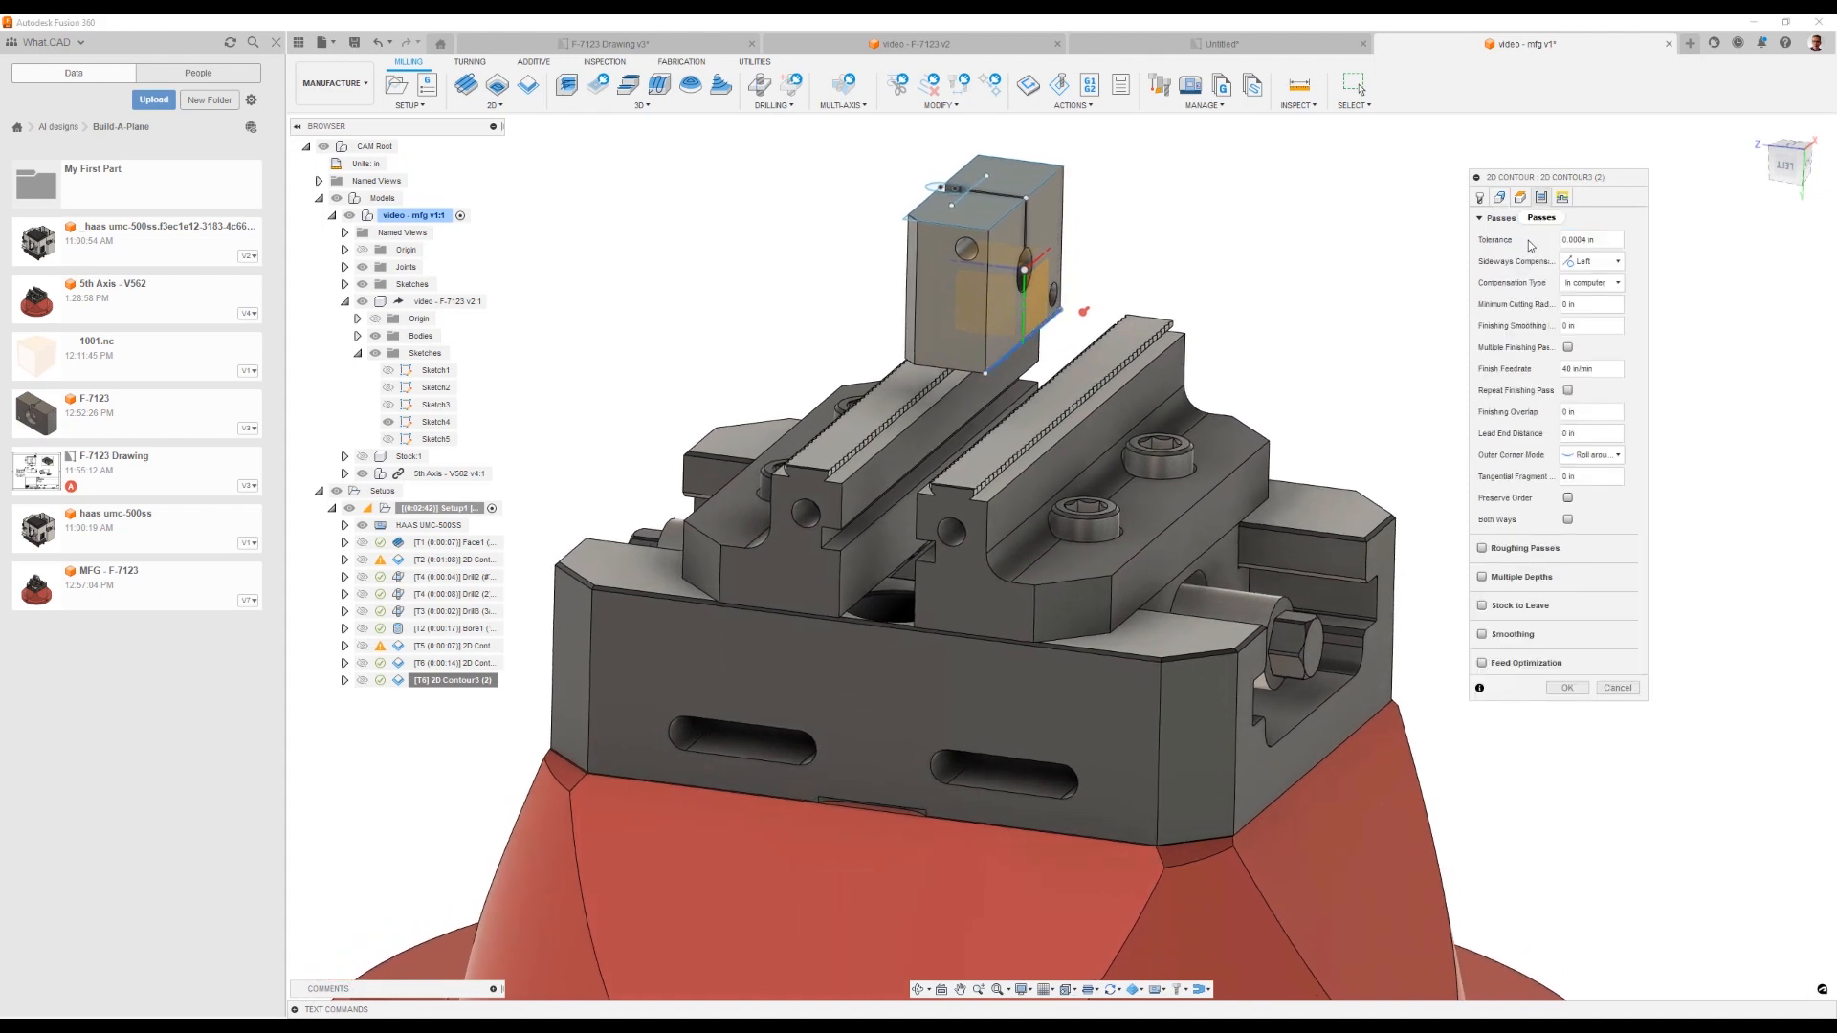
Step: Set stock to leave of -0.375 in radial and -0.03125 in axial on the cutoff contour and regenerate it
{"action": "left_click", "coordinate": [1483, 607]}
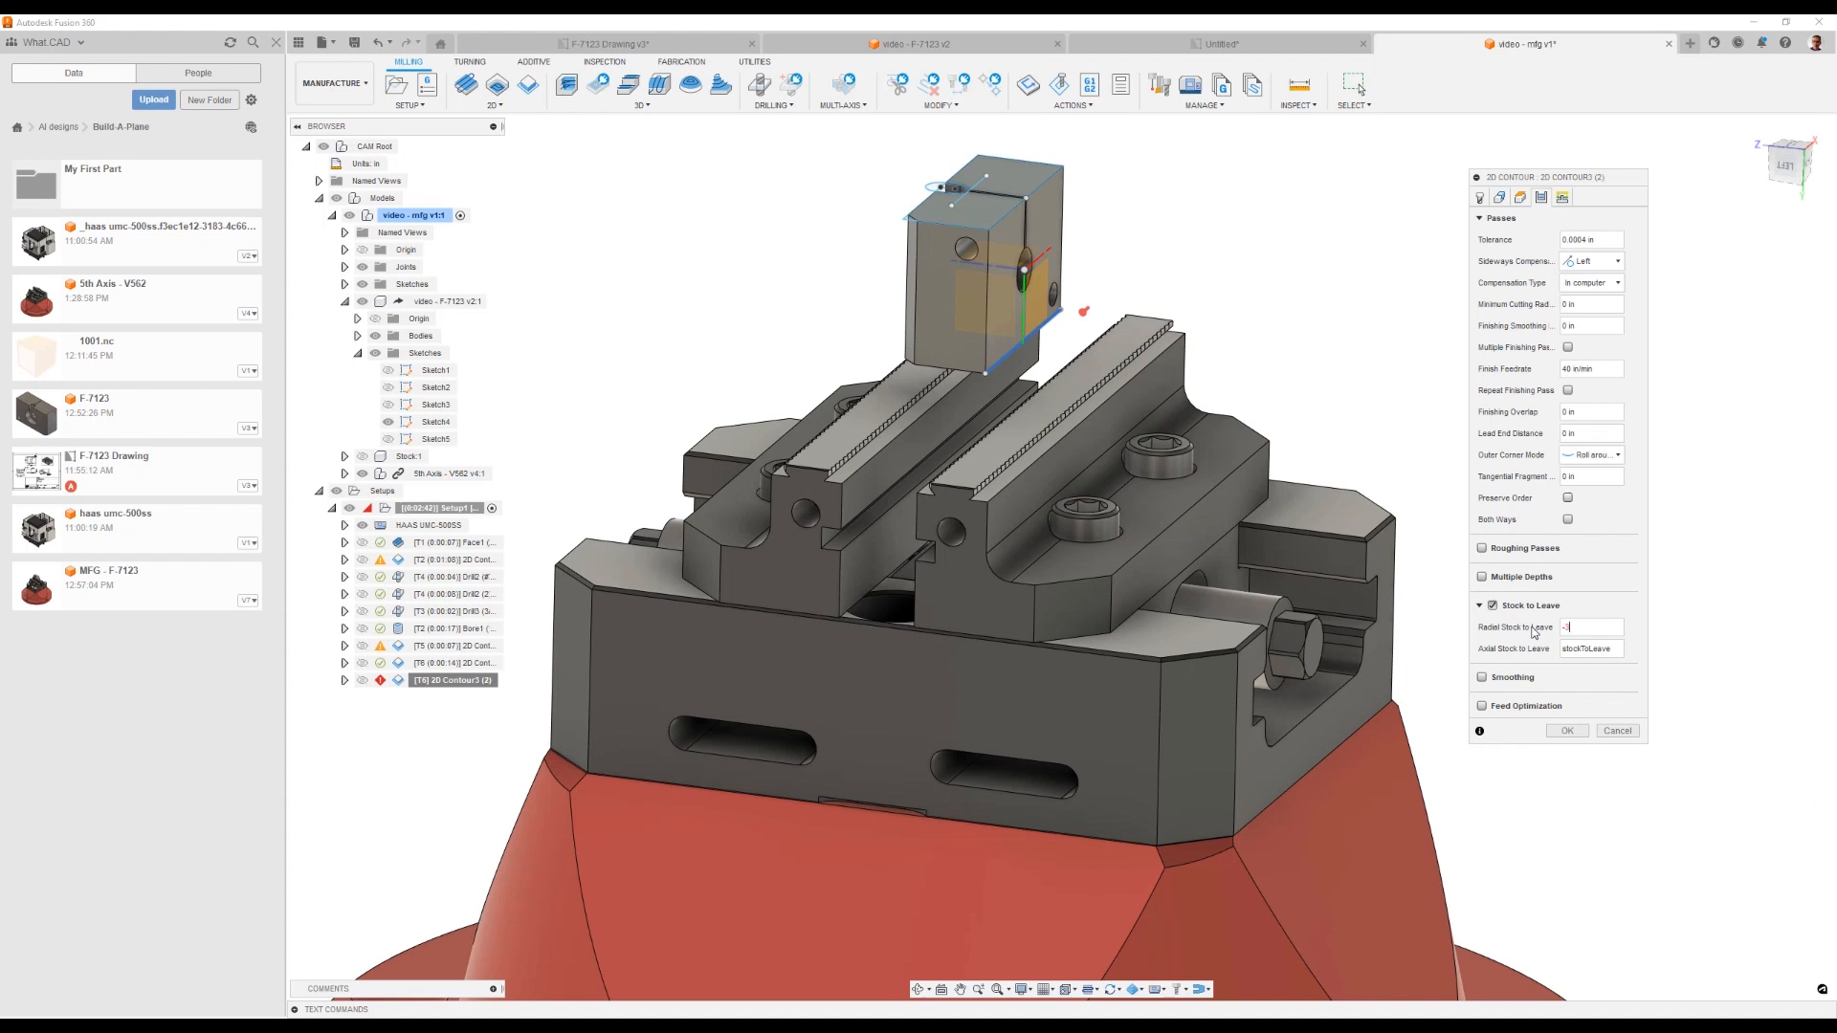
{"action": "type", "text": "-375"}
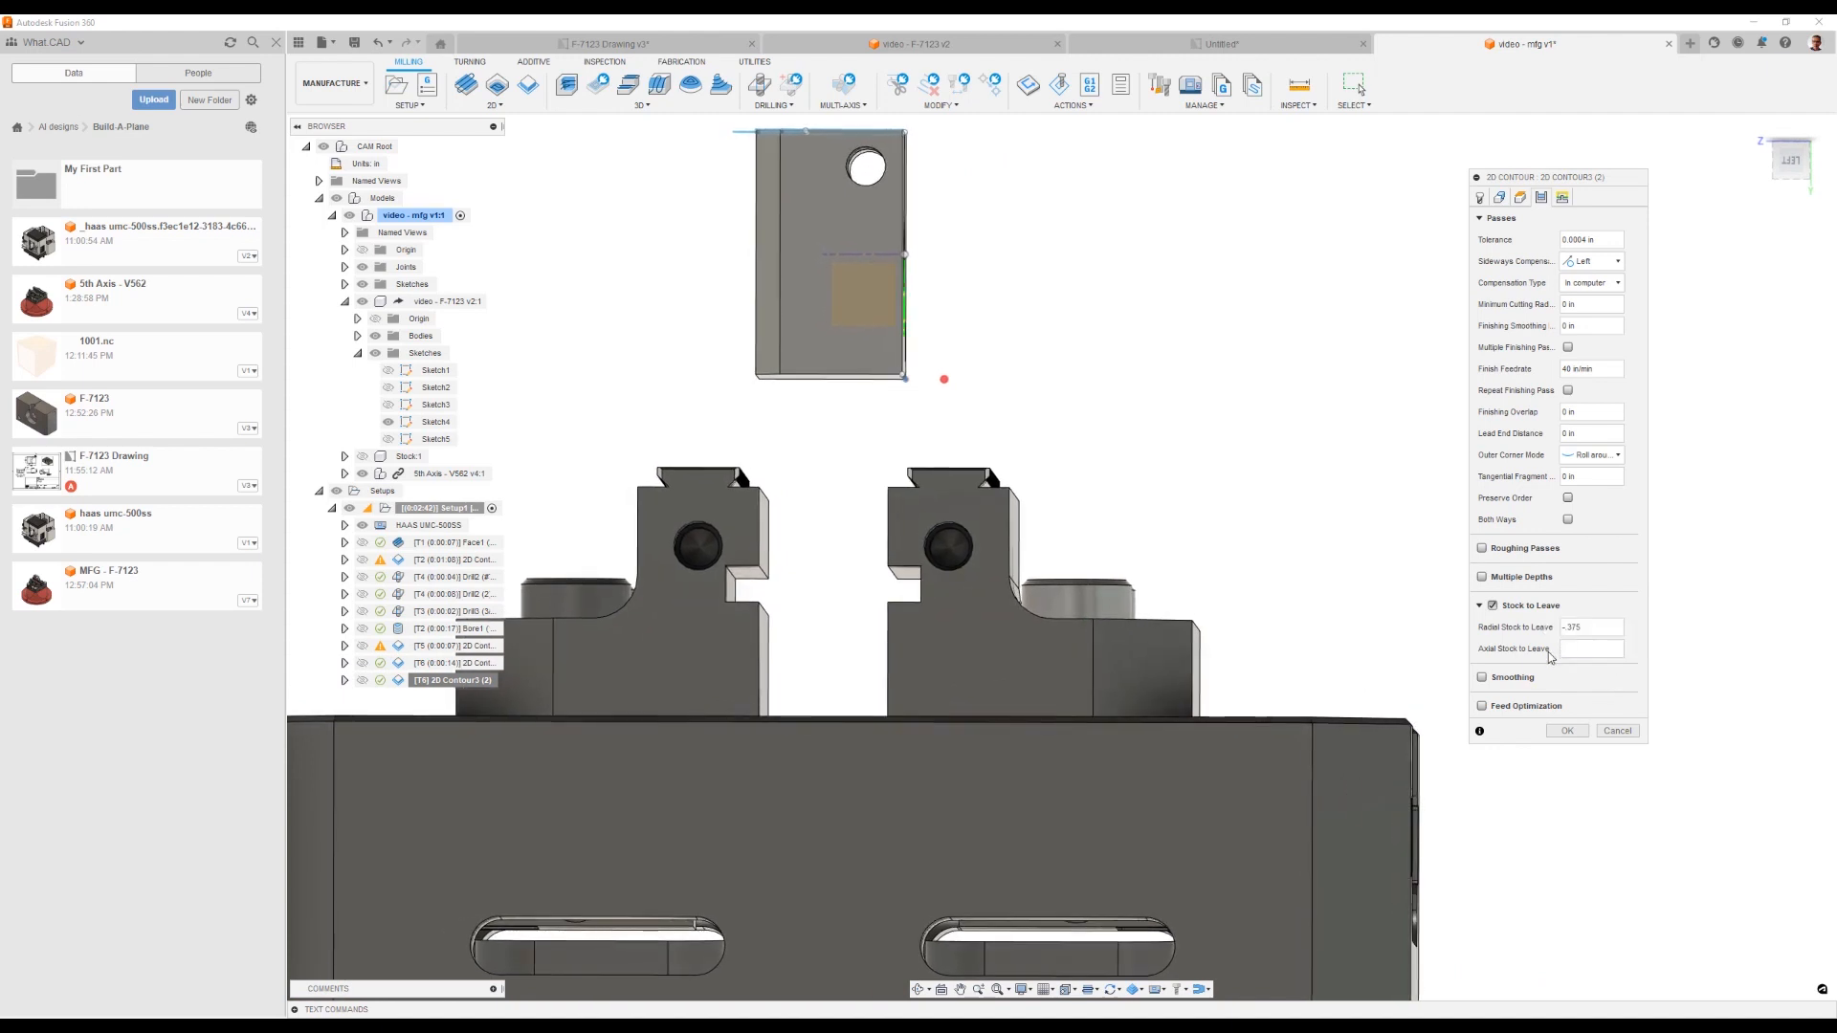
{"action": "type", "text": "fu"}
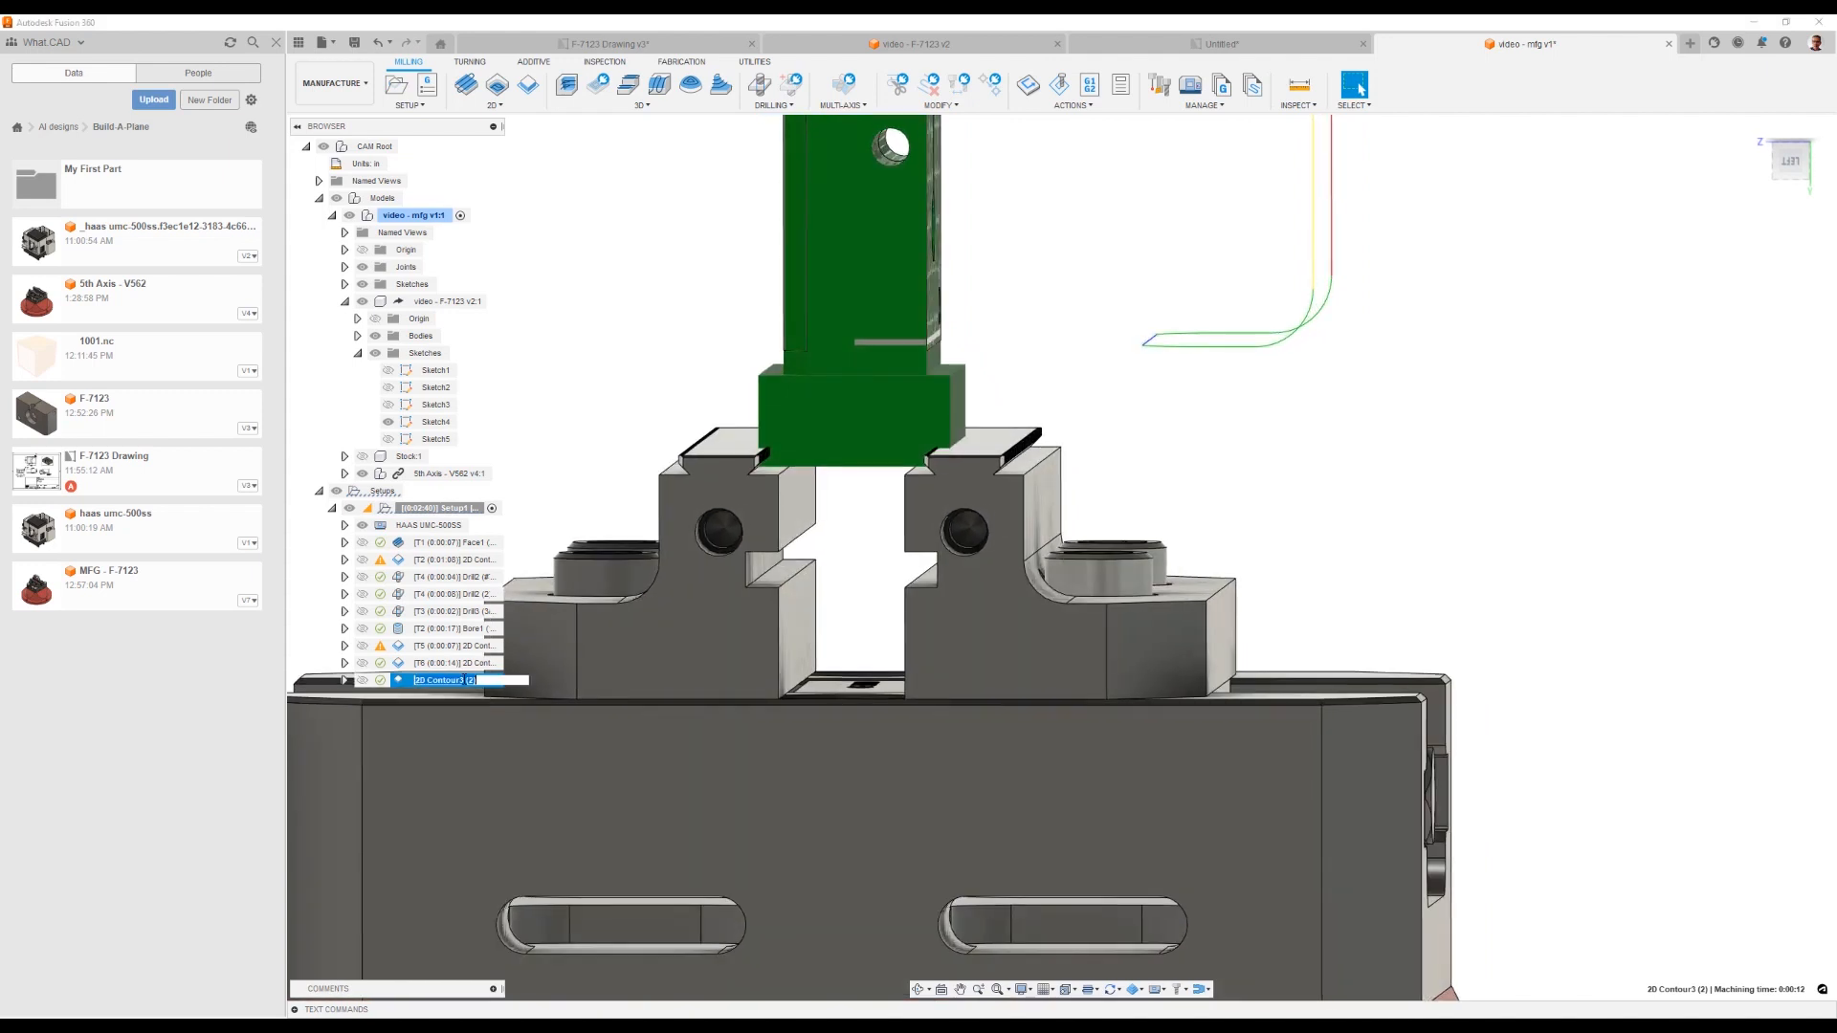
{"action": "double_click", "coordinate": [452, 681]}
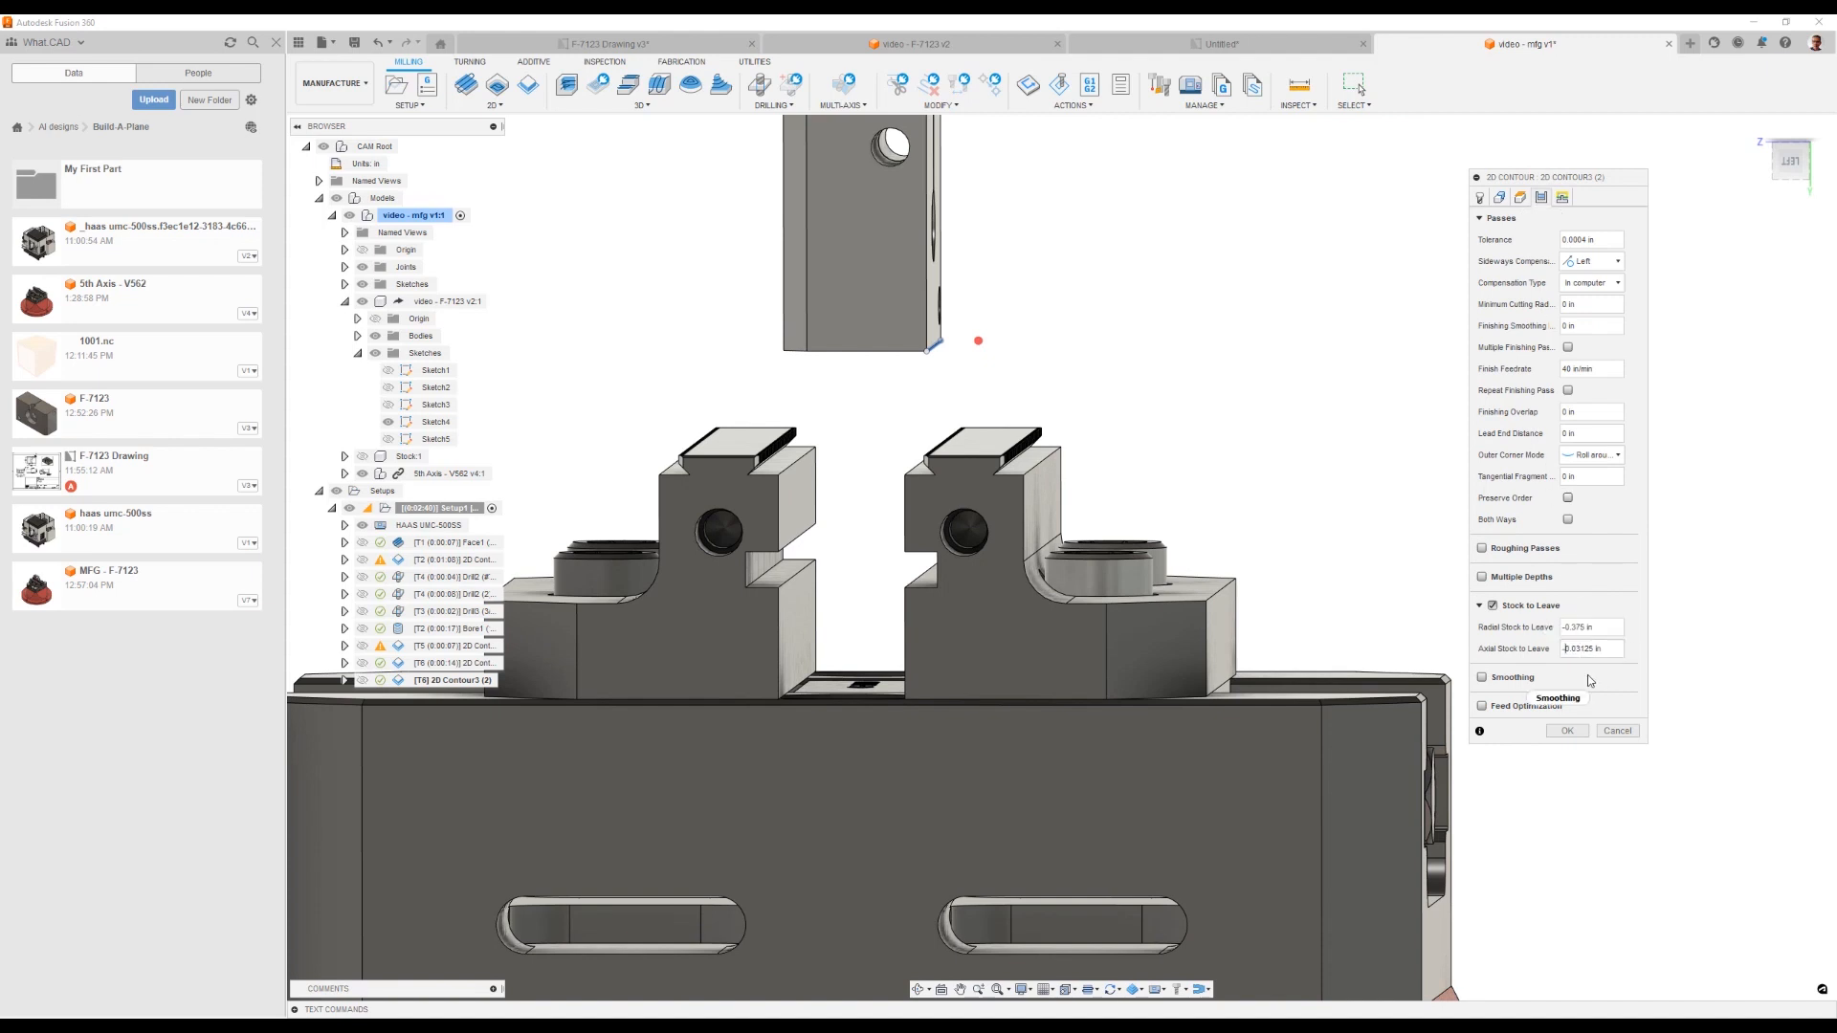
{"action": "left_click", "coordinate": [1568, 729]}
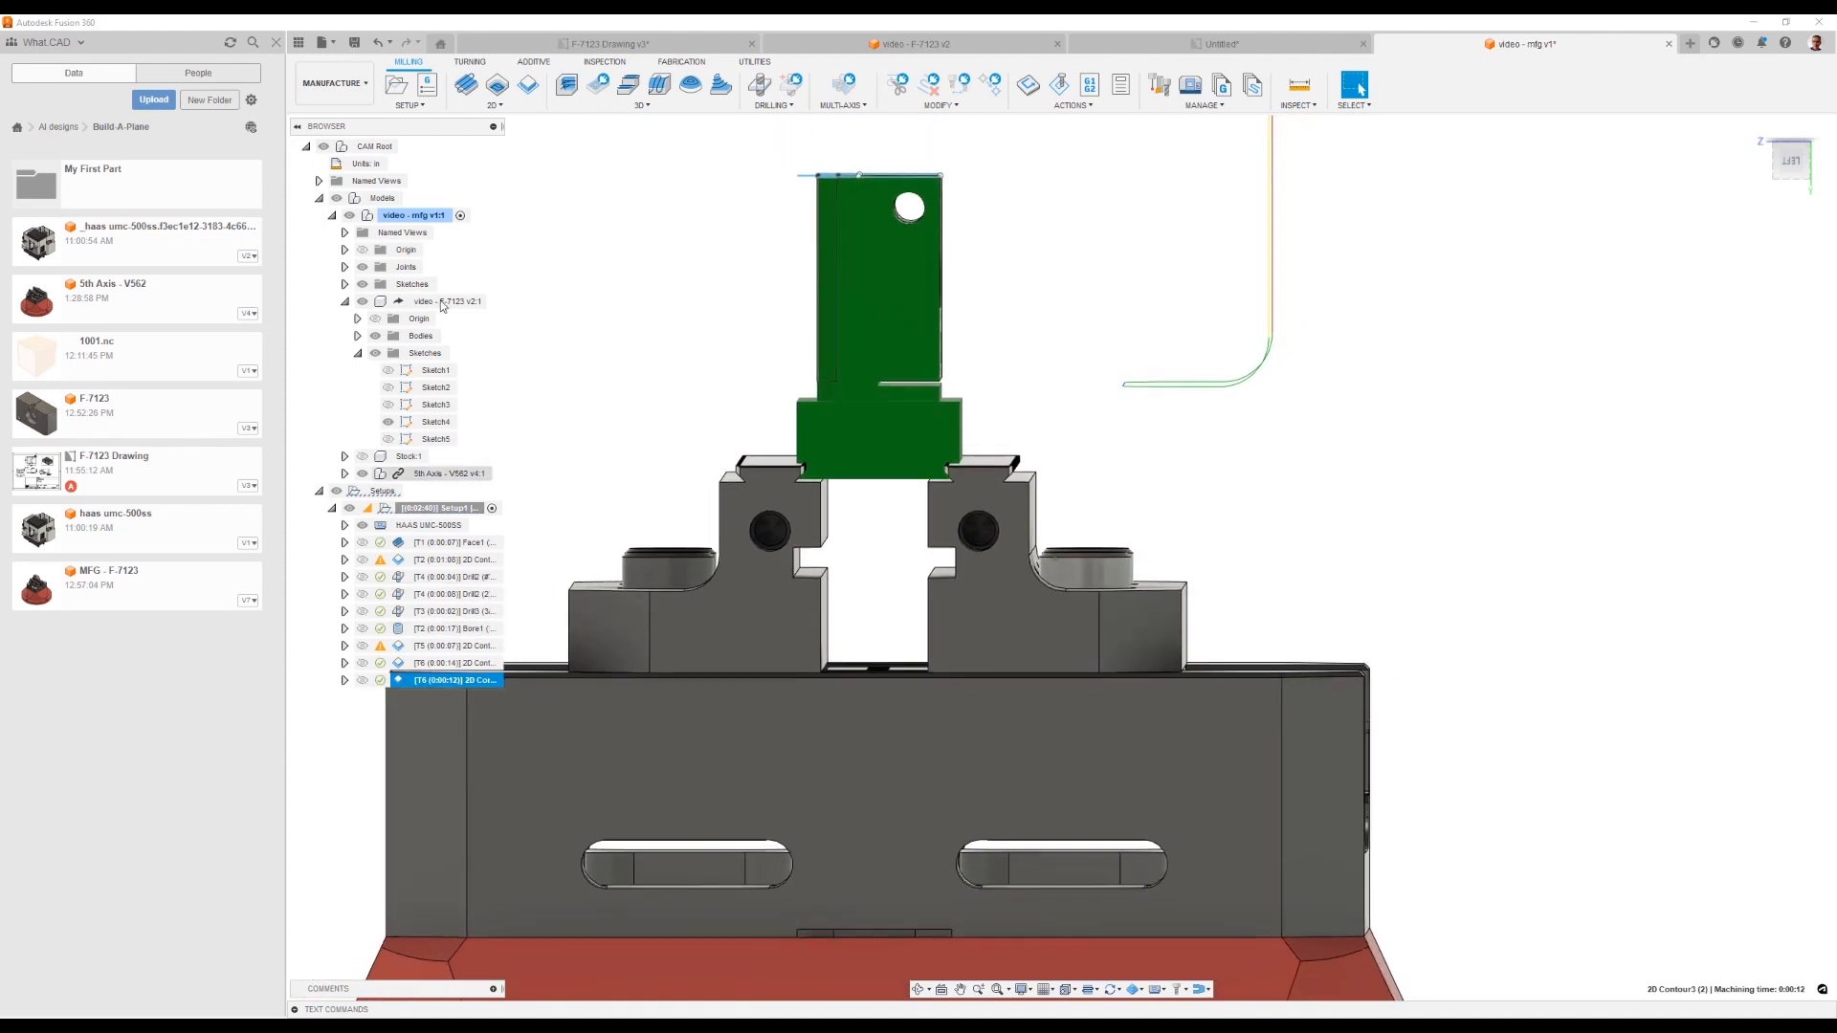
Step: Start a new pattern of the cutoff contour operation from the Setup menu
{"action": "left_click", "coordinate": [408, 84]}
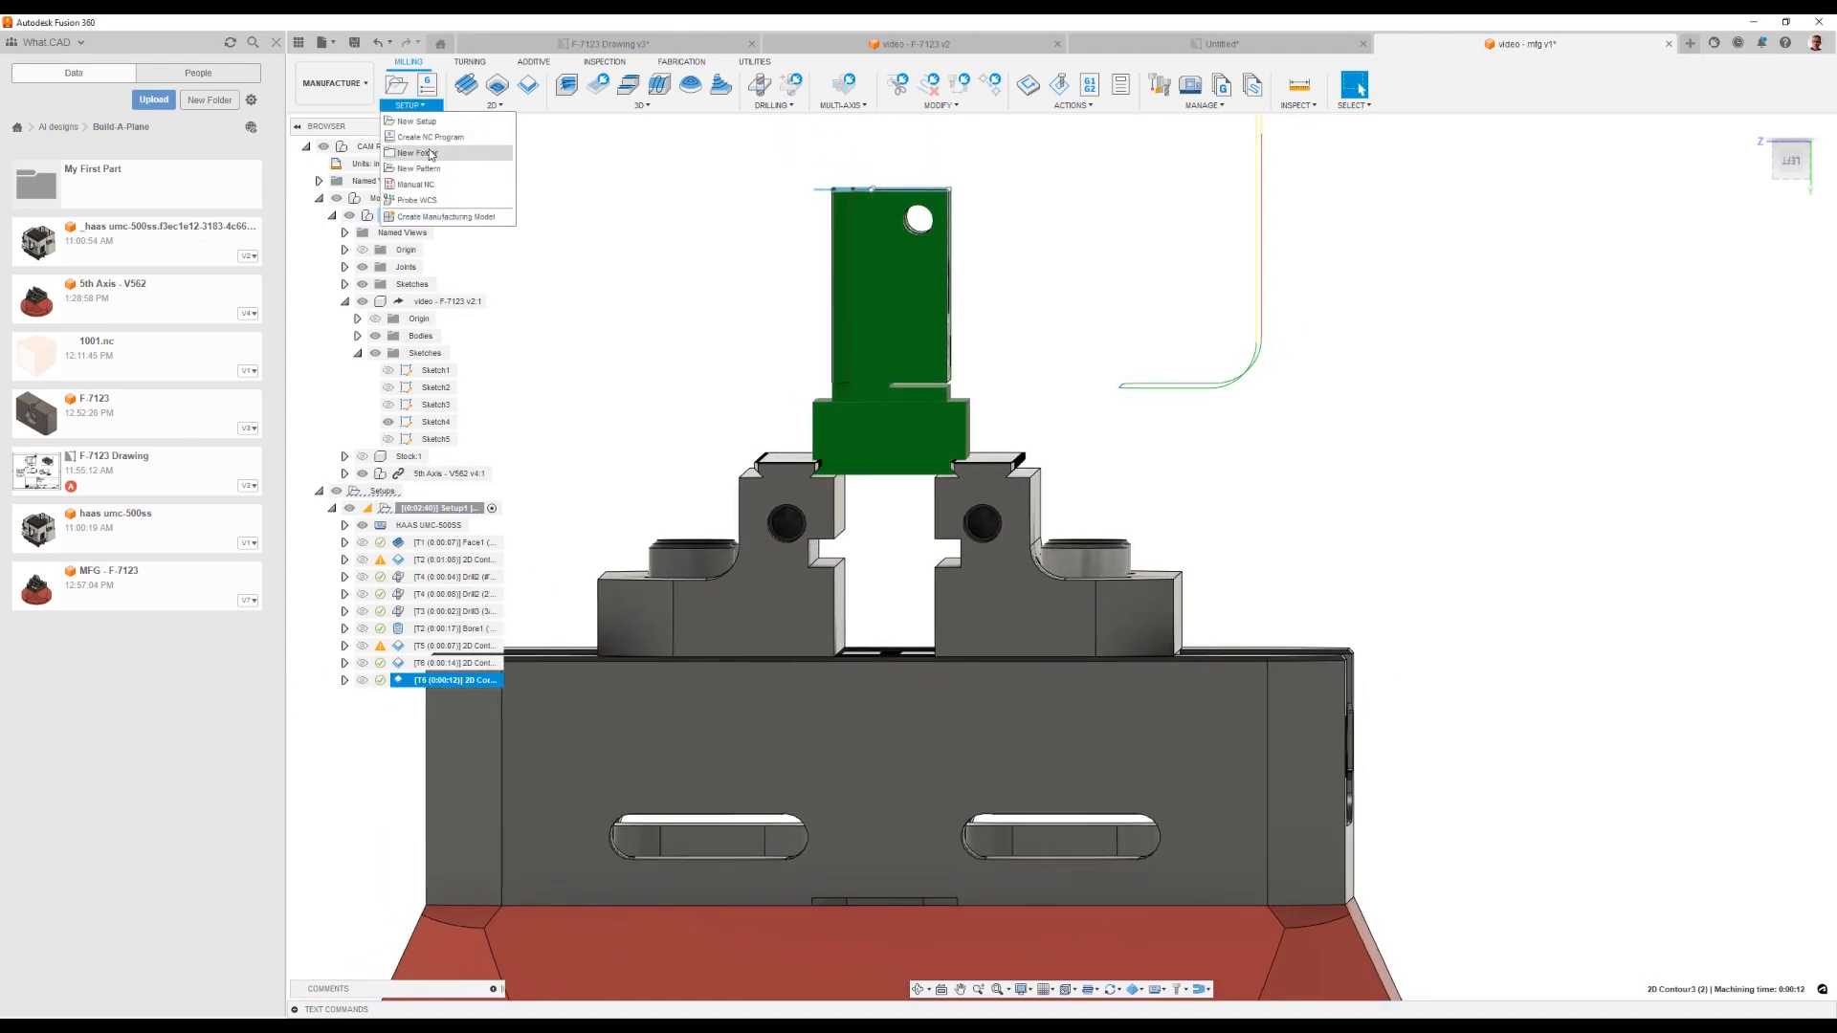
{"action": "left_click", "coordinate": [416, 153]}
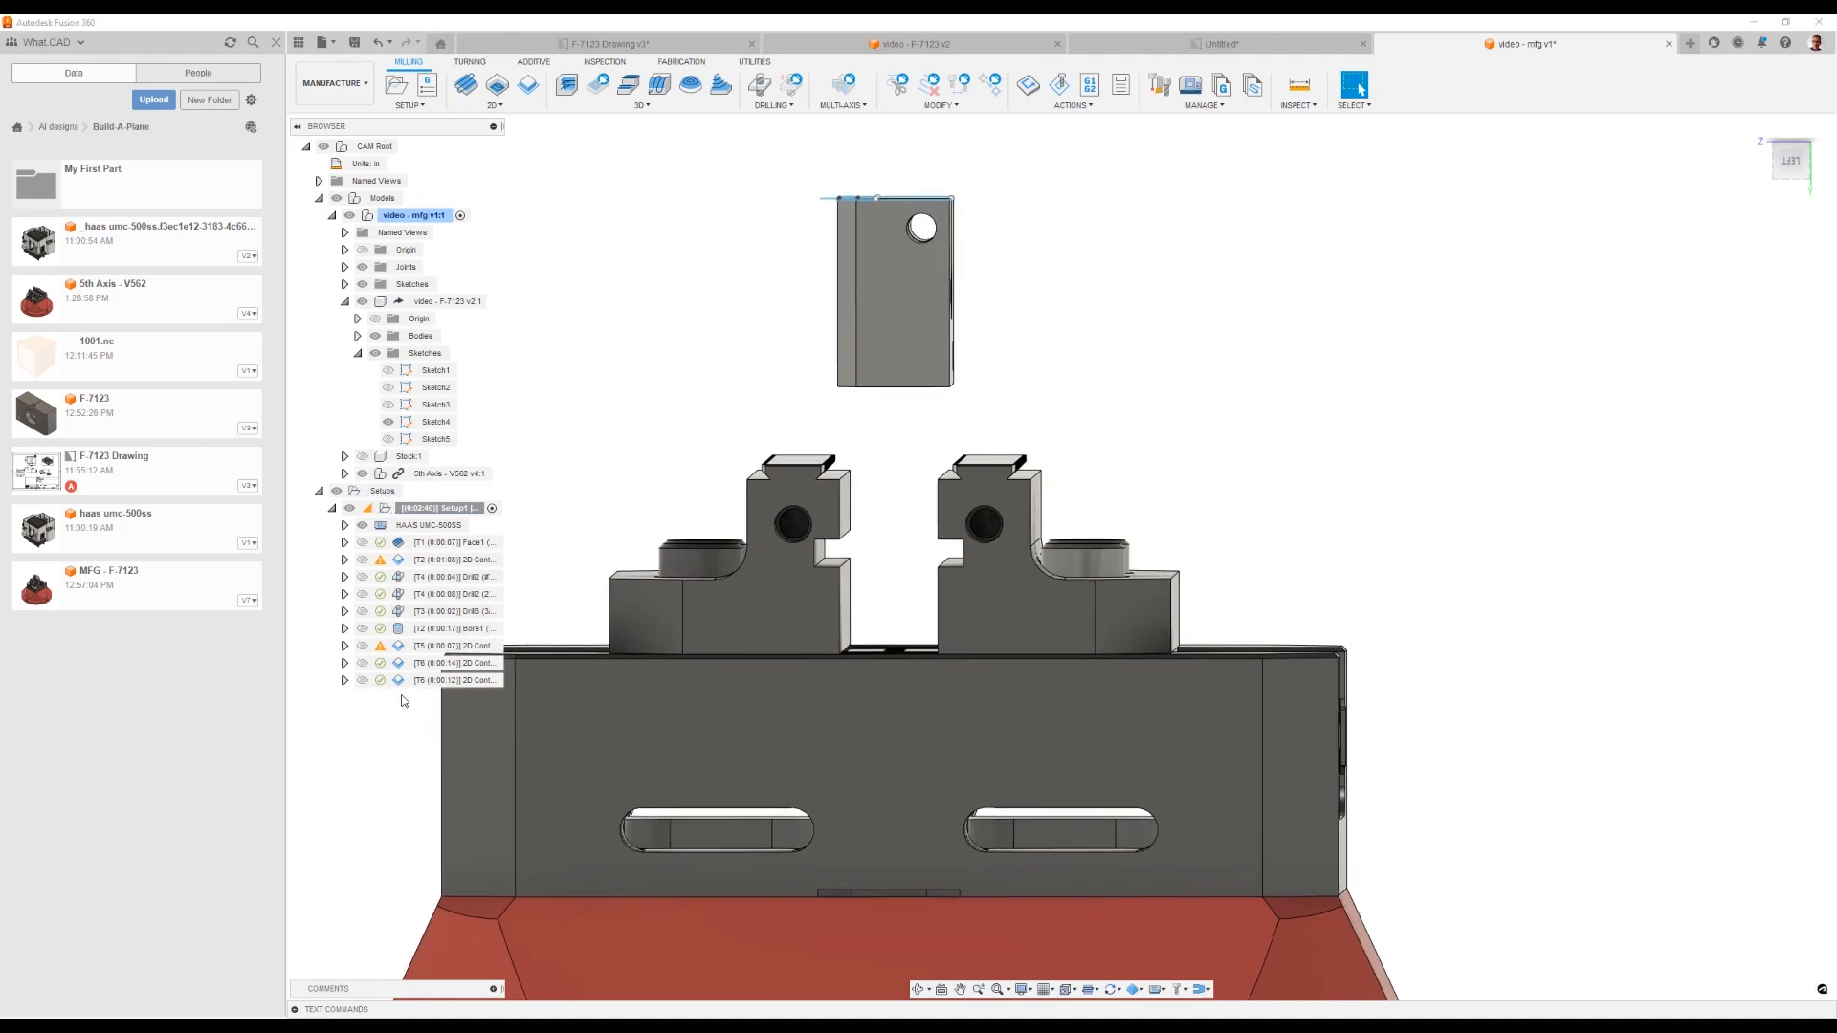
{"action": "left_click", "coordinate": [455, 679]}
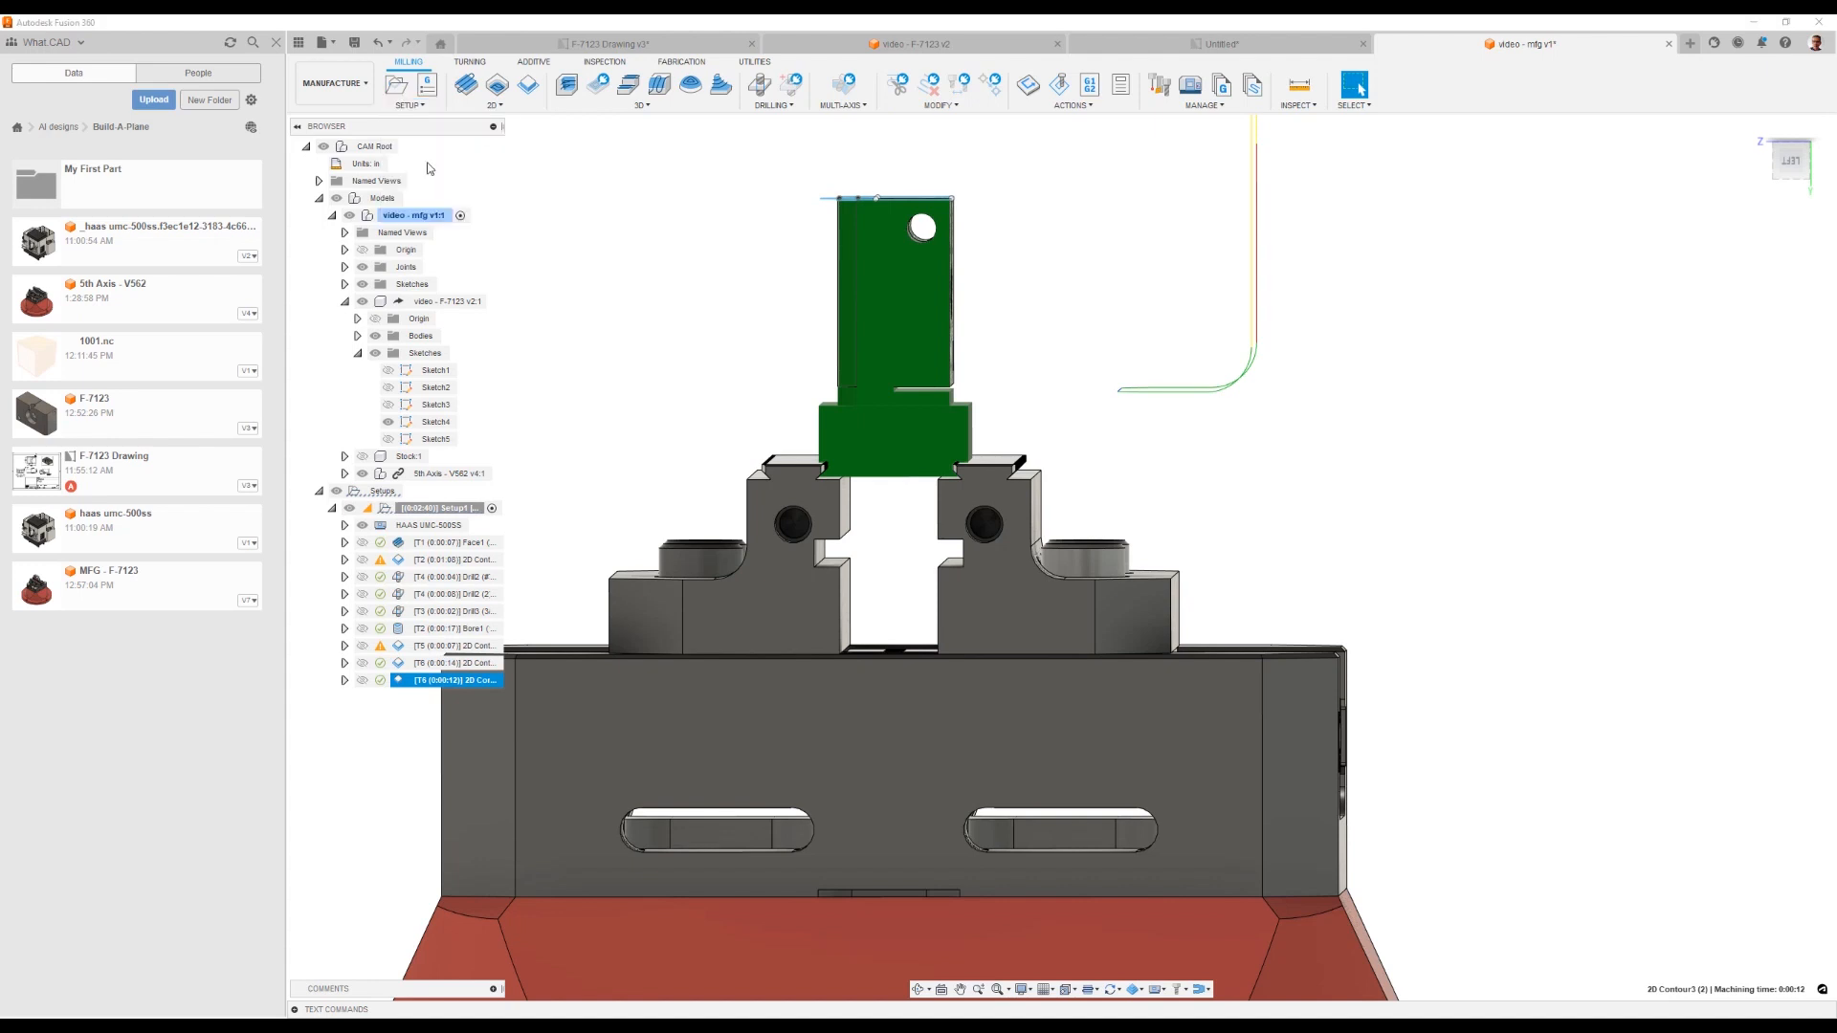
{"action": "left_click", "coordinate": [1588, 240]}
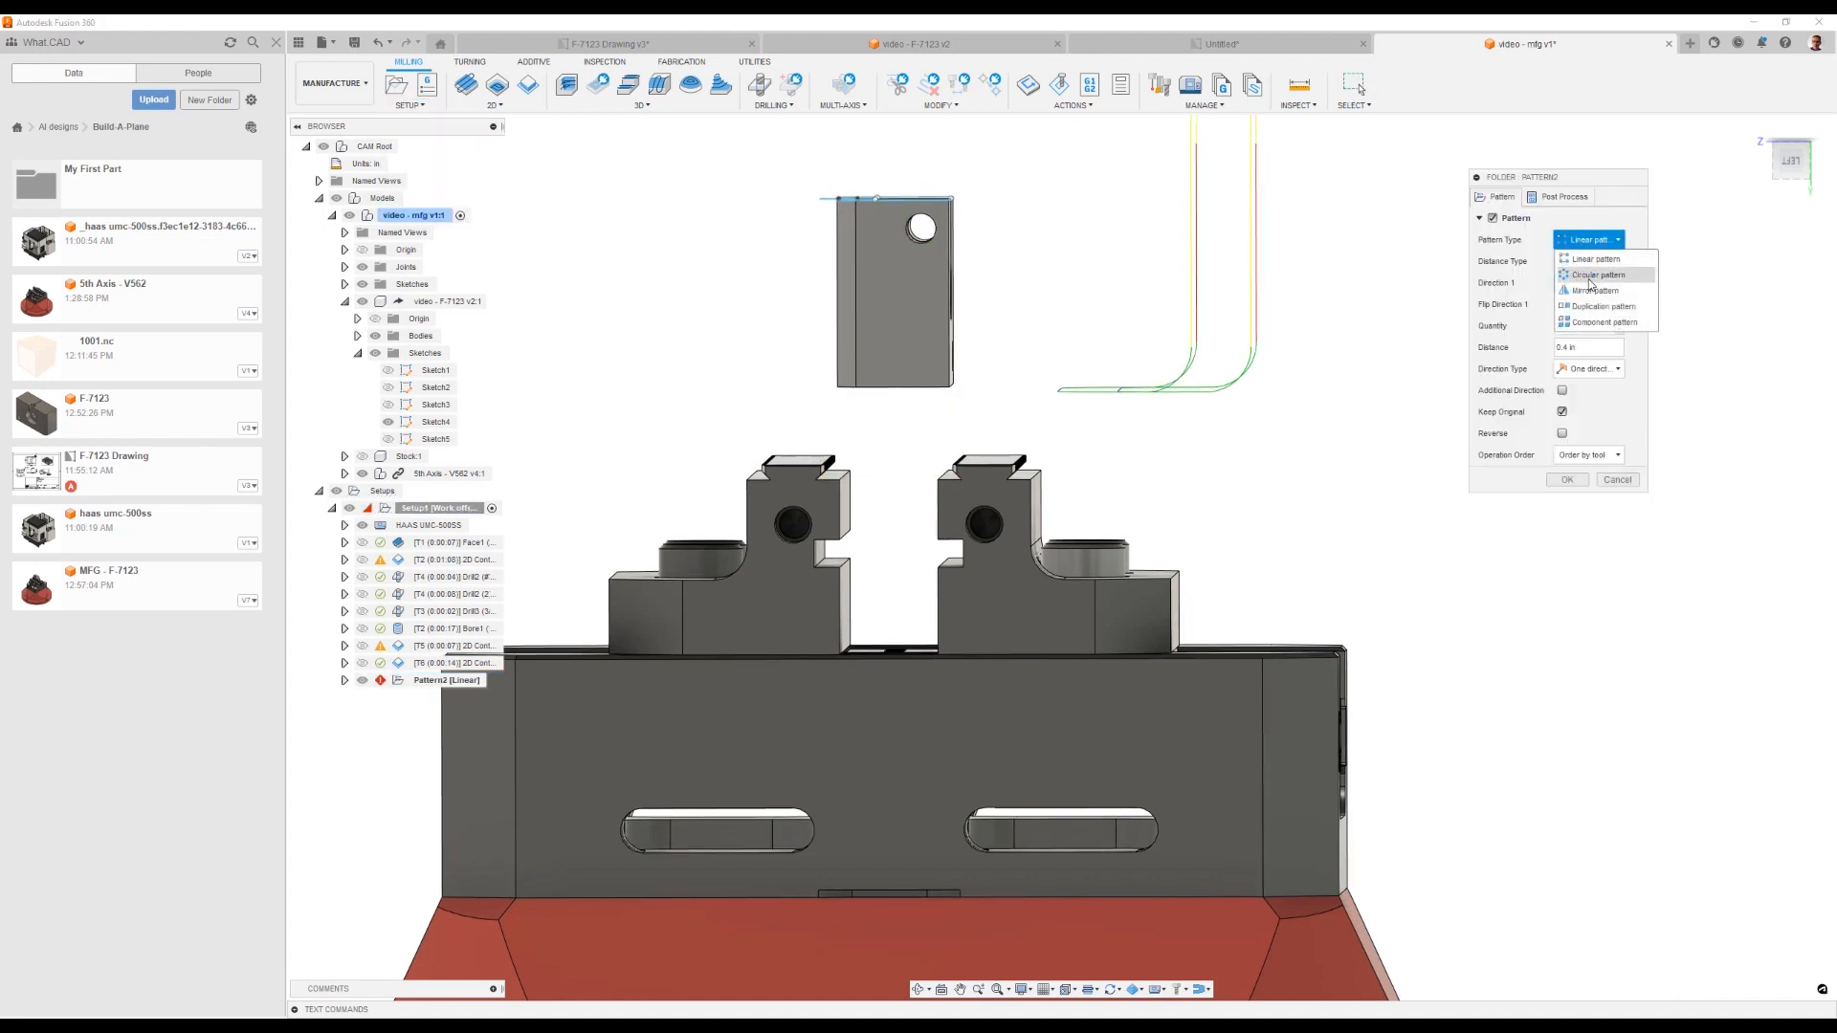
Step: Make the pattern circular, two instances about the rotary table face axis, and confirm it
{"action": "left_click", "coordinate": [1596, 273]}
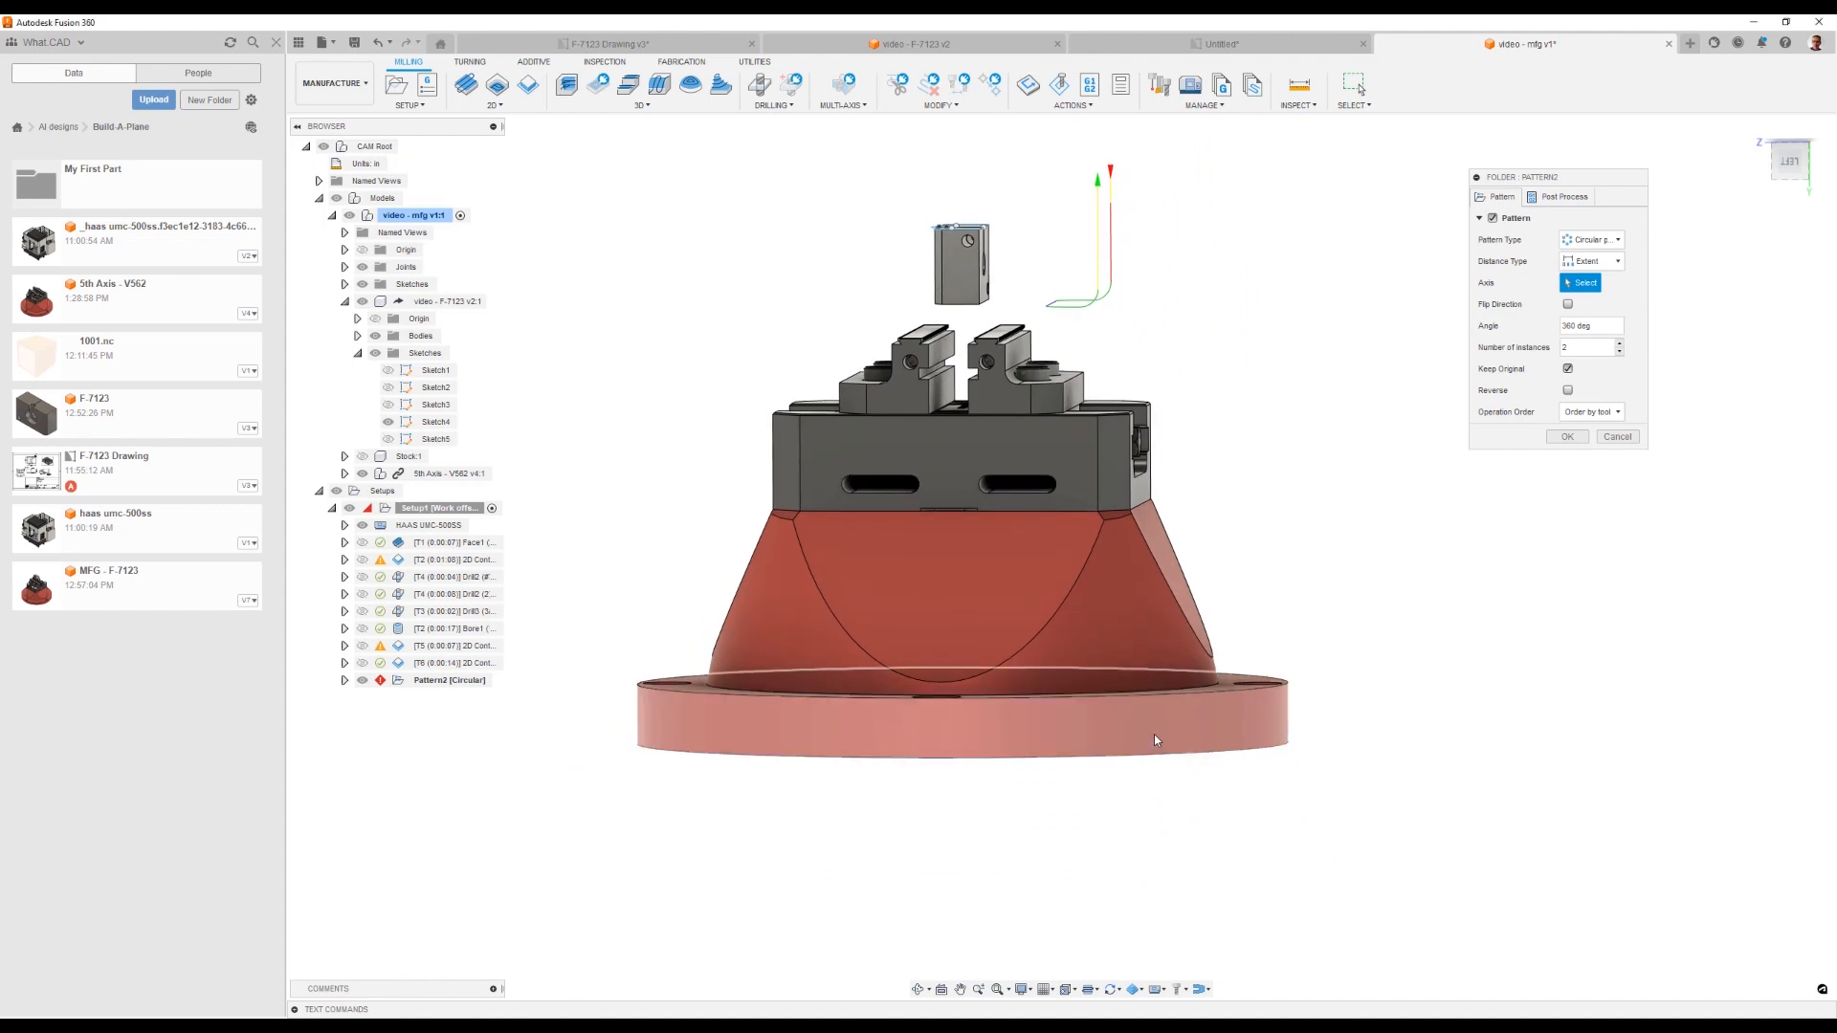
{"action": "left_click", "coordinate": [961, 744]}
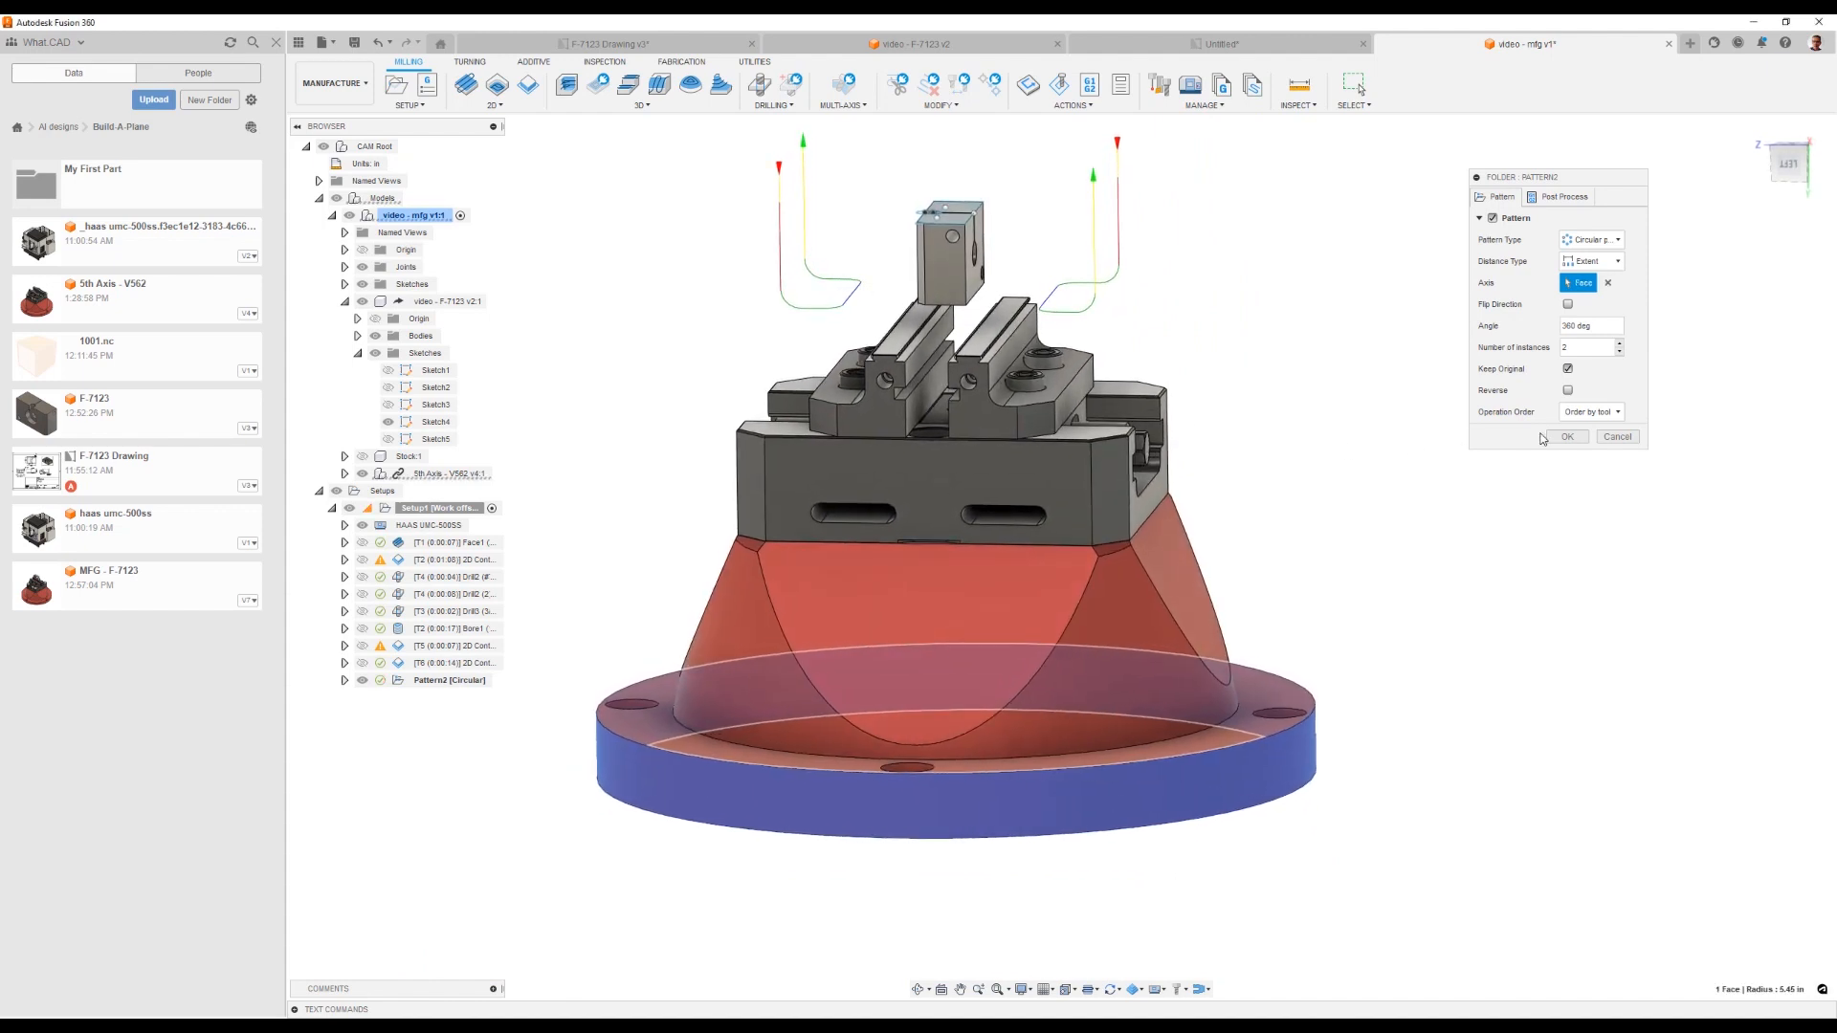
{"action": "left_click", "coordinate": [1568, 437]}
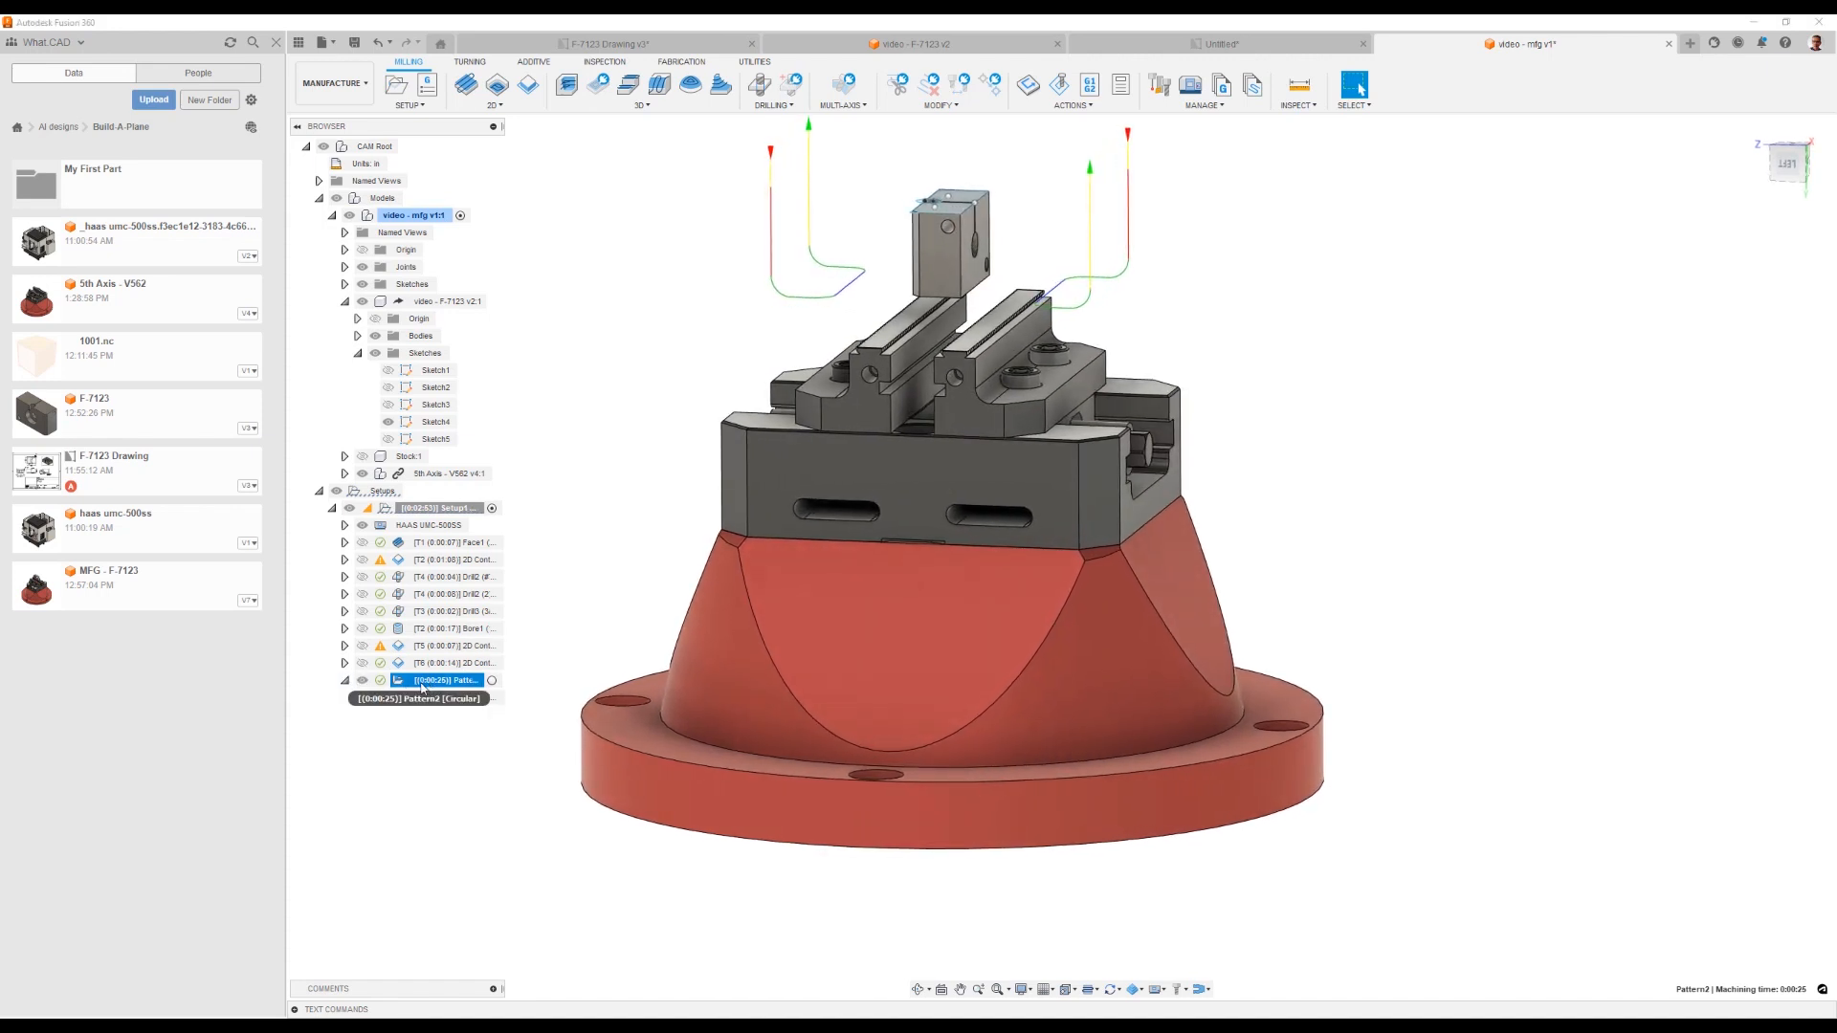
{"action": "left_click", "coordinate": [452, 697]}
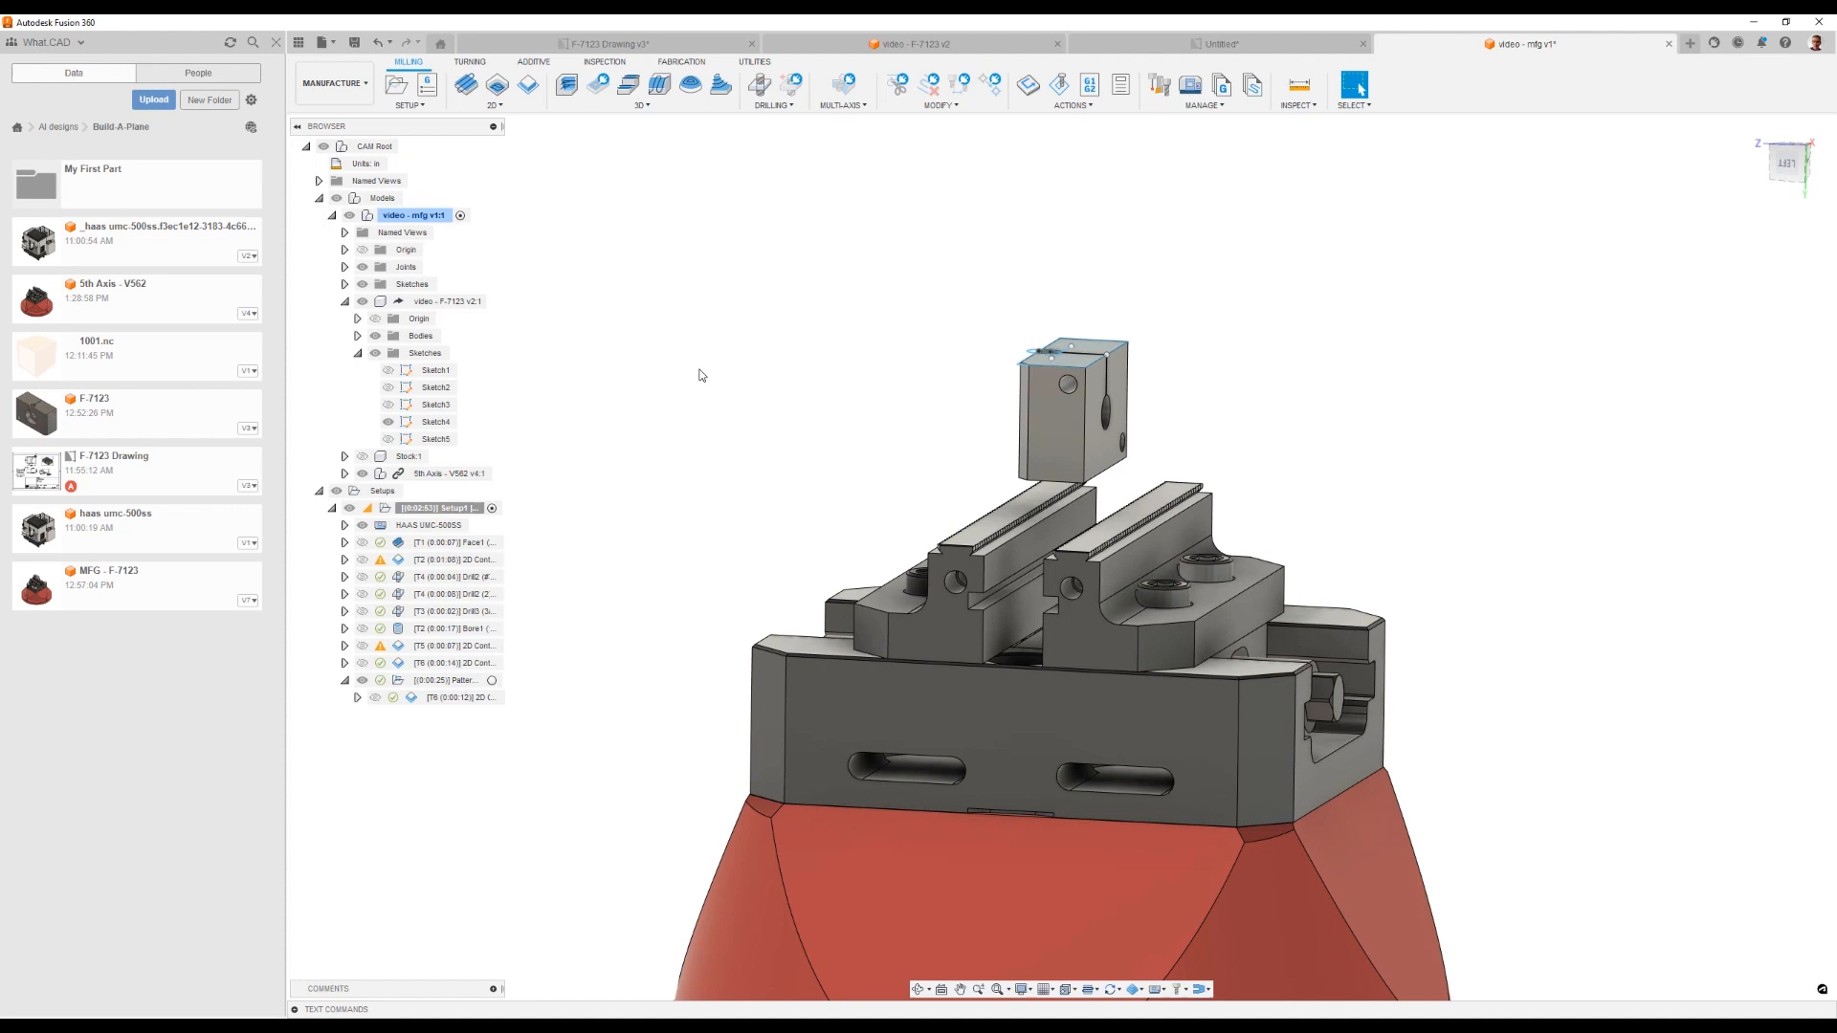
{"action": "left_click", "coordinate": [1068, 84]}
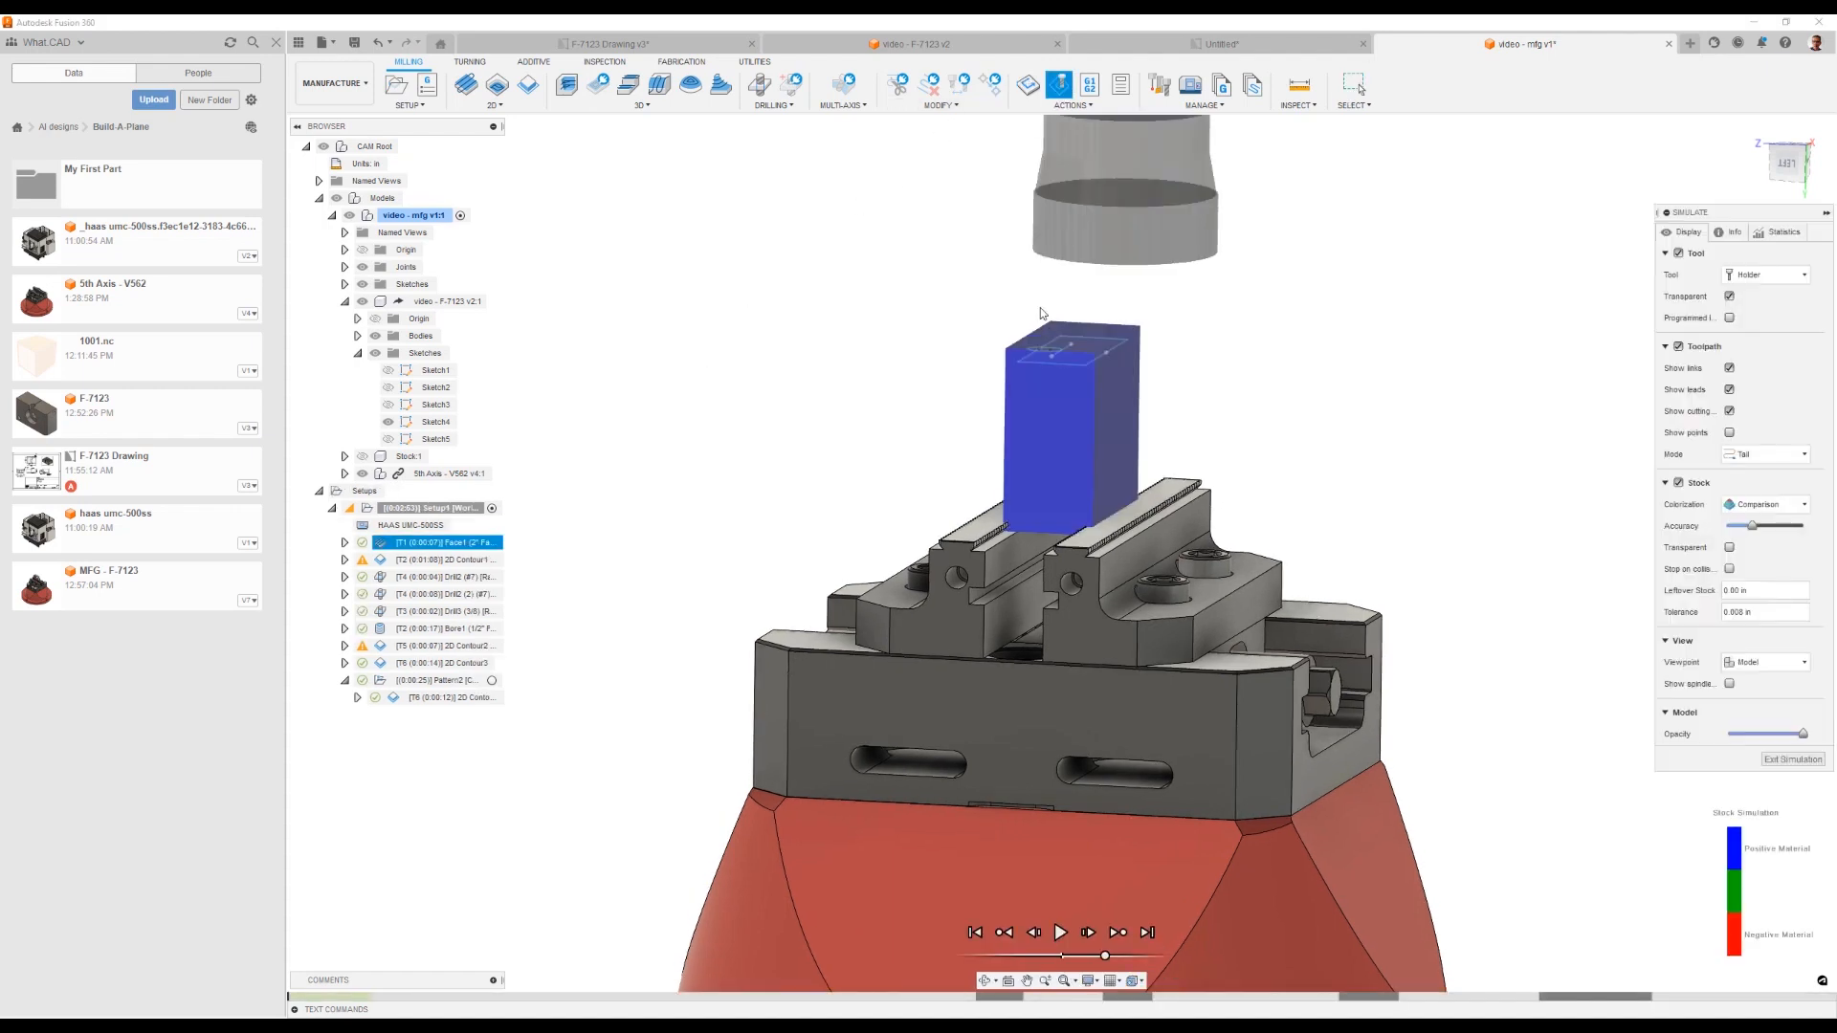
{"action": "left_click", "coordinate": [1793, 758]}
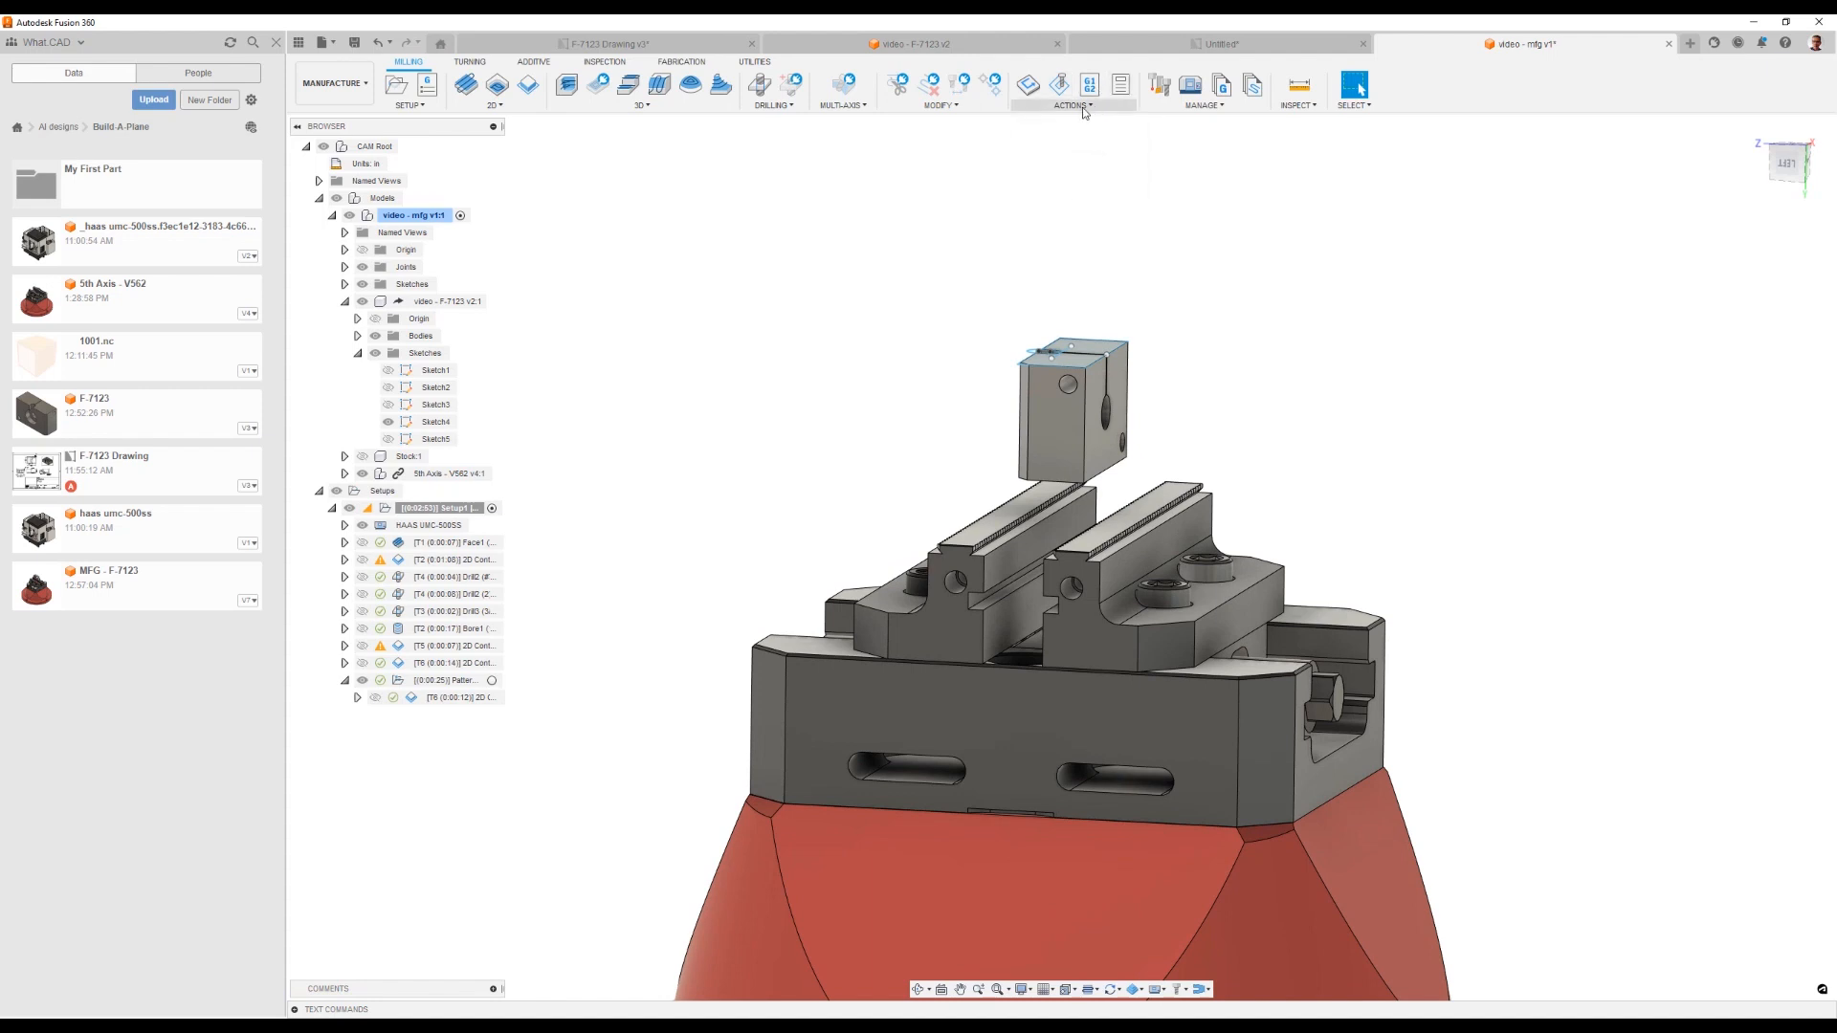
{"action": "left_click", "coordinate": [1071, 105]}
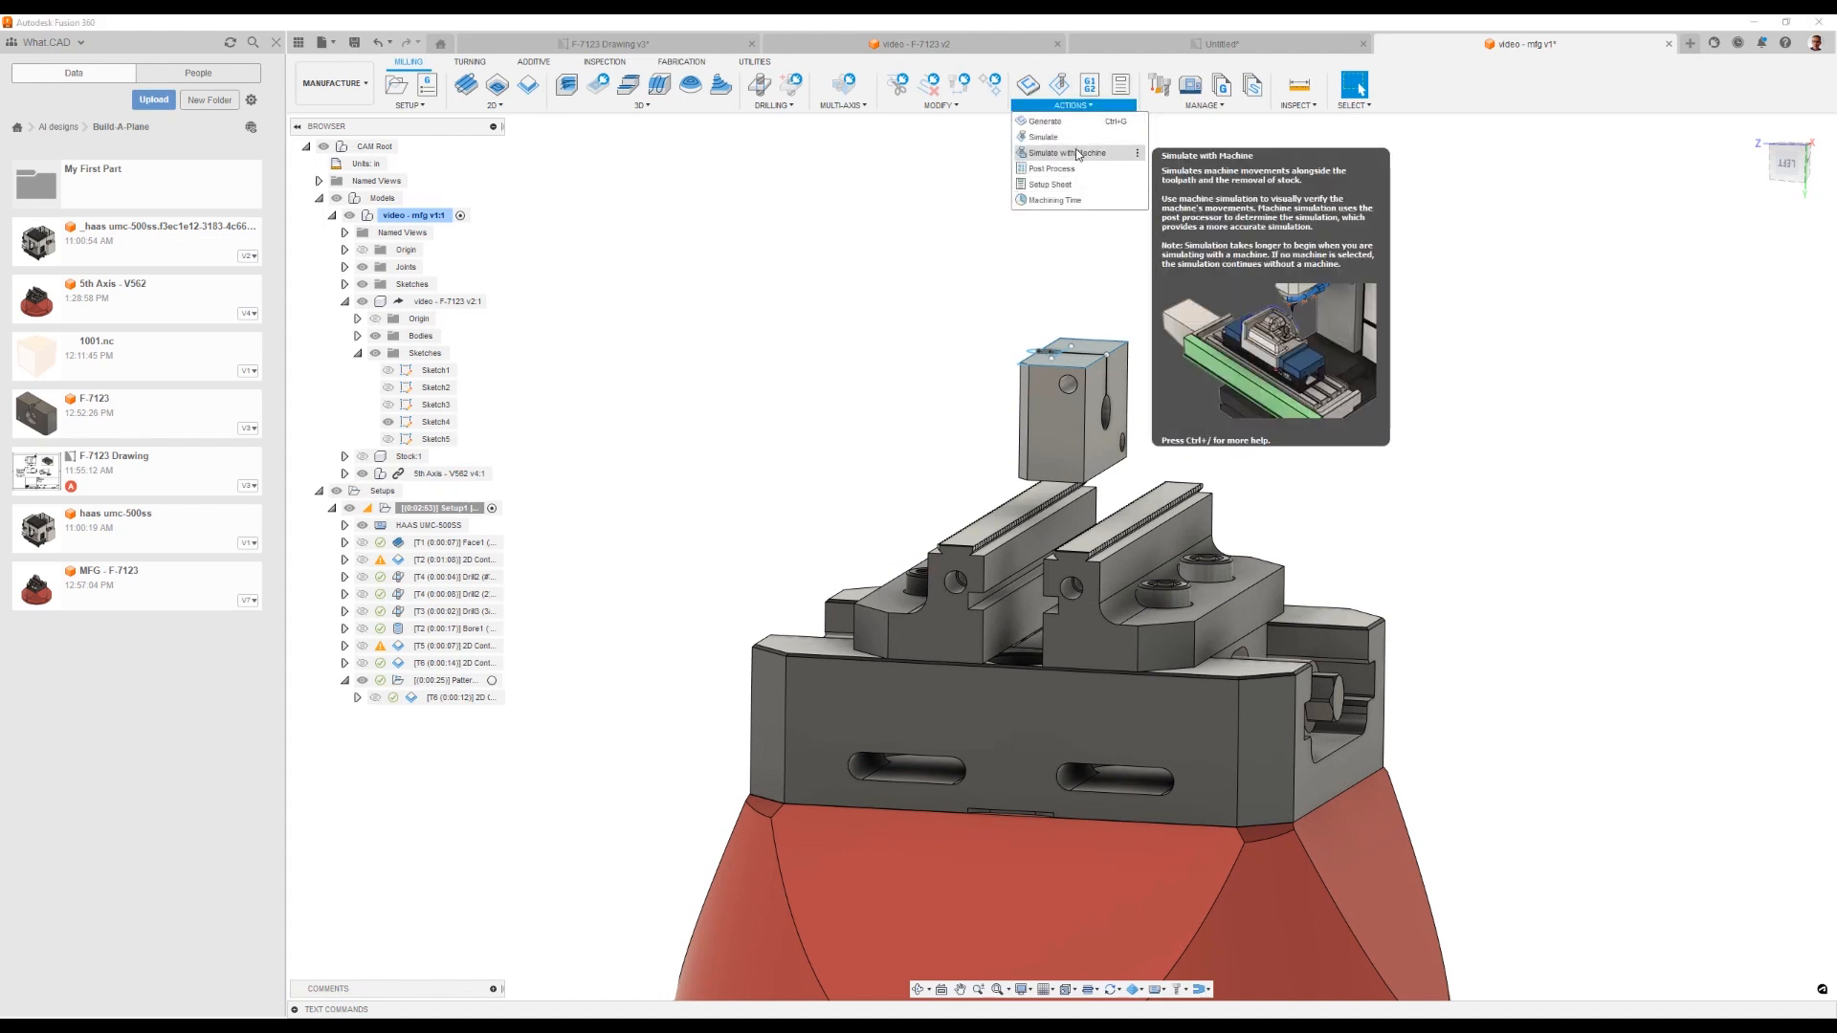
{"action": "left_click", "coordinate": [1066, 153]}
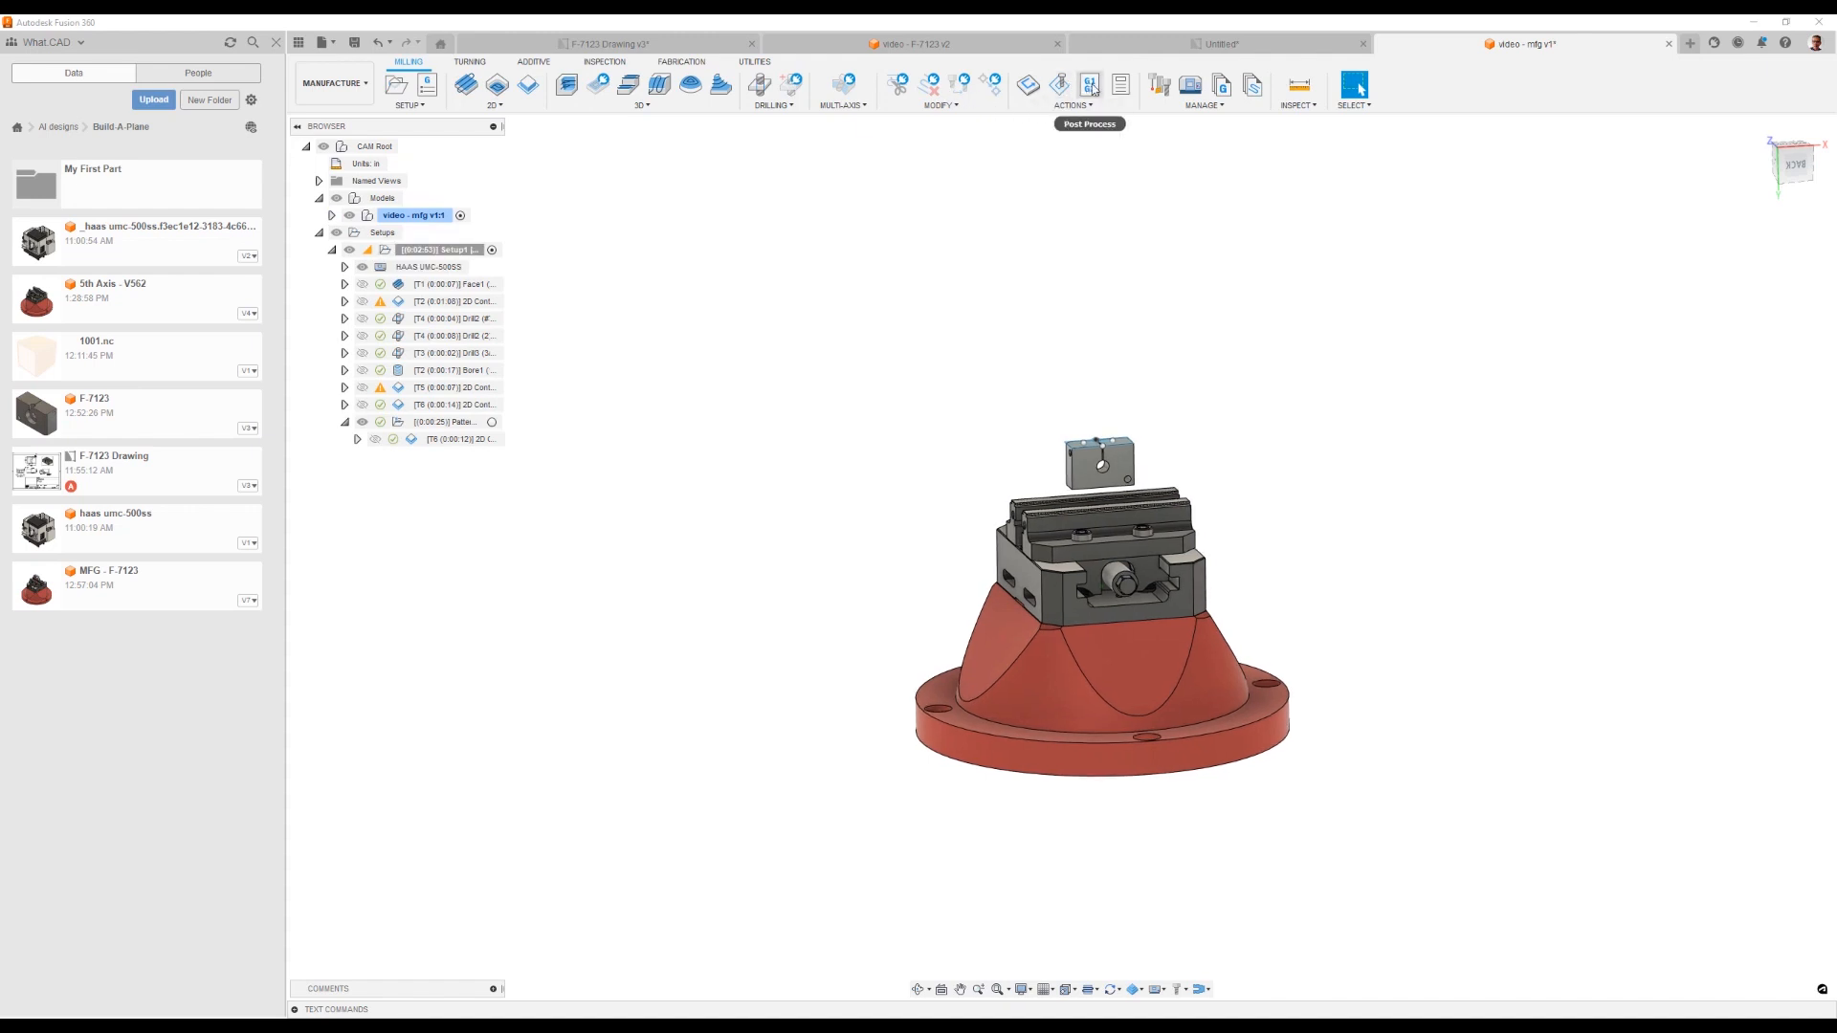
Step: Post the setup with the Haas post, overwriting the existing 1001.nc program file
{"action": "left_click", "coordinate": [1089, 84]}
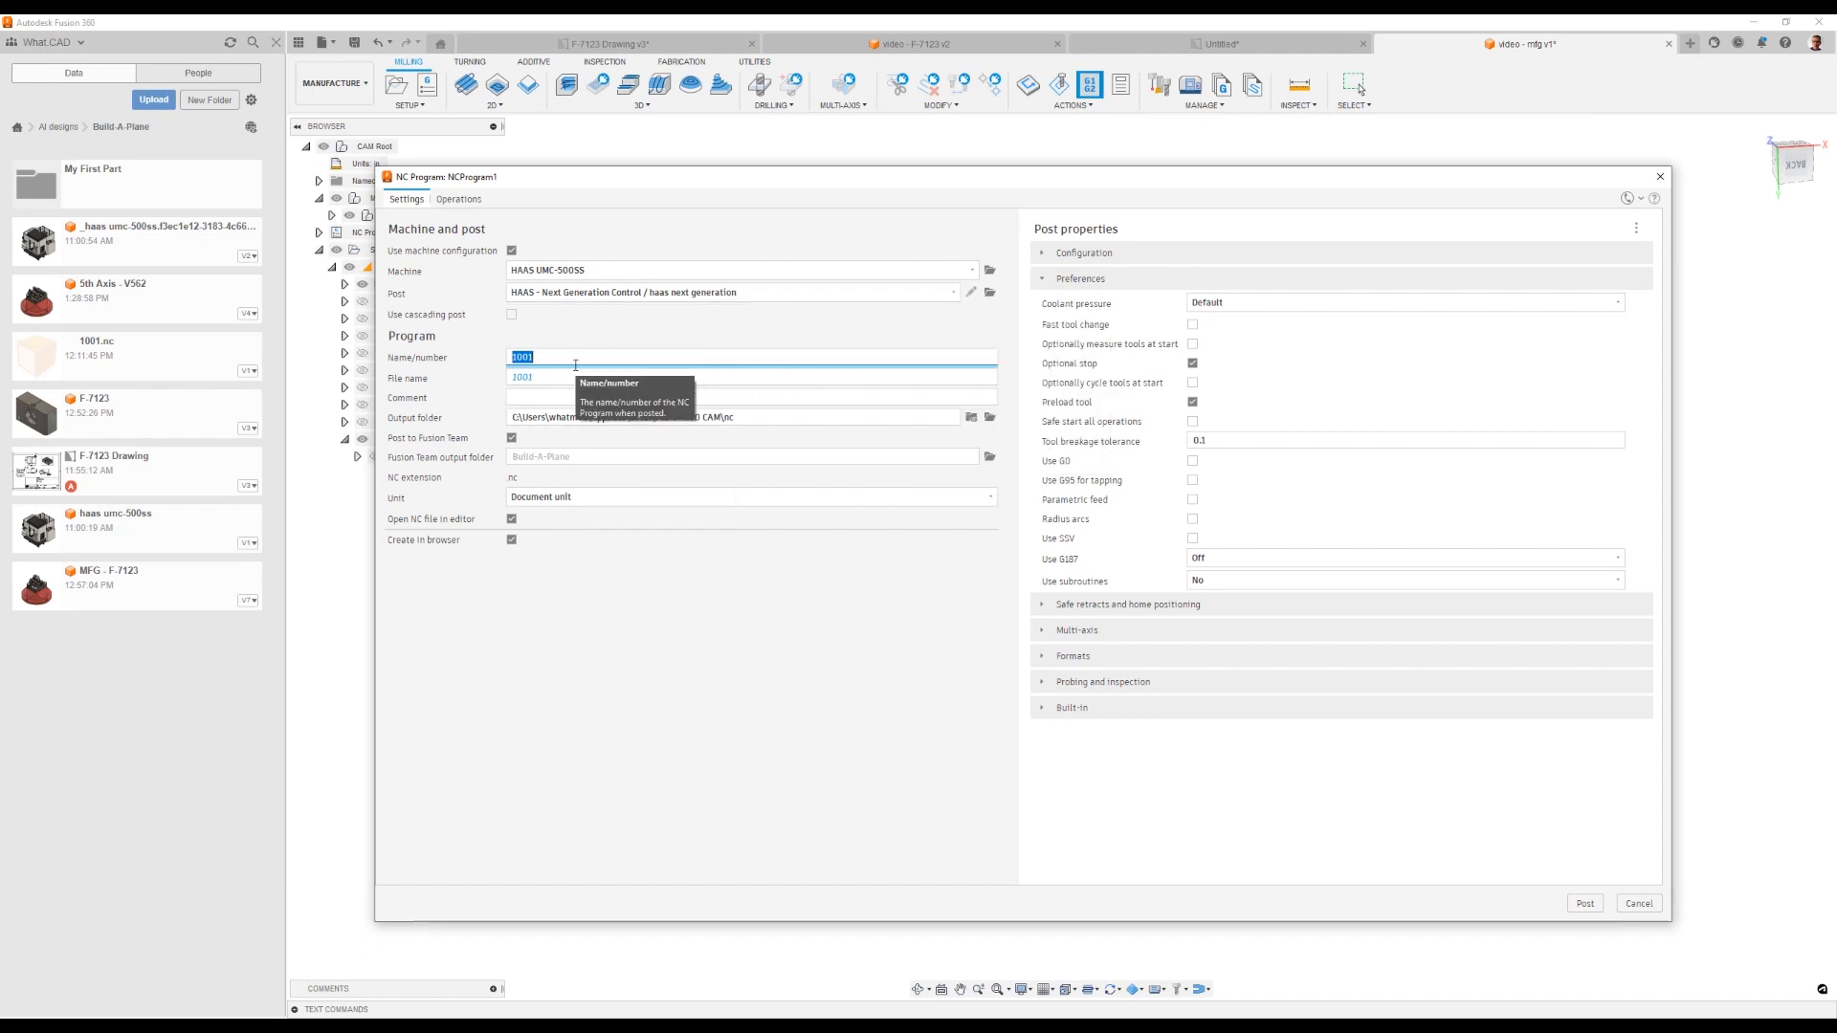
{"action": "mouse_move", "coordinate": [689, 341]}
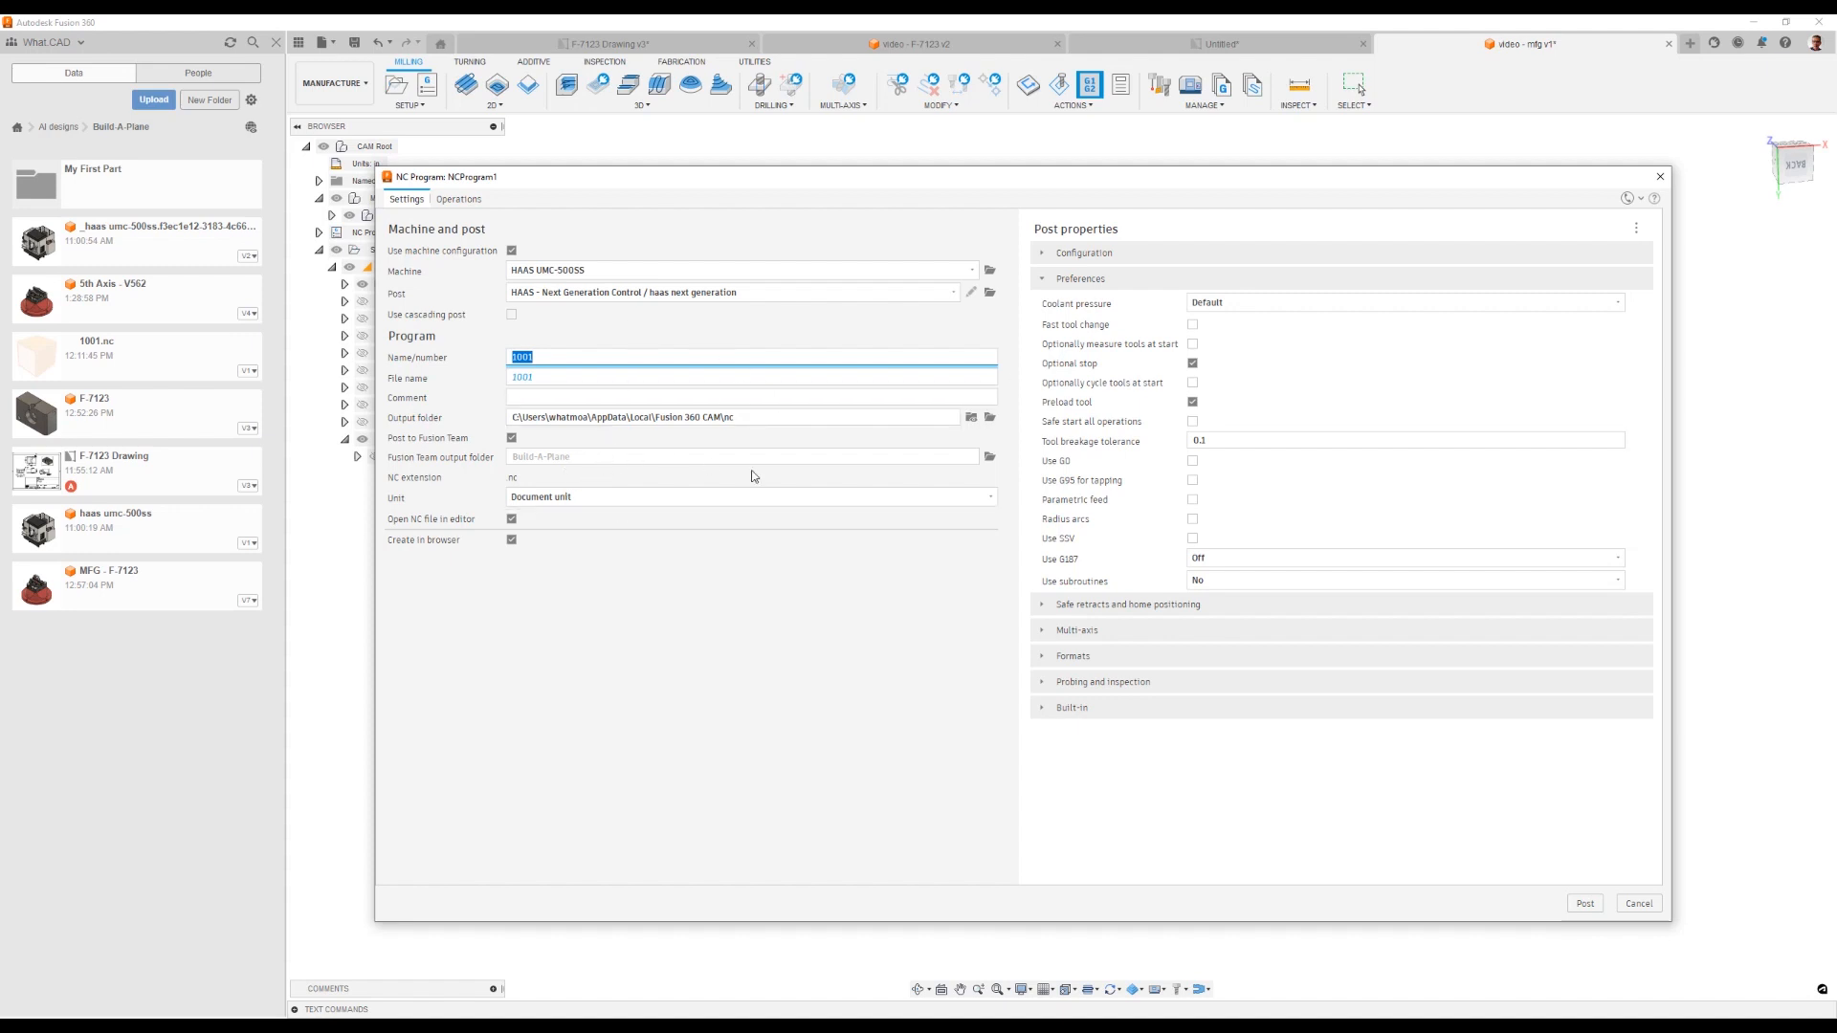
{"action": "left_click", "coordinate": [1583, 902]}
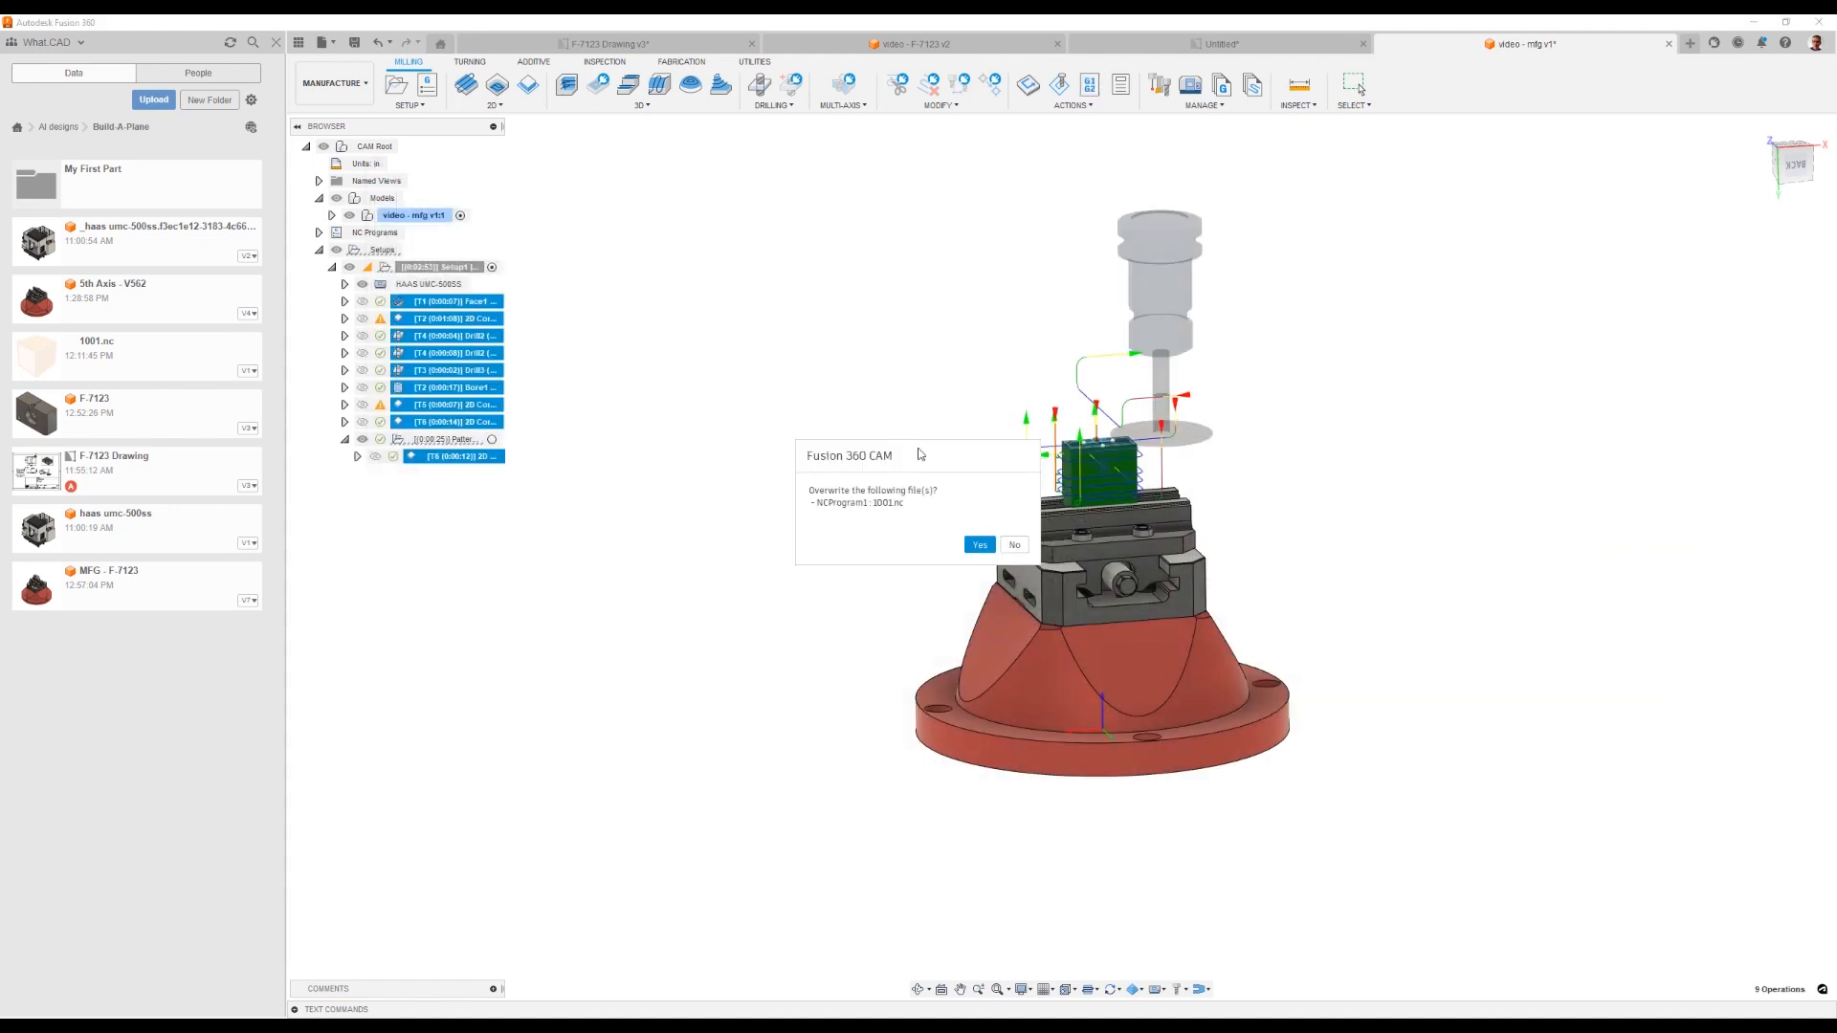
{"action": "left_click", "coordinate": [980, 546]}
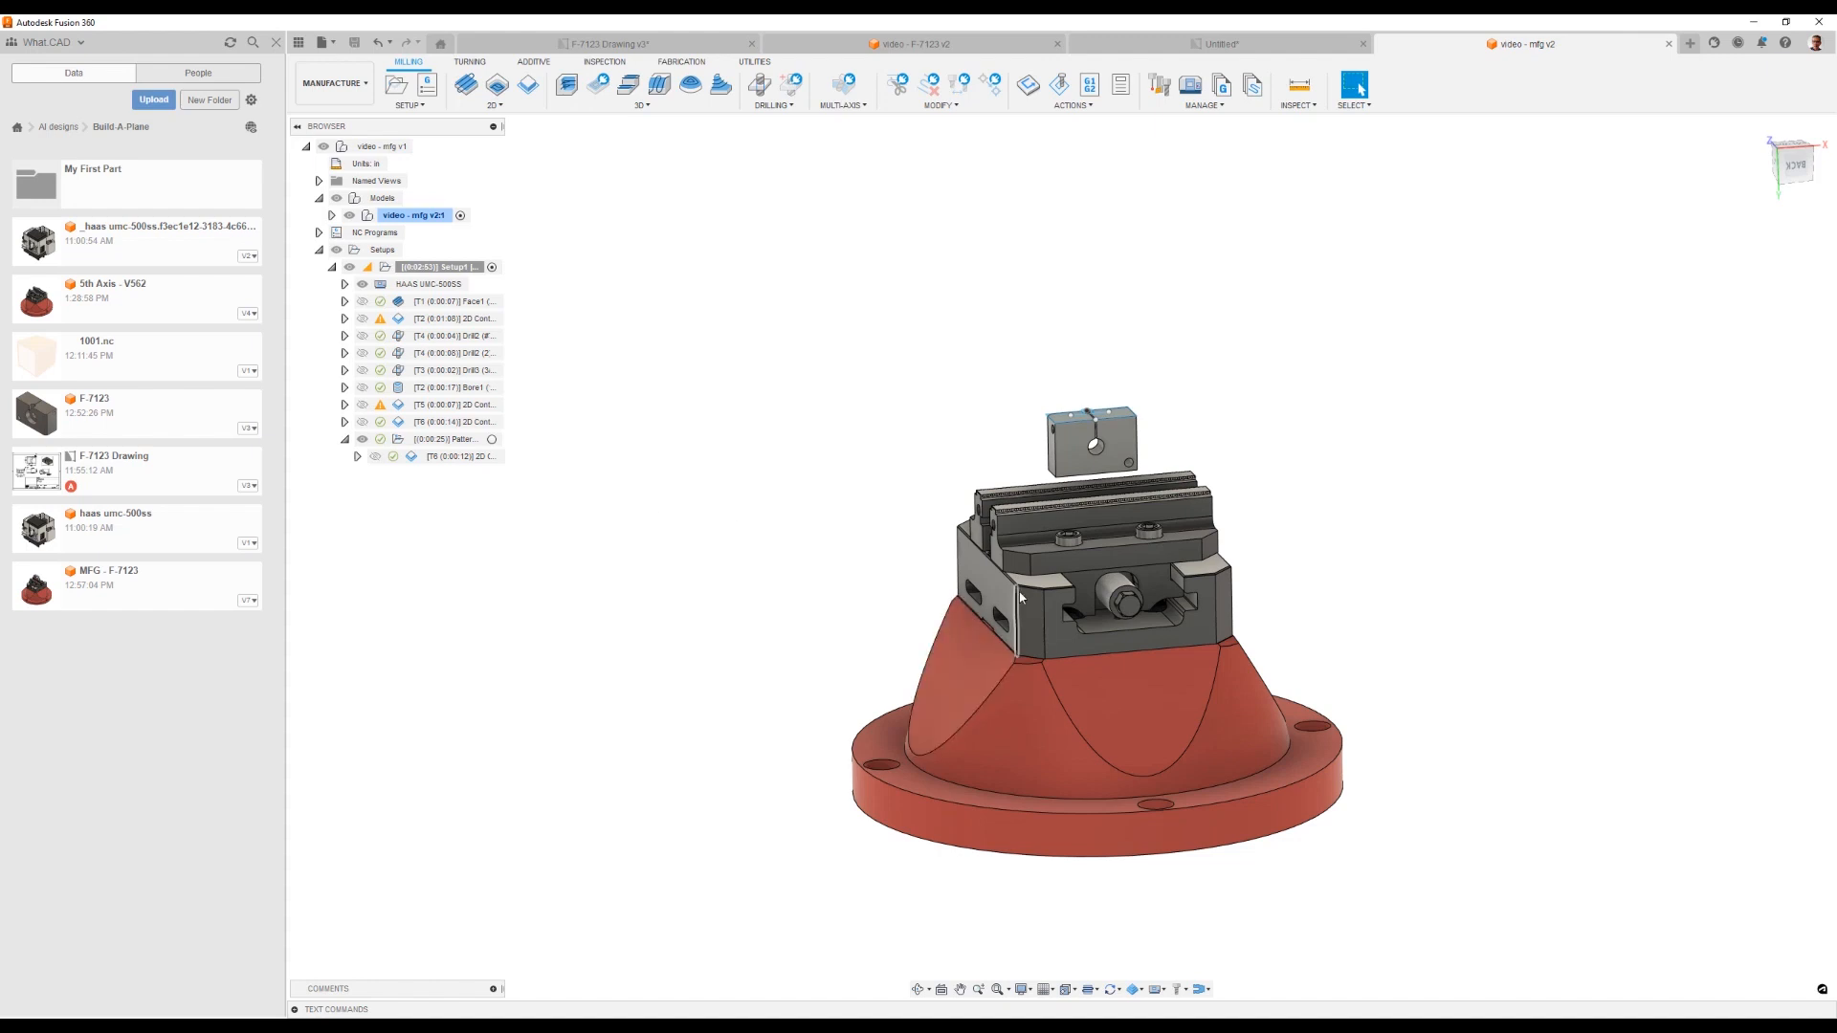
{"action": "mouse_move", "coordinate": [138, 856]}
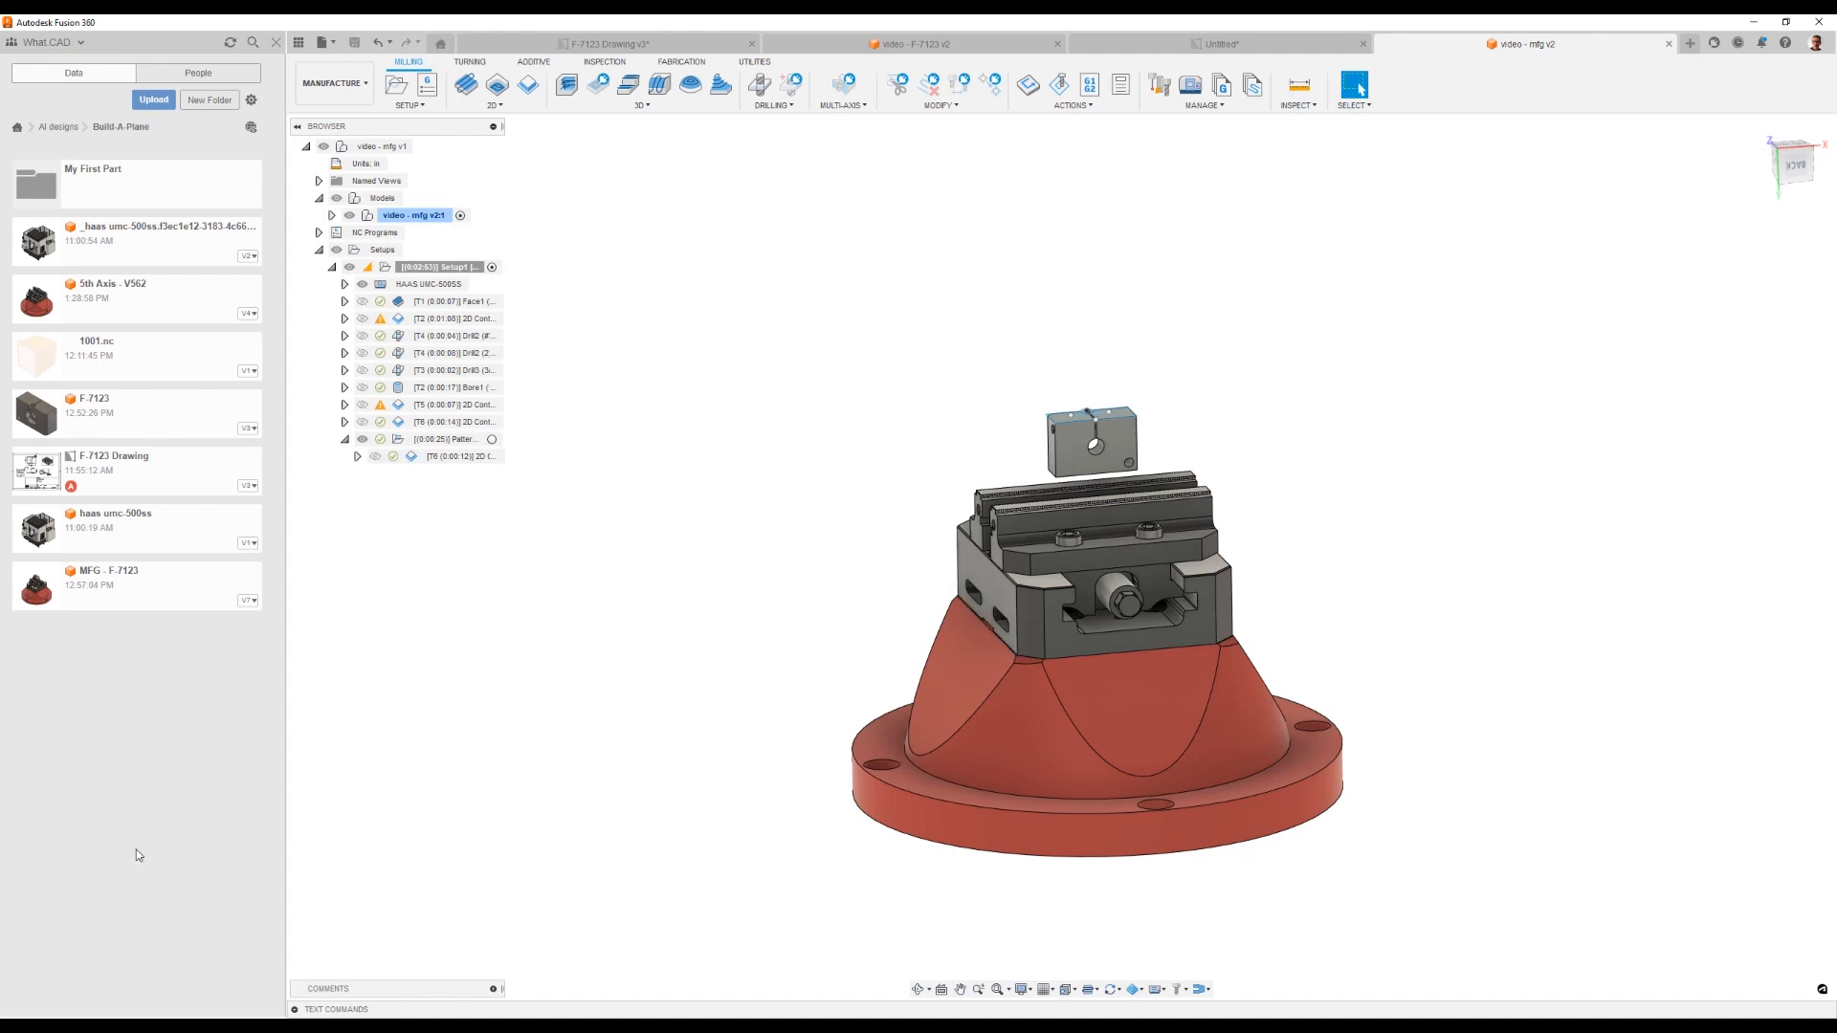